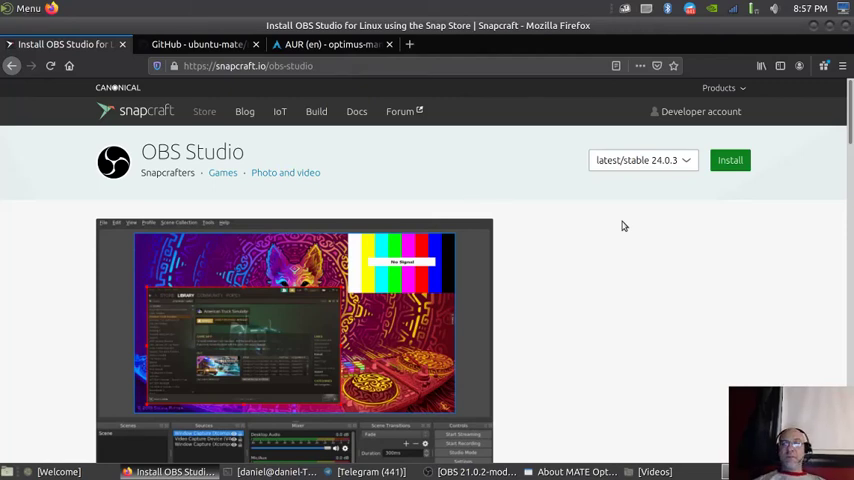
mouse_move(605, 249)
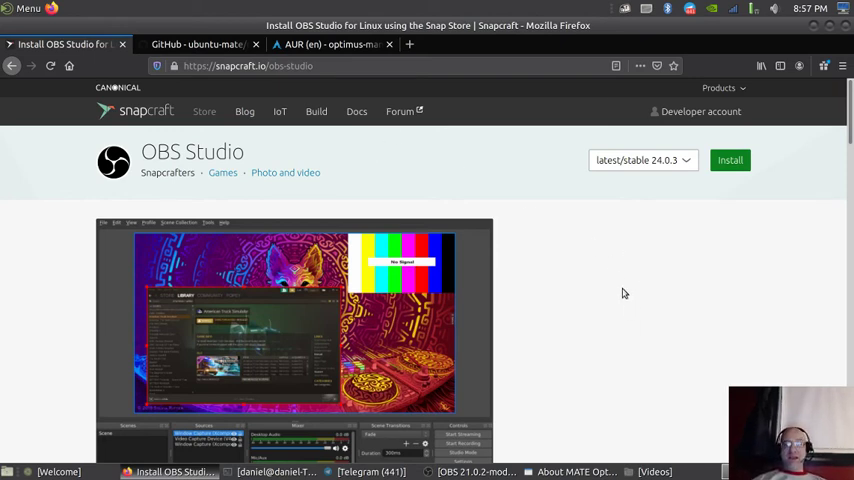
mouse_move(654, 318)
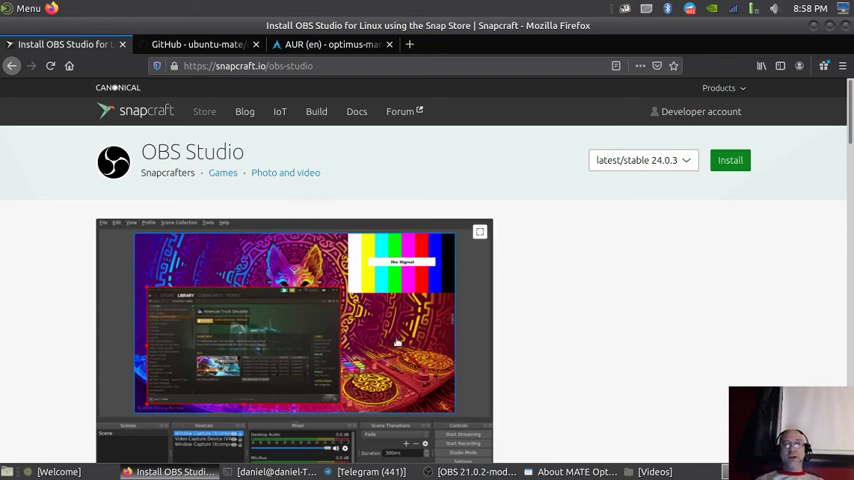
mouse_move(490, 177)
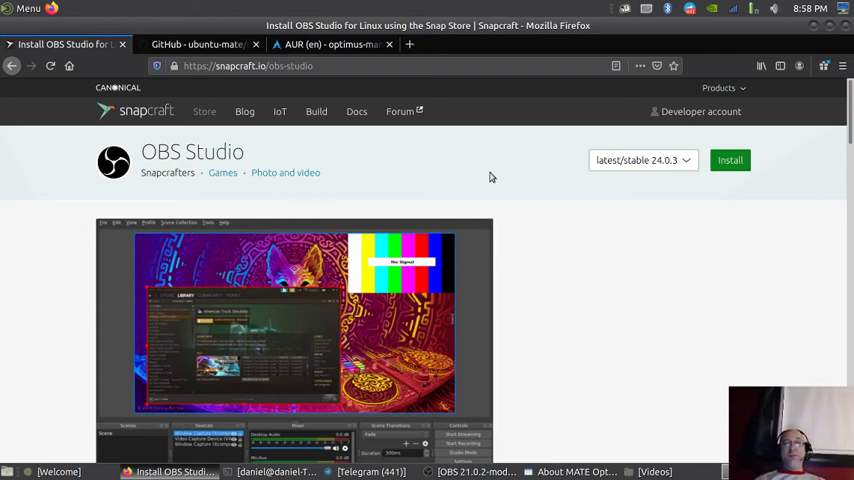
mouse_move(158, 5)
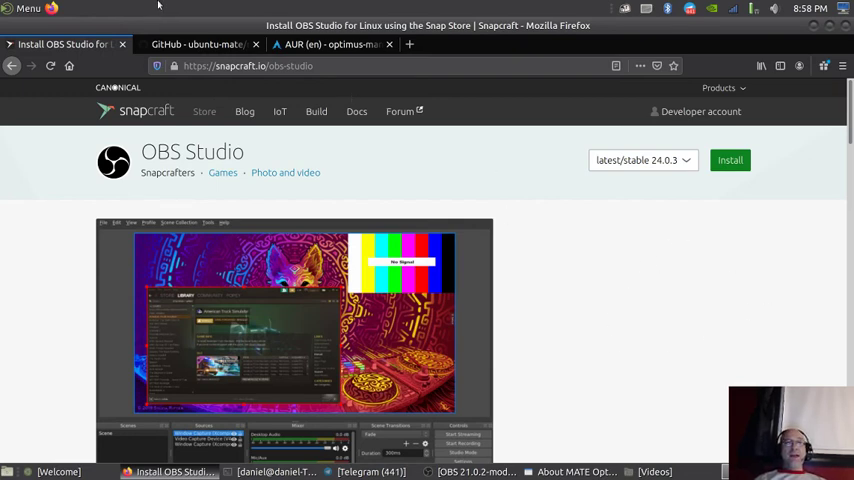
mouse_move(434, 177)
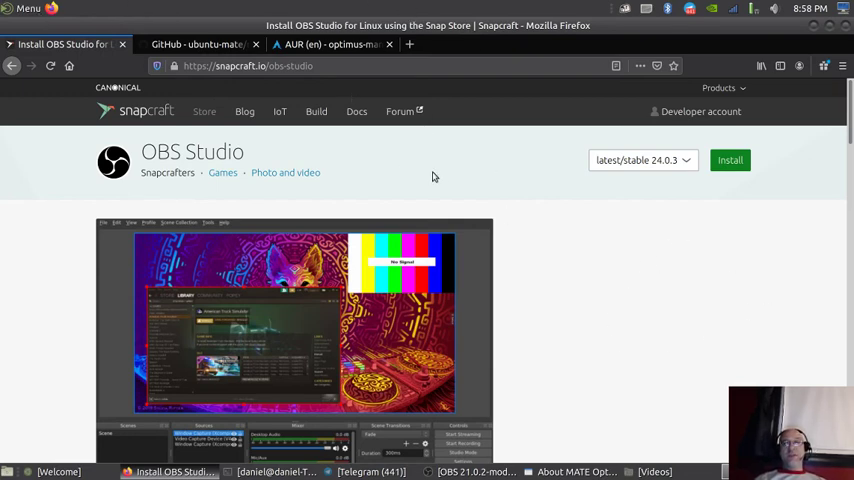
mouse_move(340, 175)
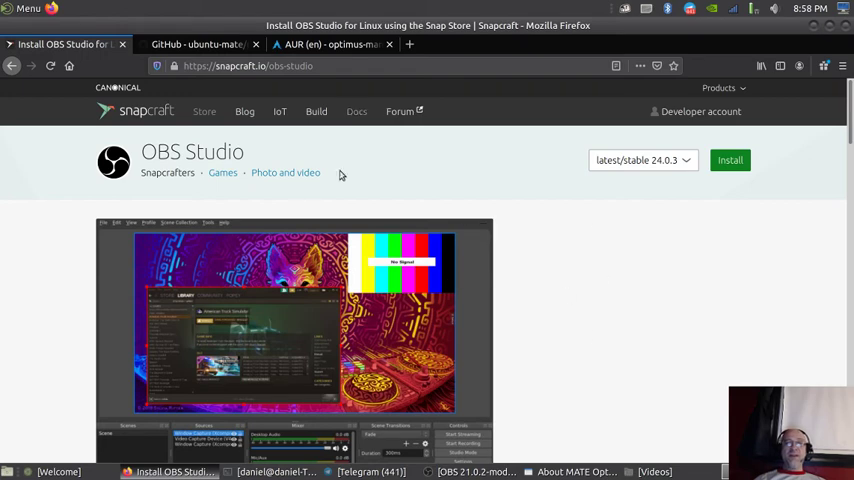
mouse_move(440, 203)
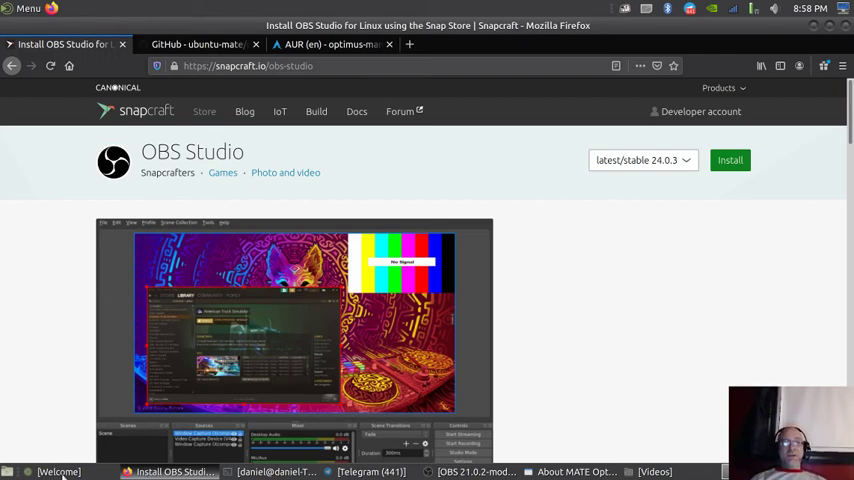
mouse_move(540, 234)
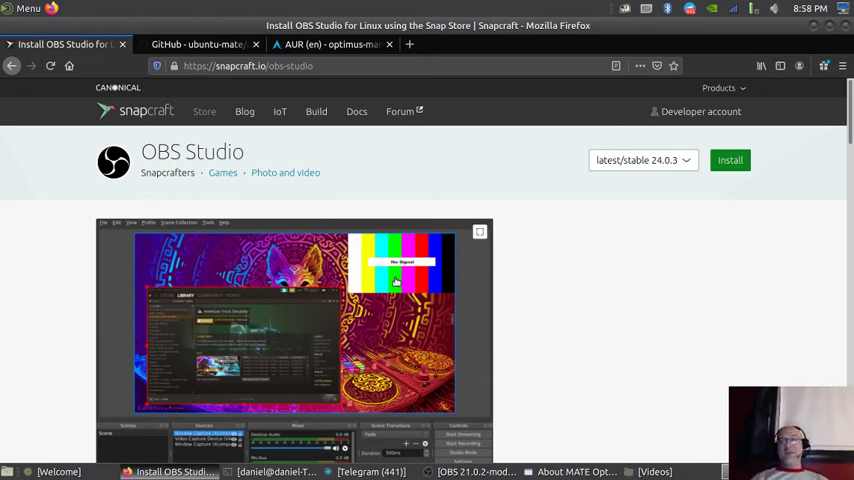
mouse_move(486, 298)
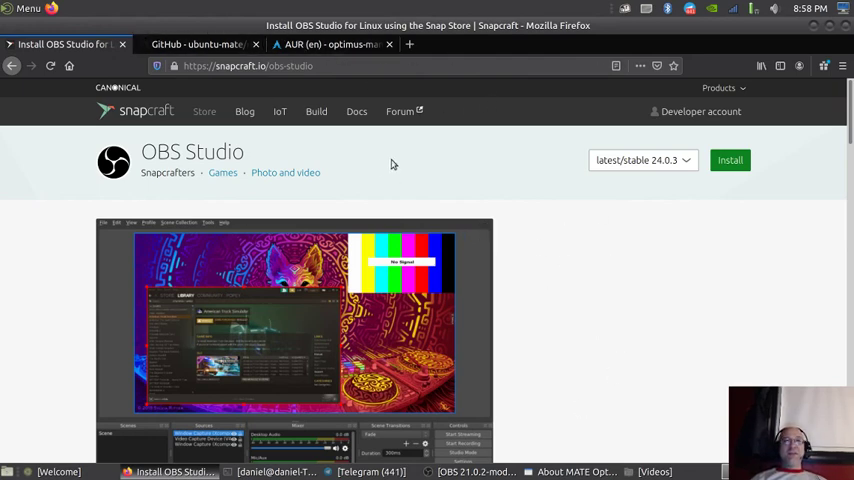
mouse_move(517, 373)
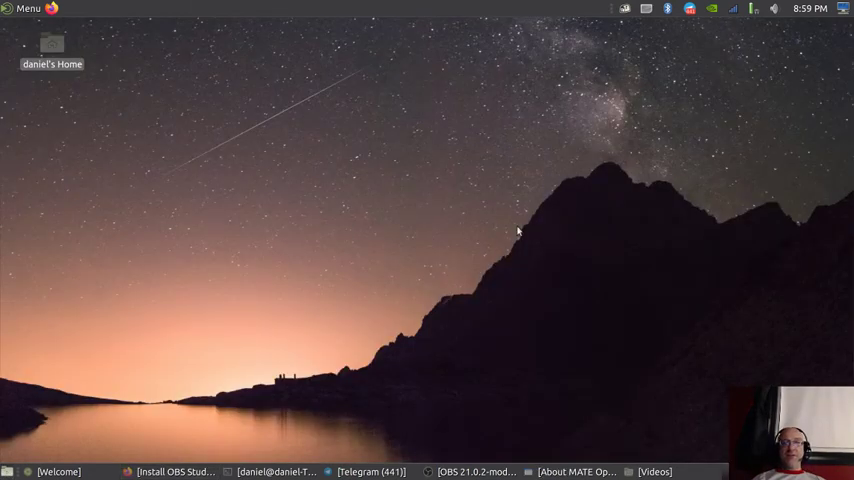
mouse_move(407, 235)
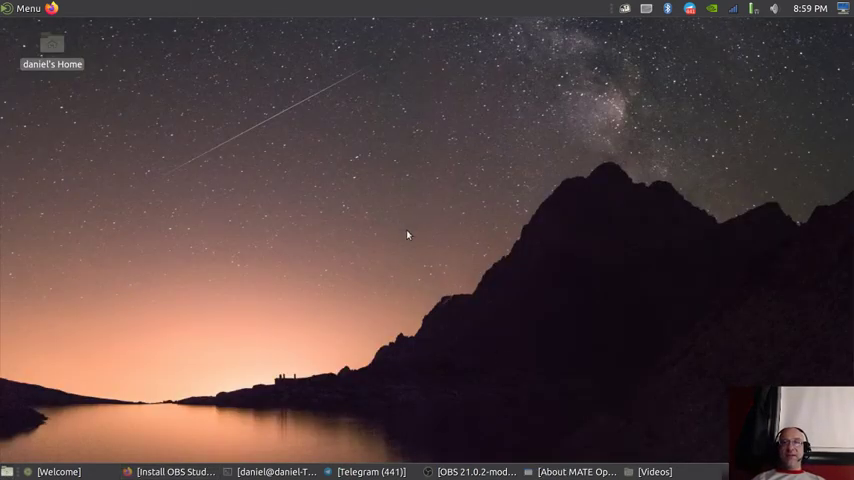
mouse_move(391, 235)
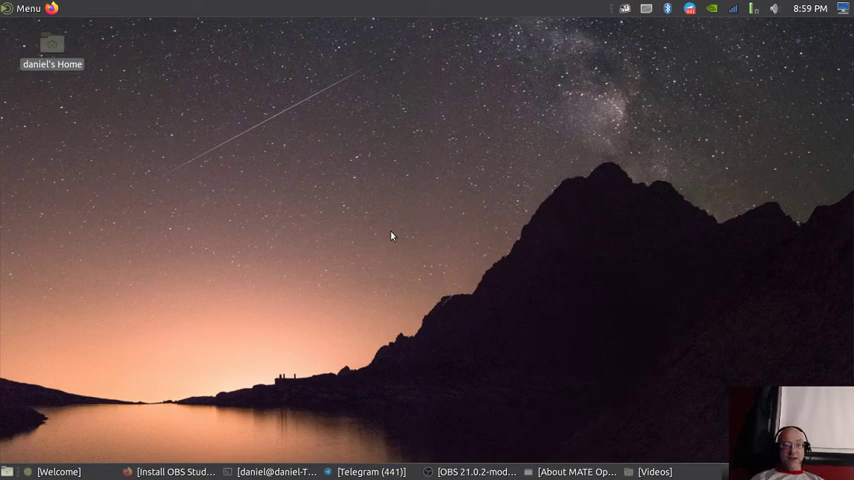
mouse_move(146, 390)
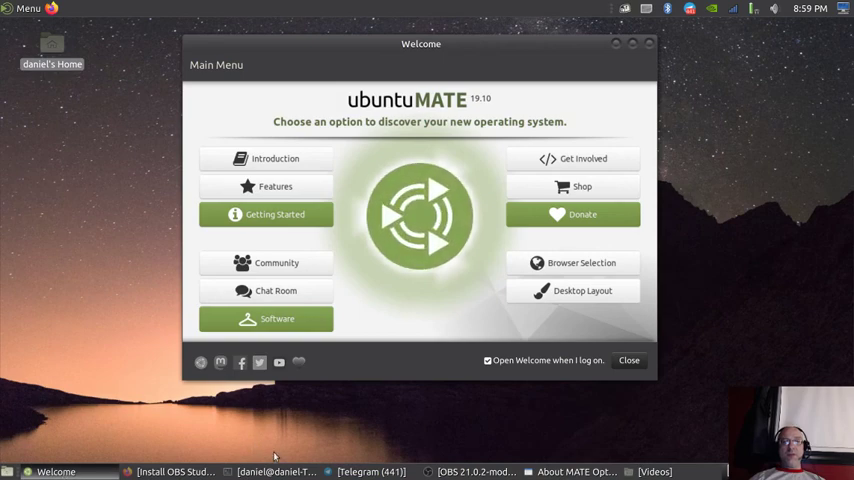
mouse_move(350, 351)
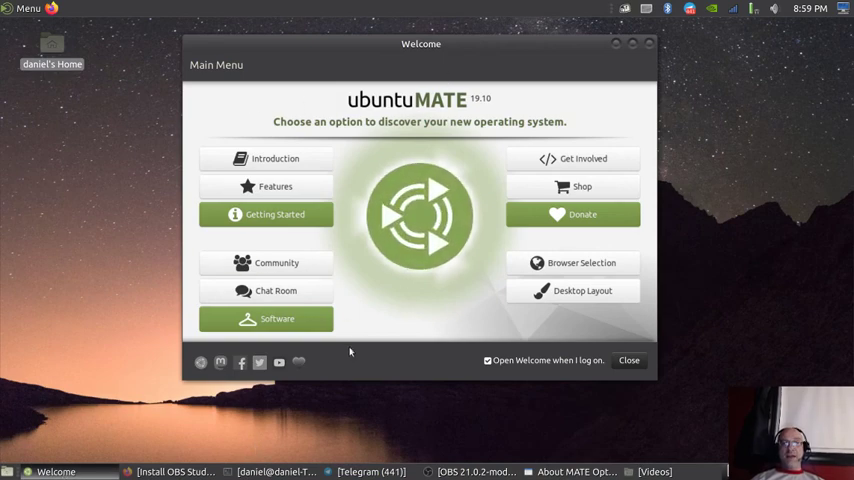
mouse_move(402, 366)
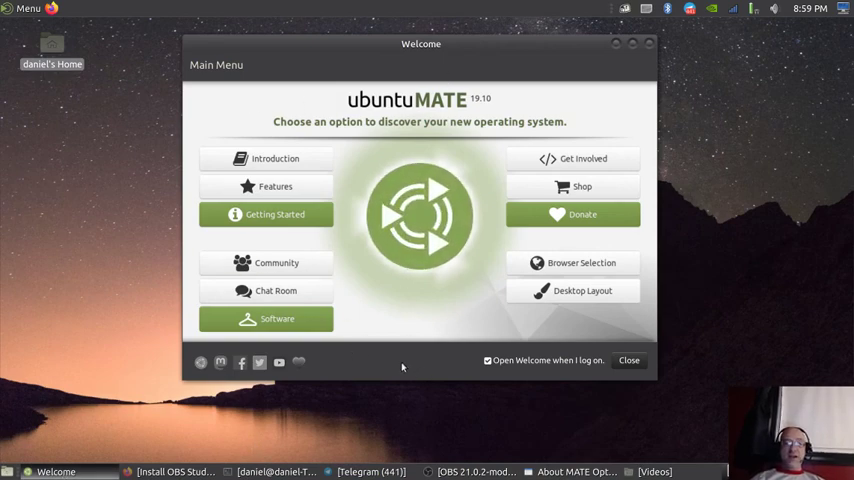
mouse_move(477, 379)
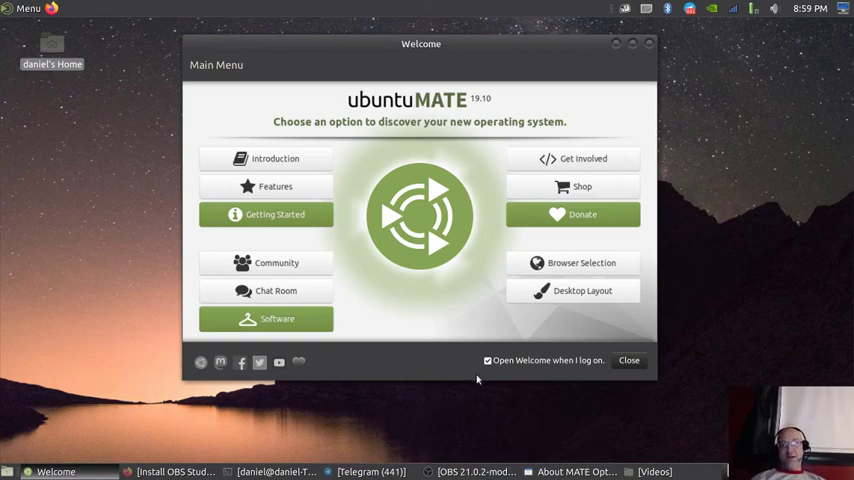
mouse_move(495, 356)
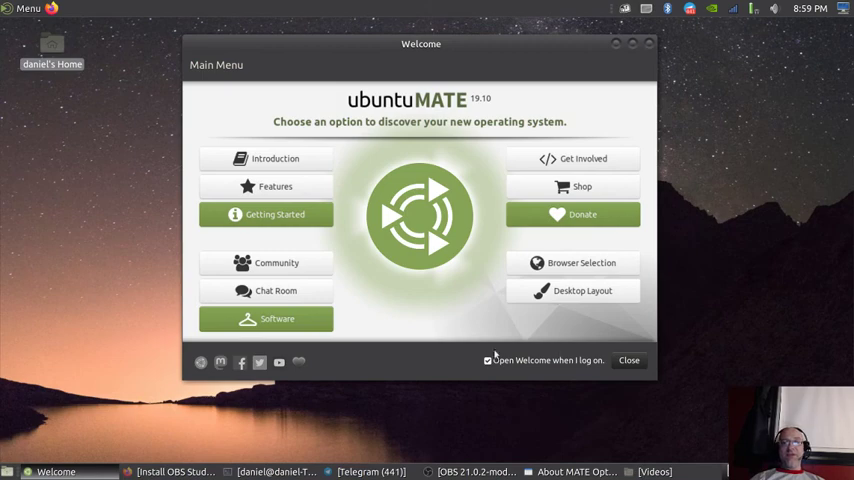
mouse_move(510, 207)
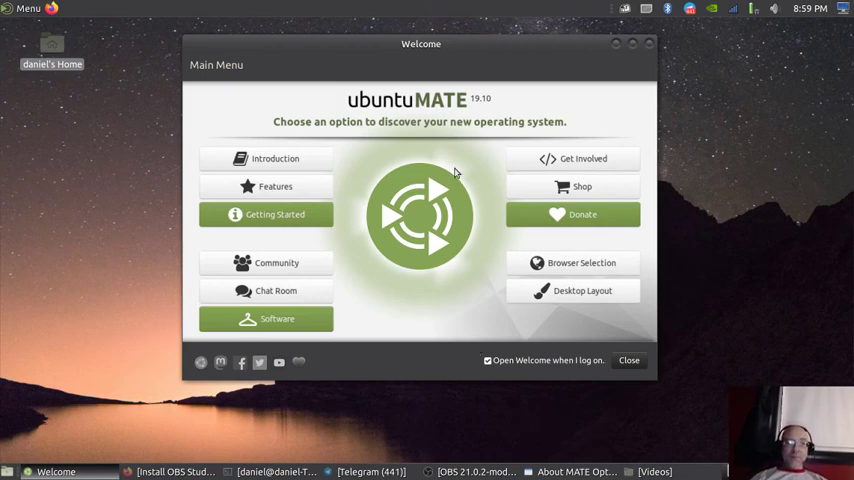
mouse_move(275, 158)
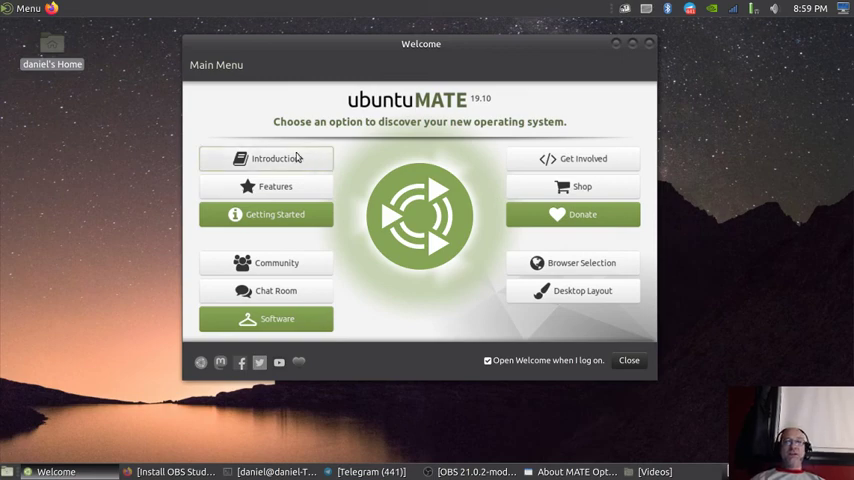
mouse_move(276, 262)
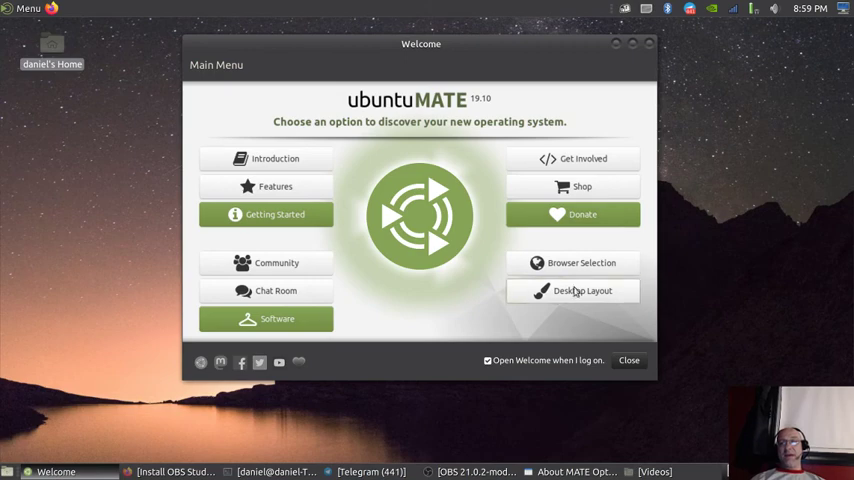
mouse_move(575, 291)
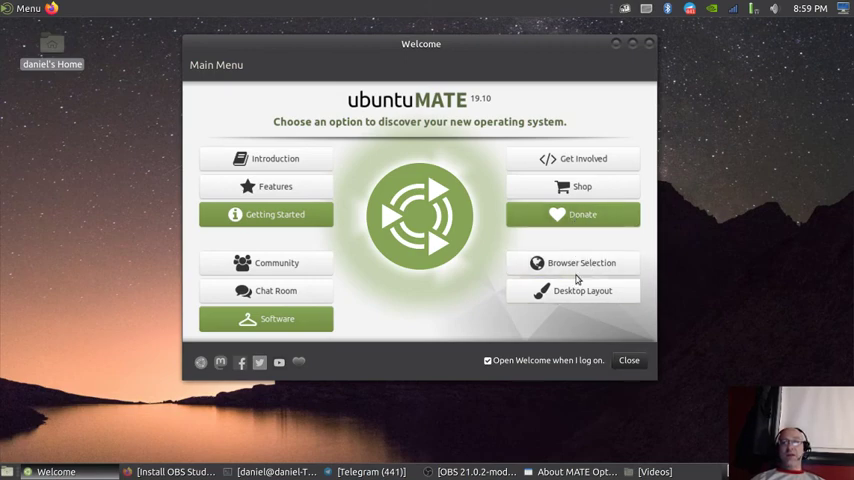
click(581, 263)
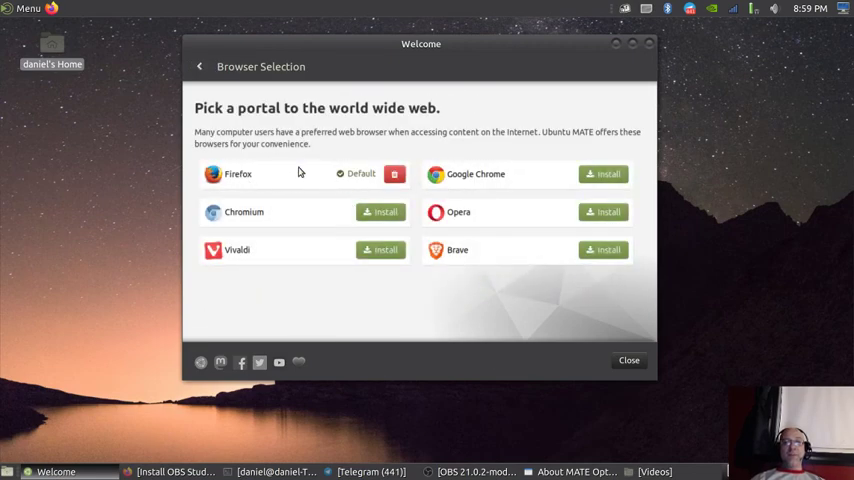
mouse_move(325, 235)
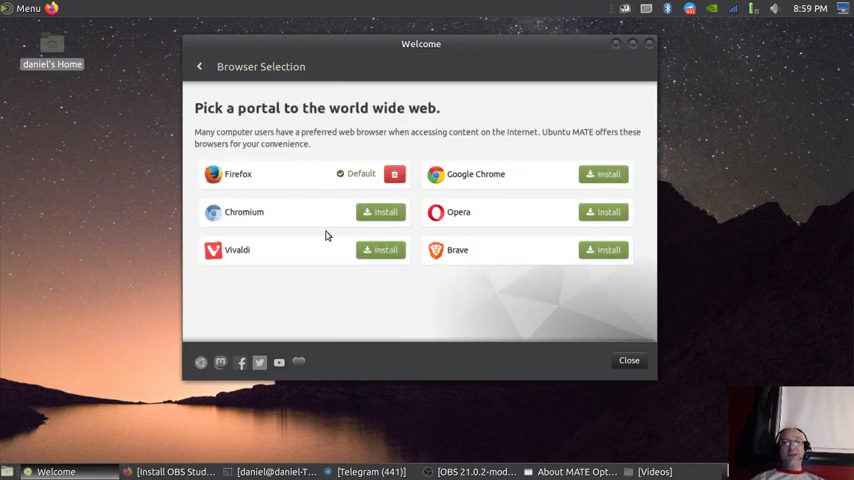
mouse_move(523, 181)
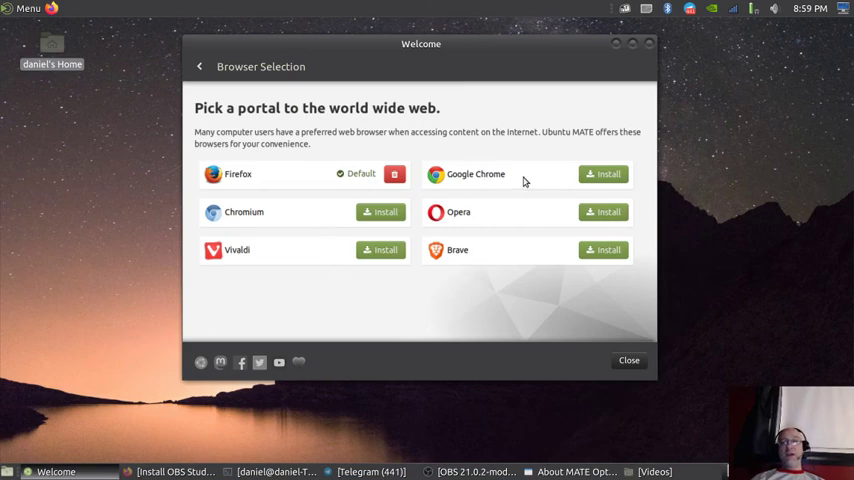
mouse_move(536, 262)
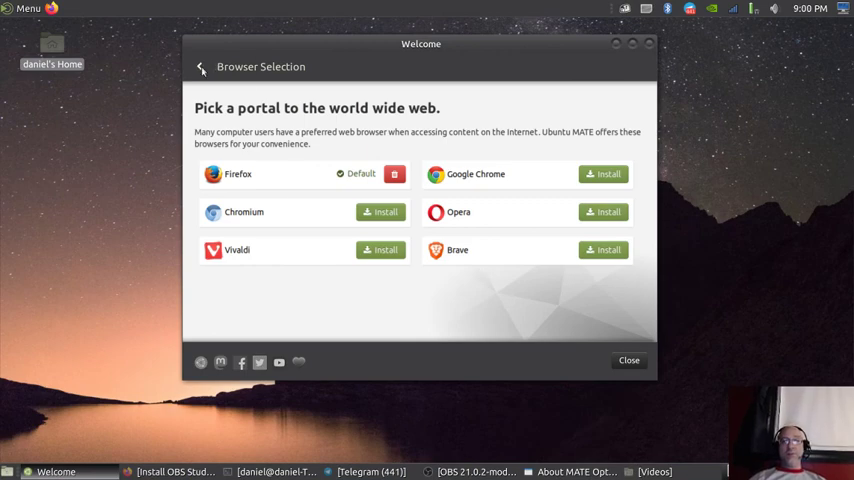
click(201, 66)
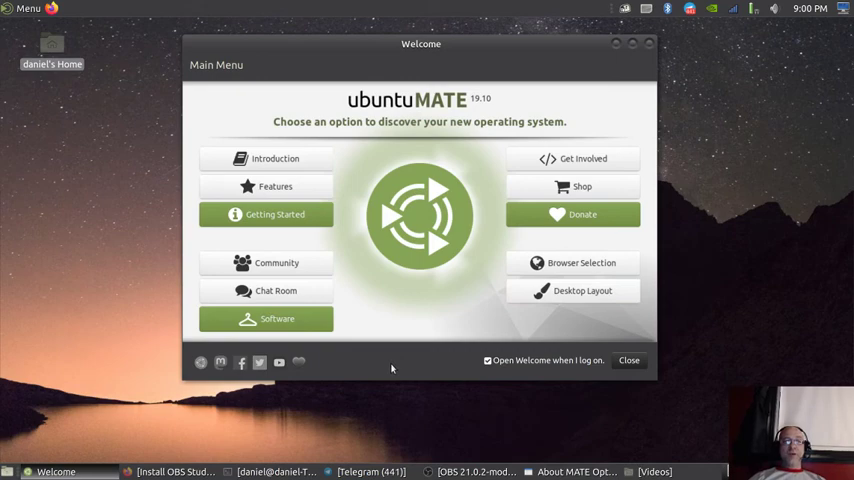
mouse_move(350, 238)
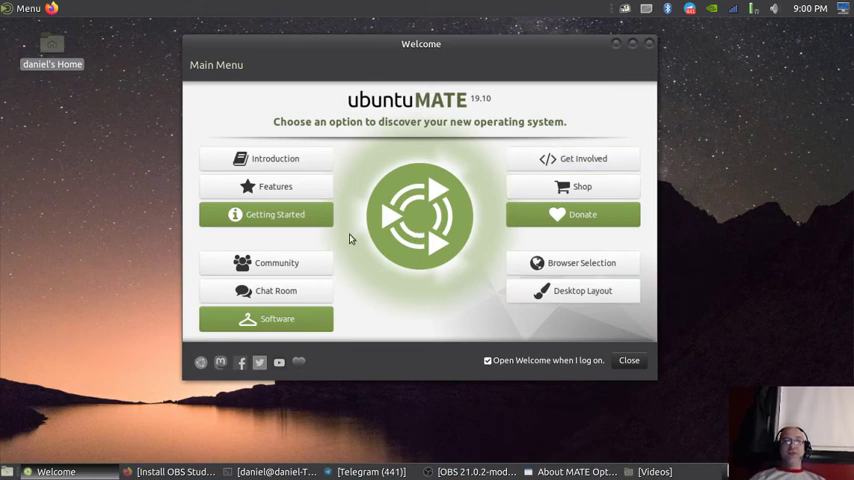
mouse_move(290, 262)
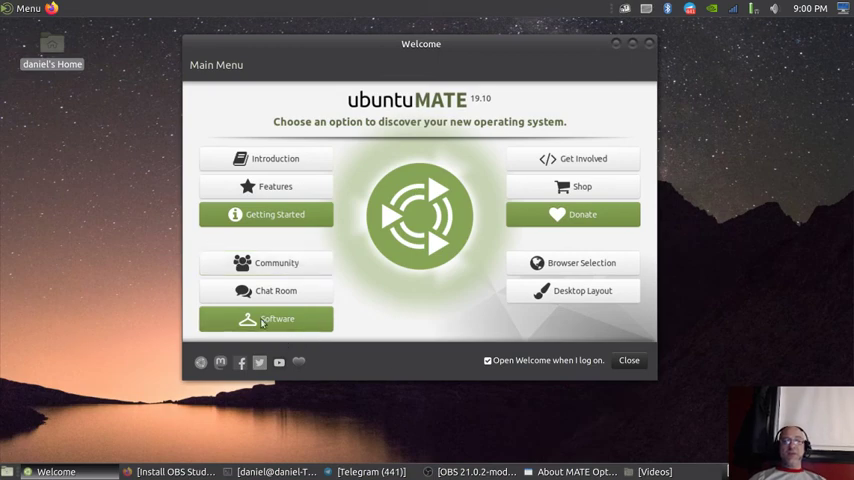
- Open Welcome's Desktop Layout page, with Familiar shown as the current layout
click(582, 290)
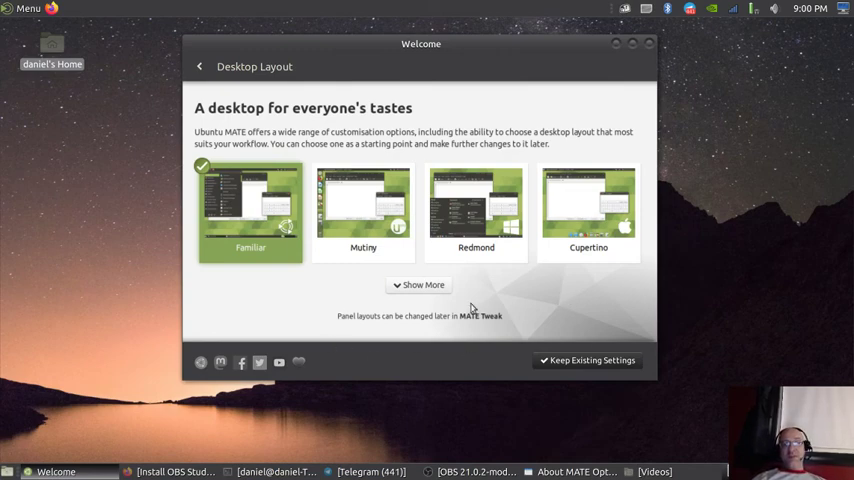
mouse_move(472, 332)
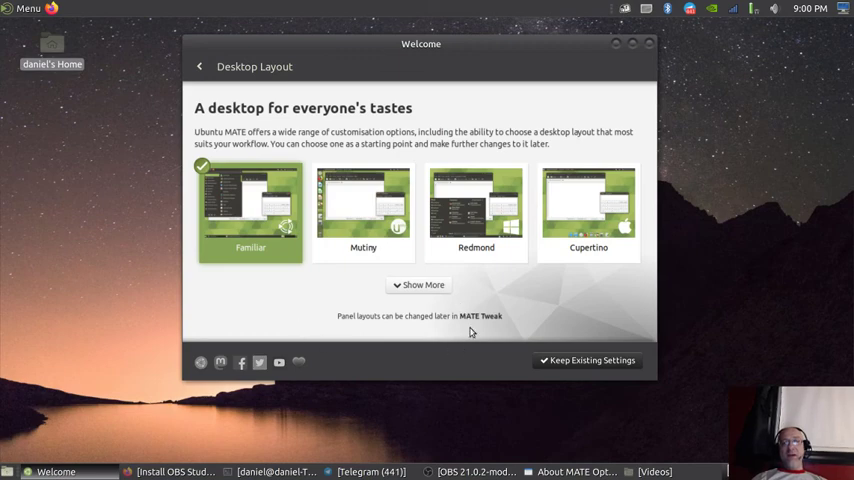
mouse_move(277, 281)
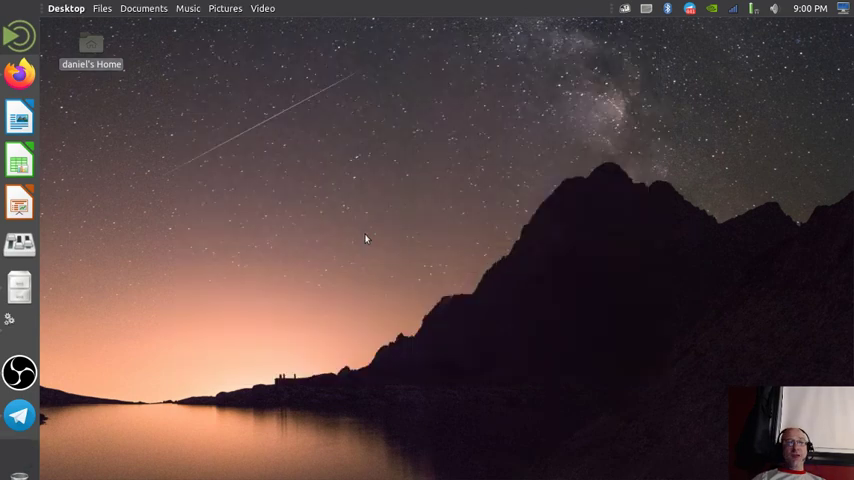
mouse_move(135, 406)
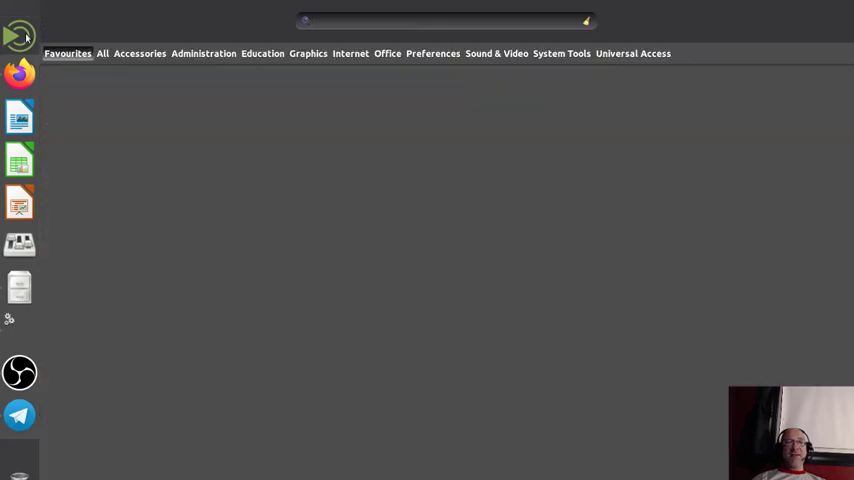
click(18, 37)
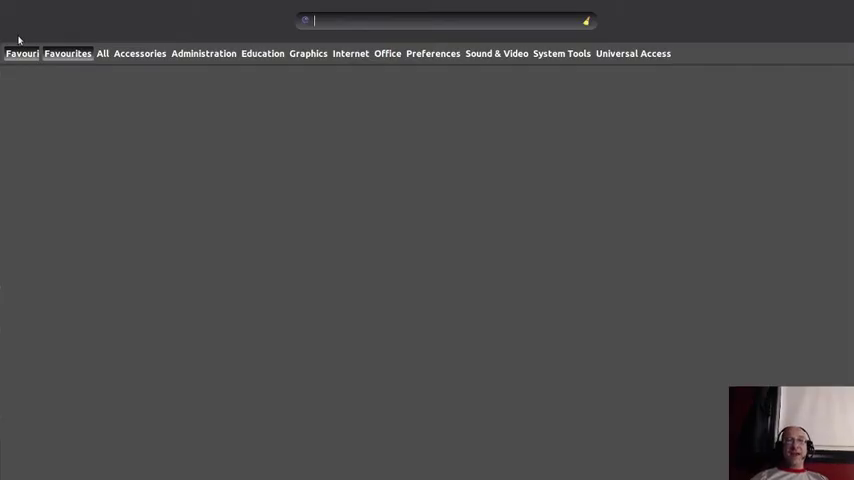
text(ca)
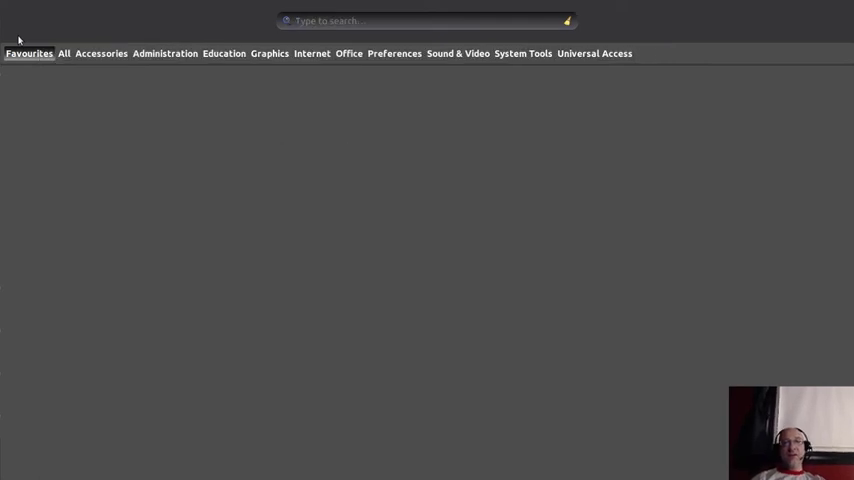
click(458, 53)
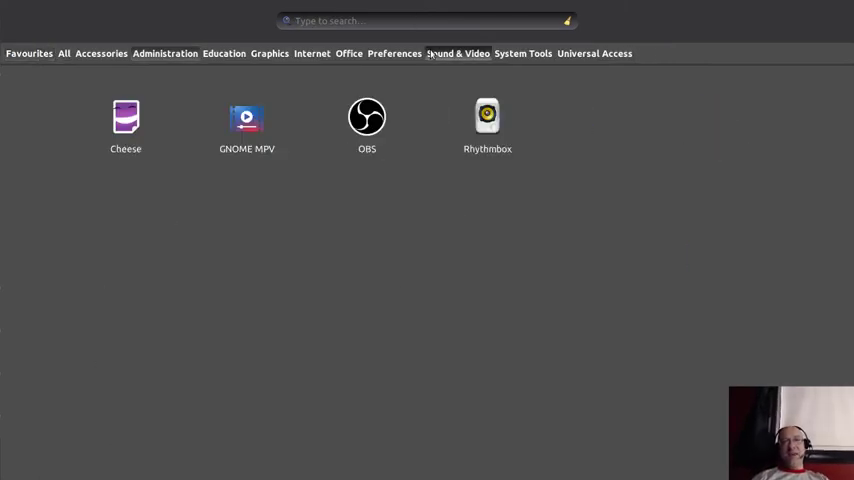
click(101, 53)
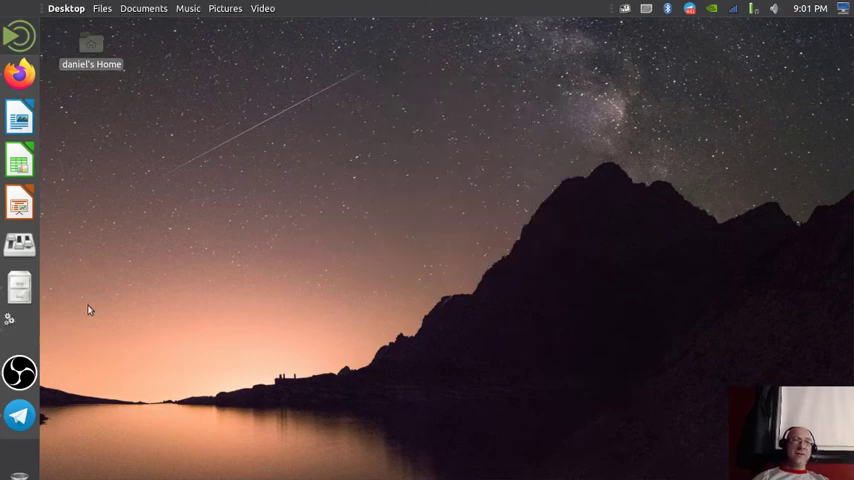
mouse_move(142, 238)
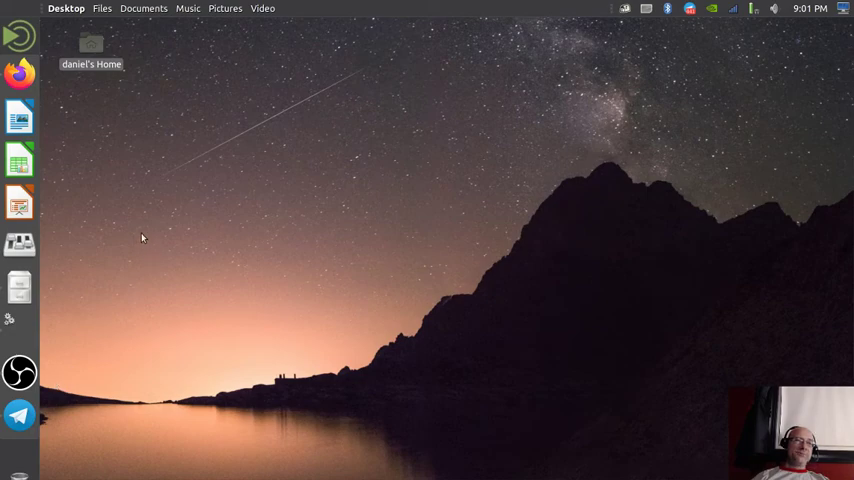
mouse_move(127, 331)
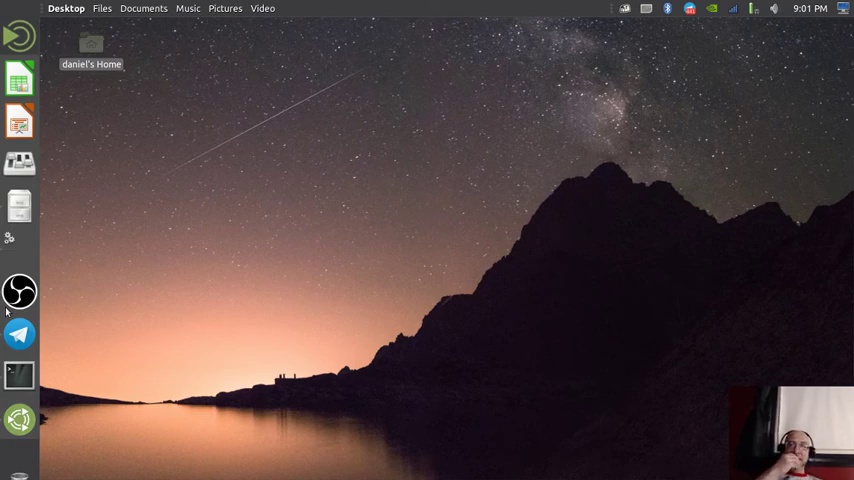
mouse_move(2, 178)
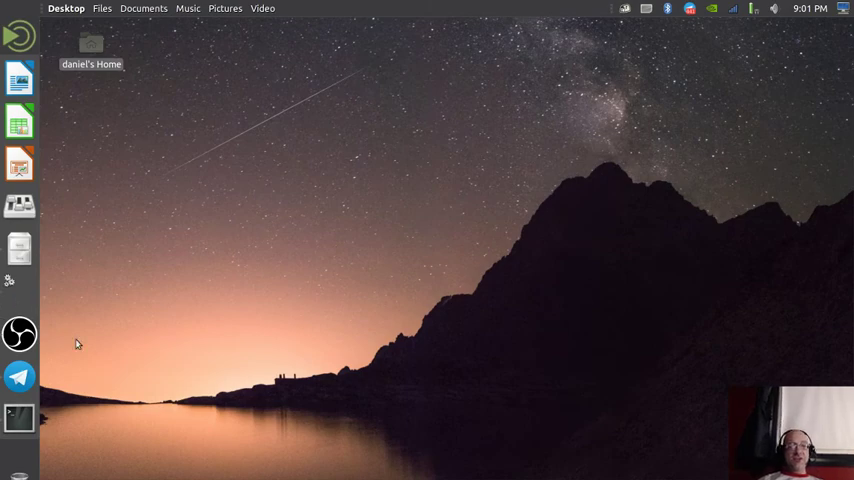
mouse_move(72, 341)
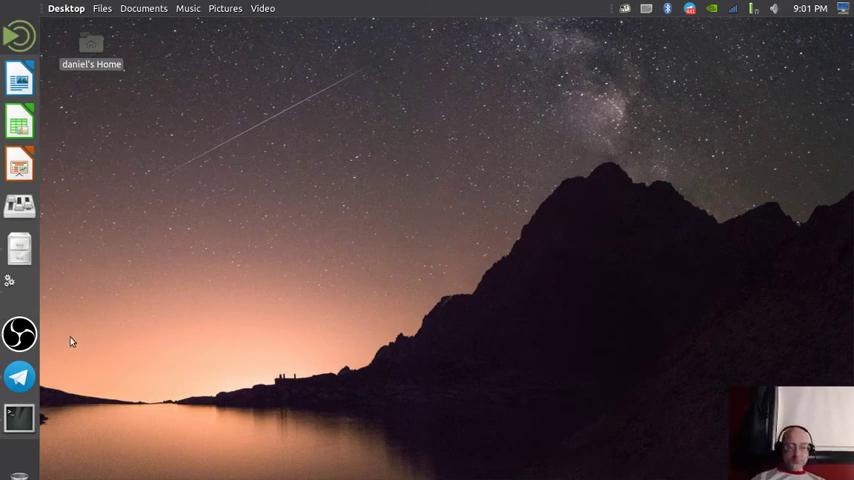
mouse_move(90, 418)
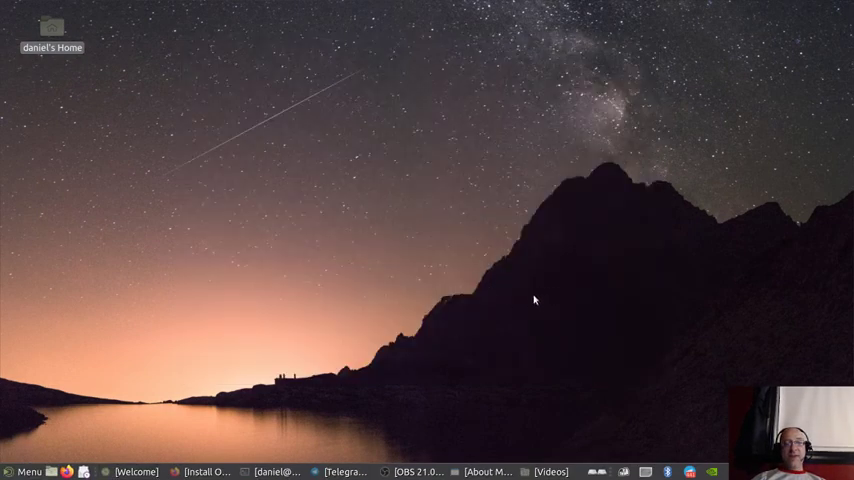
mouse_move(588, 422)
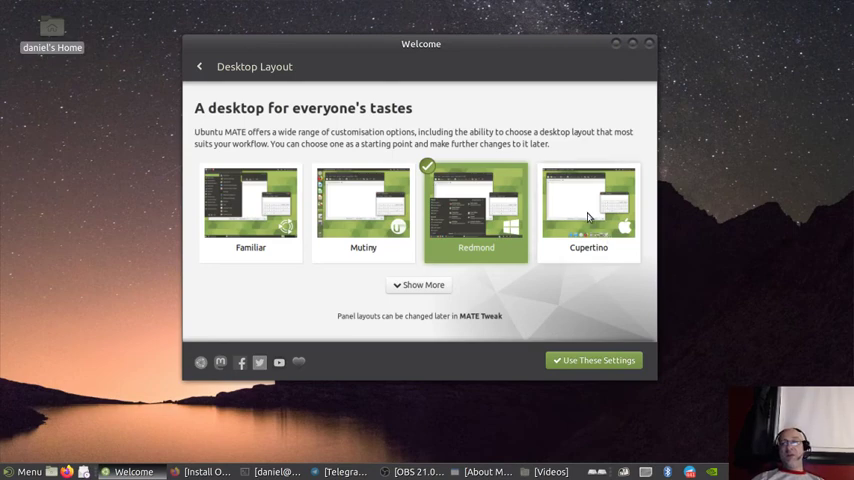
mouse_move(588, 210)
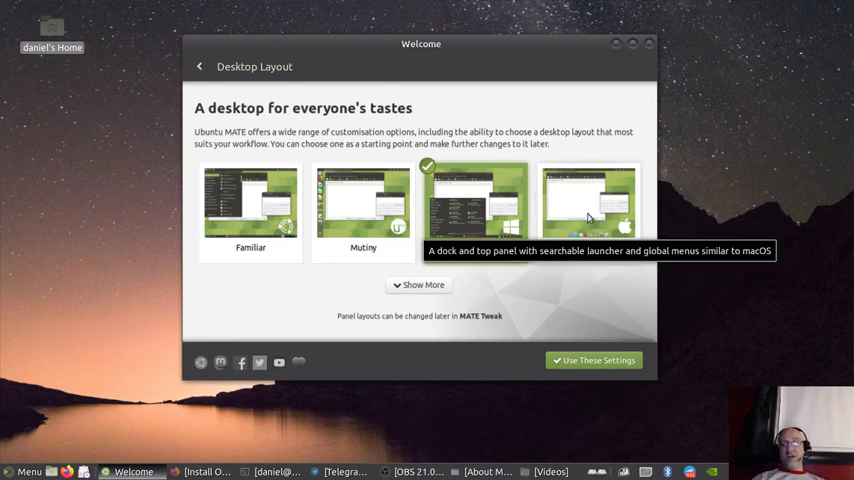
- Apply the macOS-style Cupertino layout with its dock along the bottom
click(588, 205)
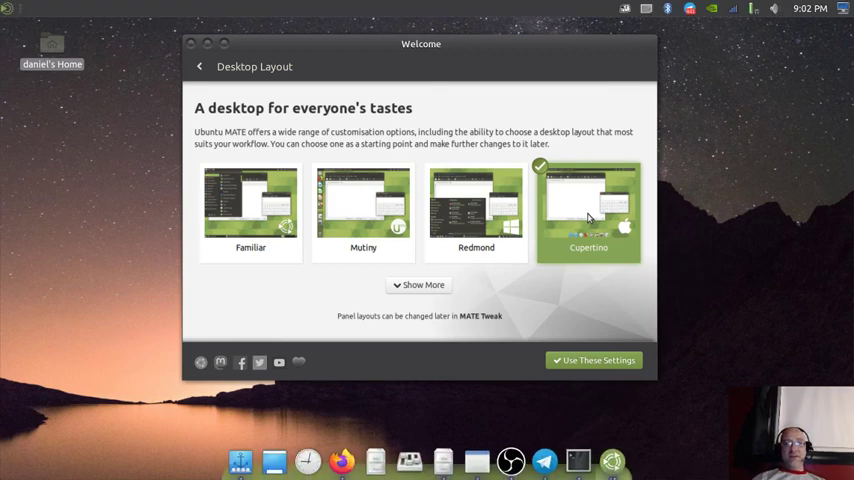
mouse_move(720, 308)
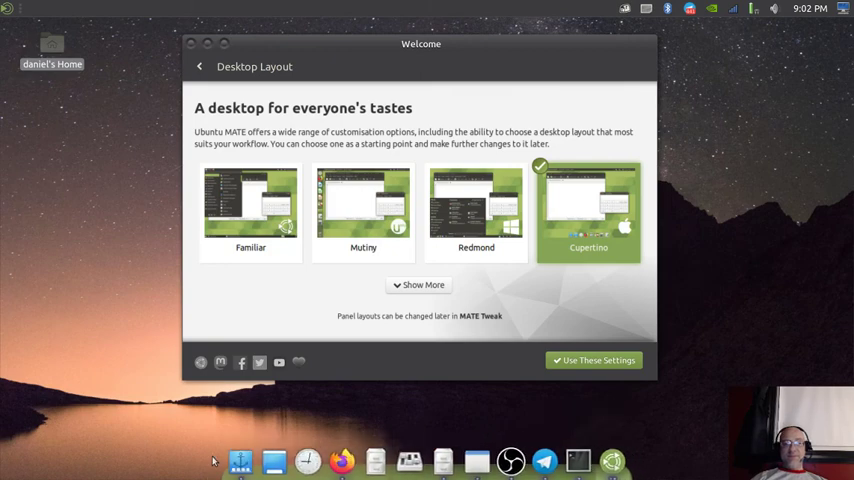
mouse_move(545, 419)
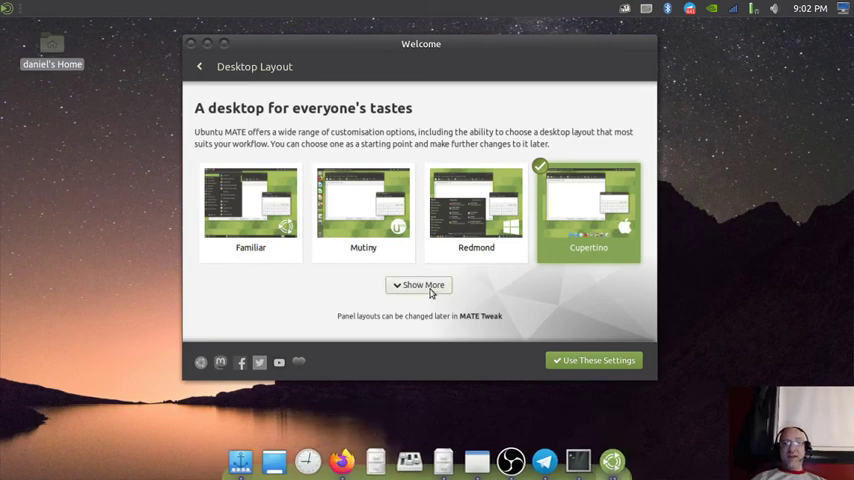
- Reveal extra layouts like Traditional, Contemporary, Netbook and Pantheon, then reapply Familiar
click(419, 285)
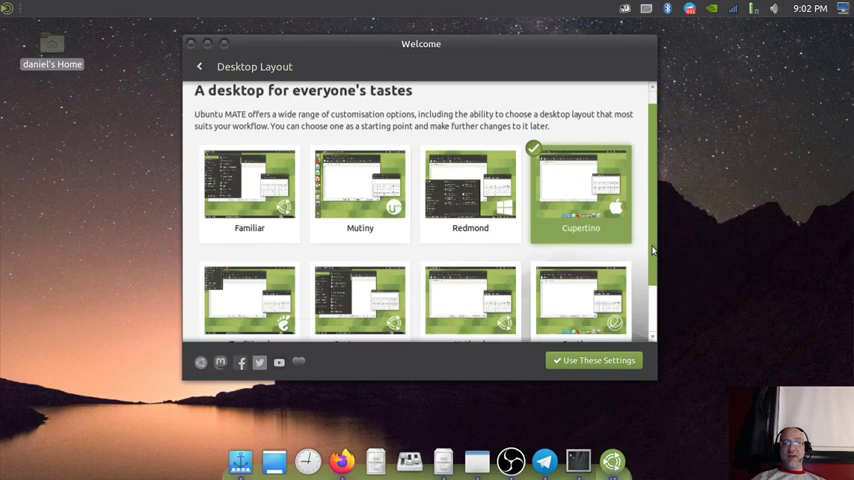
scroll(down, 3)
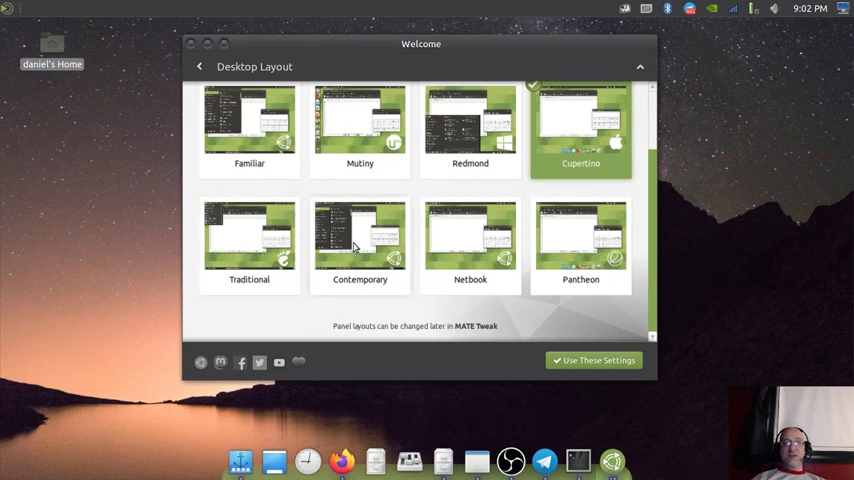
mouse_move(581, 240)
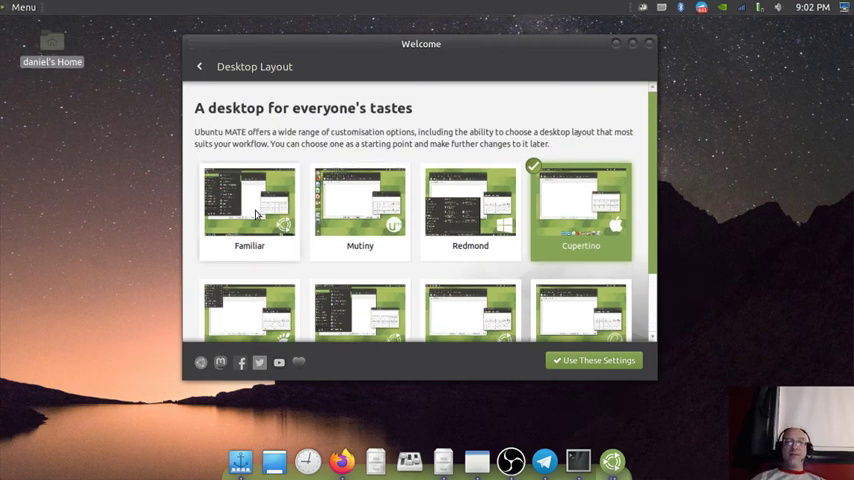
click(249, 205)
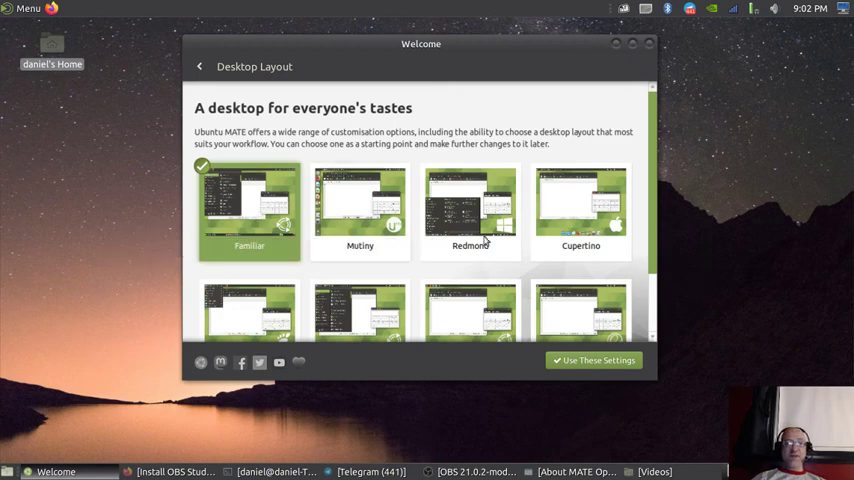
mouse_move(462, 126)
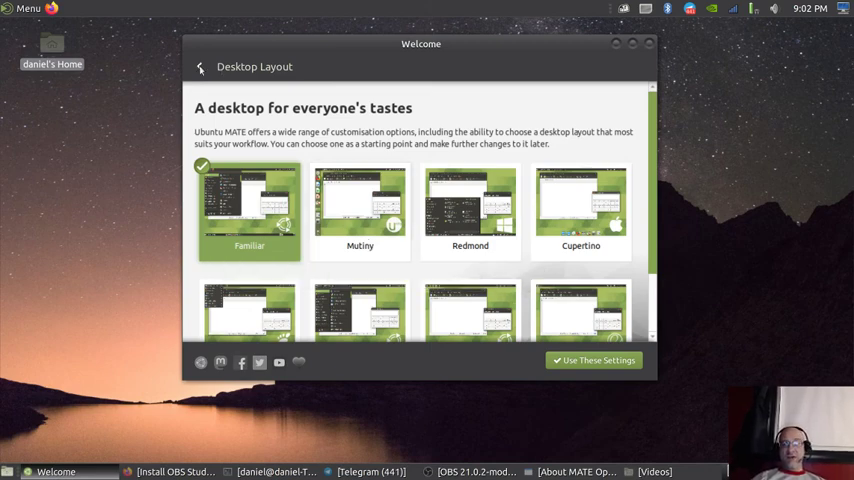
- Go back from Desktop Layout to the Welcome Main Menu
click(199, 67)
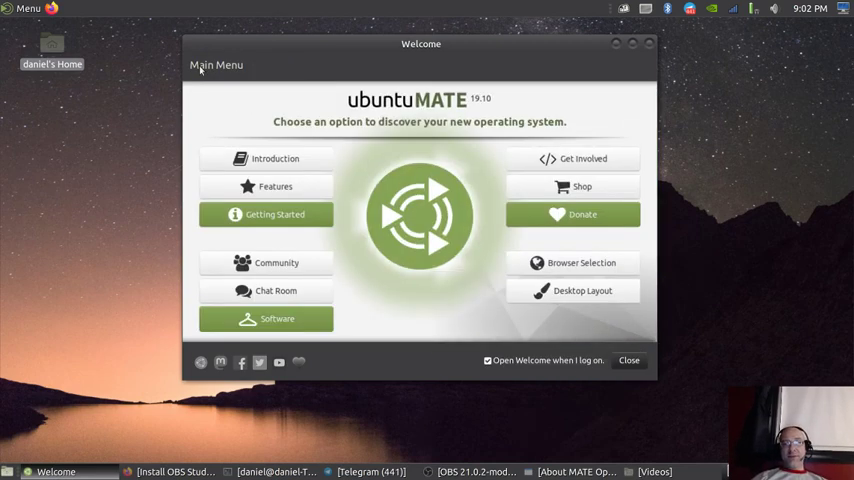
mouse_move(639, 291)
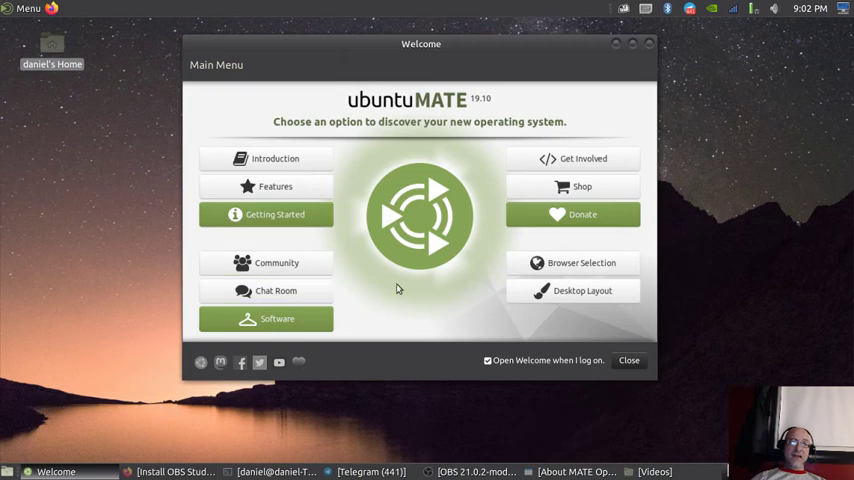
mouse_move(276, 267)
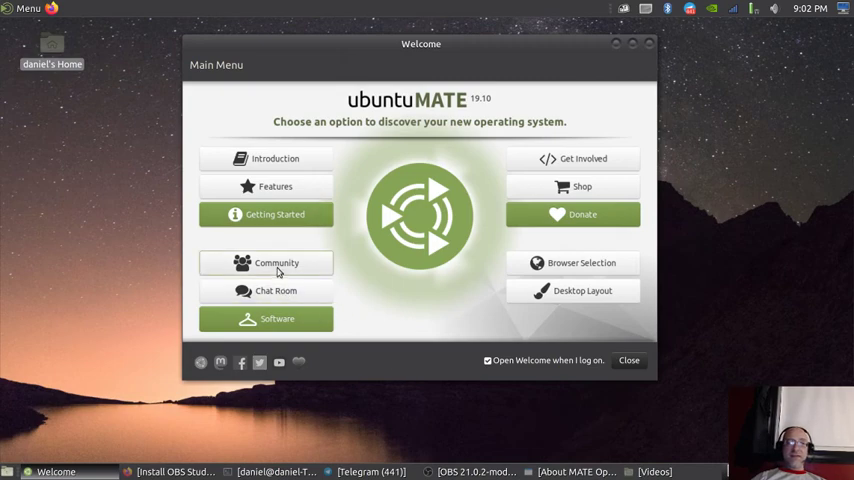
mouse_move(261, 257)
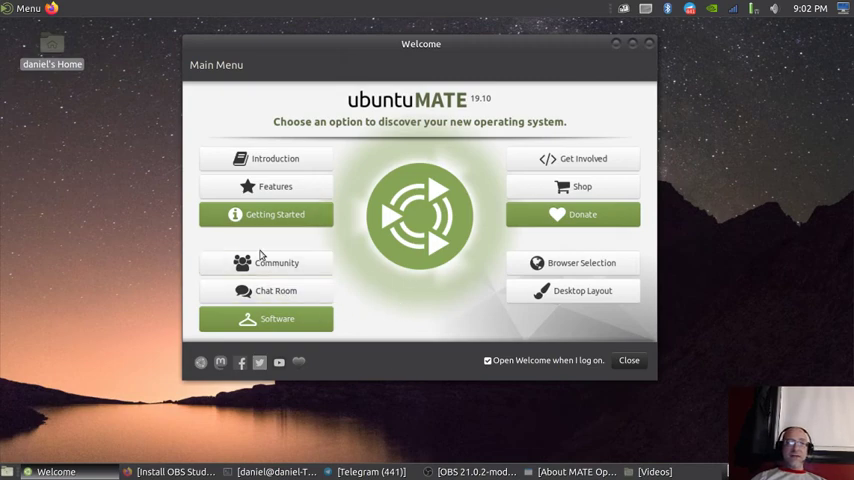
click(276, 262)
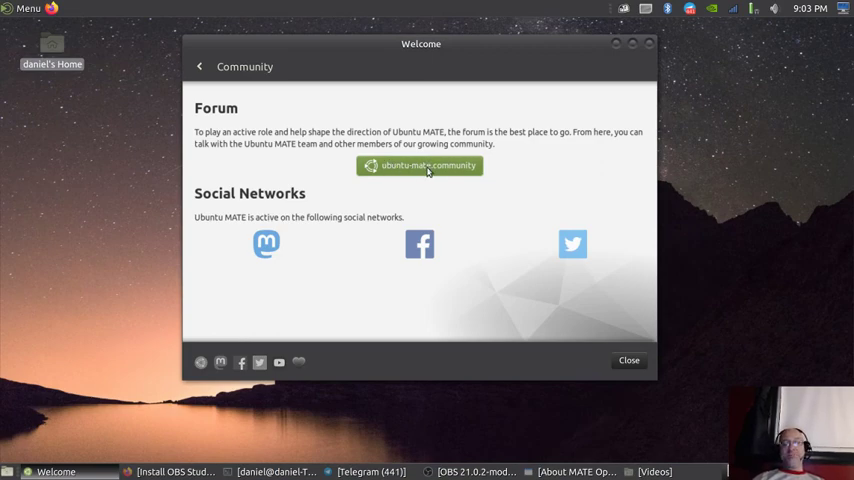
mouse_move(266, 248)
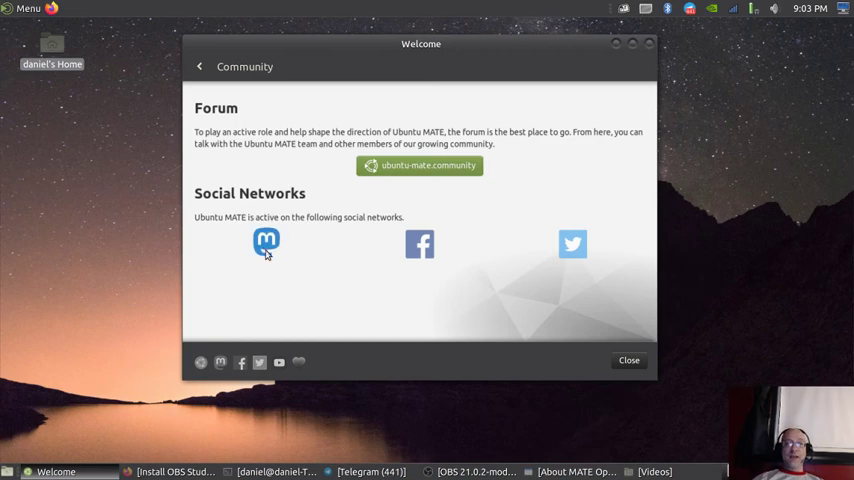
mouse_move(572, 248)
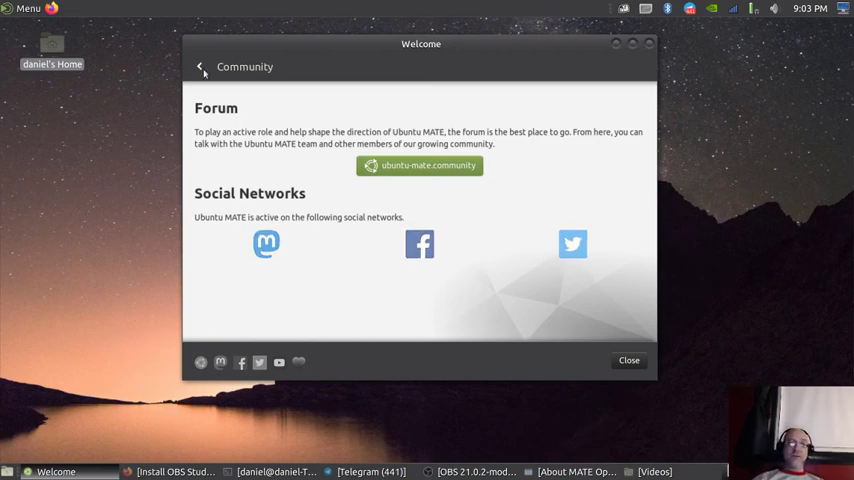
click(200, 66)
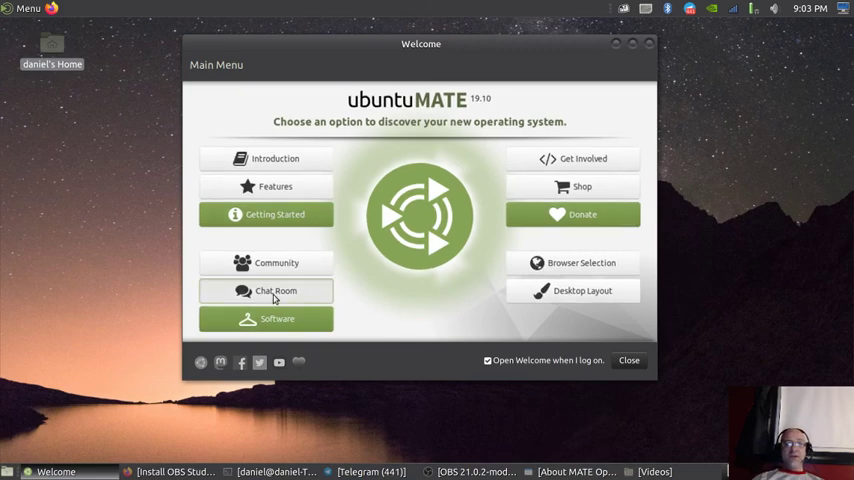
- Show the Chat Room page for #ubuntu-mate on Freenode with the Hexchat install option
click(266, 290)
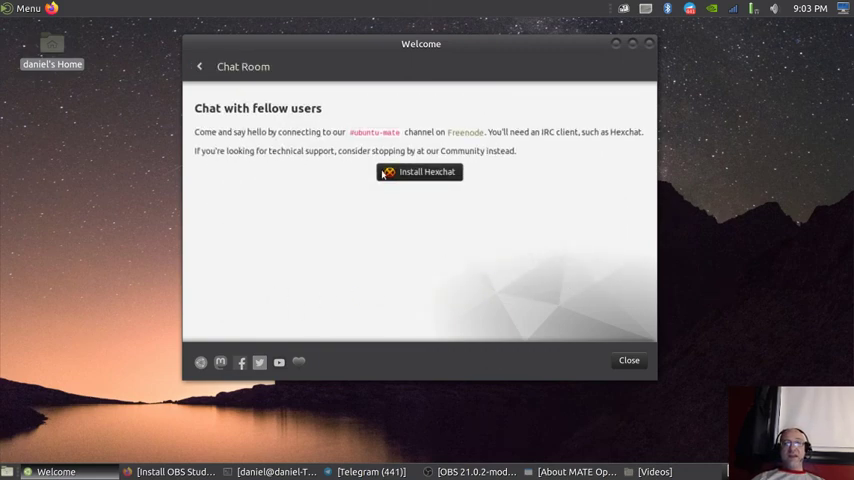
mouse_move(448, 150)
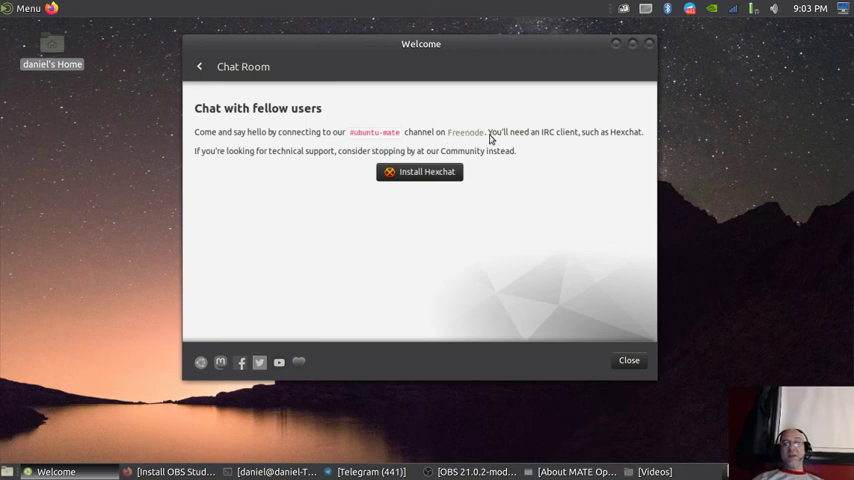
mouse_move(352, 131)
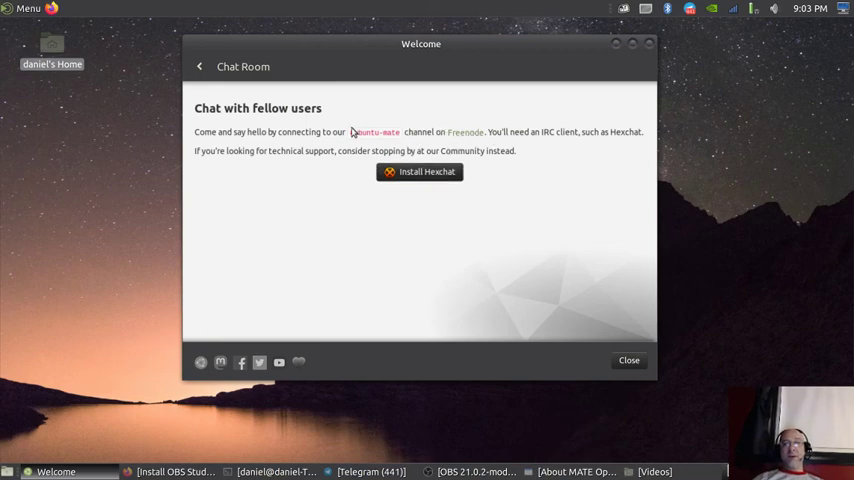
mouse_move(455, 131)
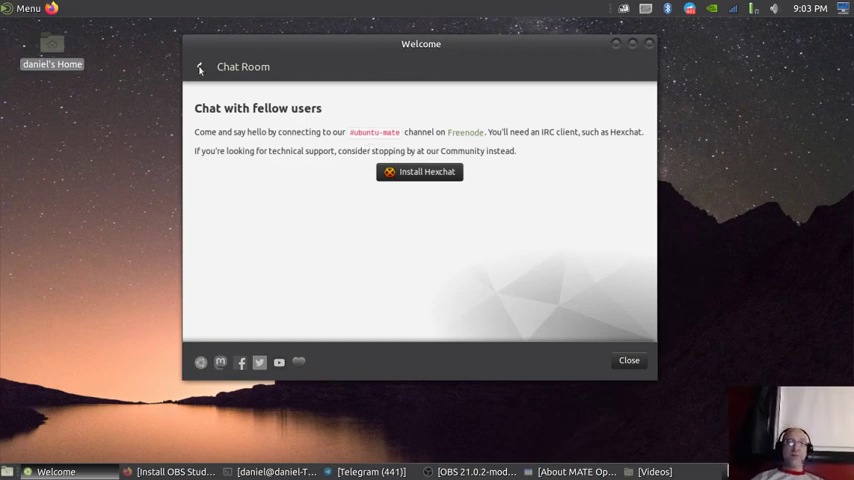
mouse_move(424, 165)
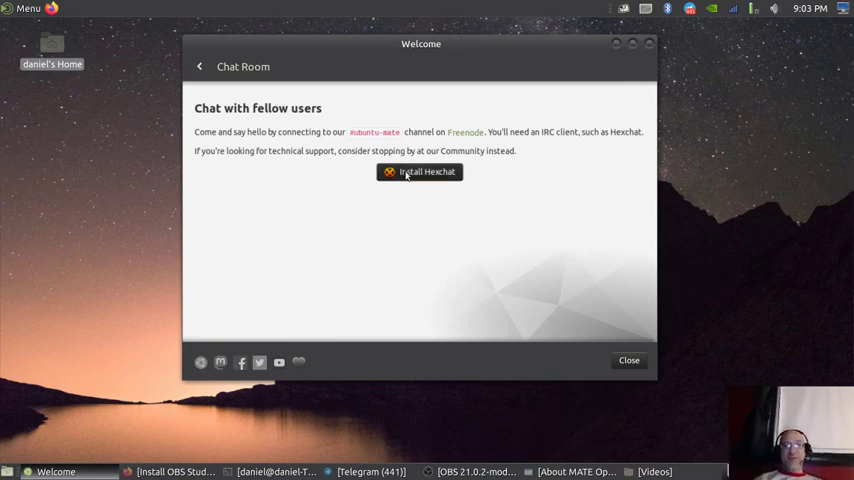
mouse_move(361, 178)
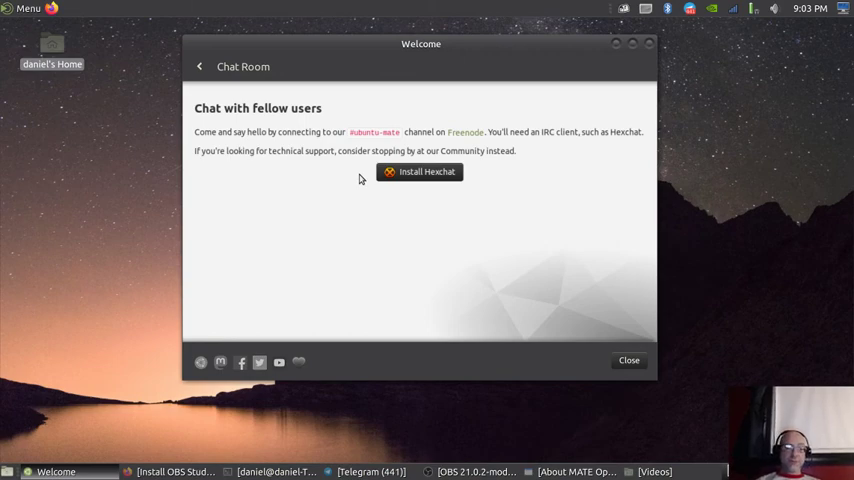
mouse_move(368, 147)
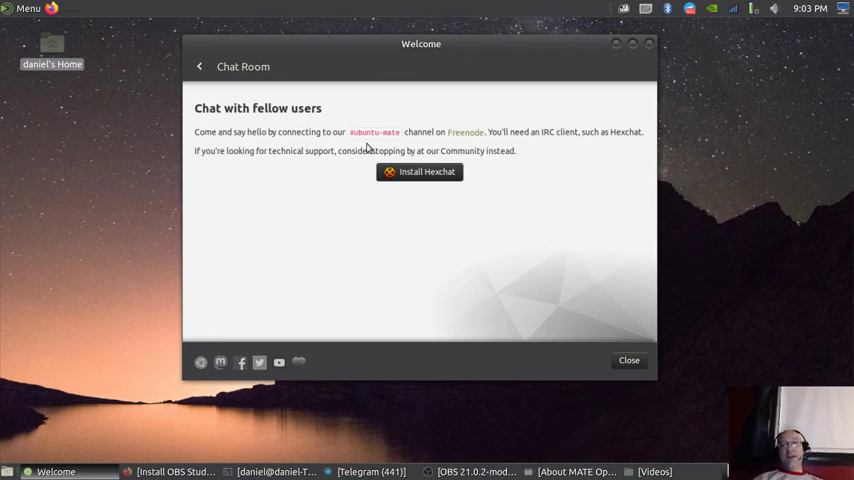
mouse_move(351, 208)
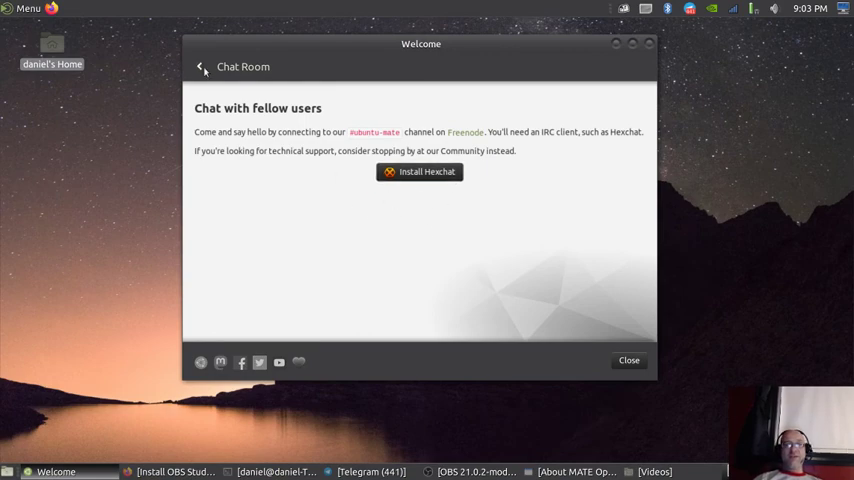
- Leave Chat Room and show the Software Boutique's curated application categories
click(201, 67)
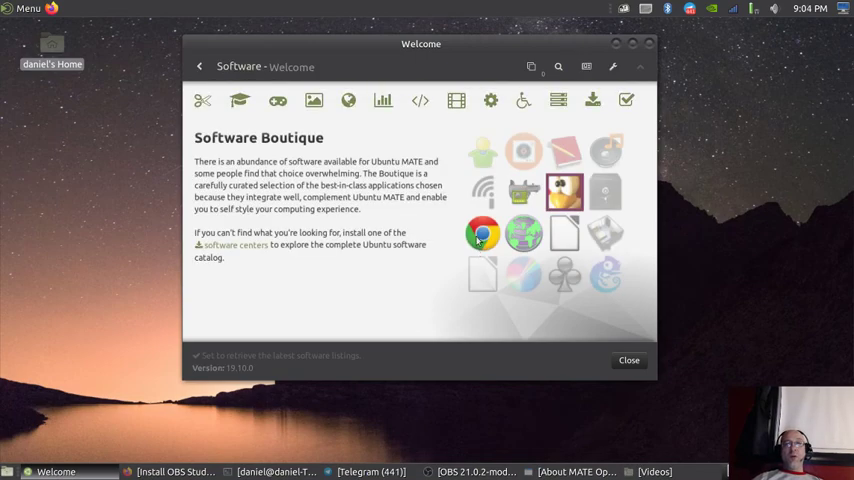
mouse_move(202, 100)
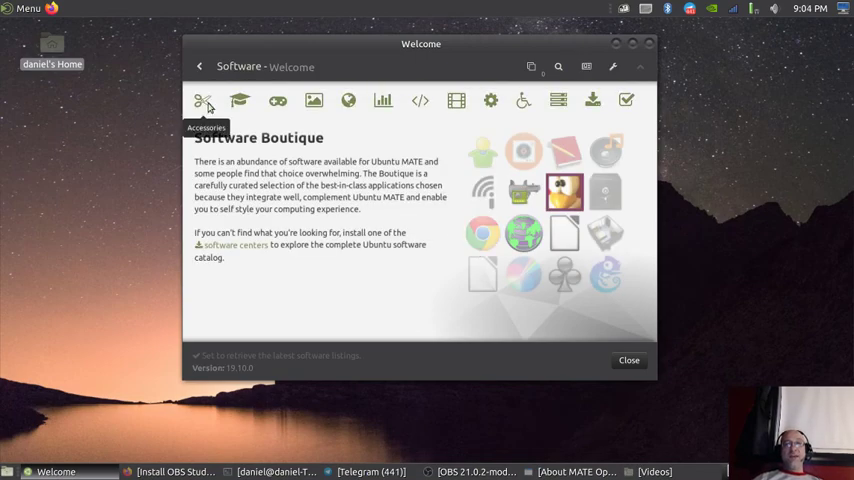
mouse_move(314, 100)
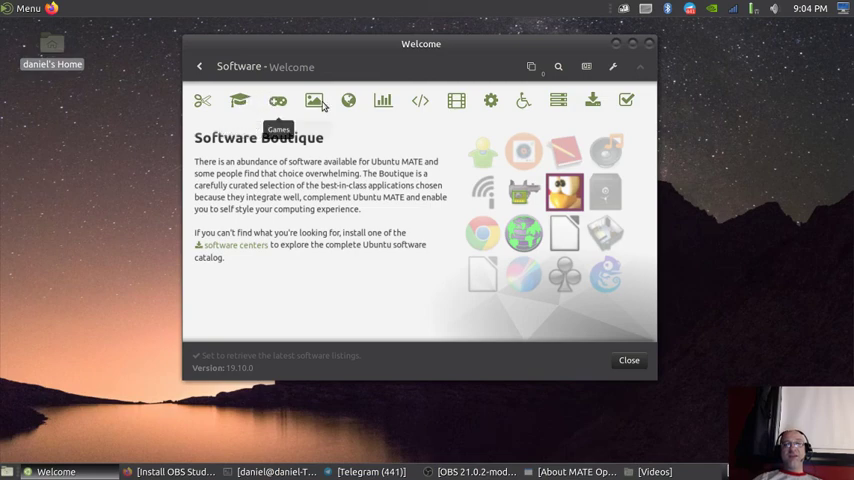
mouse_move(383, 100)
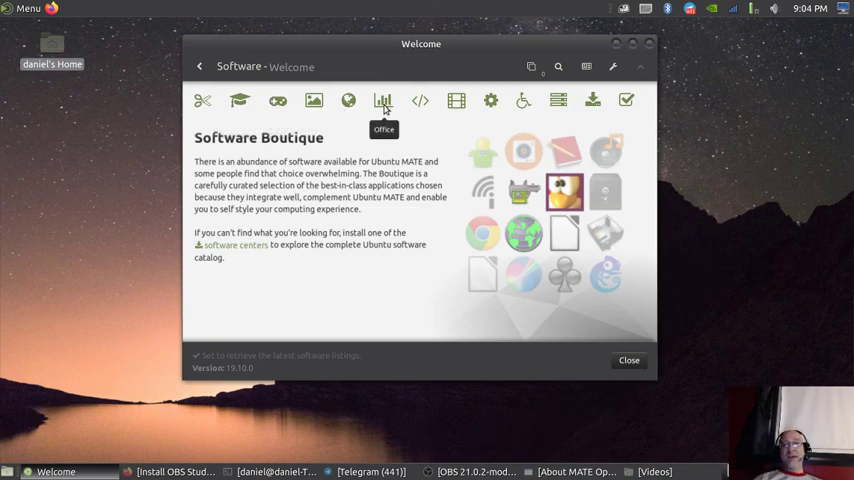
mouse_move(432, 103)
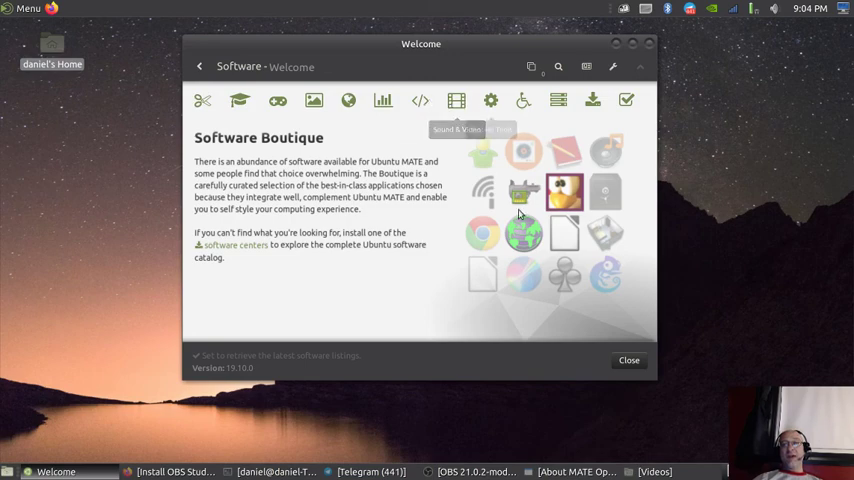
mouse_move(592, 99)
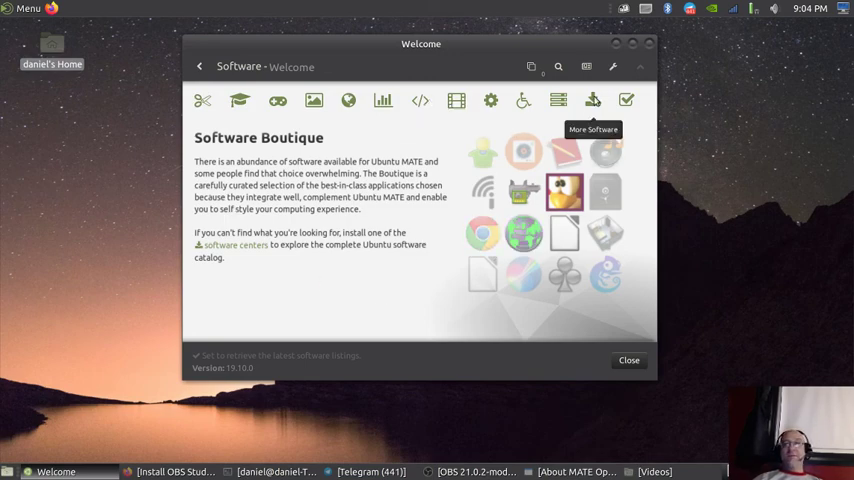
mouse_move(558, 100)
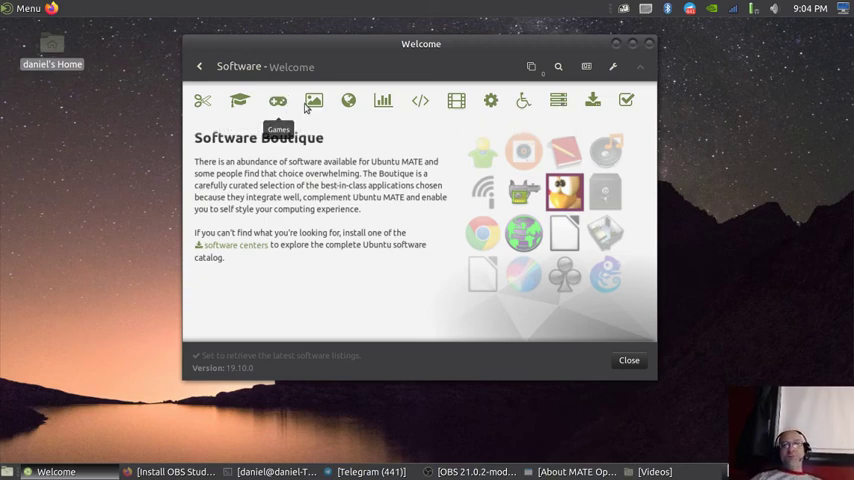
- List the Games category and scroll down to Minecraft's expanded details
click(277, 100)
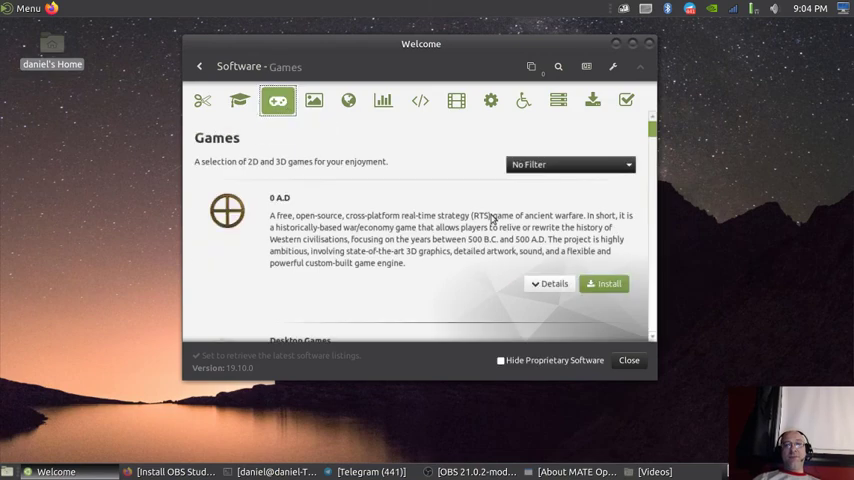
scroll(down, 3)
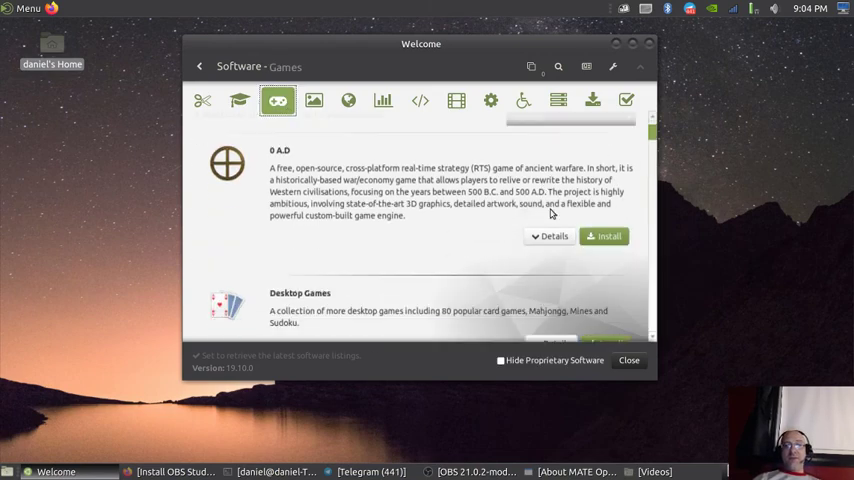
scroll(down, 3)
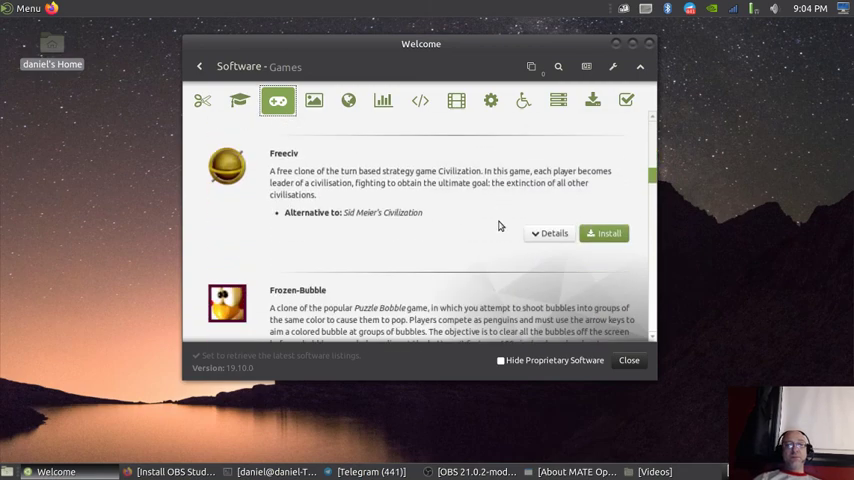
scroll(down, 3)
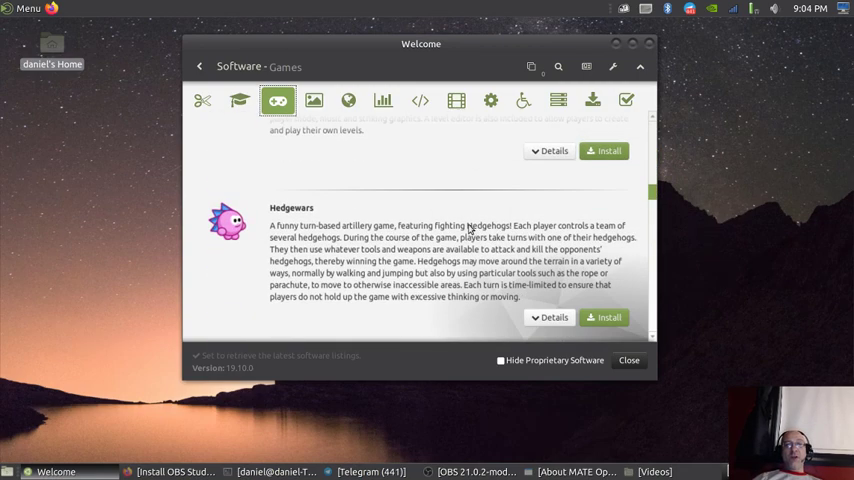
scroll(down, 3)
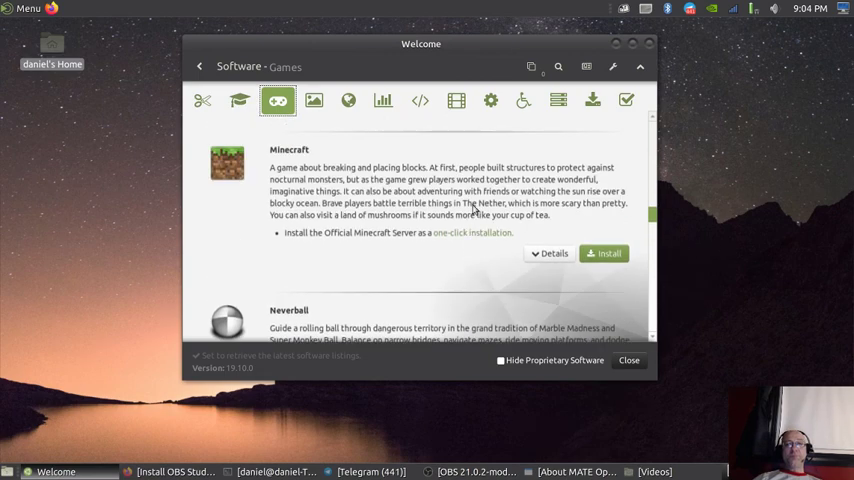
mouse_move(485, 212)
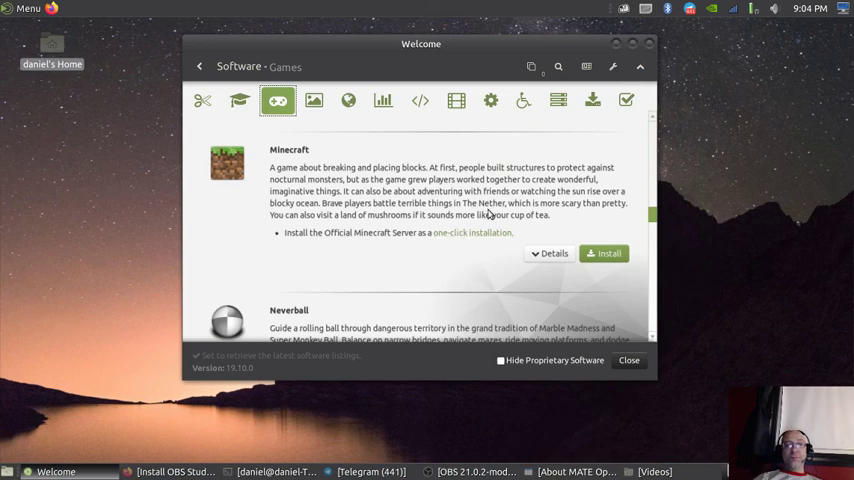
scroll(down, 3)
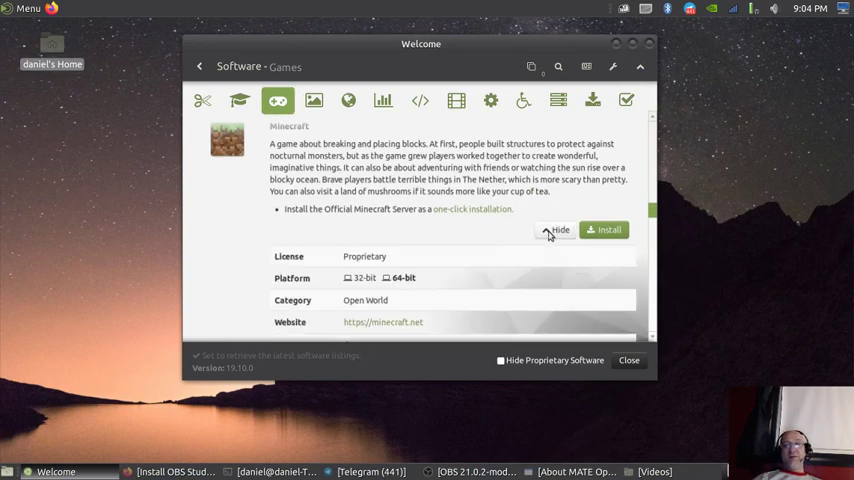
scroll(down, 3)
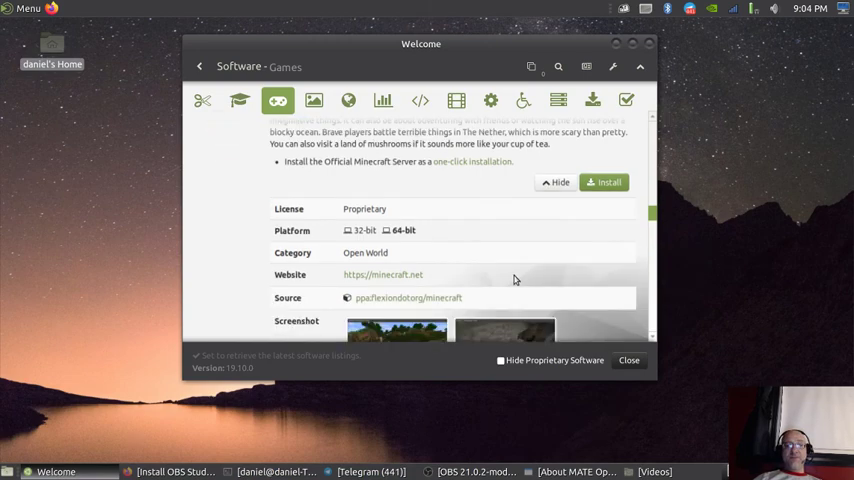
scroll(down, 3)
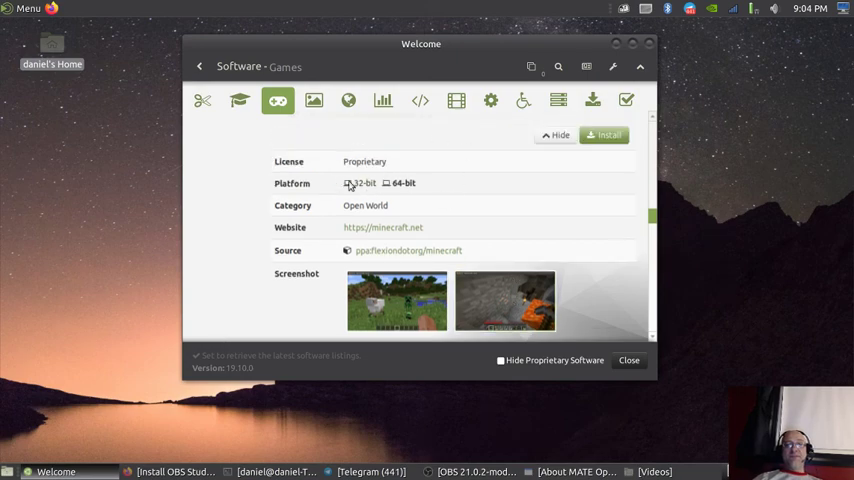
mouse_move(535, 209)
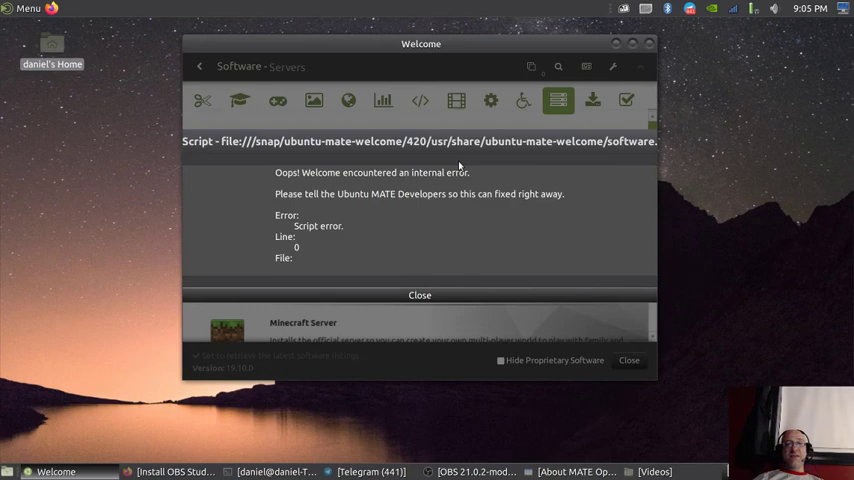
mouse_move(528, 230)
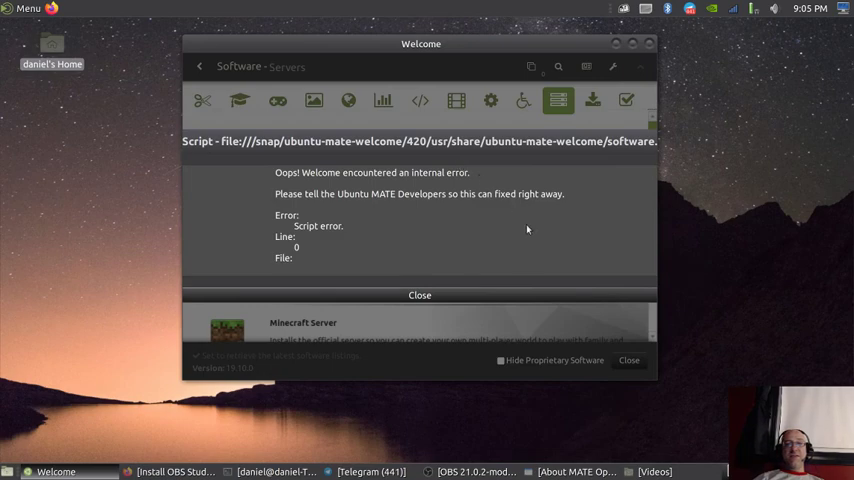
mouse_move(520, 223)
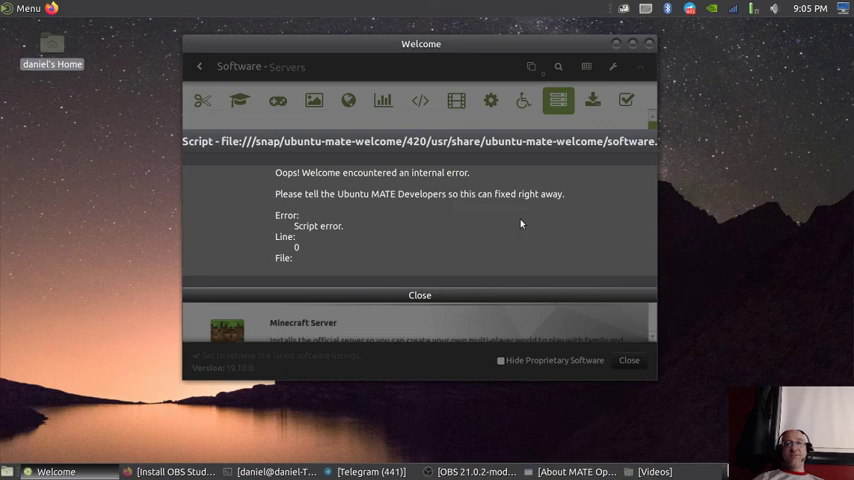
mouse_move(489, 150)
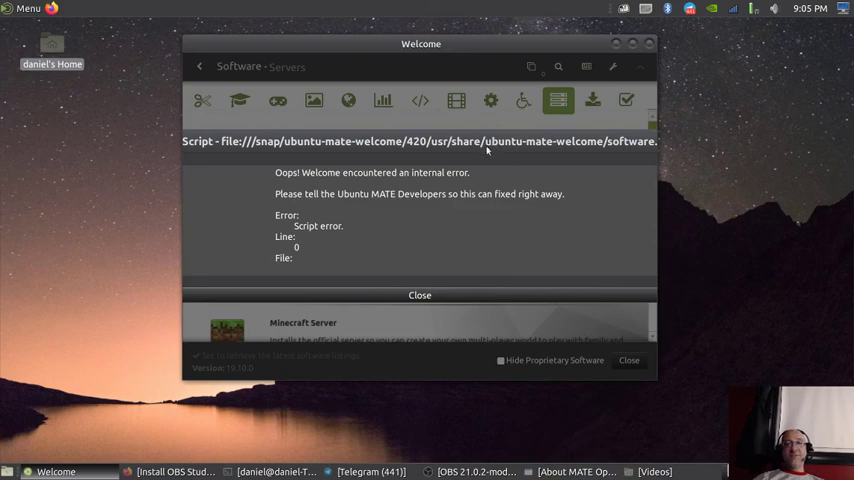
mouse_move(418, 217)
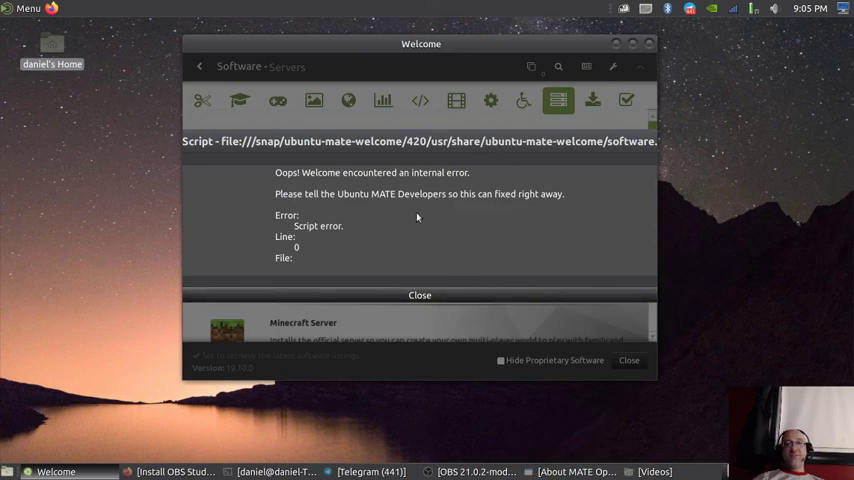
mouse_move(371, 232)
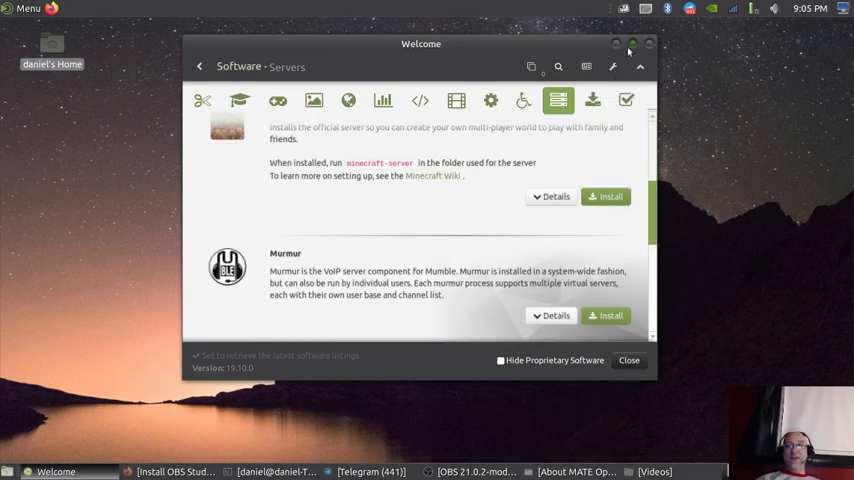
- Maximize Welcome, pass through Games, and scroll through the Graphics software listings
click(633, 44)
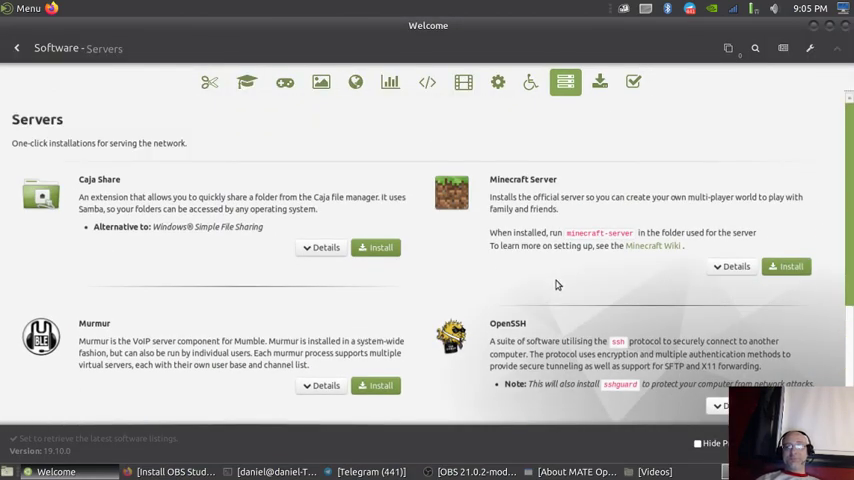
mouse_move(587, 281)
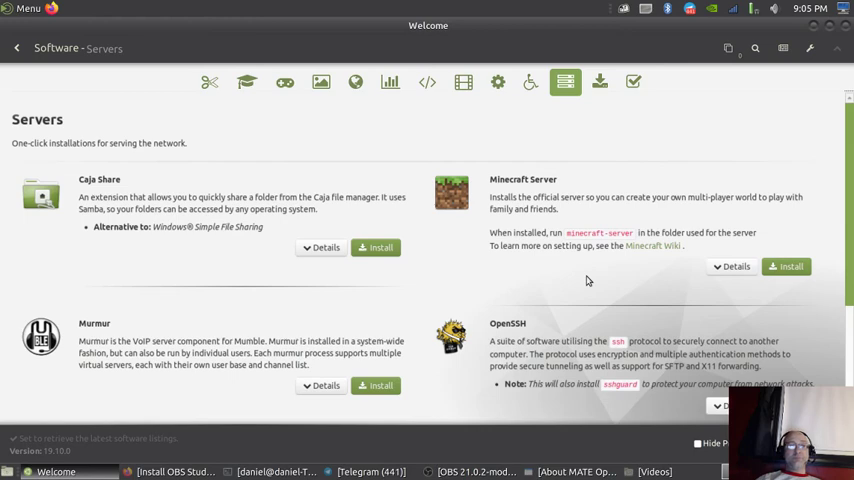
scroll(down, 3)
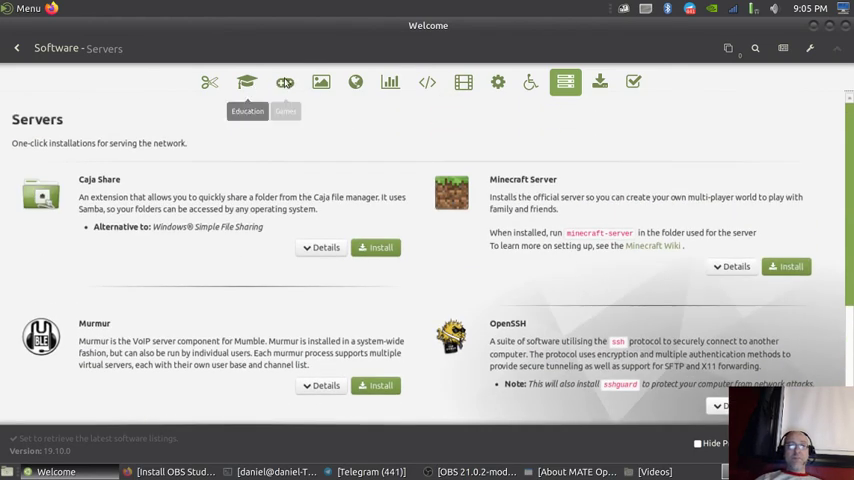
click(285, 82)
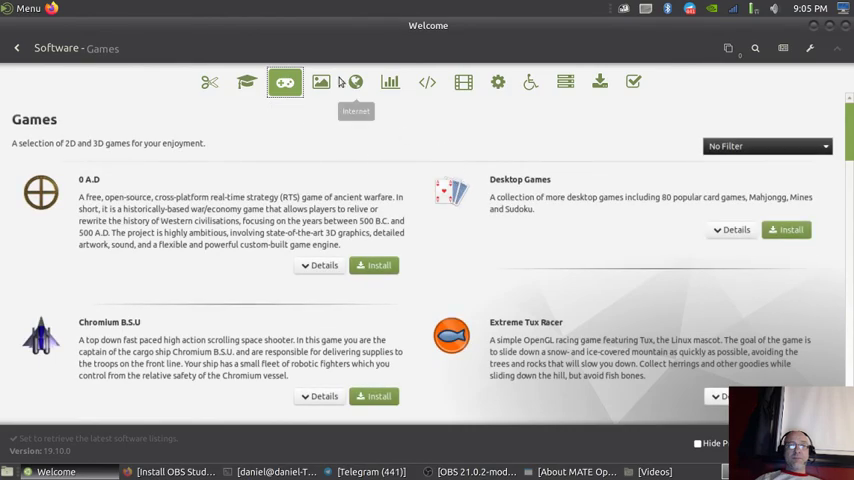
click(320, 82)
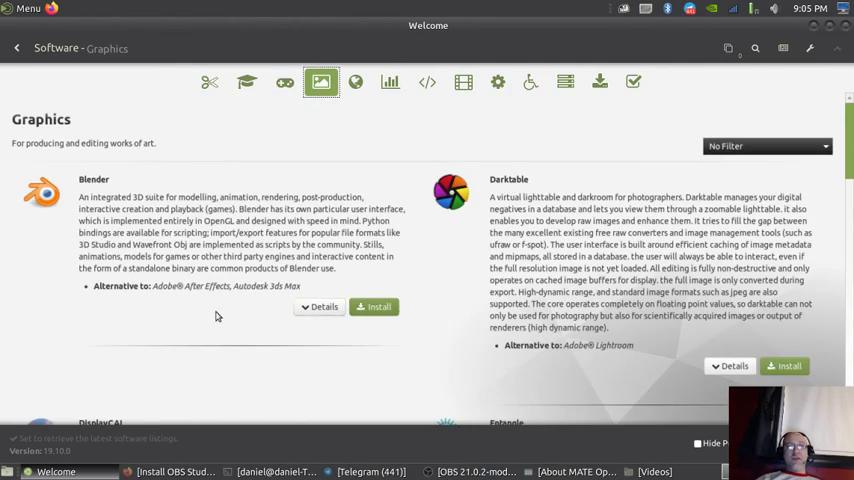
scroll(down, 3)
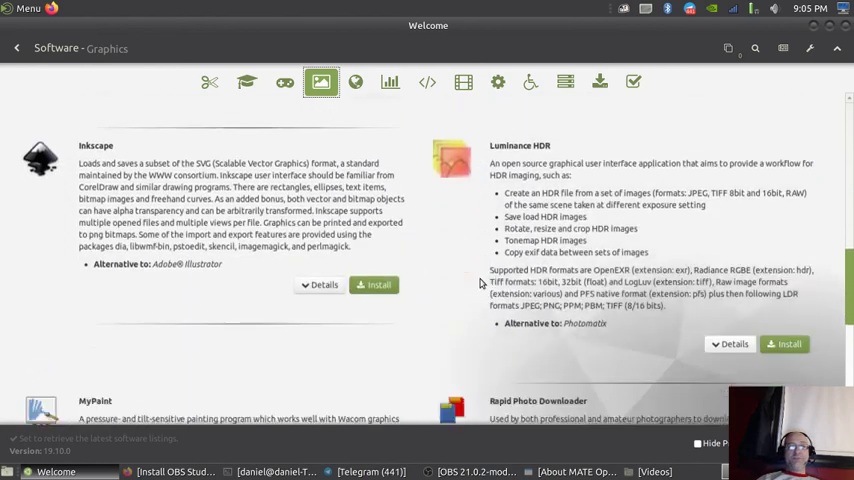
scroll(down, 3)
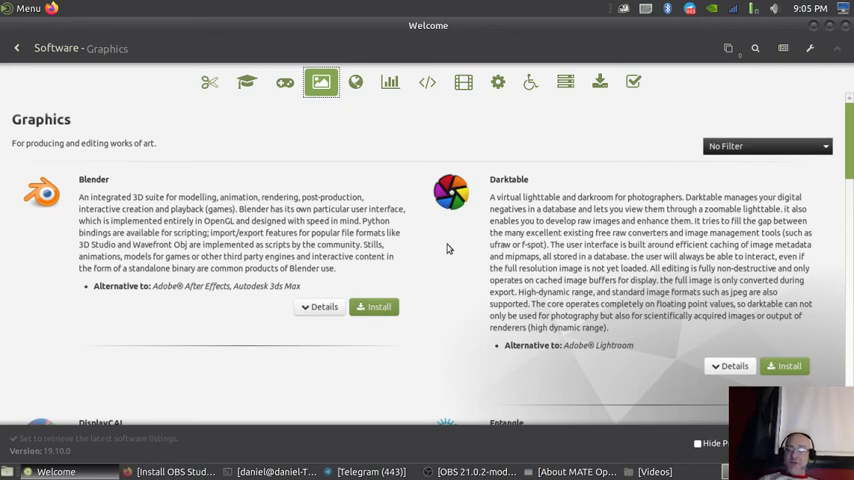
mouse_move(388, 67)
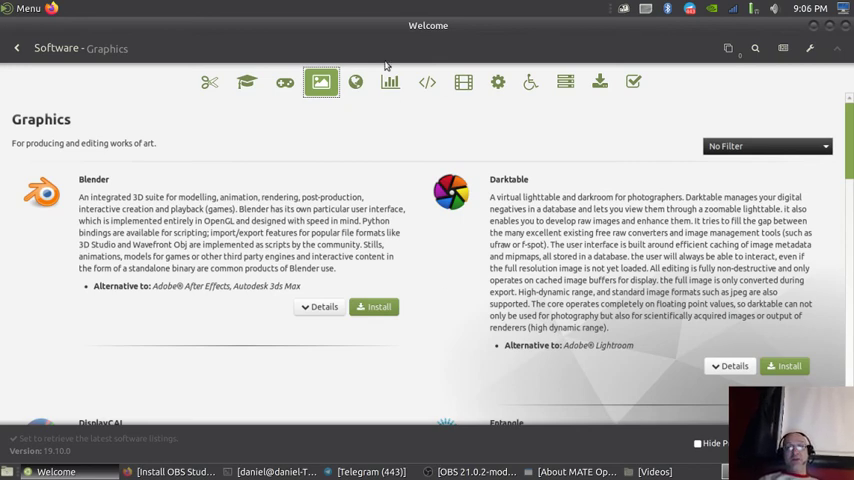
- List Internet software and scroll down to Tor Browser, Transmission, uGet and Vivaldi
click(355, 82)
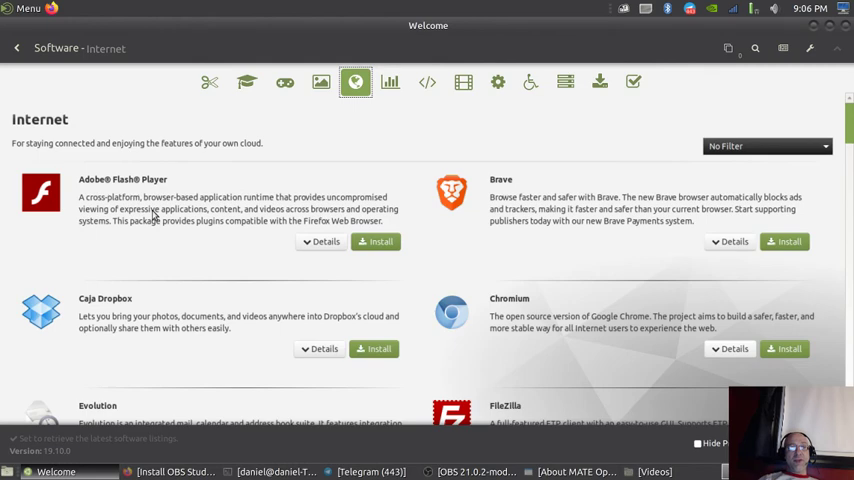
scroll(down, 3)
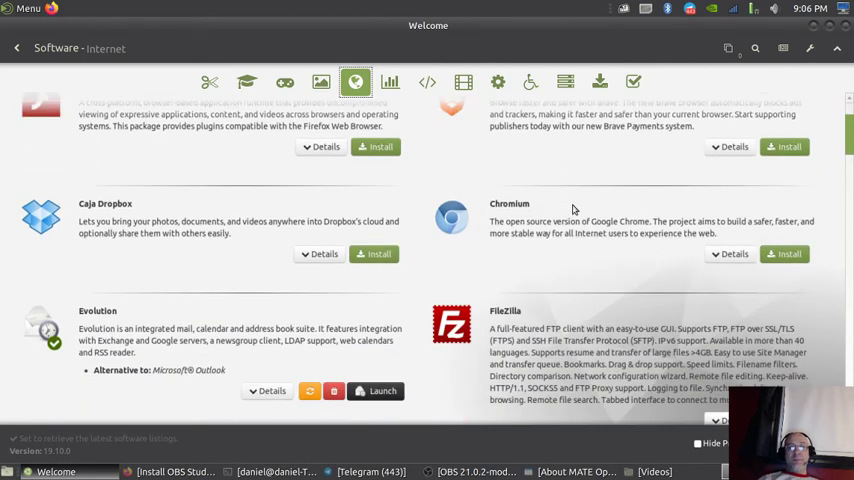
scroll(down, 3)
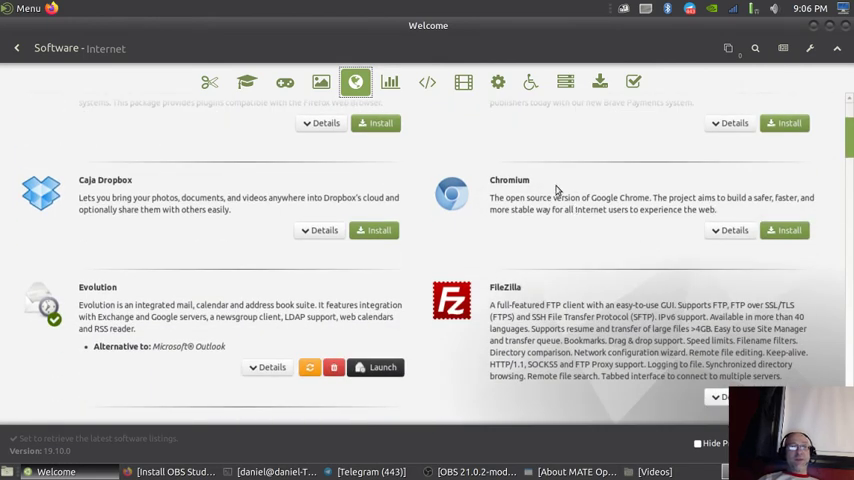
mouse_move(131, 242)
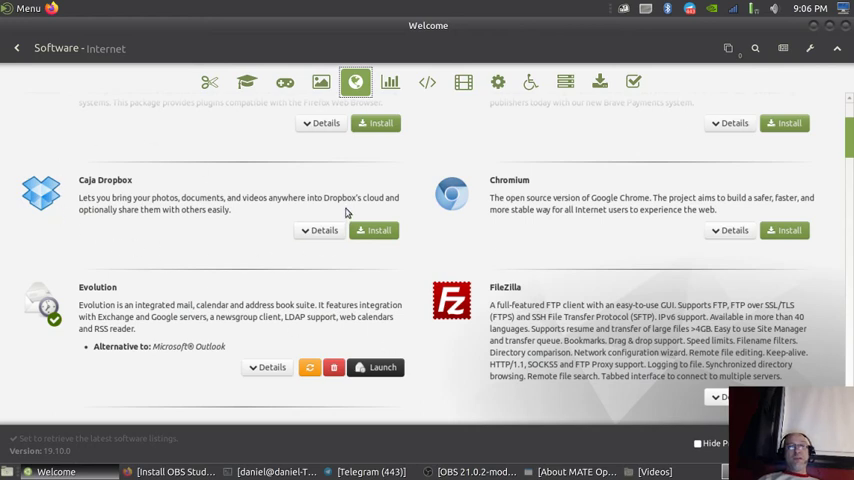
mouse_move(46, 221)
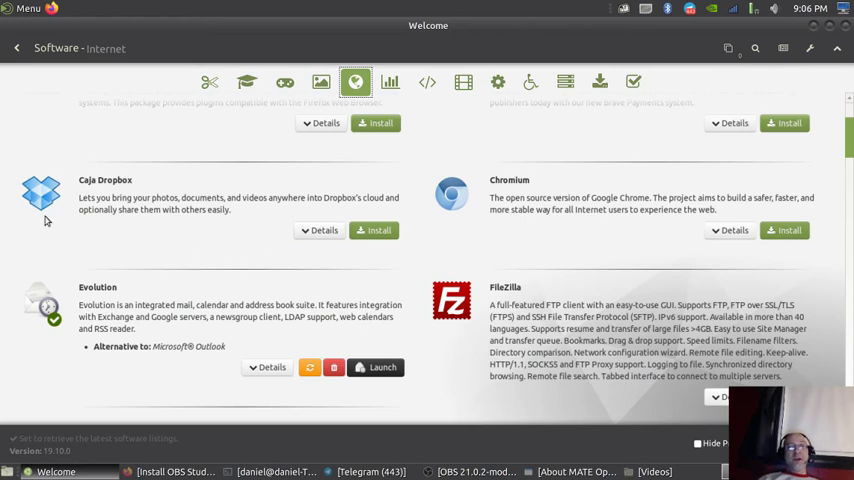
scroll(down, 3)
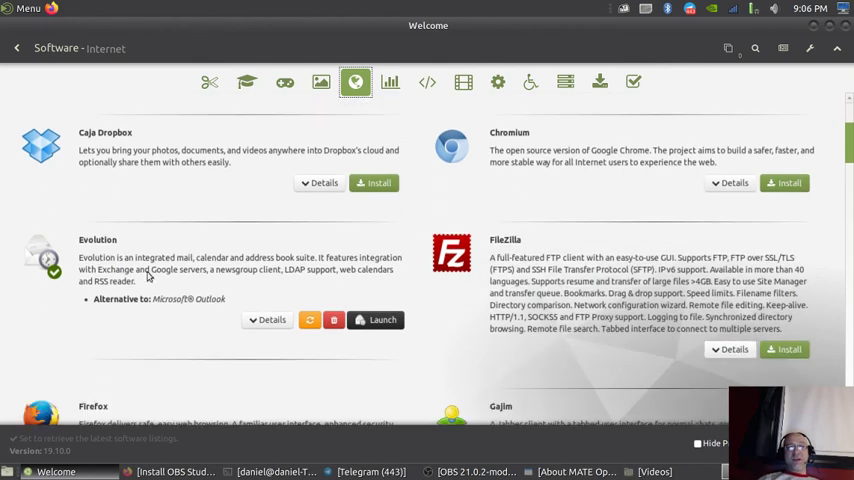
mouse_move(194, 337)
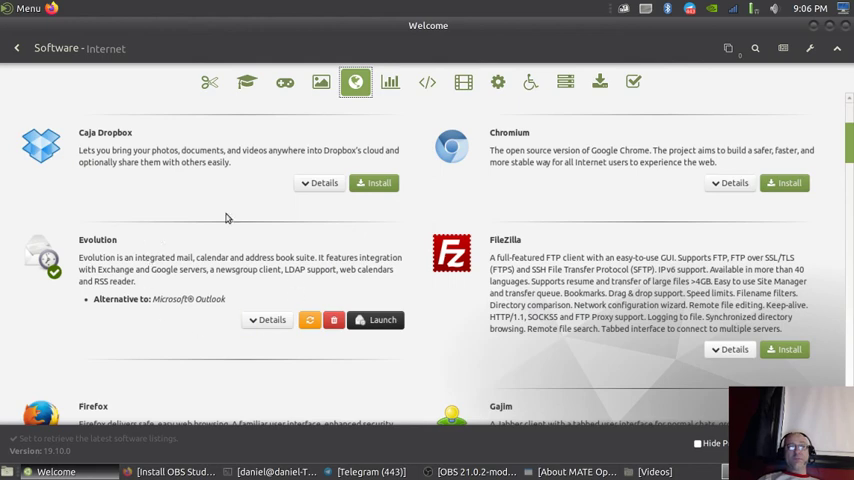
mouse_move(158, 270)
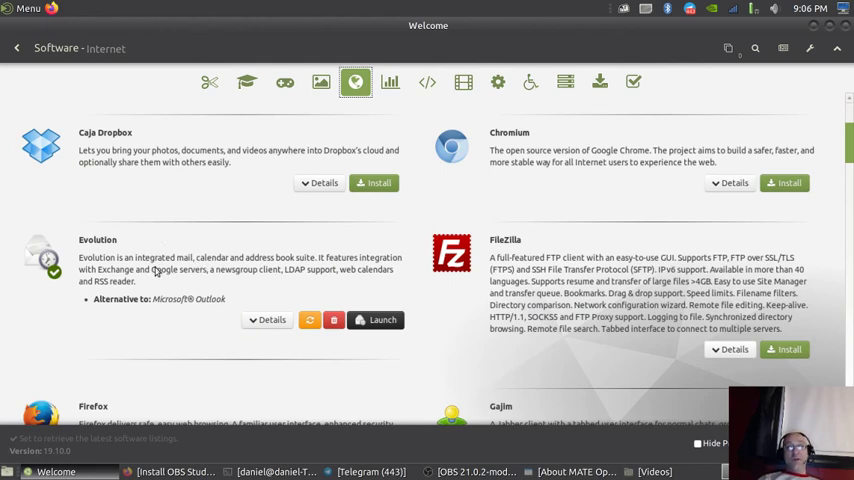
scroll(down, 3)
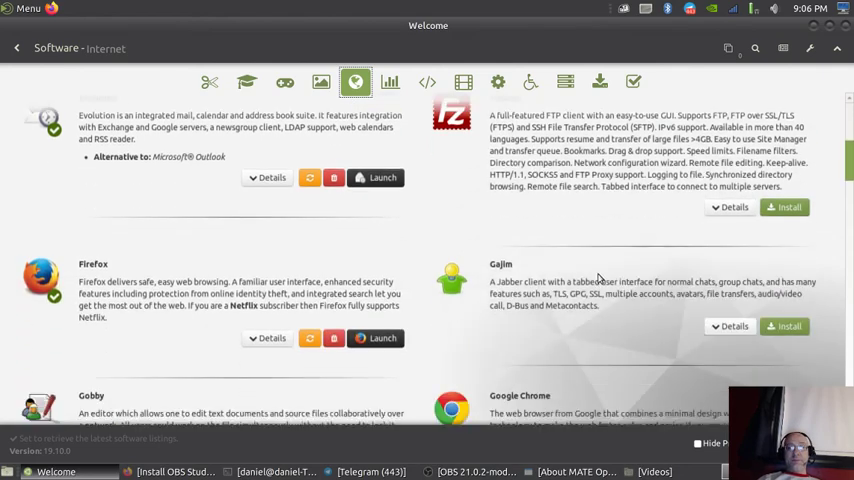
scroll(down, 3)
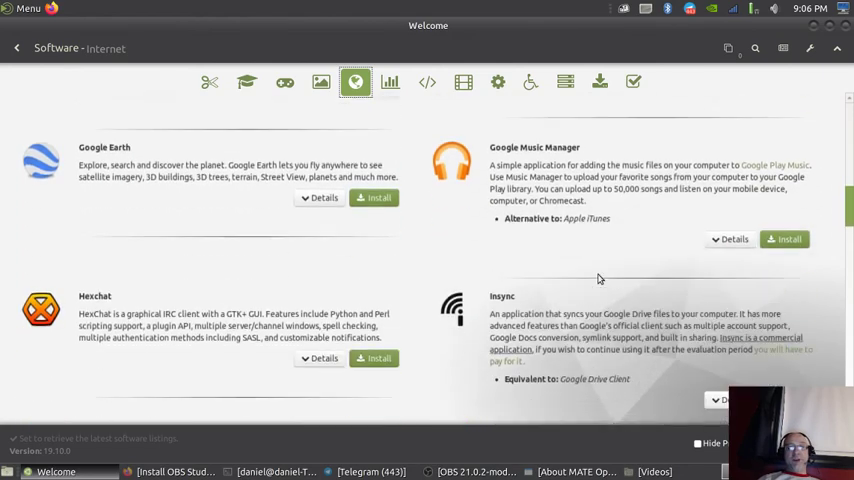
scroll(down, 3)
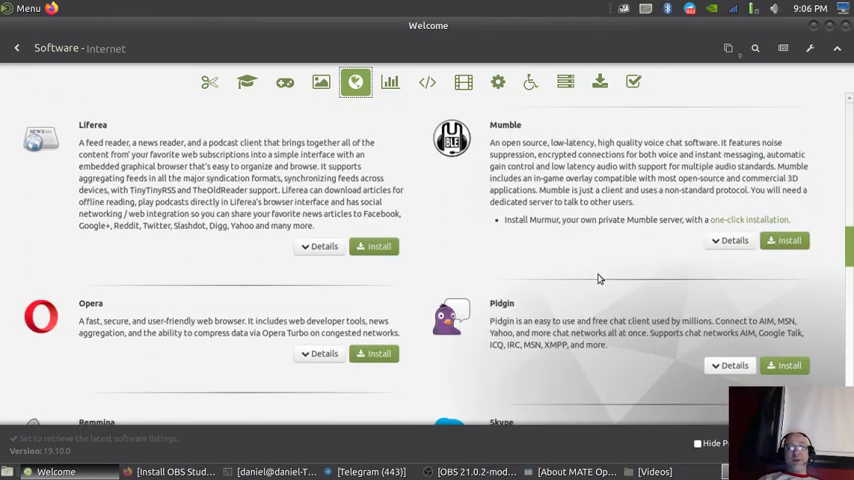
scroll(down, 3)
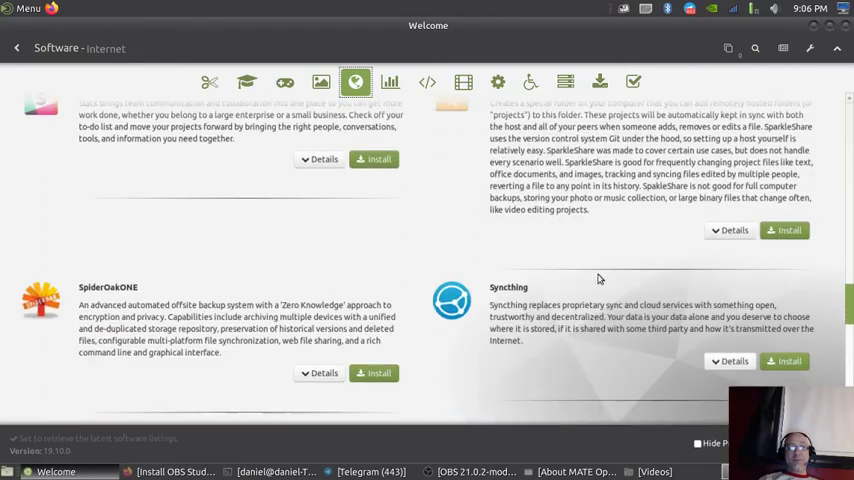
scroll(down, 3)
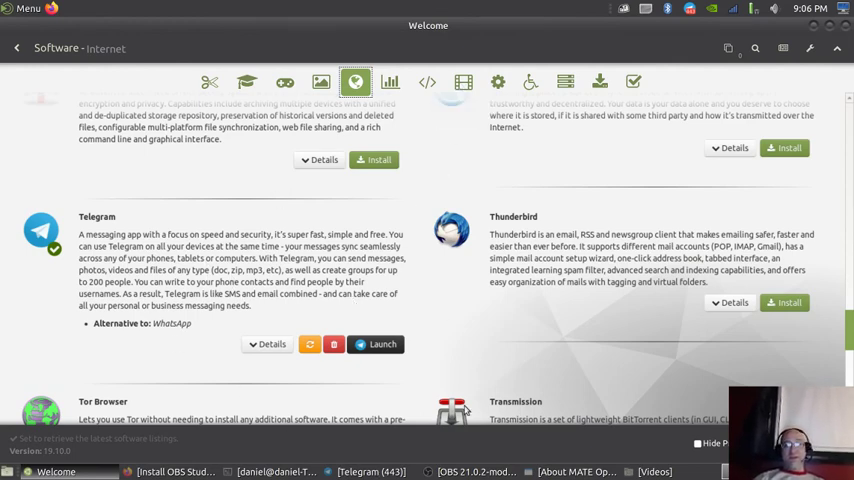
scroll(down, 3)
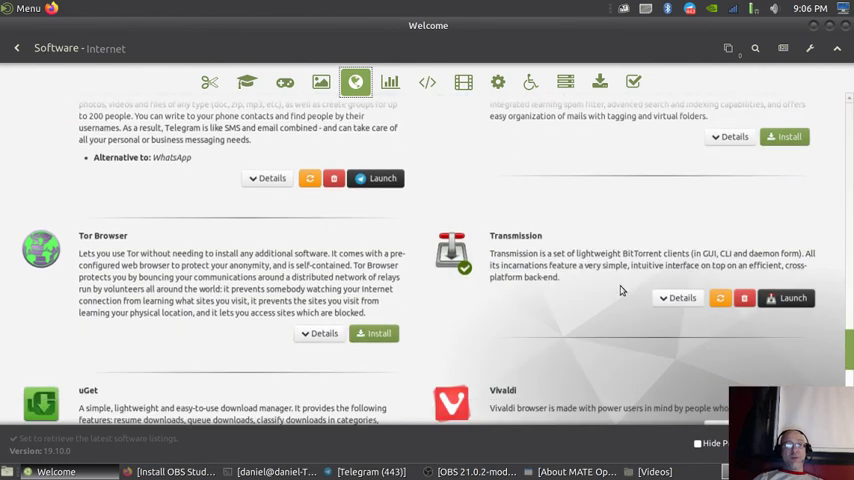
scroll(down, 3)
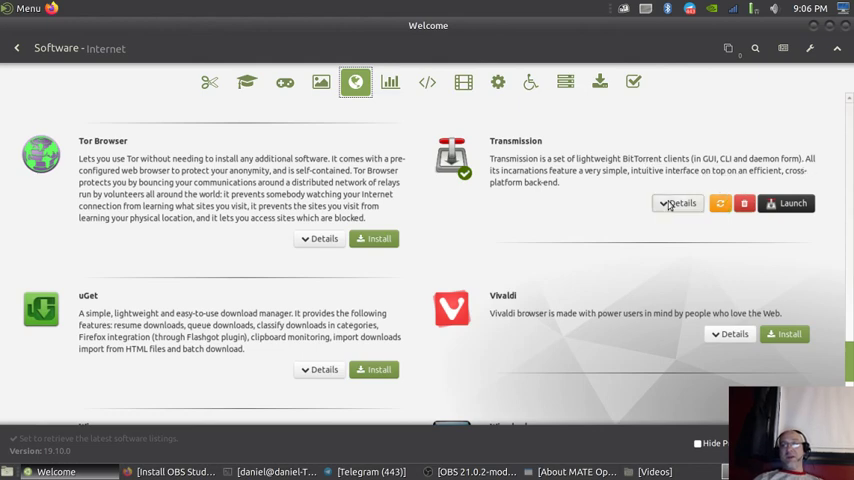
click(678, 203)
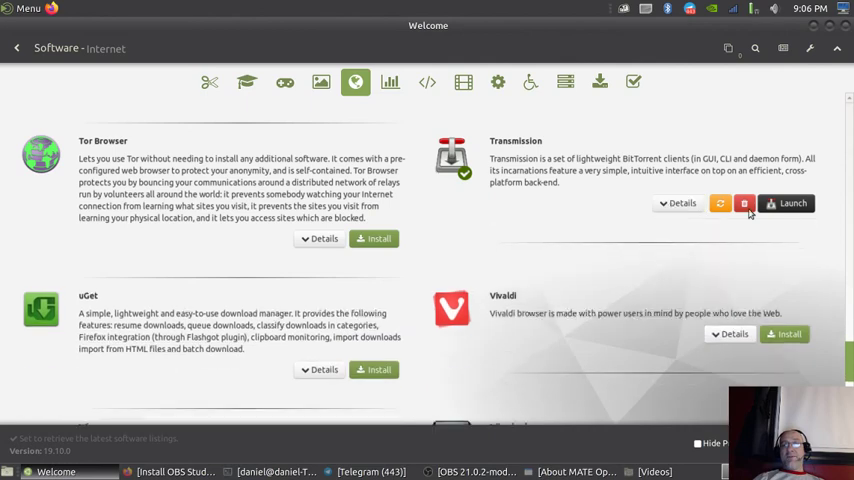
mouse_move(603, 342)
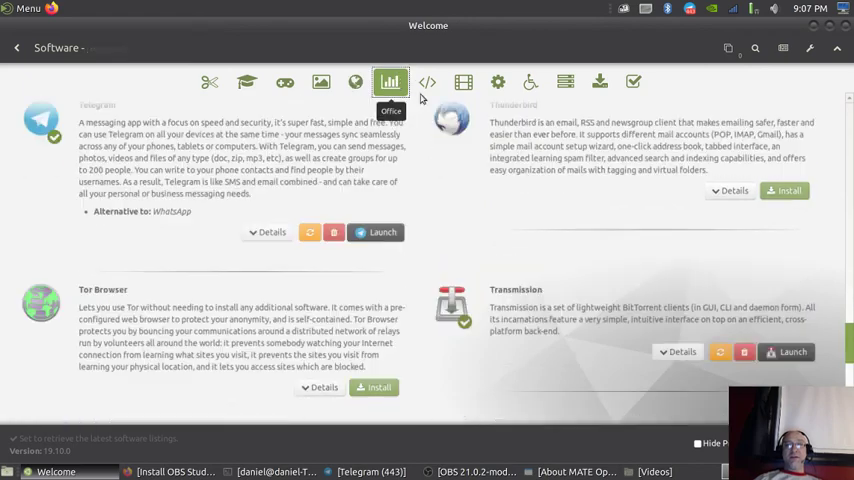
click(390, 82)
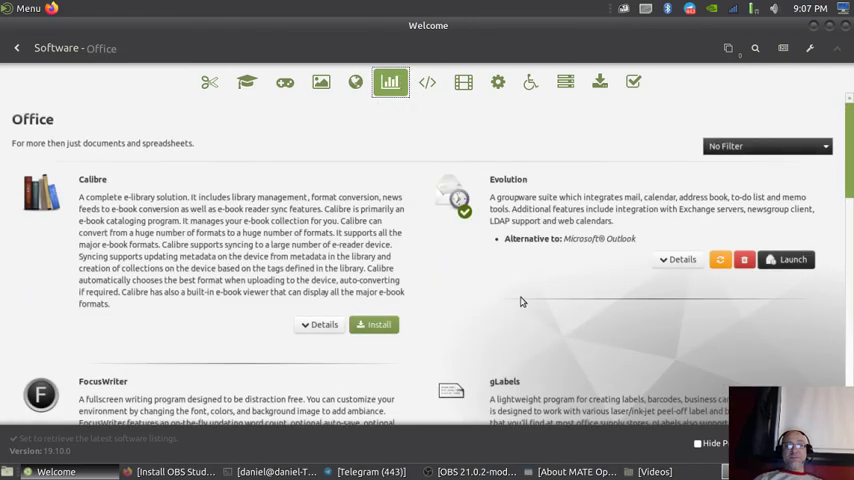
scroll(down, 3)
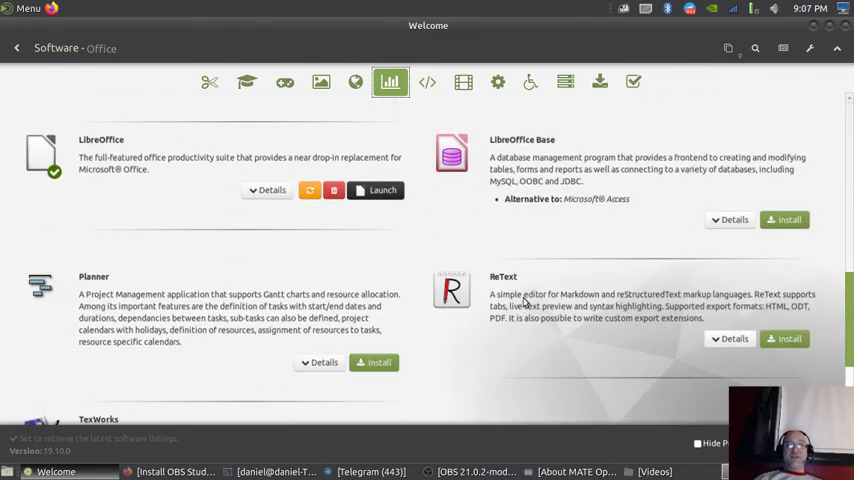
scroll(down, 3)
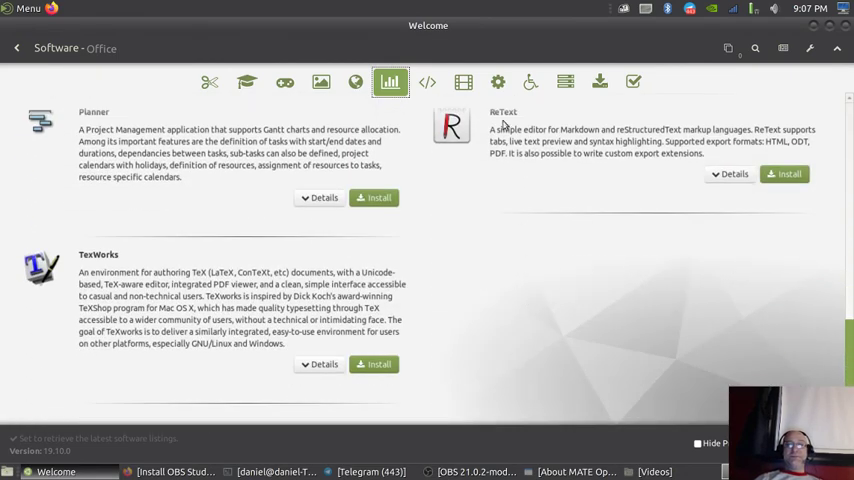
click(427, 82)
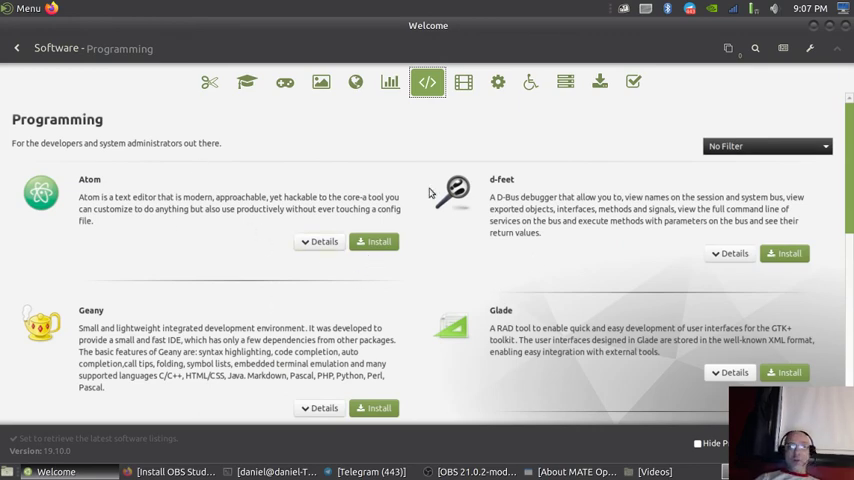
scroll(down, 3)
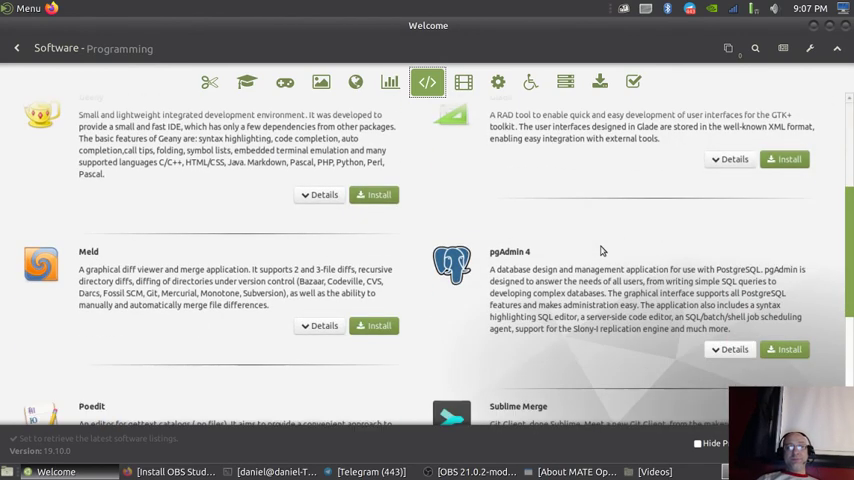
scroll(down, 3)
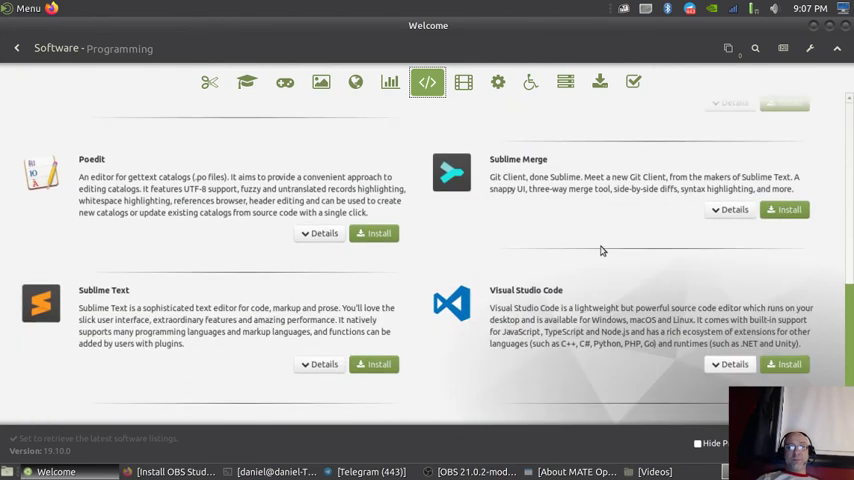
mouse_move(137, 344)
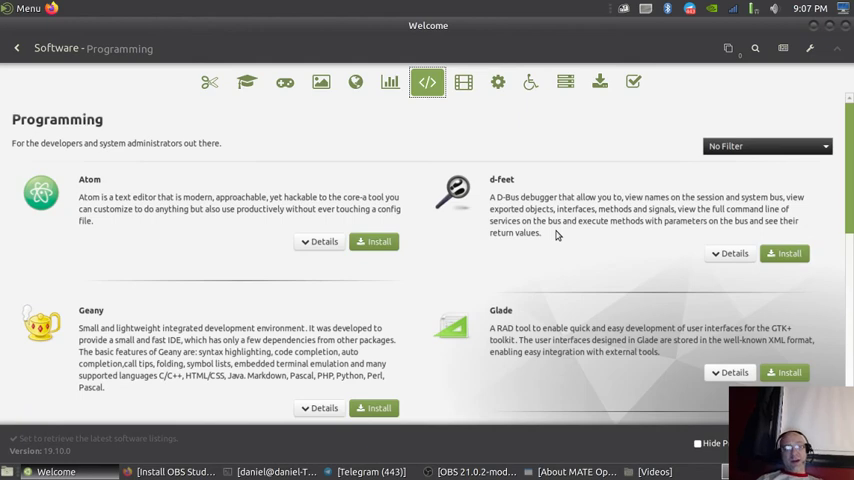
- Search the MATE Menu for vi, vim and gvim, then try vim in a terminal
click(27, 9)
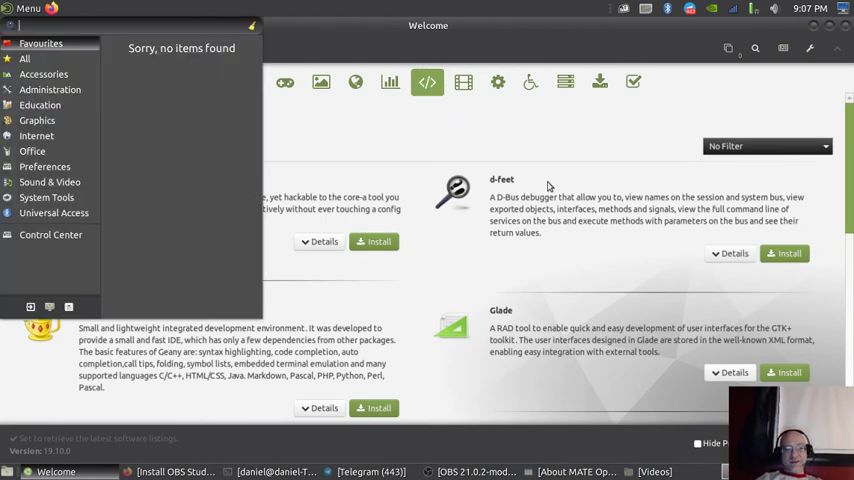
text(vi)
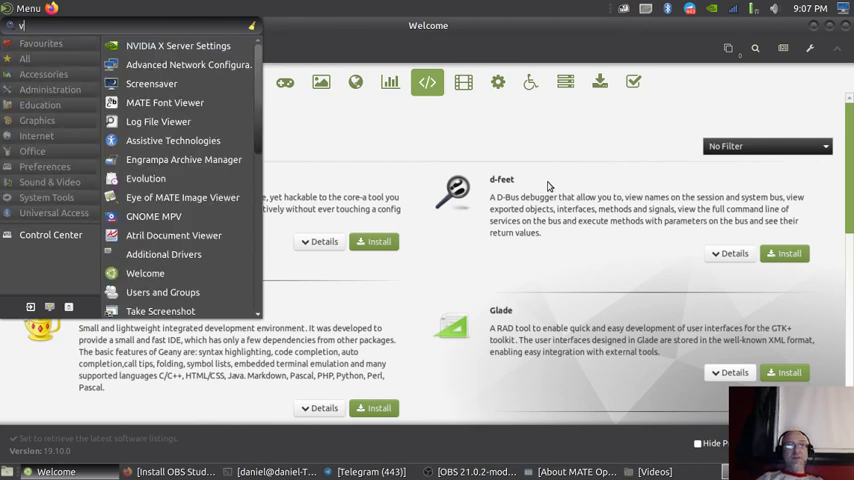
text(vim)
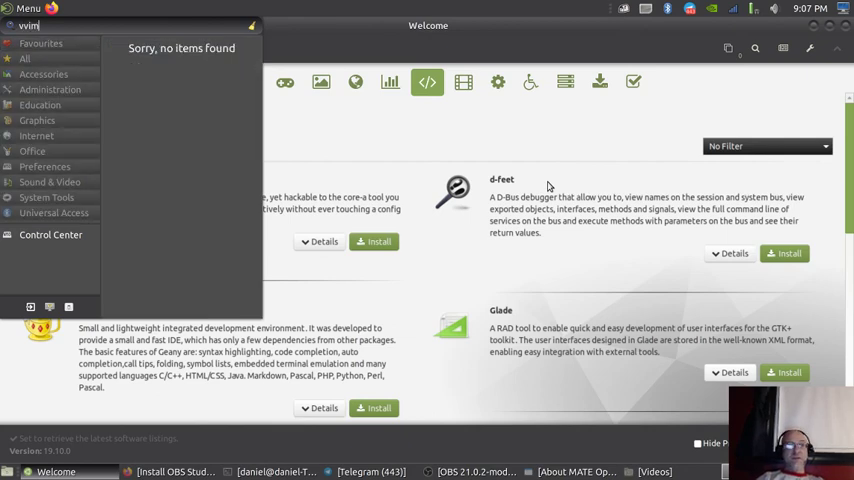
text(gvim)
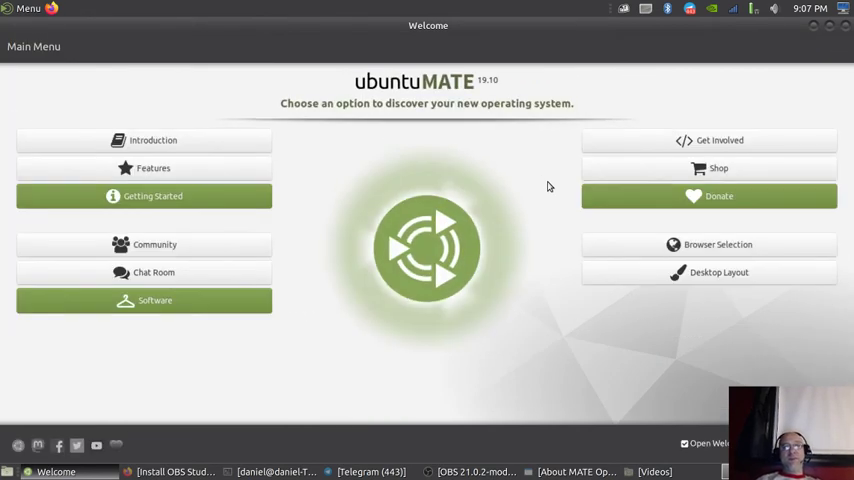
mouse_move(422, 306)
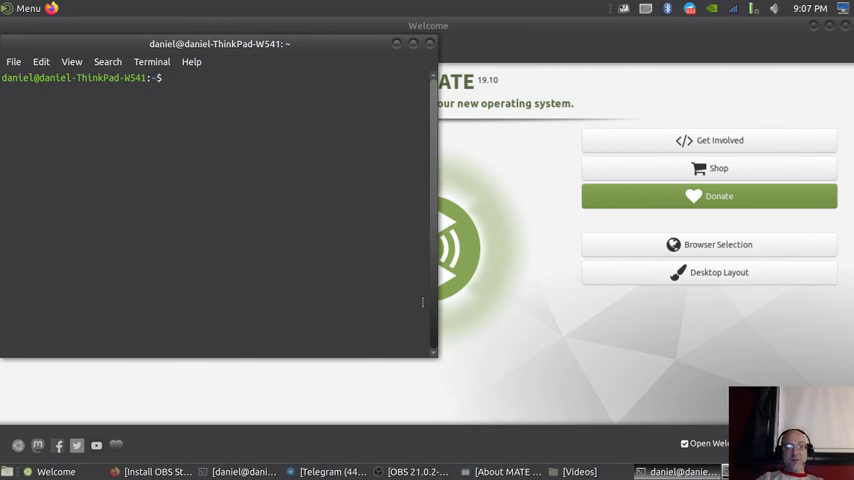
text(vim)
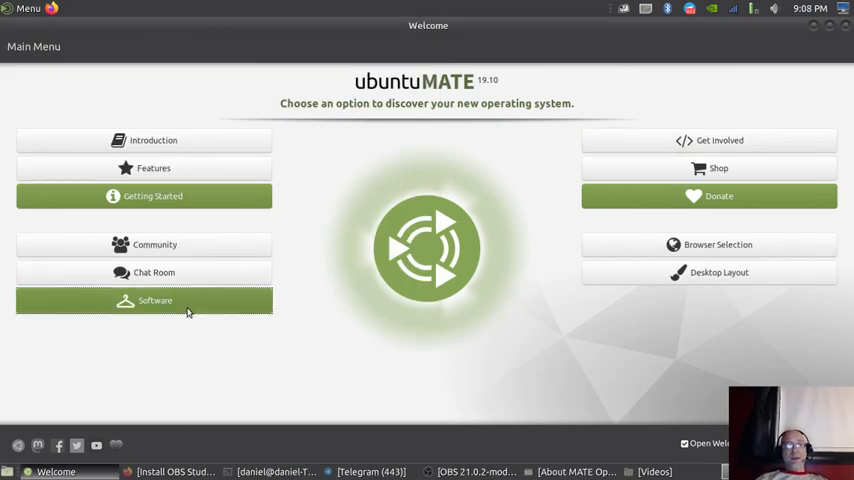
- Open the Software Boutique's More Software category and expand Synaptic Package Manager's details
click(155, 300)
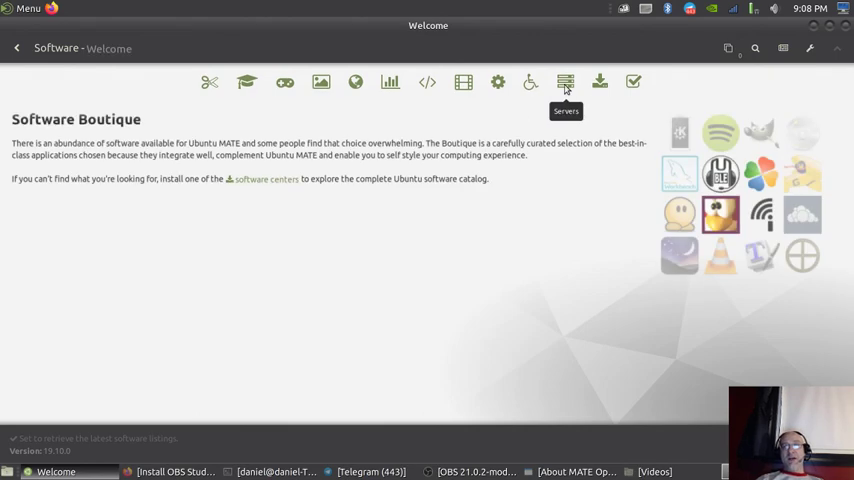
mouse_move(497, 82)
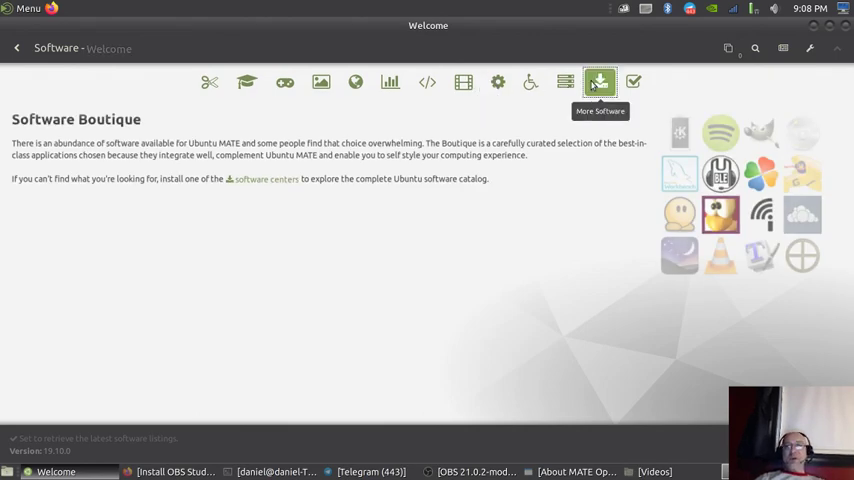
click(599, 81)
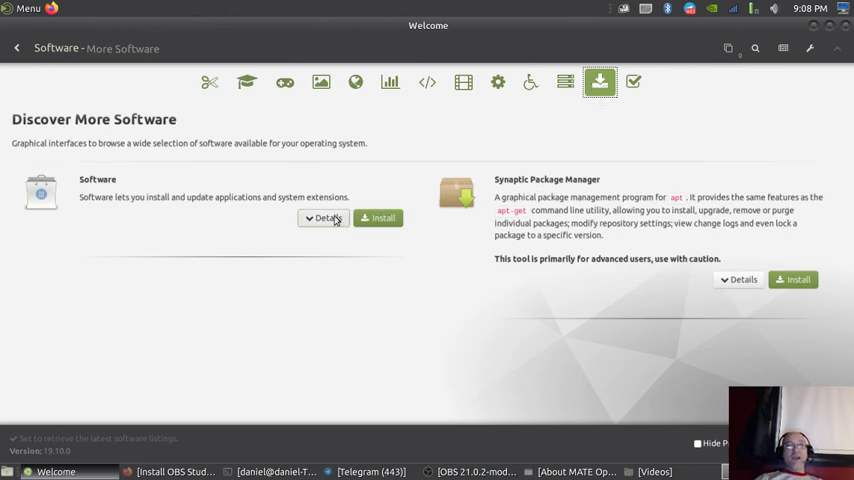
click(324, 217)
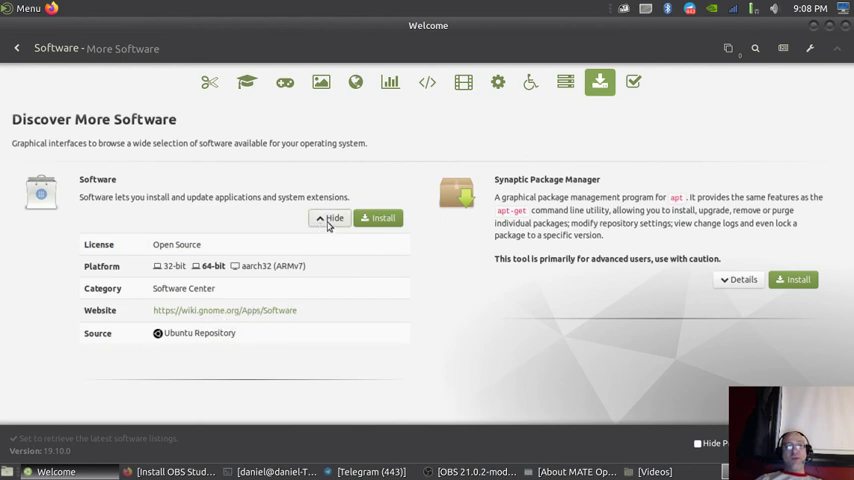
click(328, 218)
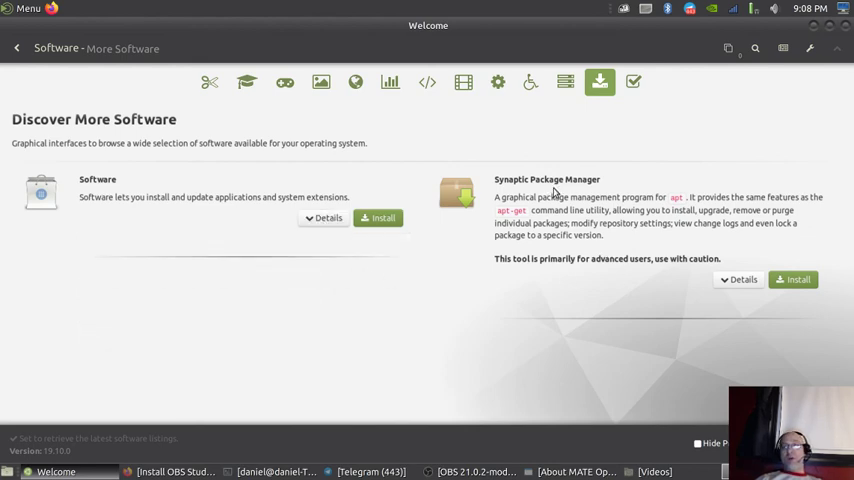
mouse_move(563, 208)
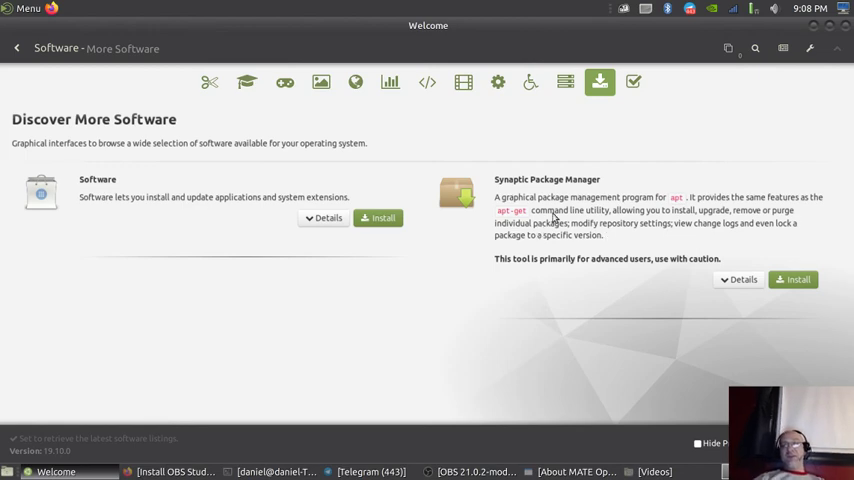
mouse_move(747, 299)
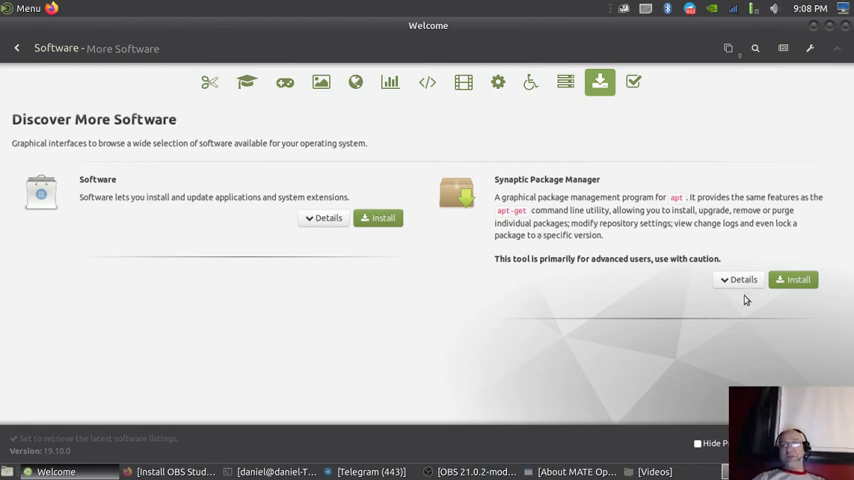
click(743, 279)
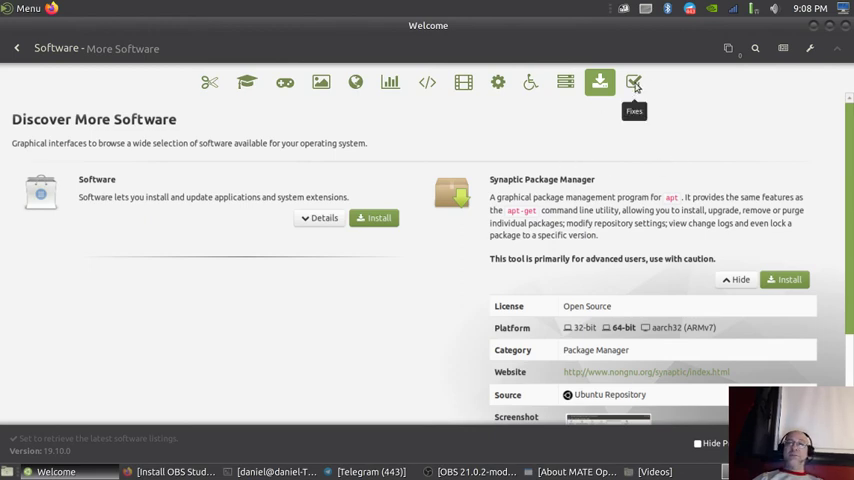
- Open the Miscellaneous Fixes category for outdated package lists and broken packages
click(634, 82)
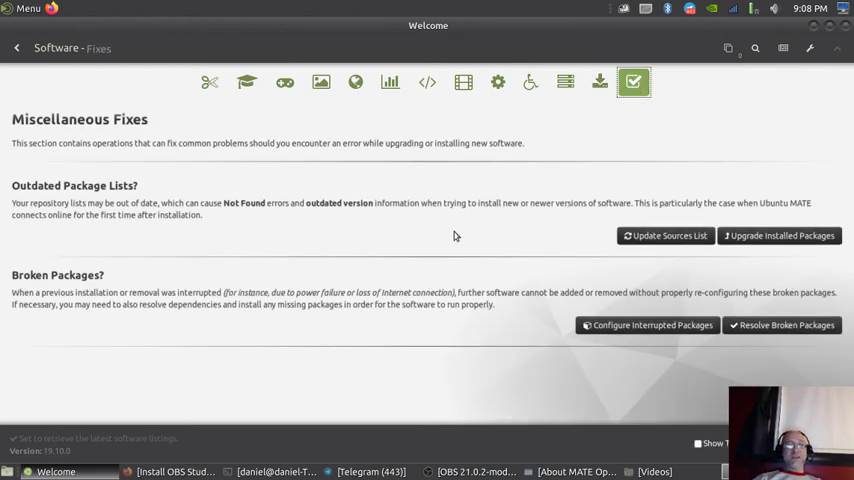
mouse_move(408, 335)
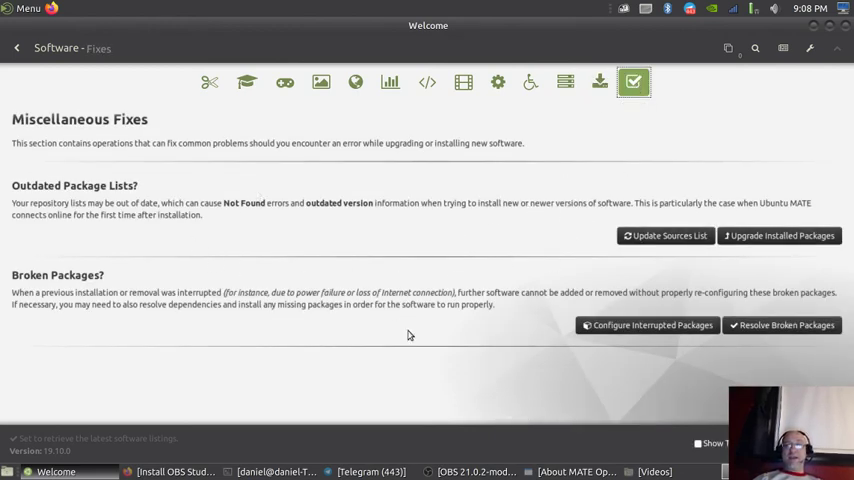
mouse_move(603, 241)
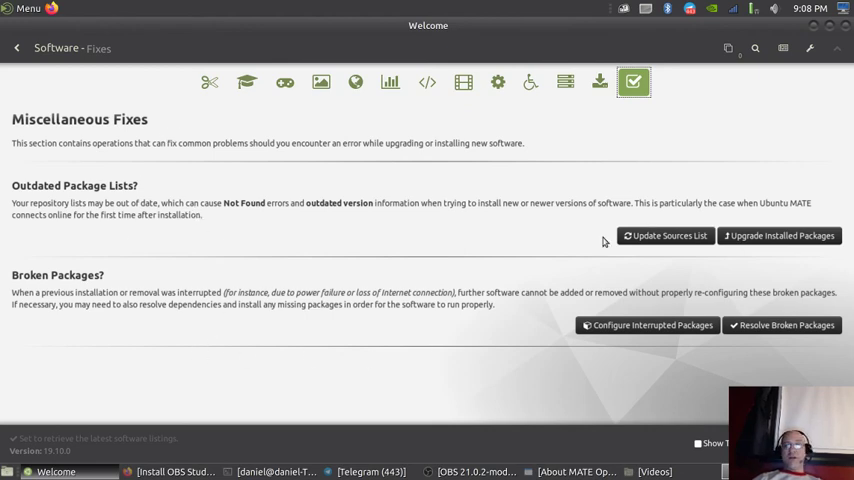
mouse_move(783, 243)
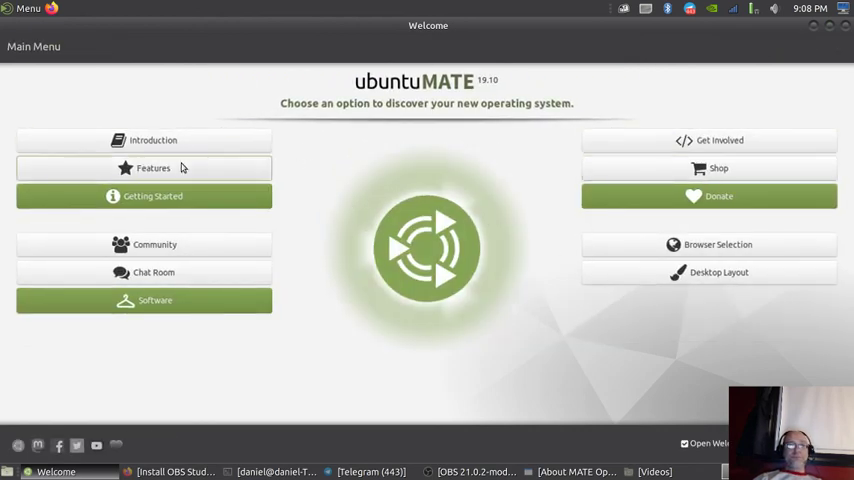
- Scroll through the Features page, return to Main Menu, and minimize the Welcome window
click(153, 168)
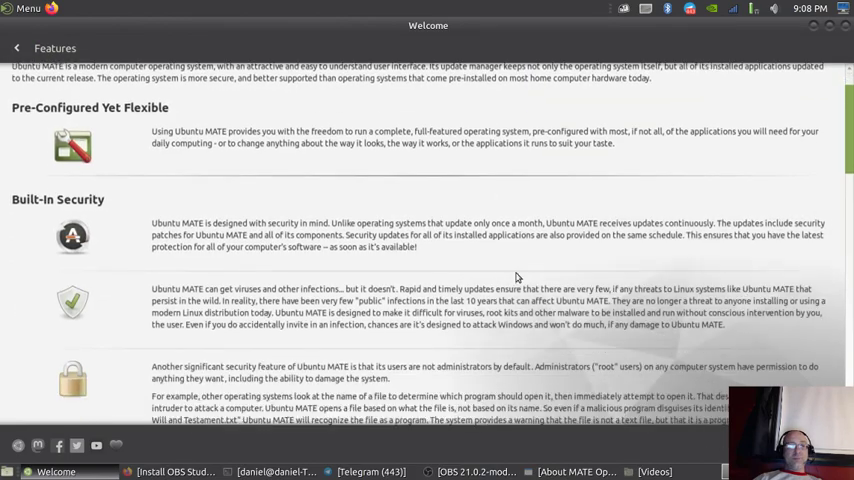
scroll(down, 3)
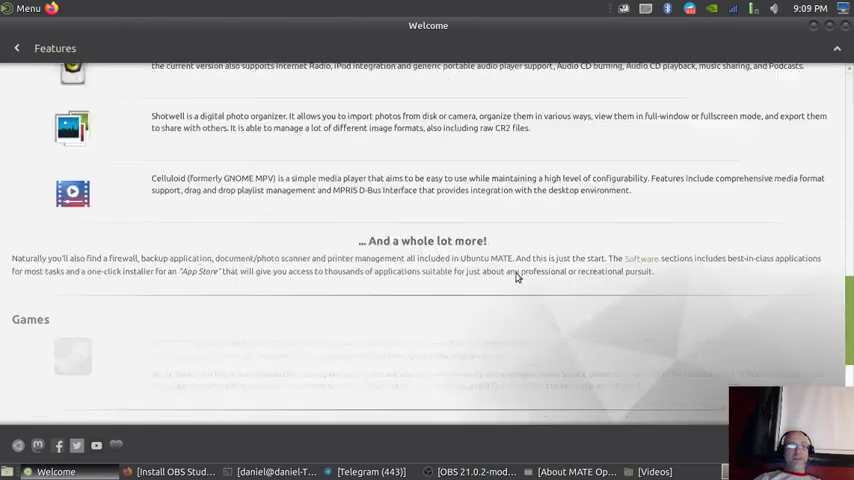
click(16, 48)
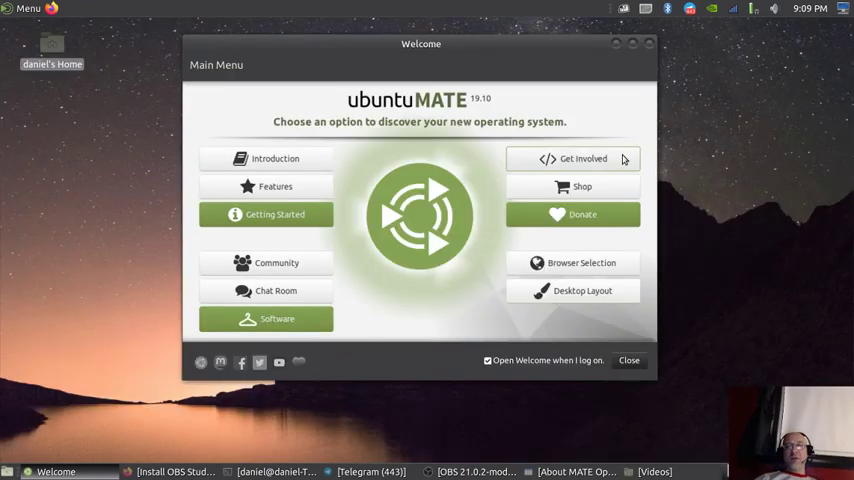
mouse_move(389, 143)
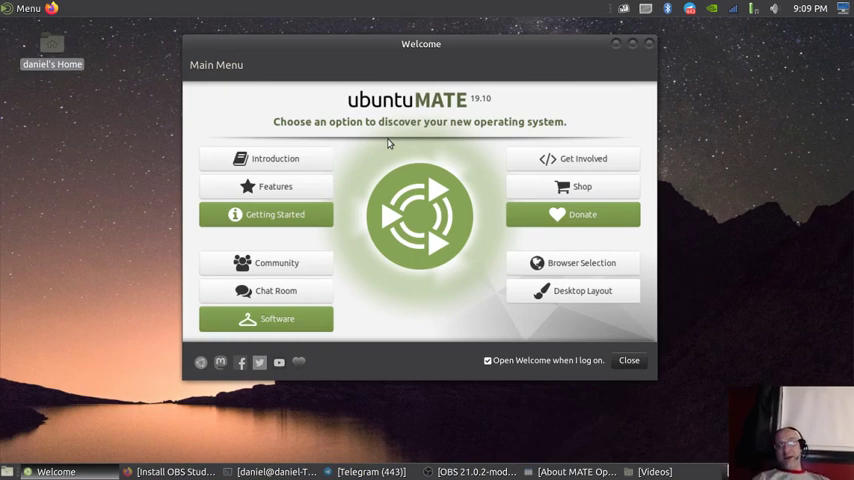
click(628, 360)
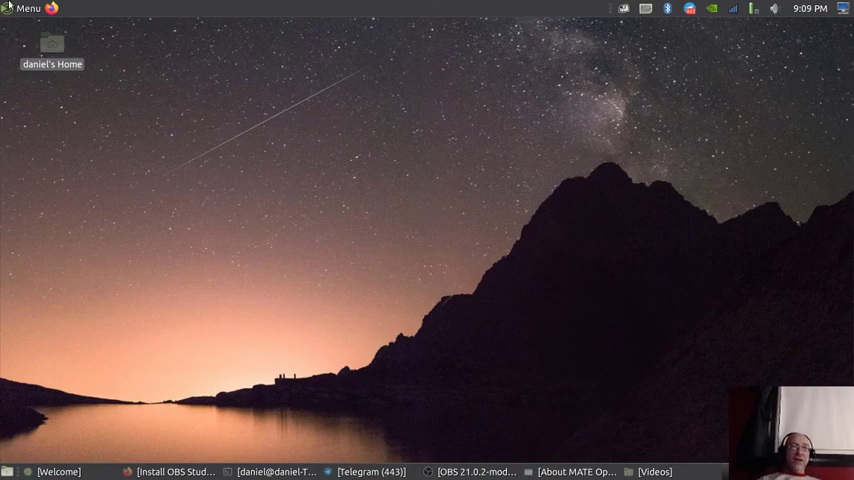
- Launch the Déjà Dup backup tool, view its About dialog (version 40.1), then close it
click(24, 8)
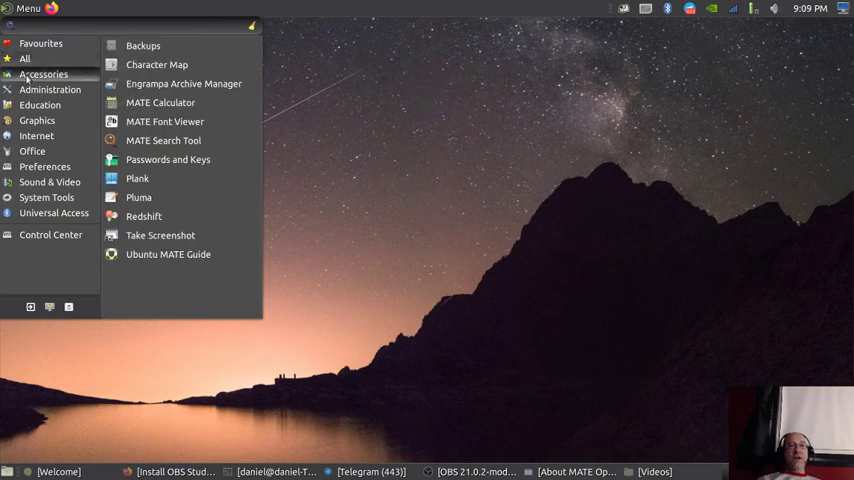
mouse_move(143, 46)
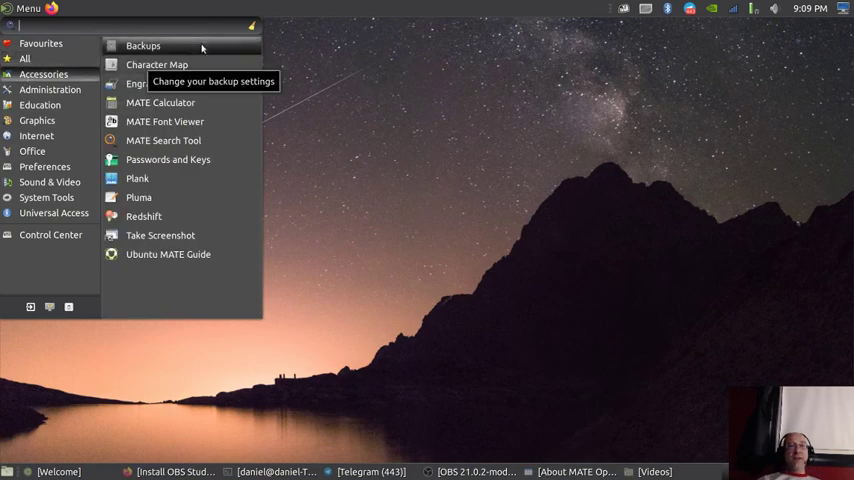
click(142, 46)
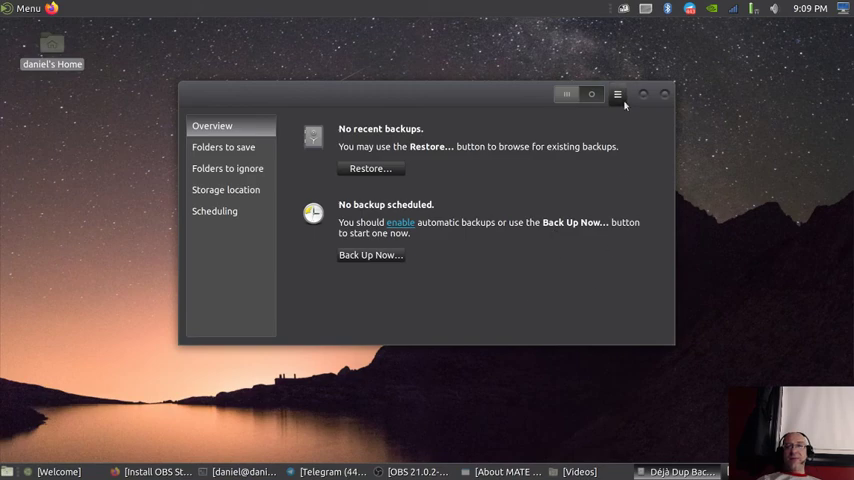
mouse_move(685, 111)
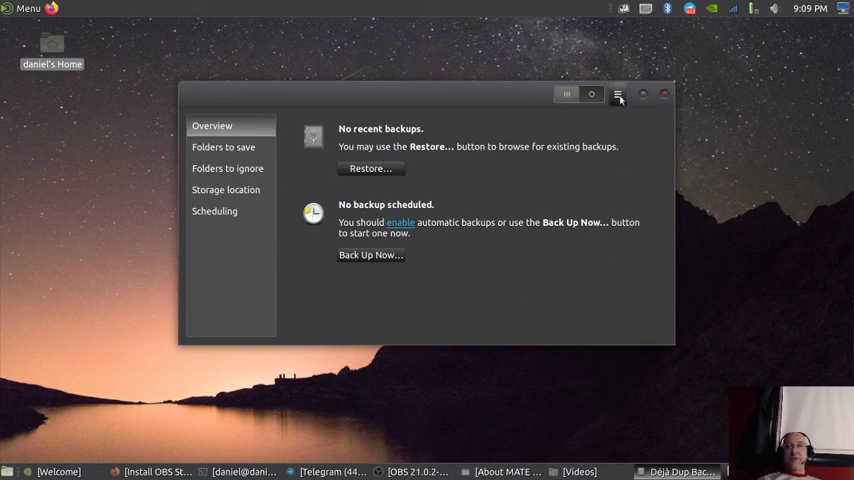
click(617, 94)
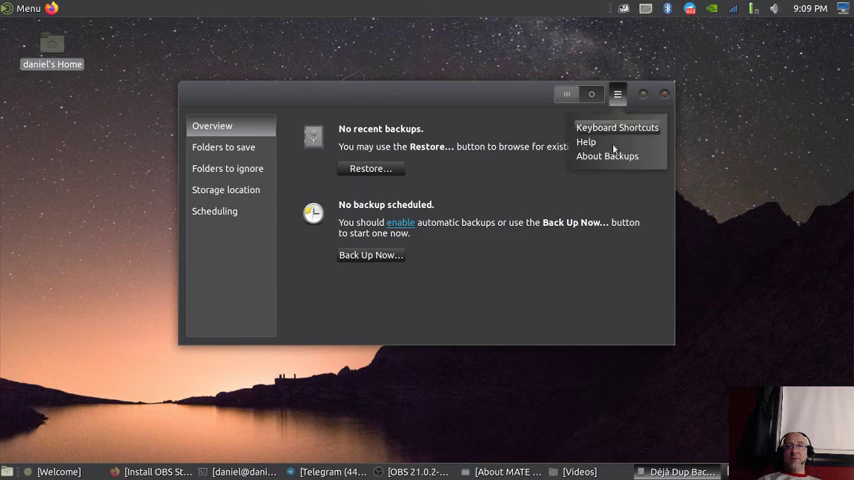
mouse_move(586, 141)
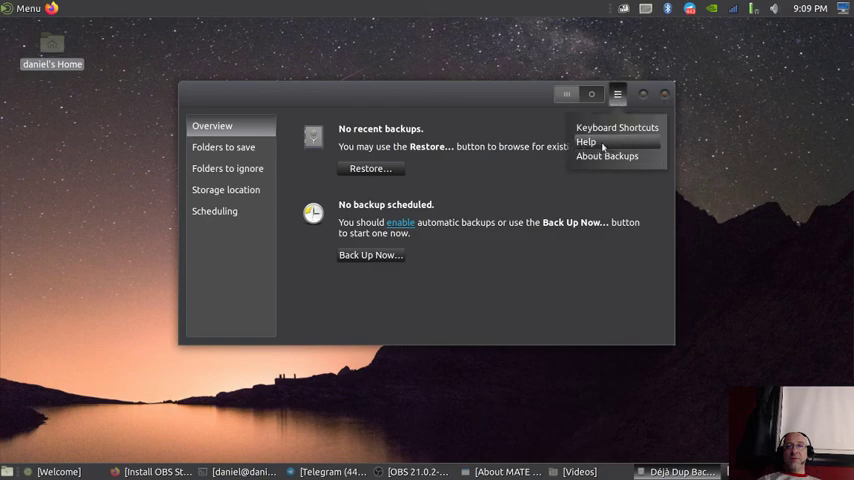
click(607, 155)
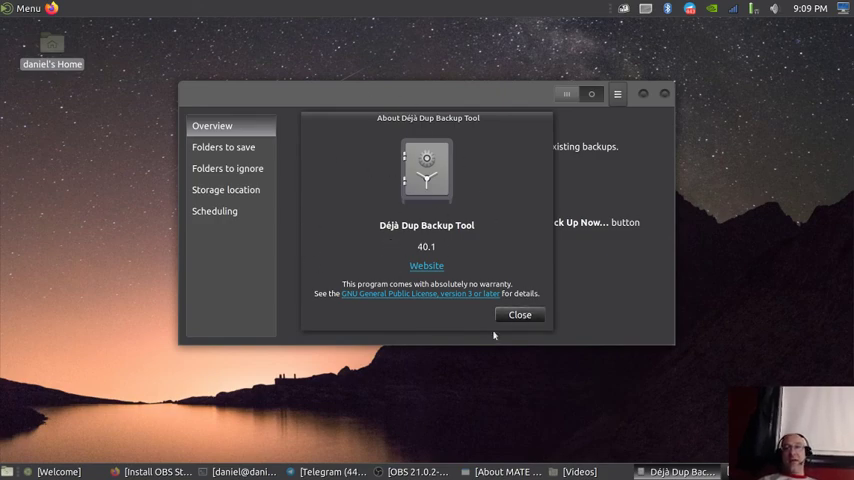
click(519, 314)
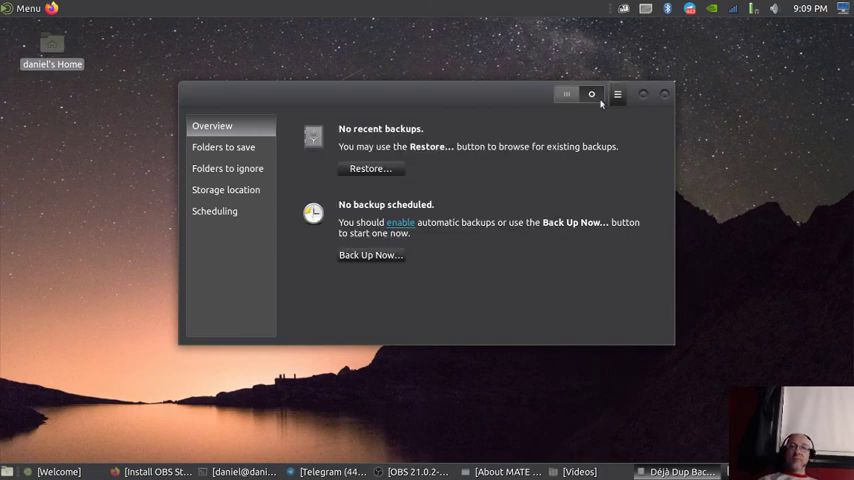
click(27, 8)
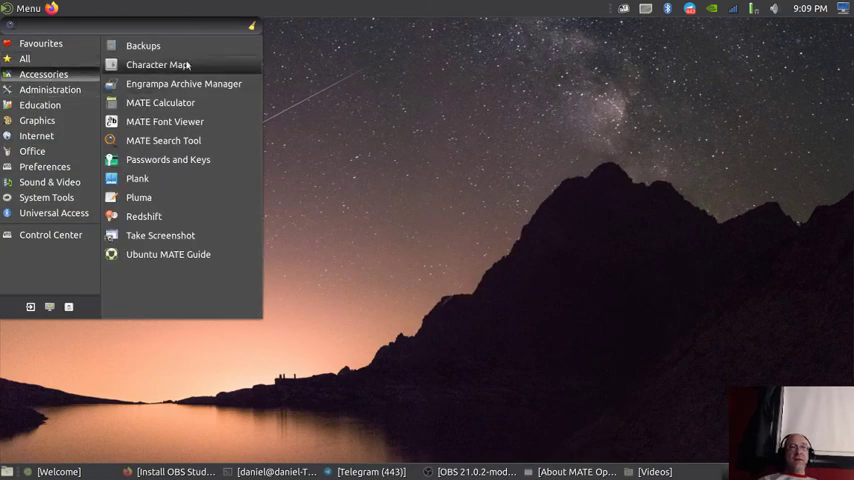
mouse_move(192, 183)
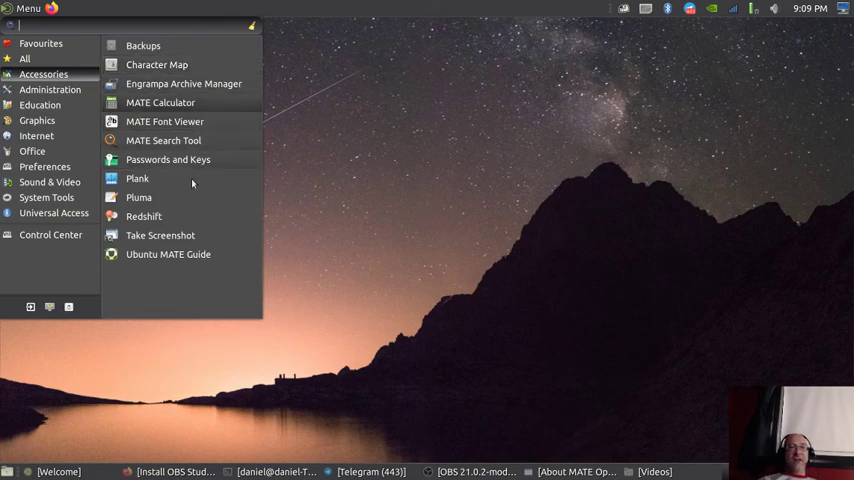
mouse_move(137, 178)
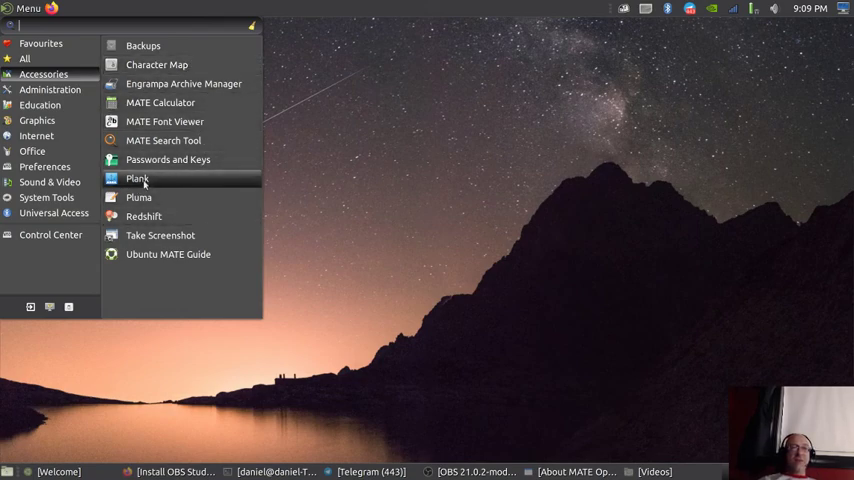
mouse_move(137, 178)
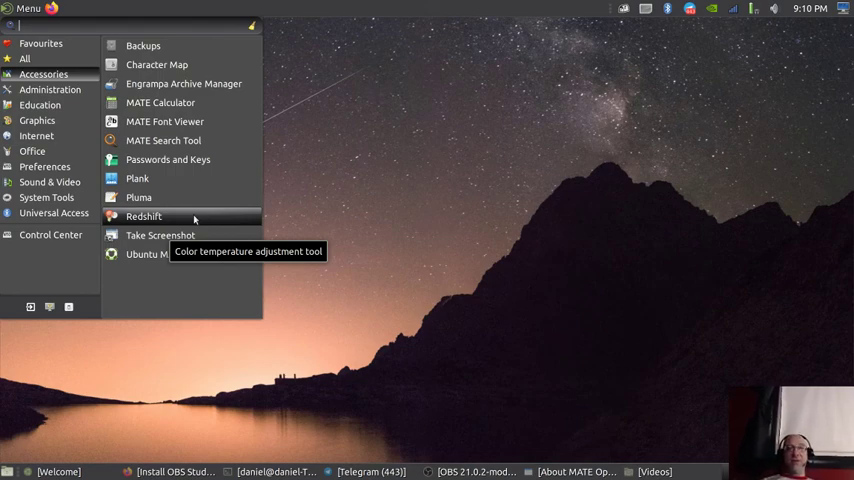
mouse_move(160, 235)
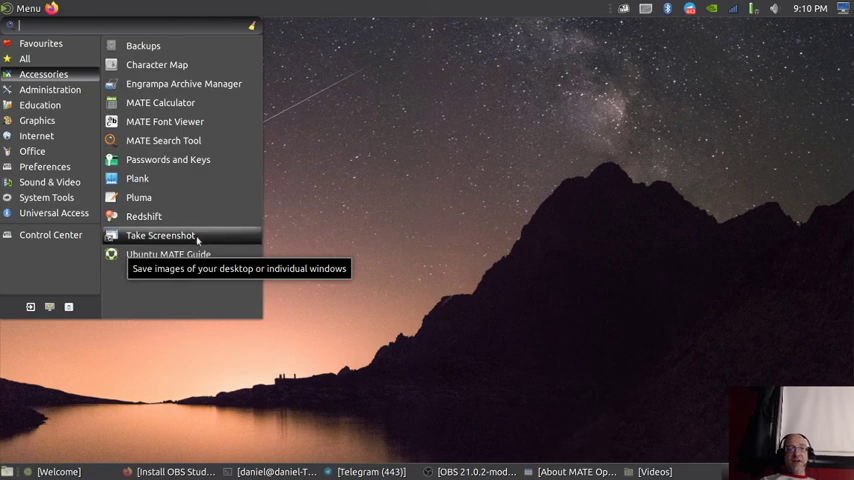
mouse_move(168, 254)
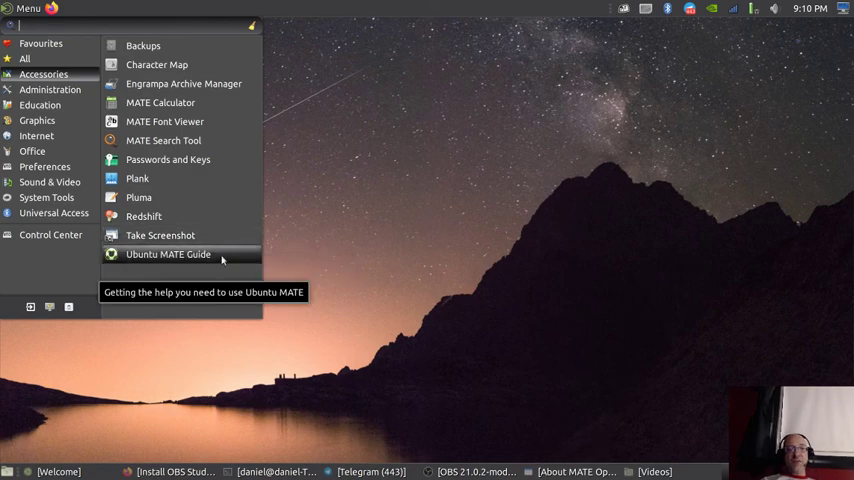
- Launch Ubuntu MATE Guide from the Accessories menu
click(168, 254)
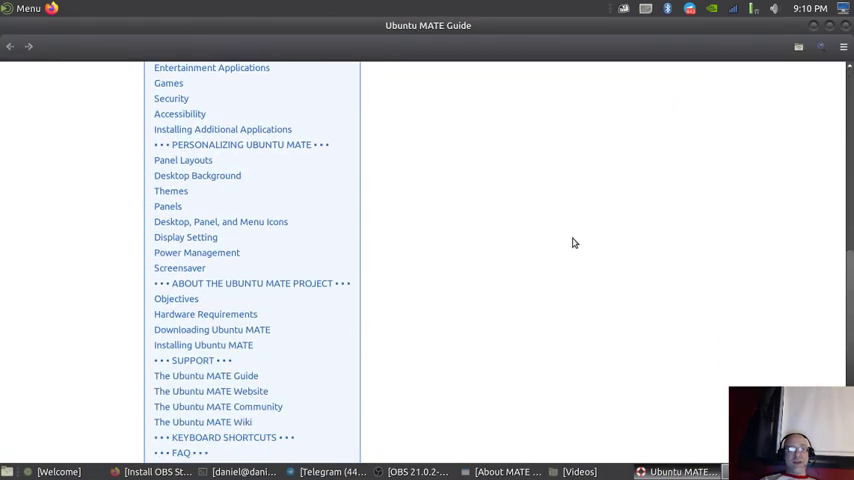
- Scroll the guide's table of contents and open the Keyboard Shortcuts page
scroll(up, 3)
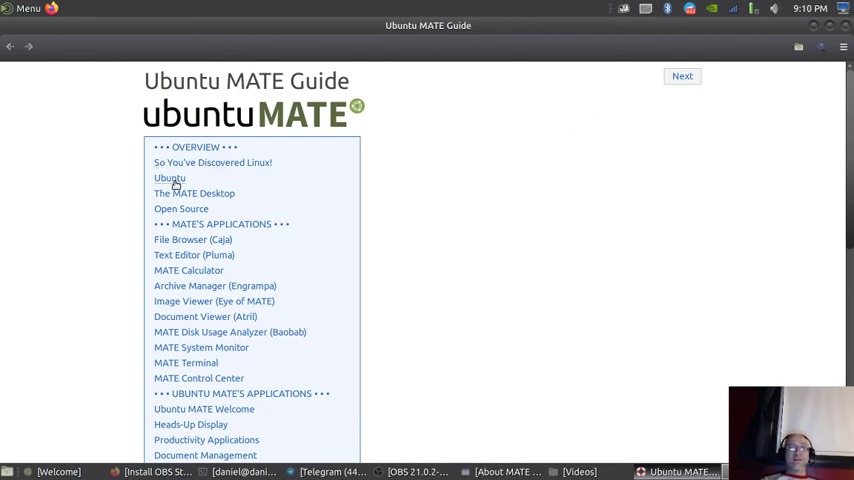
scroll(down, 3)
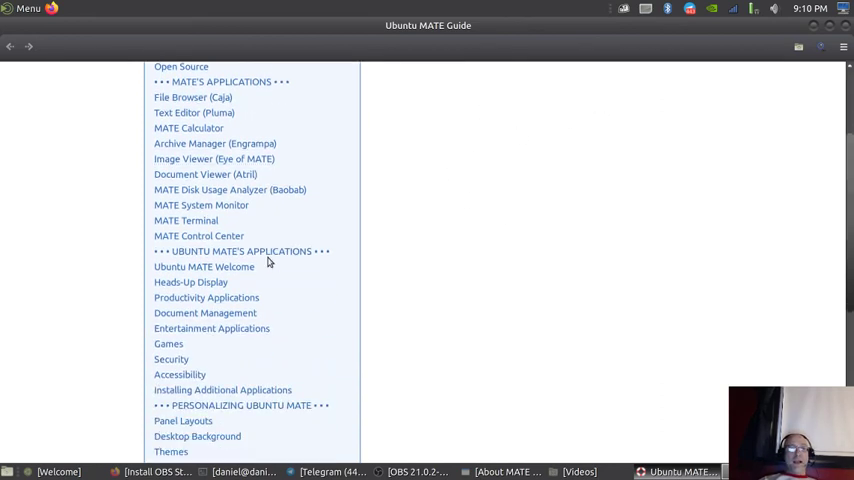
scroll(down, 3)
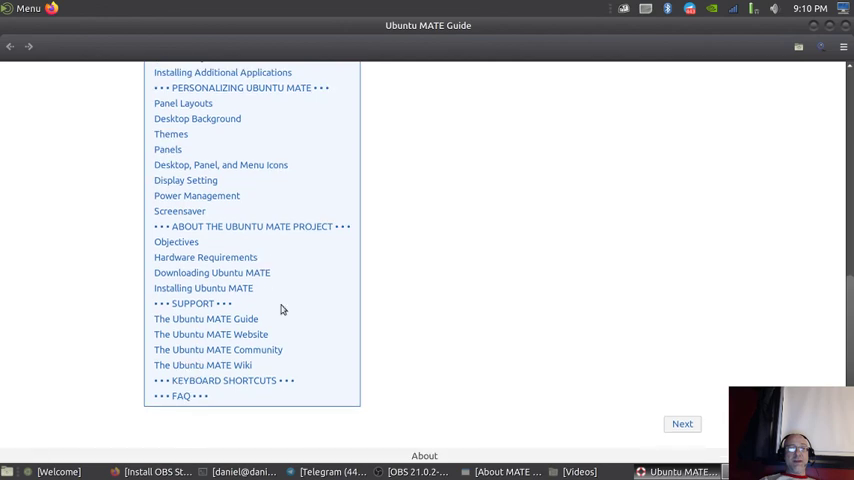
mouse_move(396, 305)
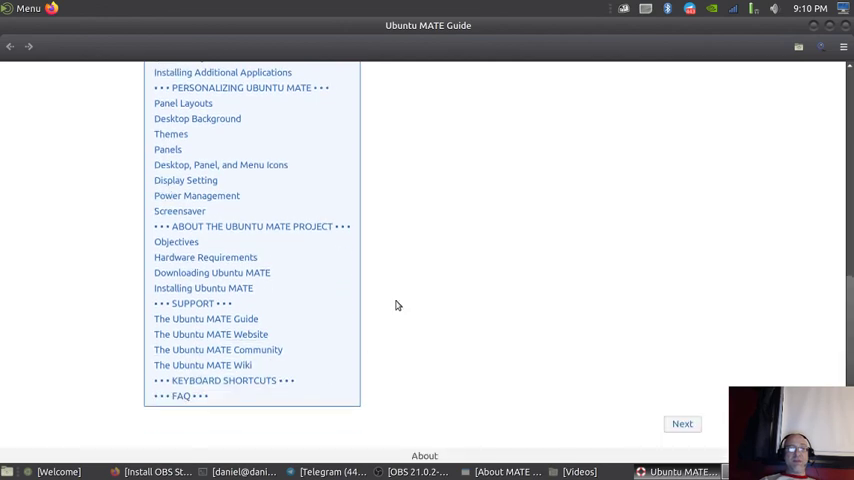
click(223, 381)
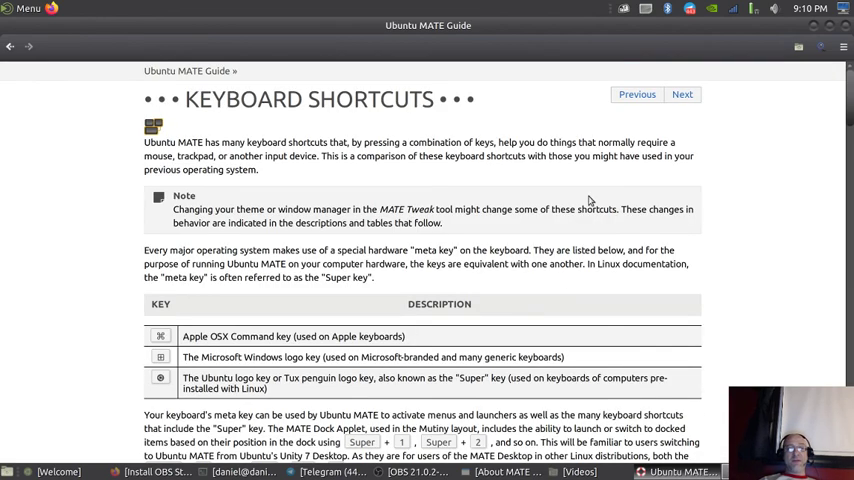
mouse_move(704, 294)
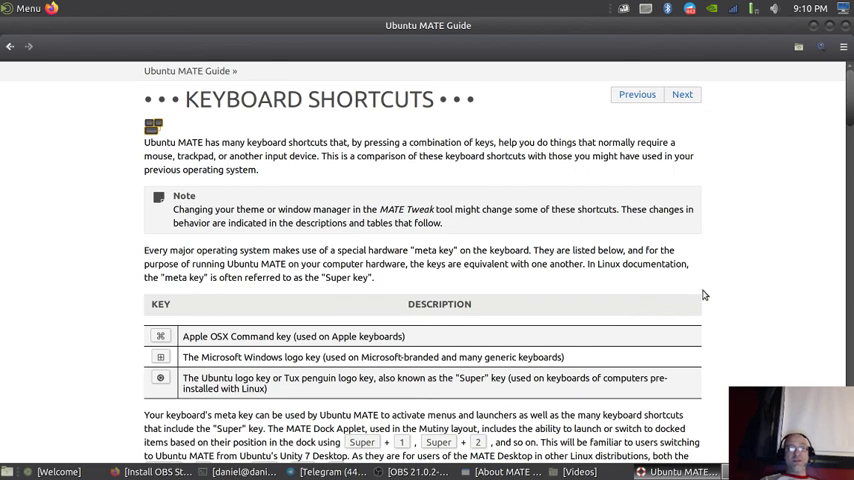
- Scroll through Common Application and Ubuntu MATE Special Shortcuts, then close the guide
scroll(down, 3)
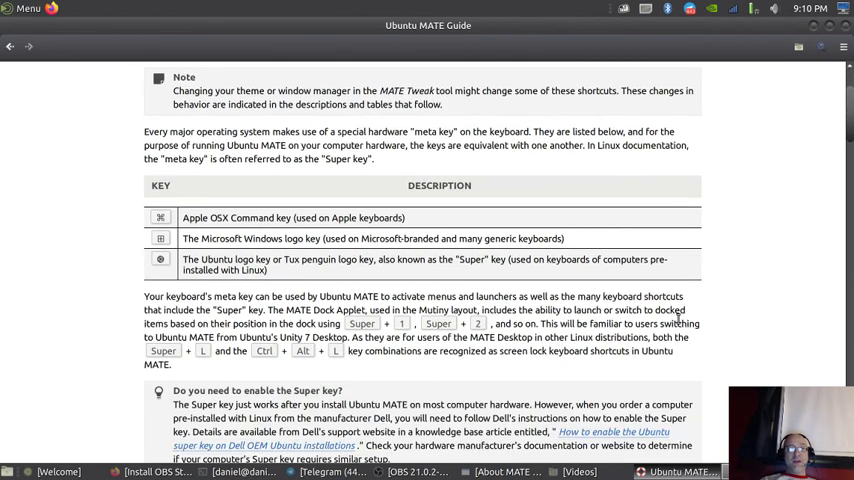
scroll(down, 3)
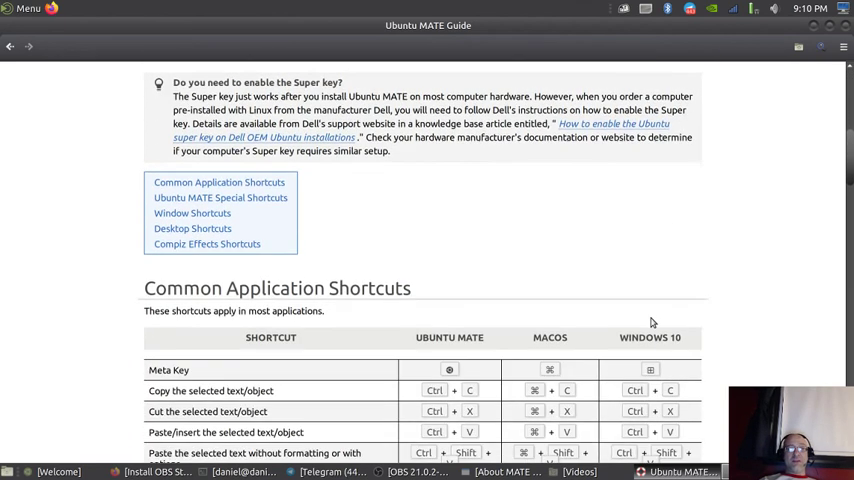
scroll(down, 3)
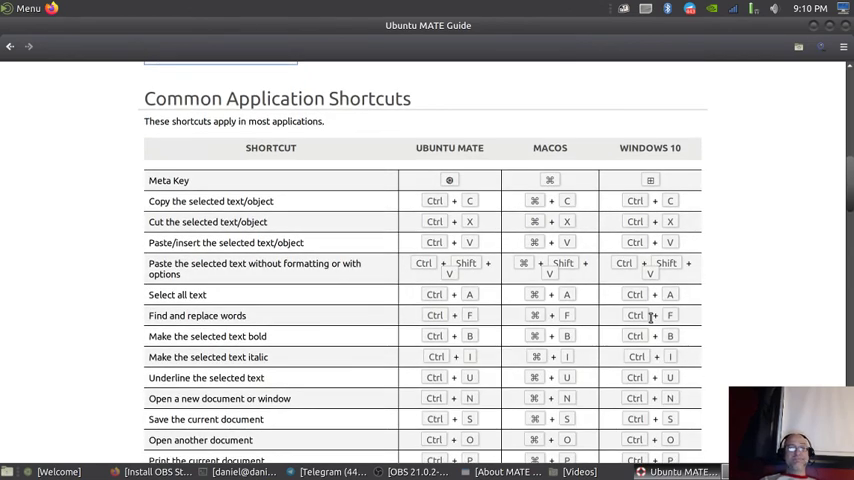
scroll(down, 3)
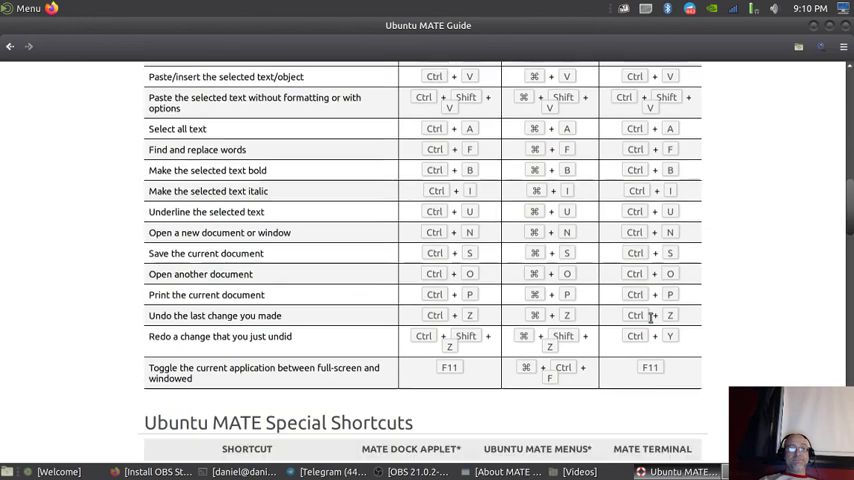
scroll(down, 3)
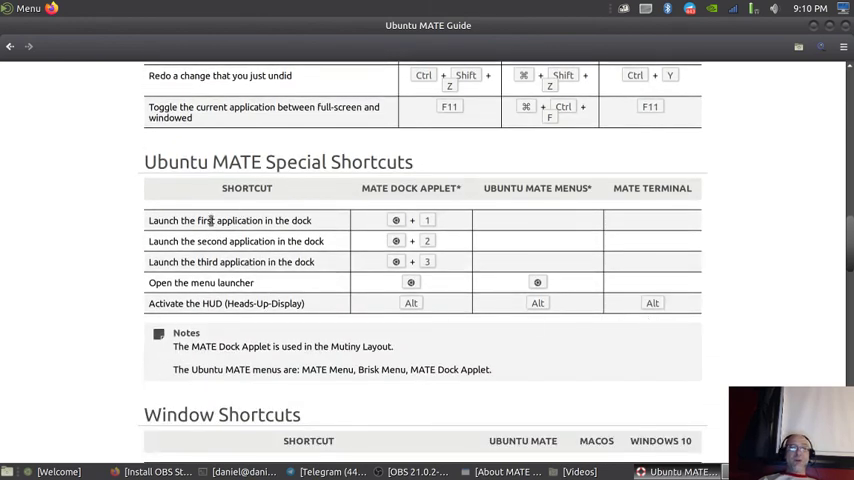
mouse_move(247, 237)
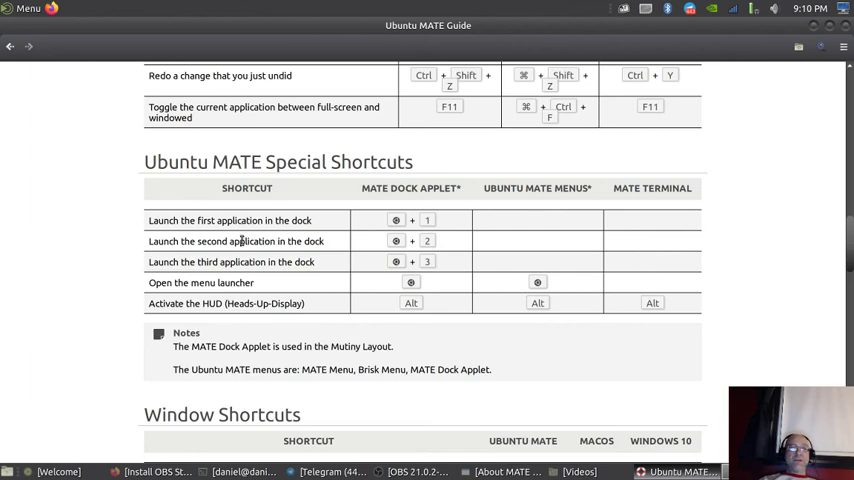
mouse_move(280, 237)
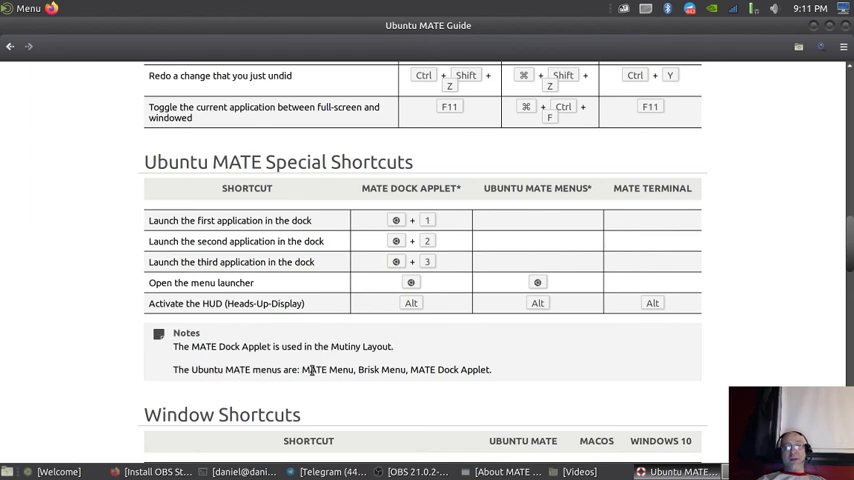
mouse_move(468, 382)
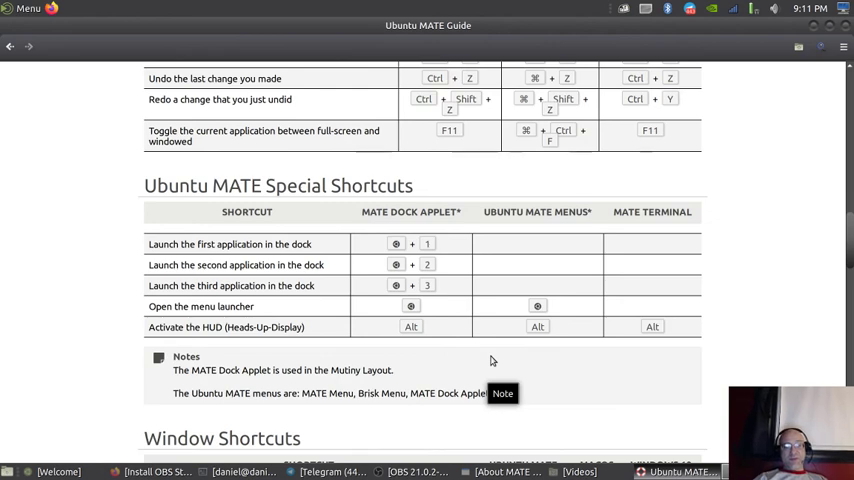
click(27, 9)
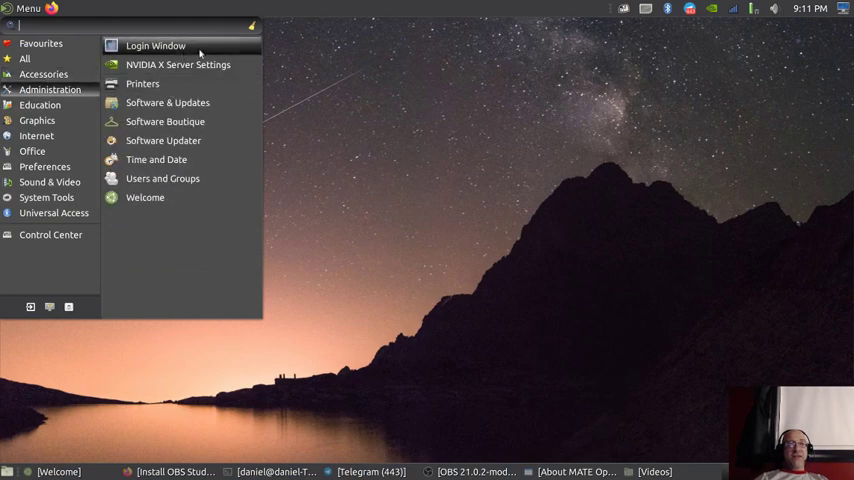
mouse_move(178, 64)
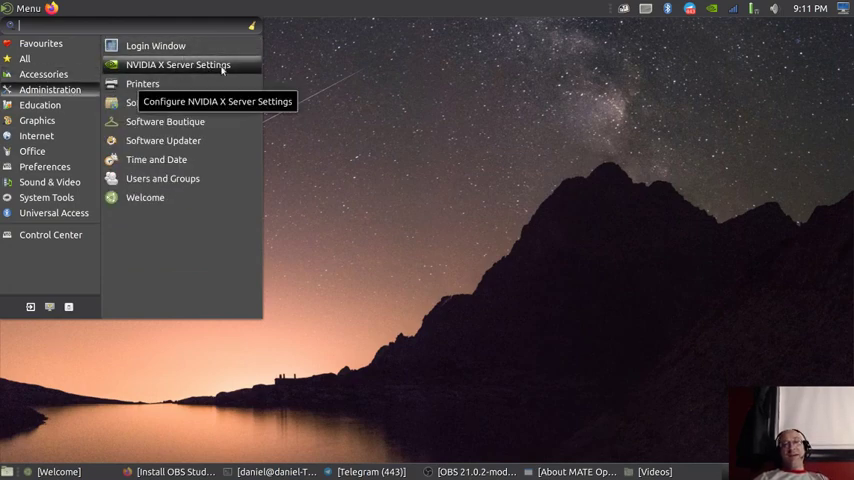
mouse_move(167, 102)
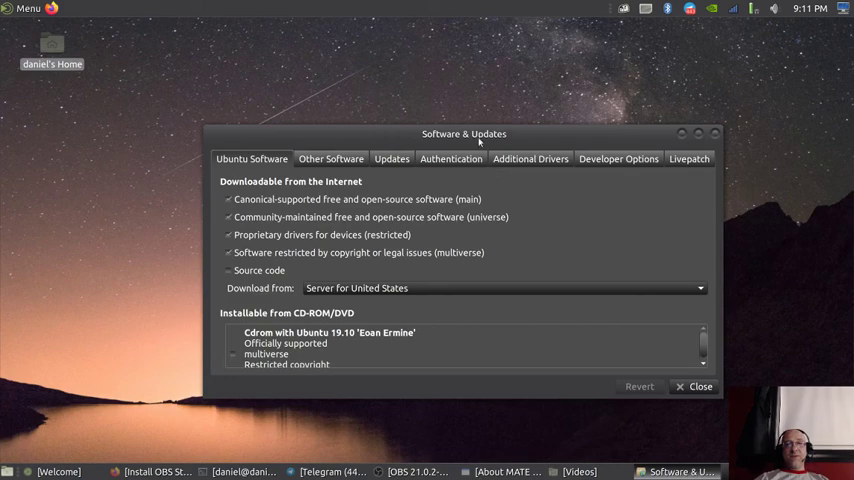
- Move Software & Updates higher and review the Other Software, Updates and Authentication tabs
drag(463, 133, 444, 62)
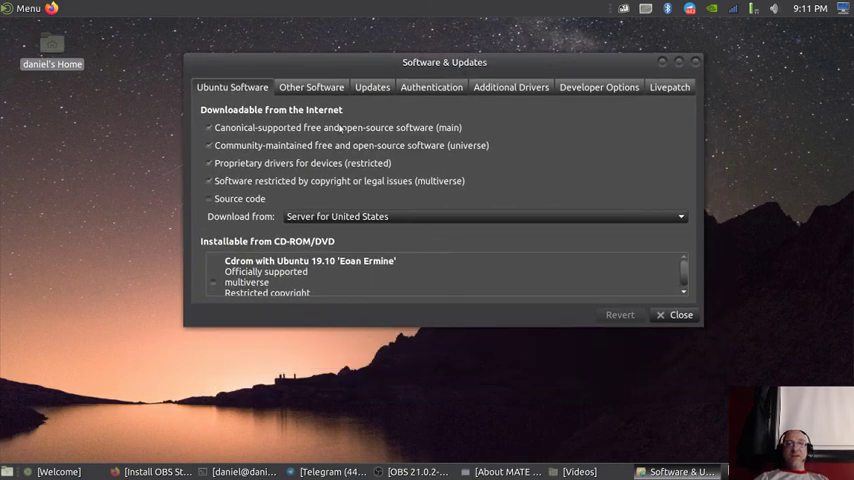
click(311, 87)
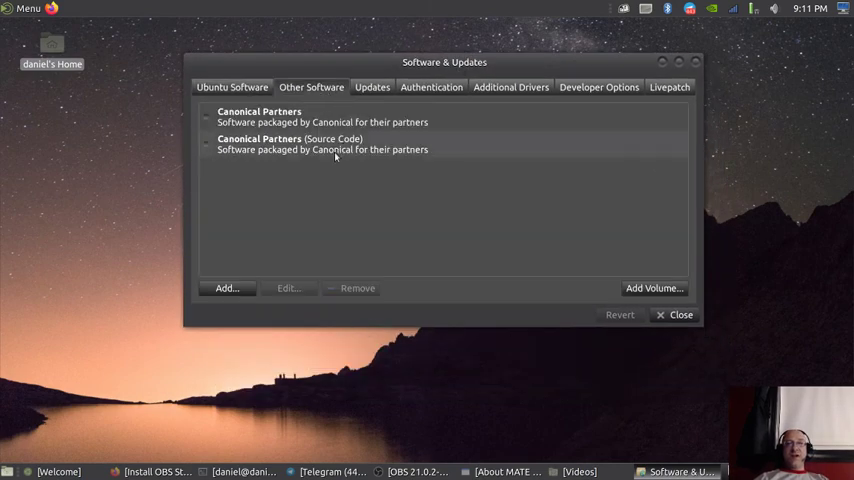
click(372, 87)
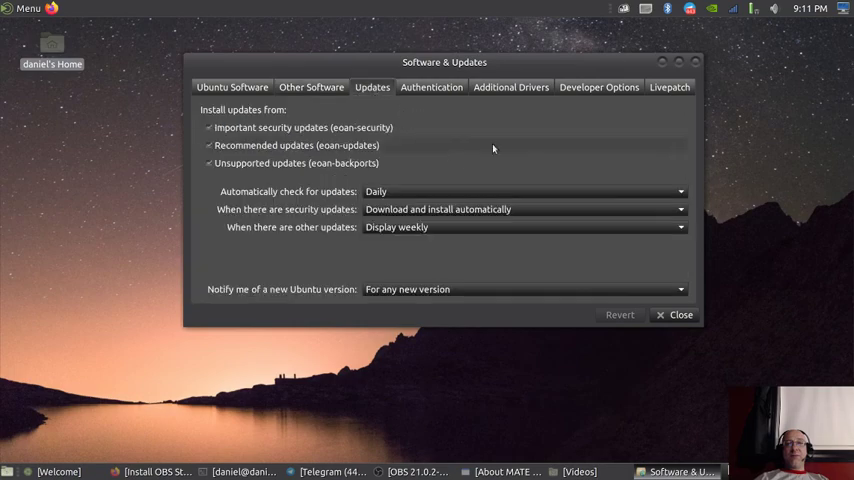
mouse_move(483, 257)
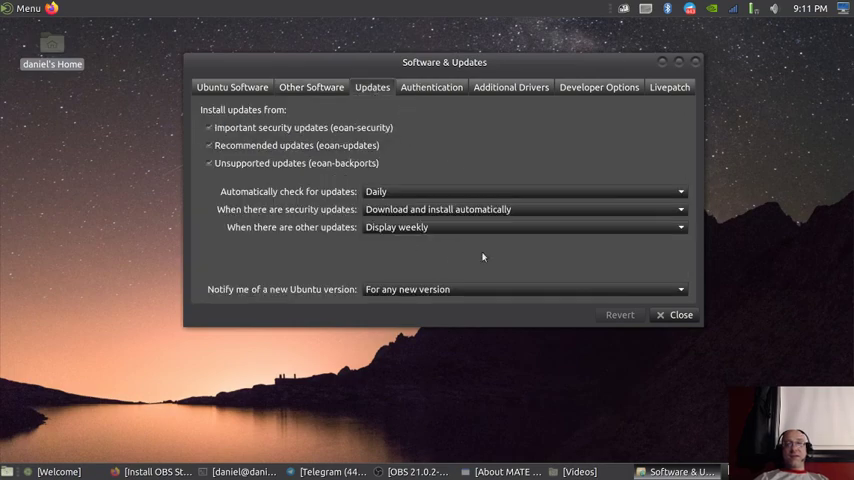
click(431, 87)
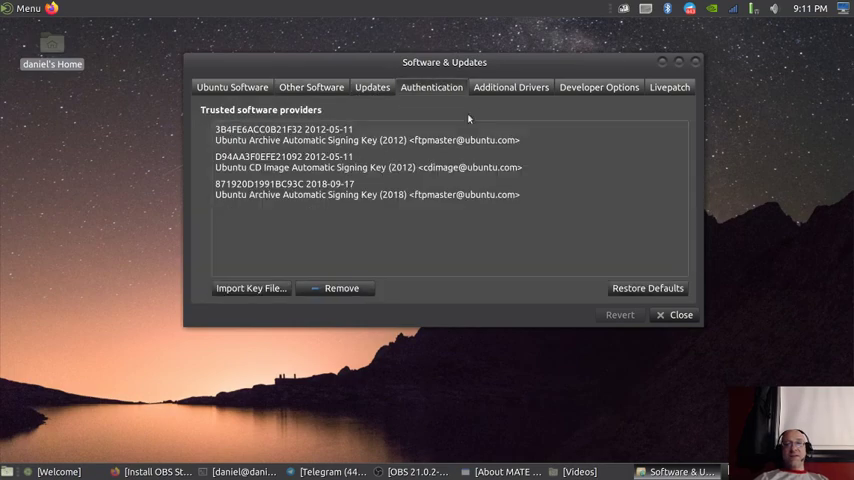
- Review the Additional Drivers list and Developer Options, then close Software & Updates
click(511, 87)
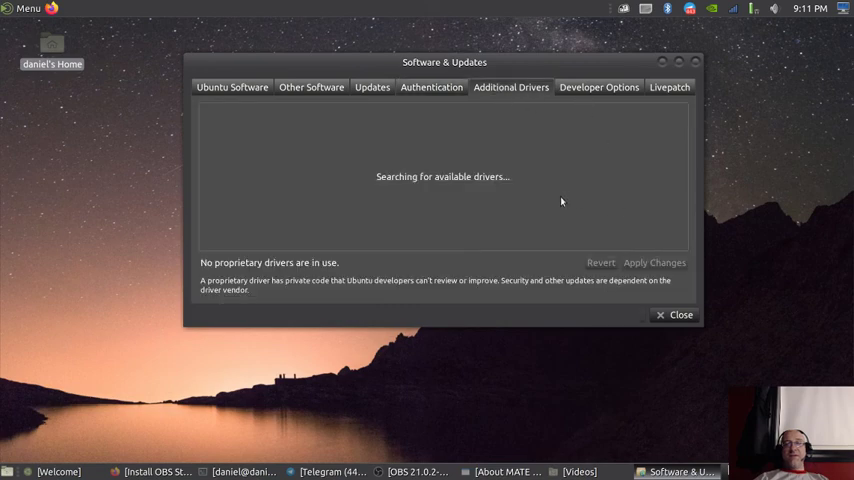
mouse_move(562, 197)
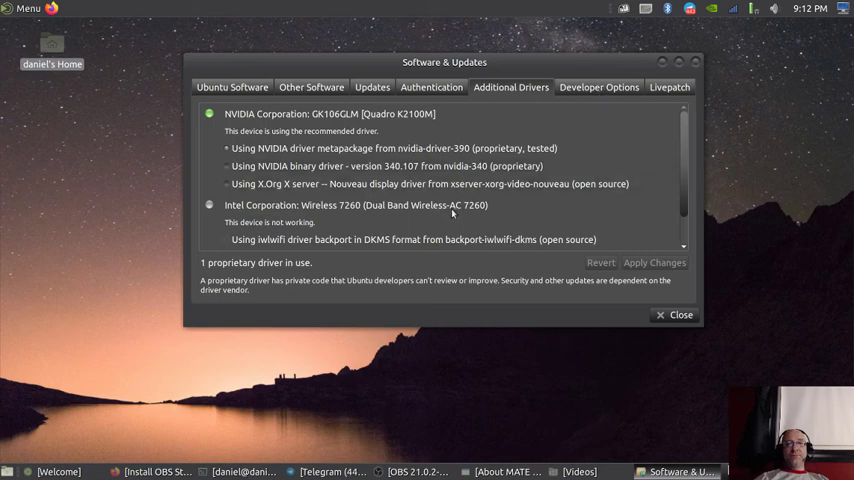
mouse_move(290, 132)
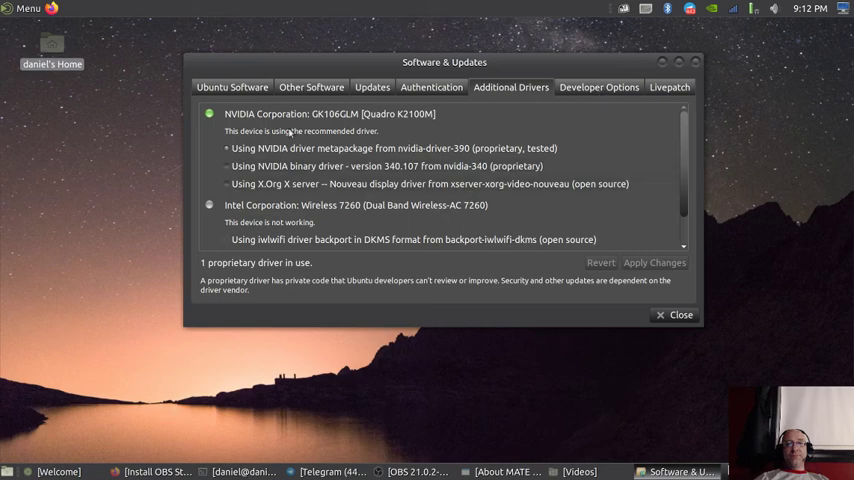
scroll(down, 3)
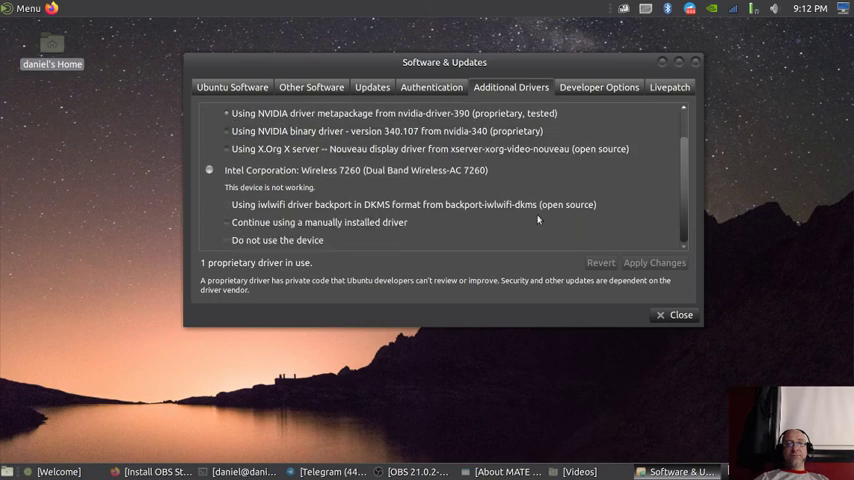
click(599, 87)
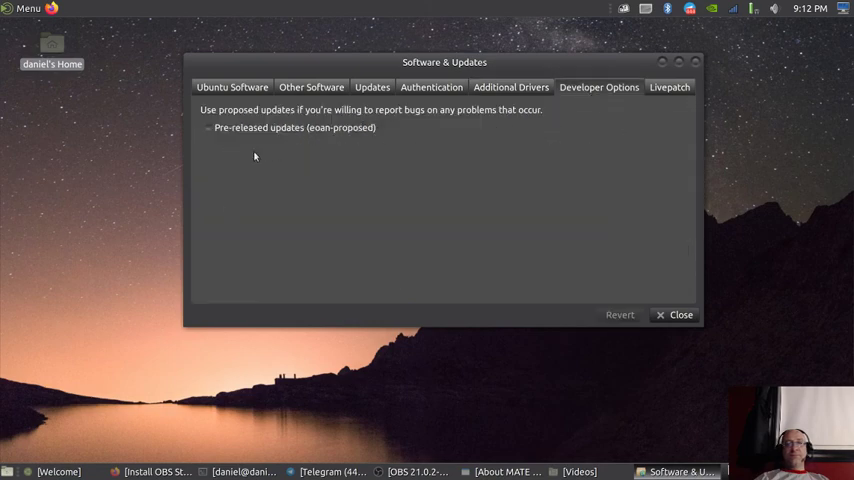
click(668, 87)
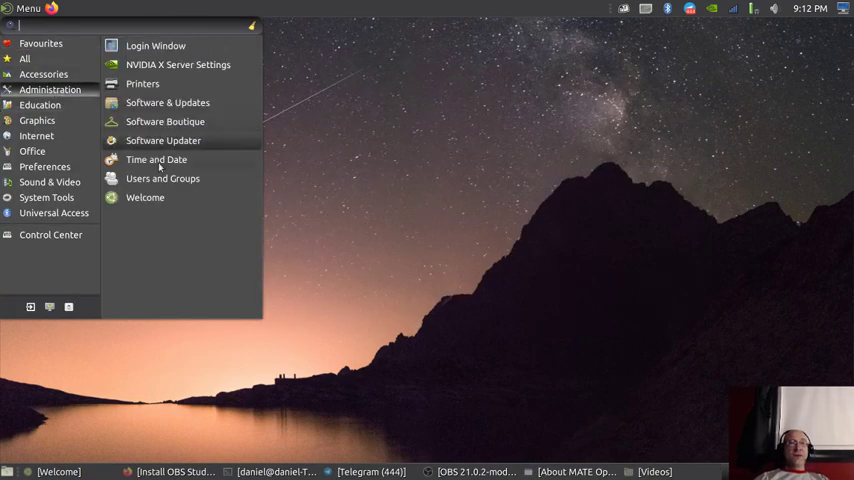
mouse_move(156, 160)
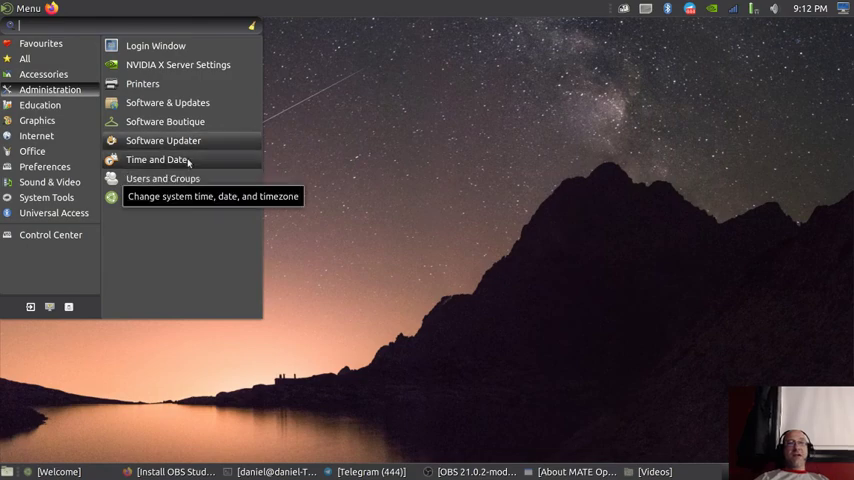
mouse_move(145, 197)
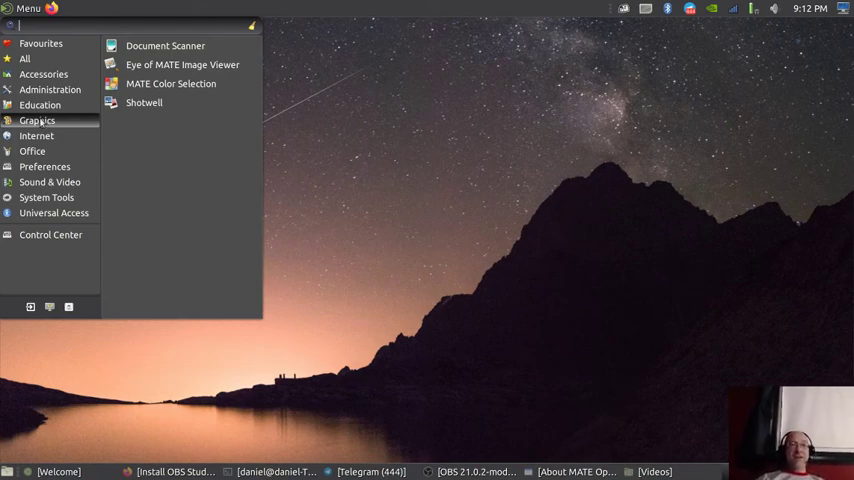
mouse_move(144, 102)
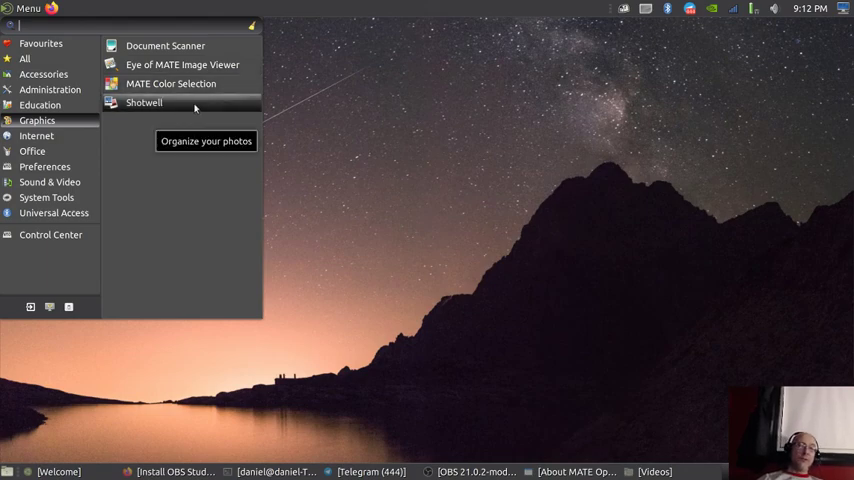
mouse_move(103, 143)
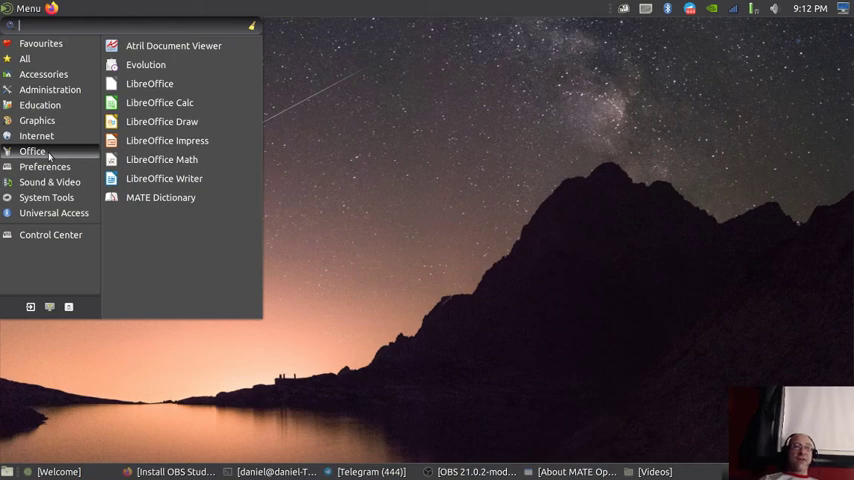
mouse_move(50, 160)
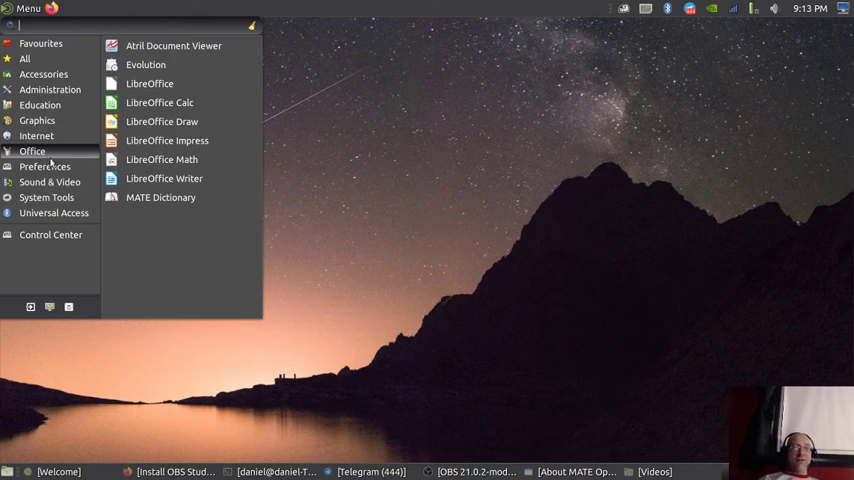
- Browse the Preferences and Universal Access menu categories, then launch Control Center
click(45, 167)
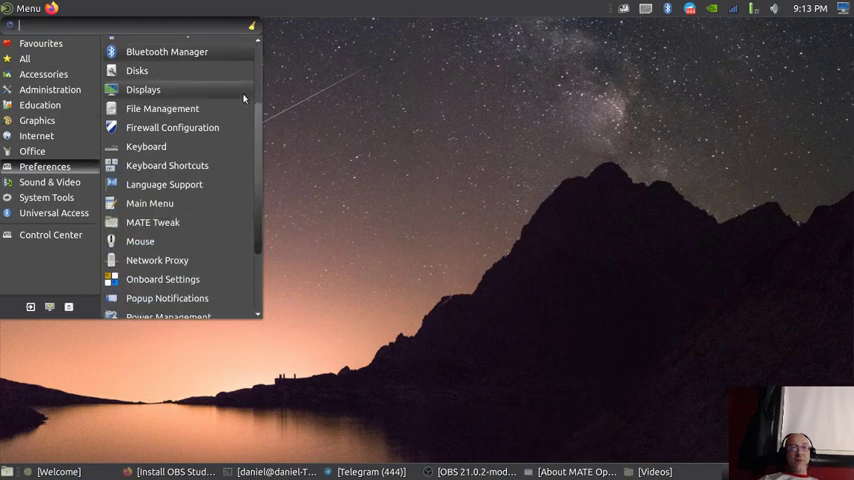
scroll(down, 3)
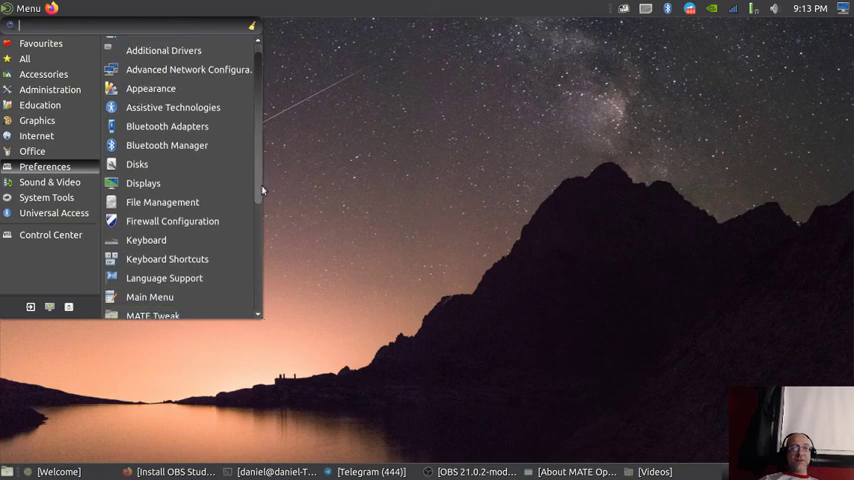
scroll(down, 3)
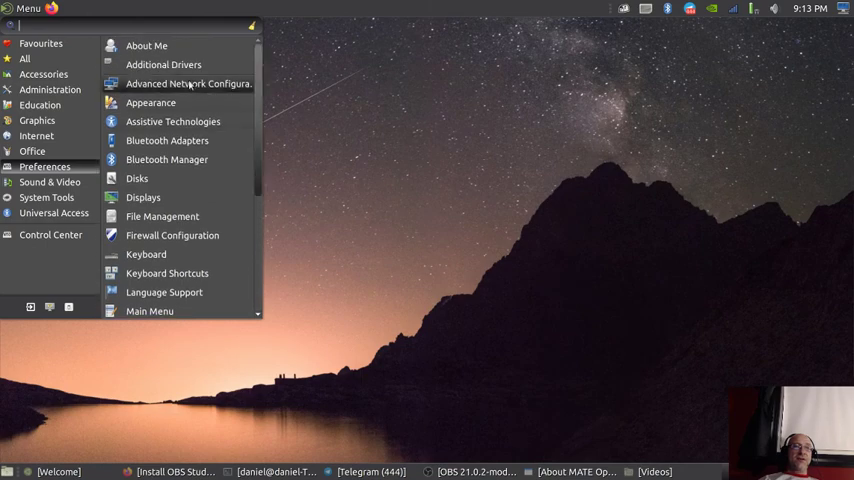
click(54, 213)
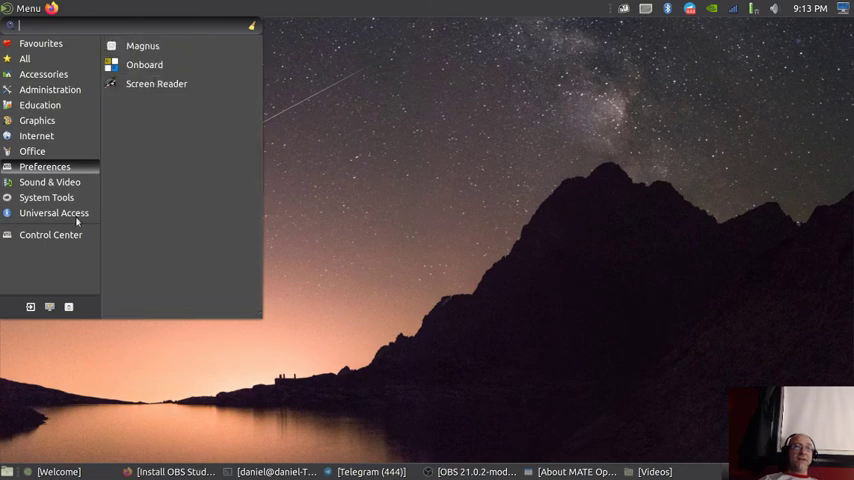
mouse_move(49, 182)
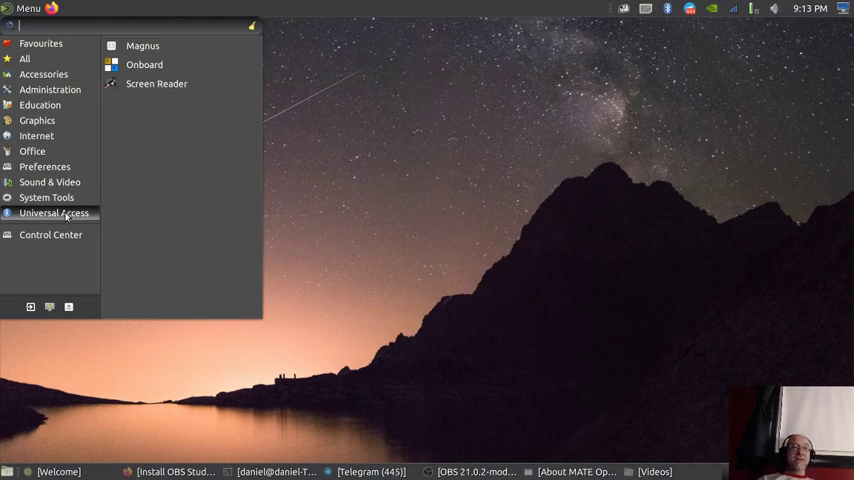
mouse_move(58, 234)
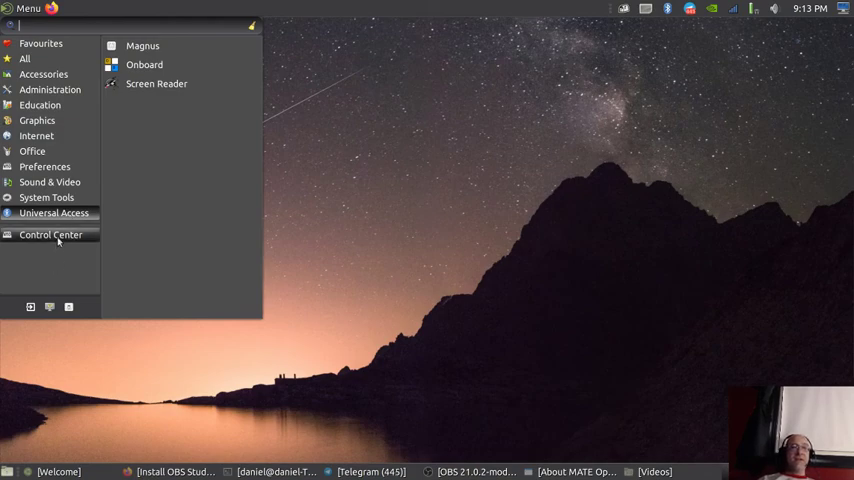
click(49, 235)
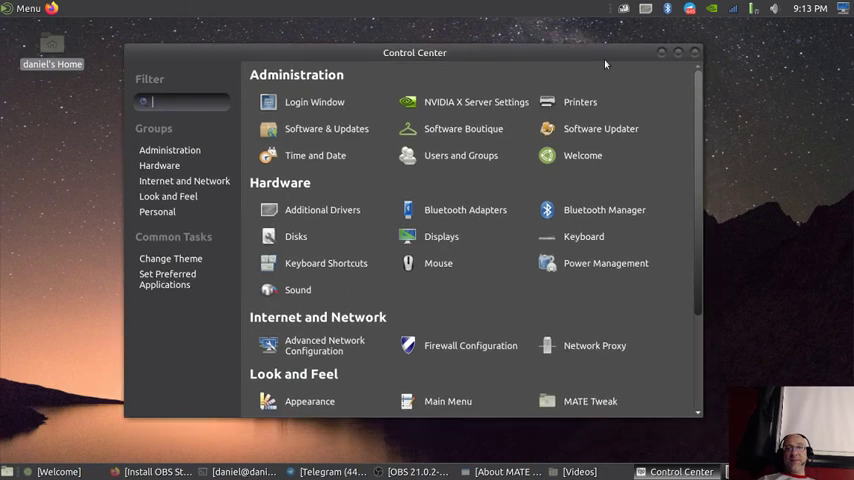
- Maximize Control Center and launch Appearance Preferences under Look and Feel
click(678, 52)
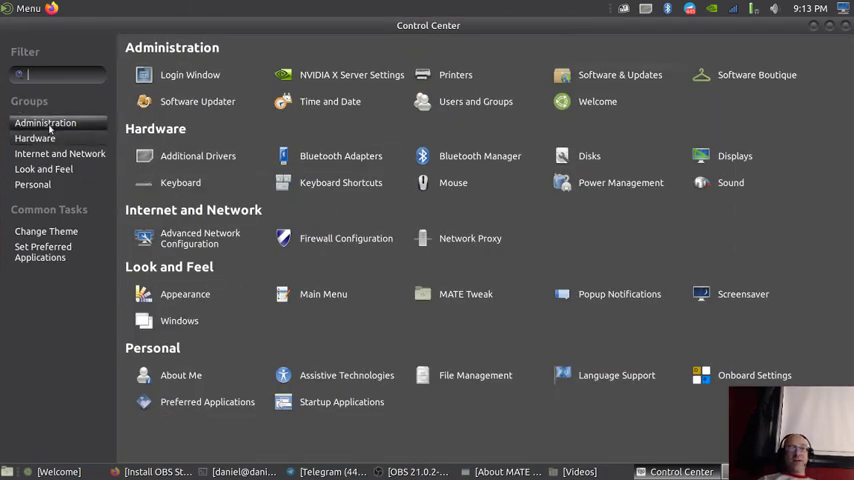
mouse_move(200, 238)
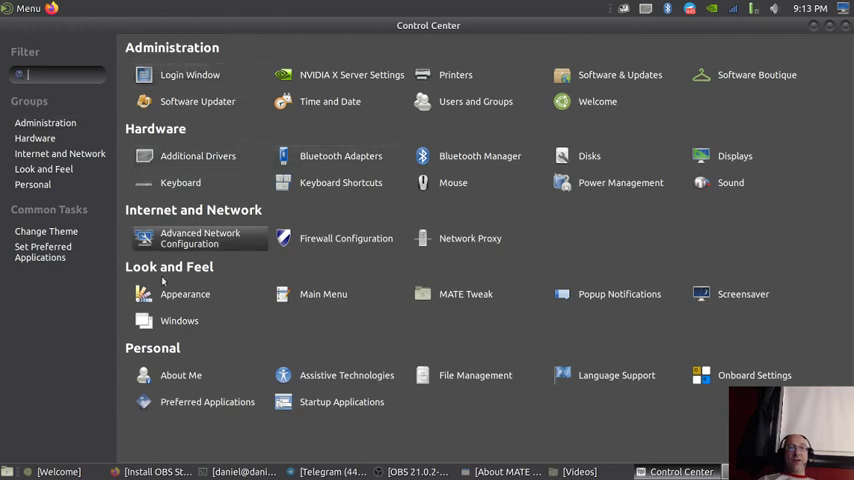
mouse_move(362, 315)
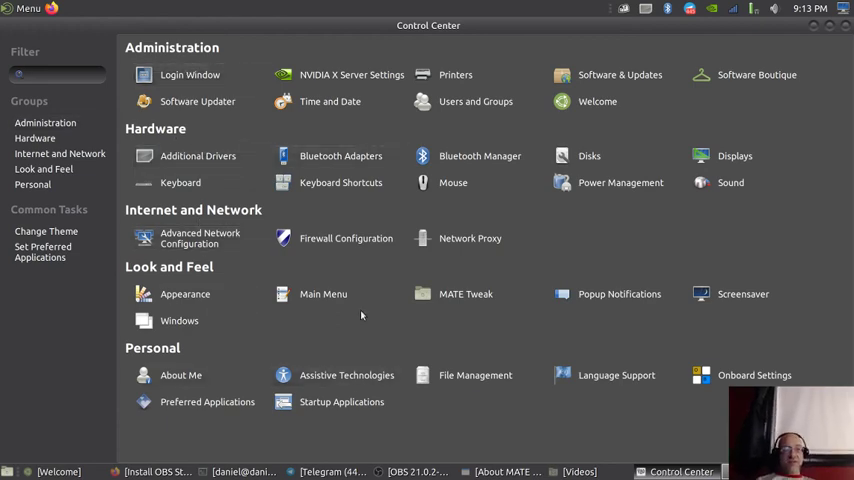
click(185, 293)
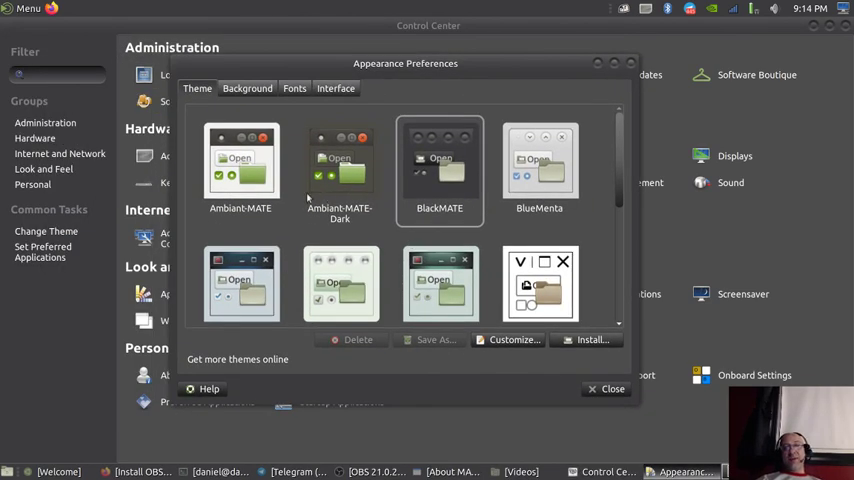
mouse_move(334, 216)
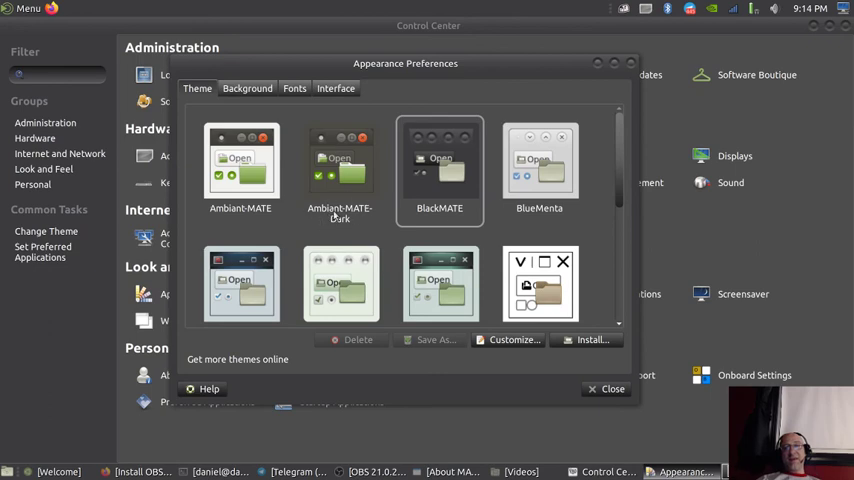
mouse_move(453, 167)
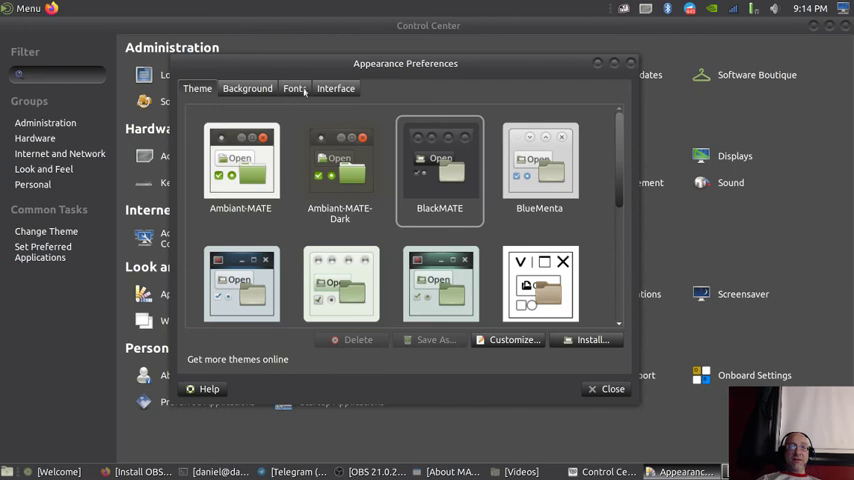
- Browse the Background and Interface tabs of Appearance Preferences, then close it
click(247, 88)
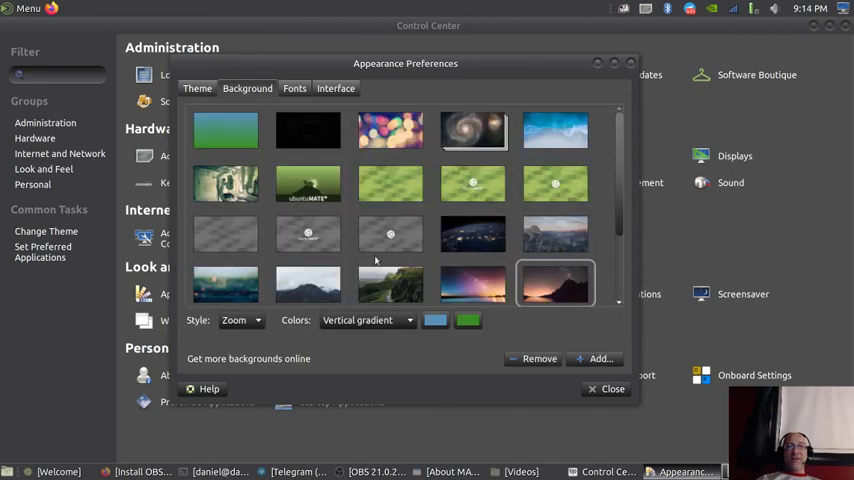
mouse_move(395, 262)
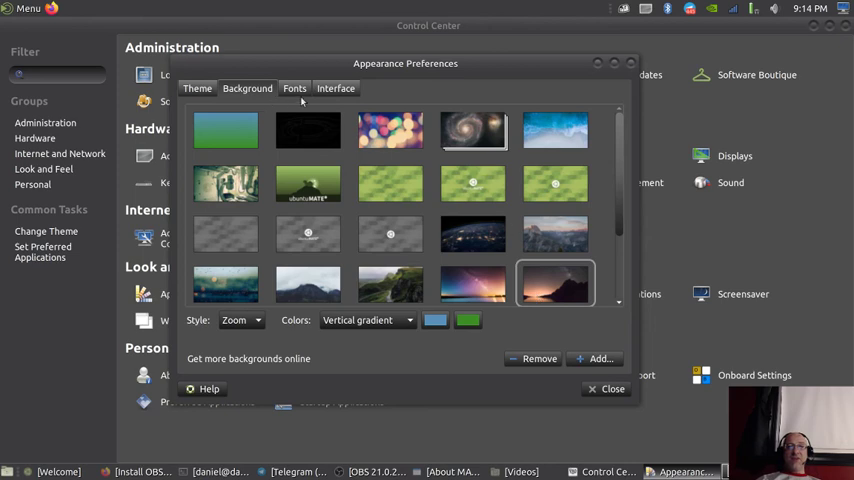
click(336, 88)
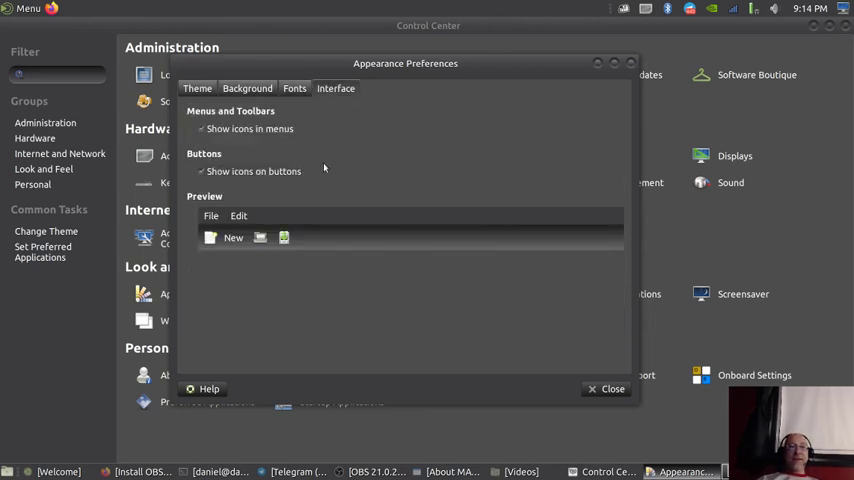
mouse_move(586, 368)
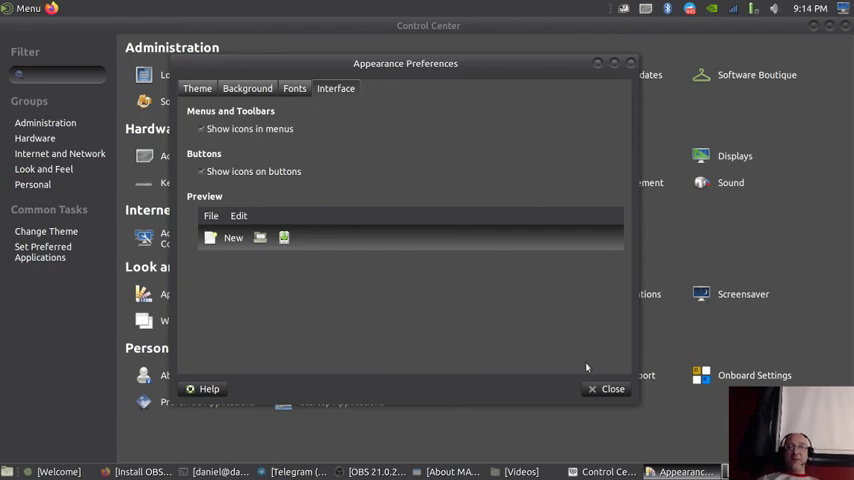
click(611, 388)
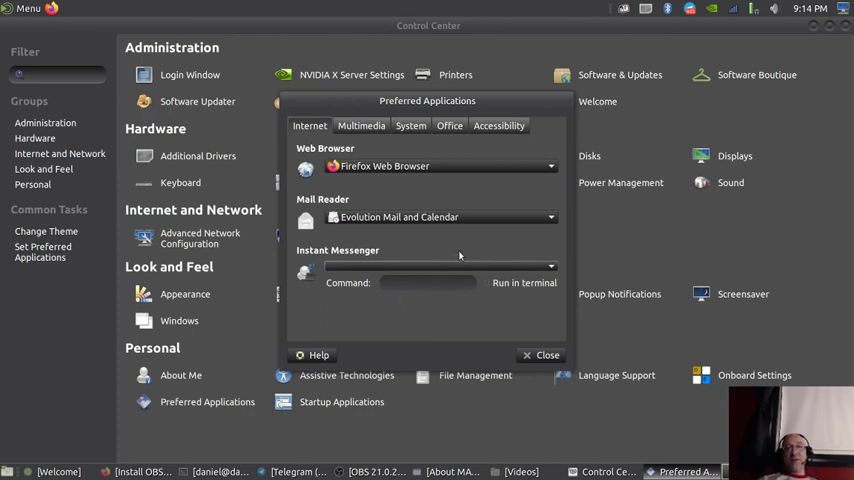
- Review the Multimedia, System and Accessibility default applications, then close Preferred Applications
click(361, 125)
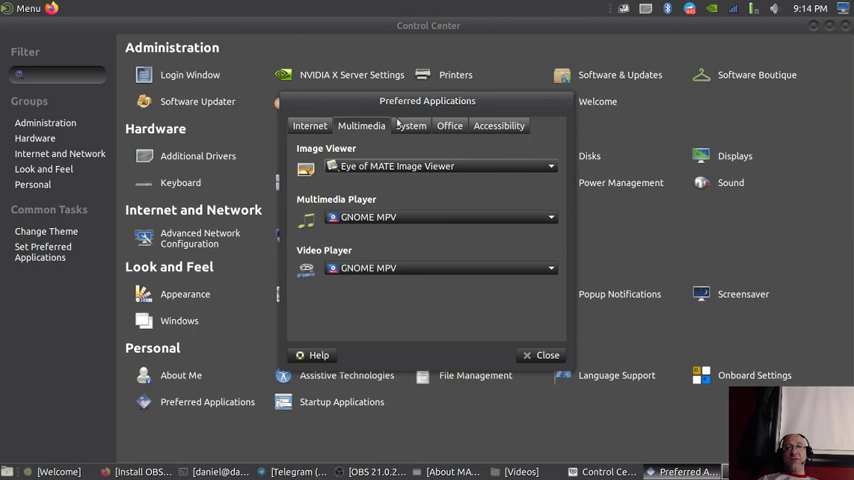
click(410, 125)
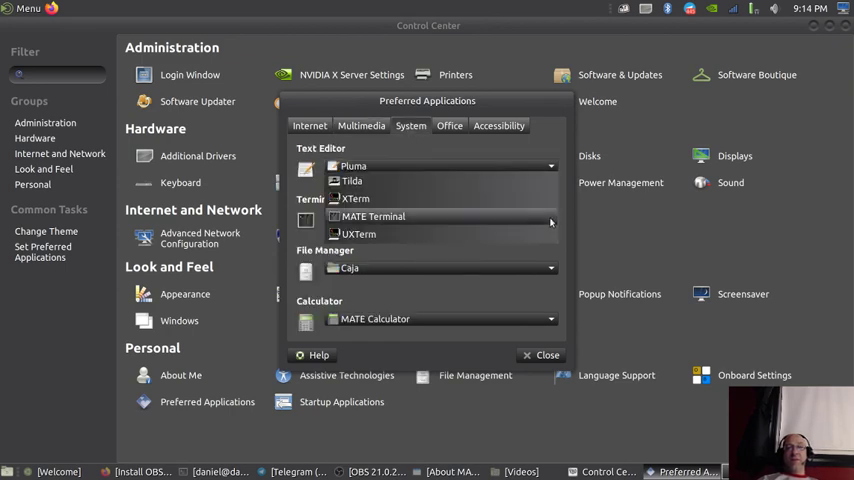
mouse_move(408, 183)
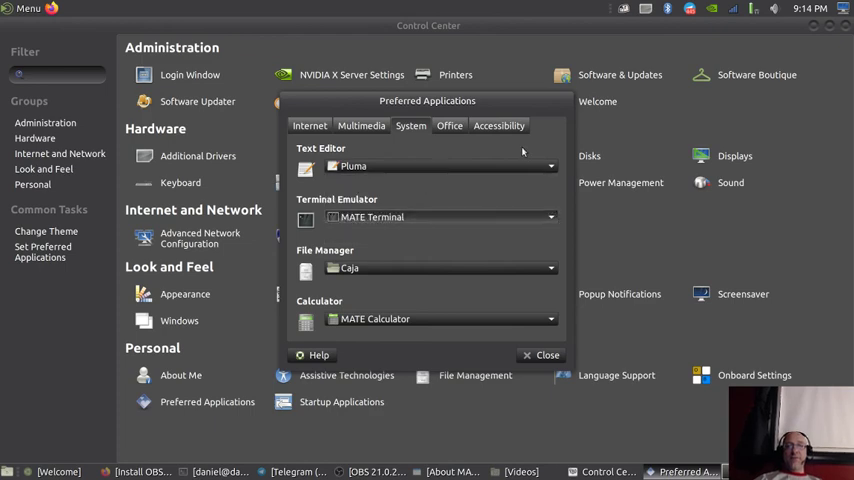
click(449, 125)
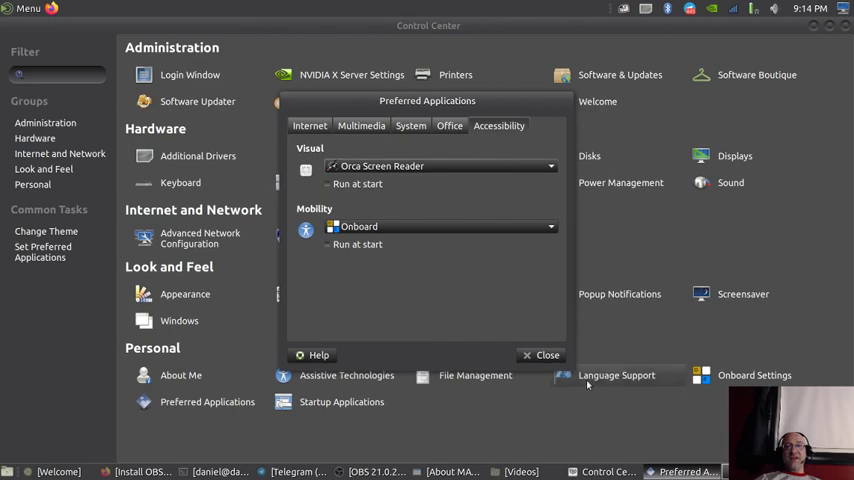
click(541, 355)
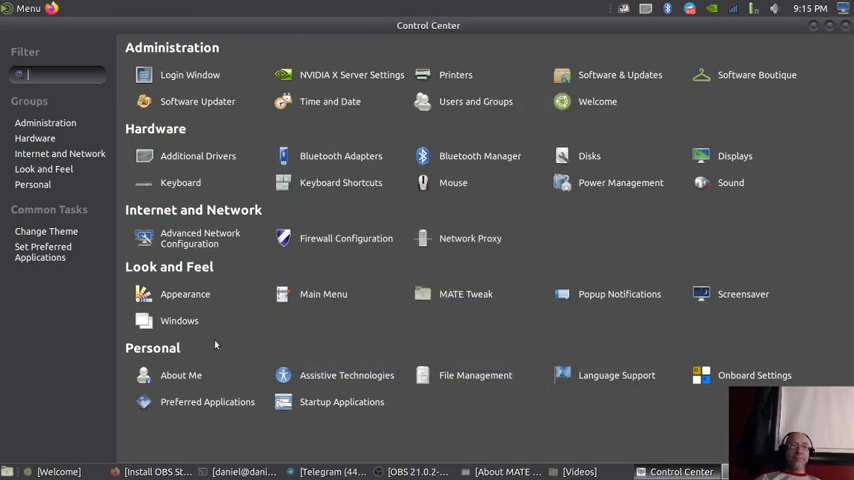
- Browse the Startup Applications program list, then close it and Control Center
click(33, 184)
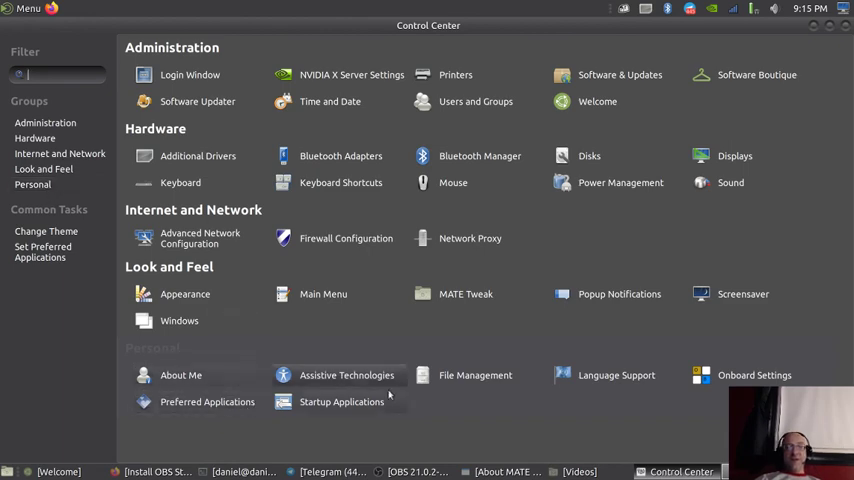
mouse_move(514, 421)
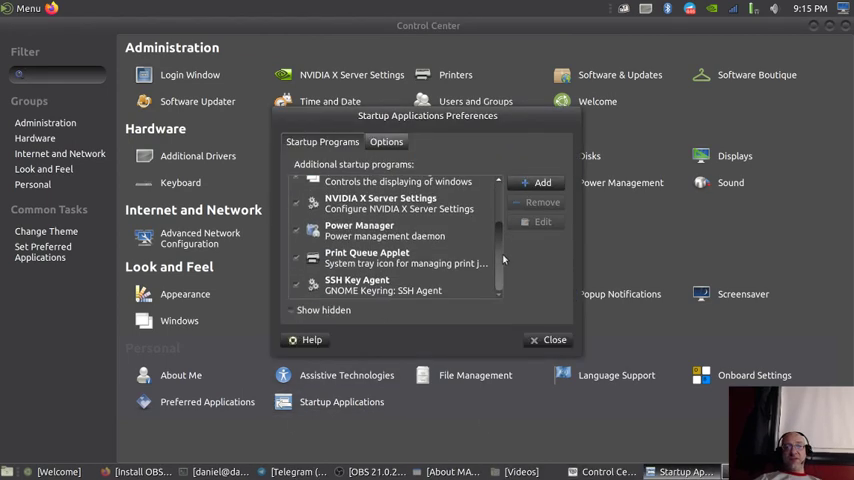
mouse_move(505, 270)
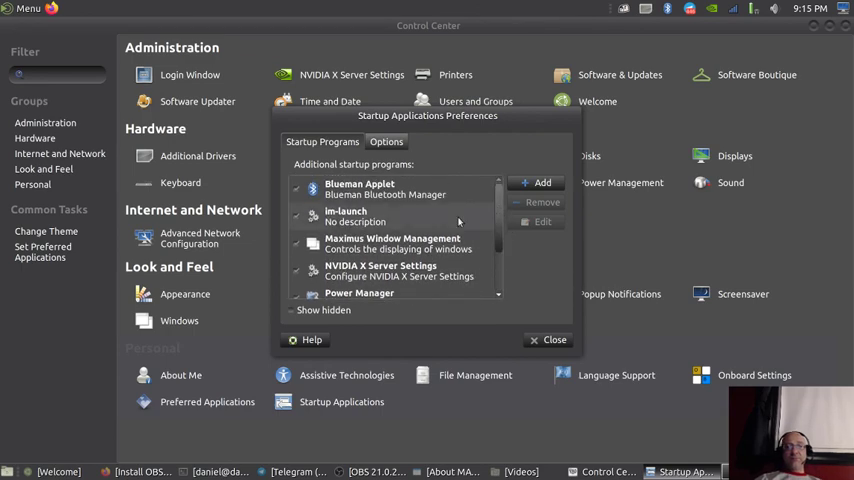
click(548, 339)
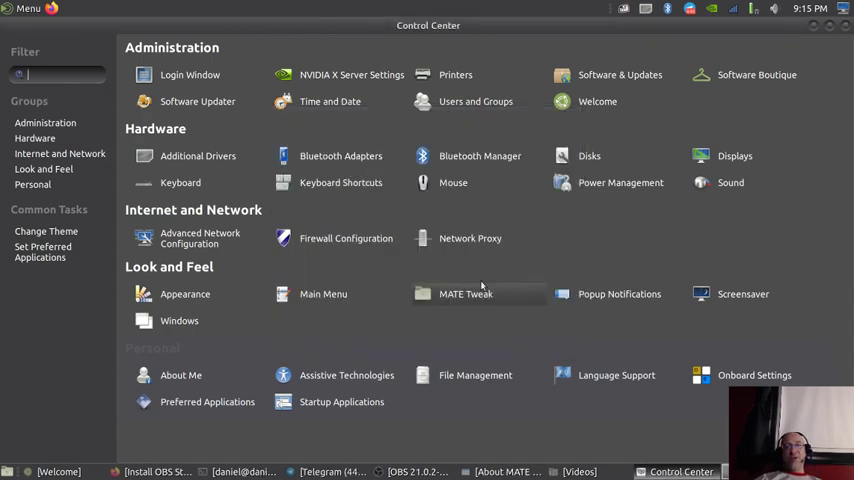
click(842, 25)
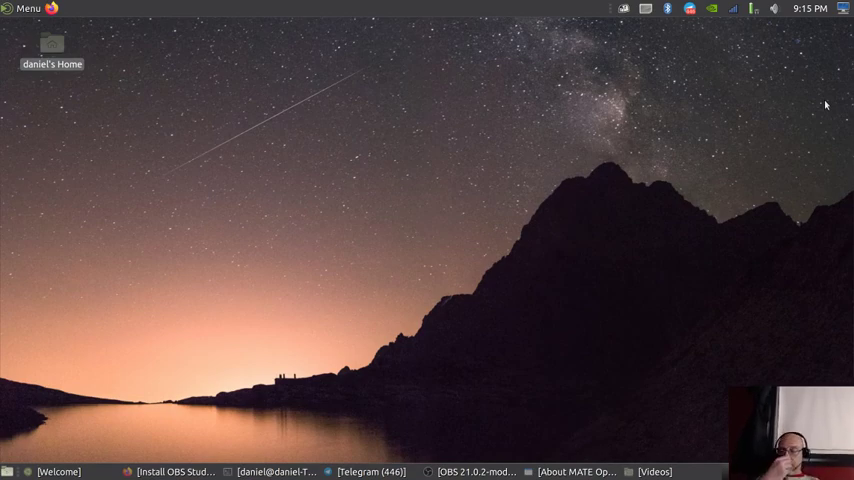
mouse_move(648, 155)
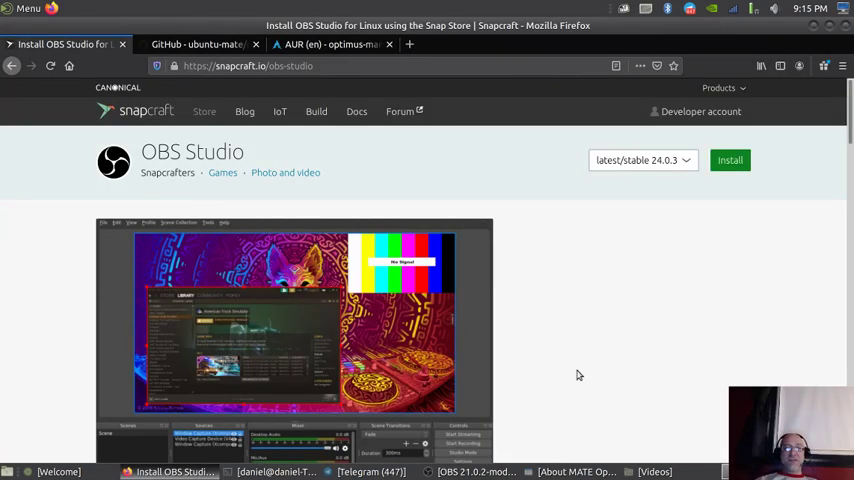
- Scroll to the OBS Studio description and highlight its nvenc and VAAPI support notes
scroll(down, 3)
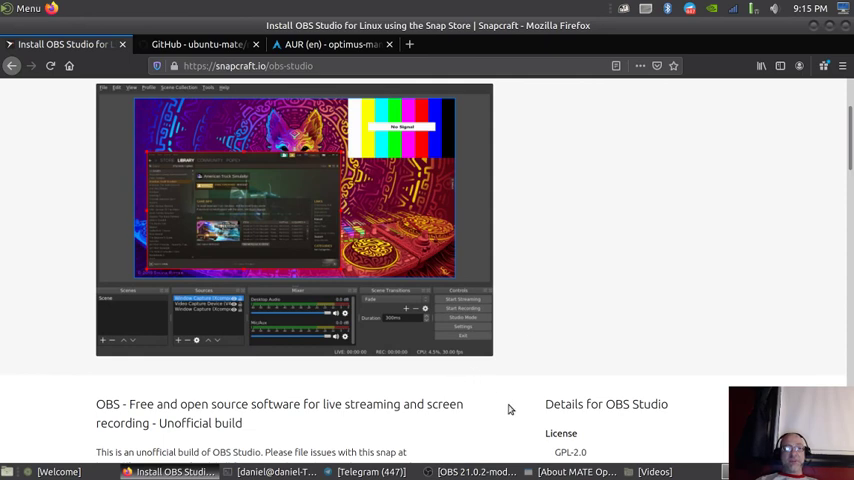
scroll(down, 3)
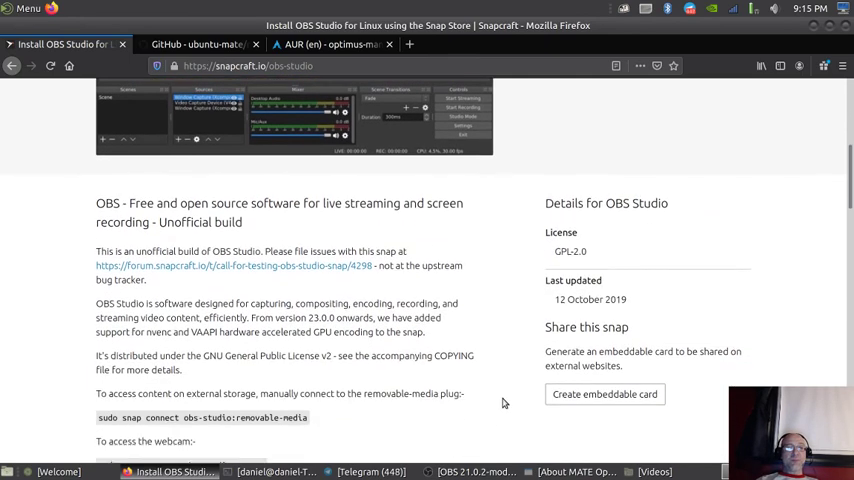
scroll(down, 3)
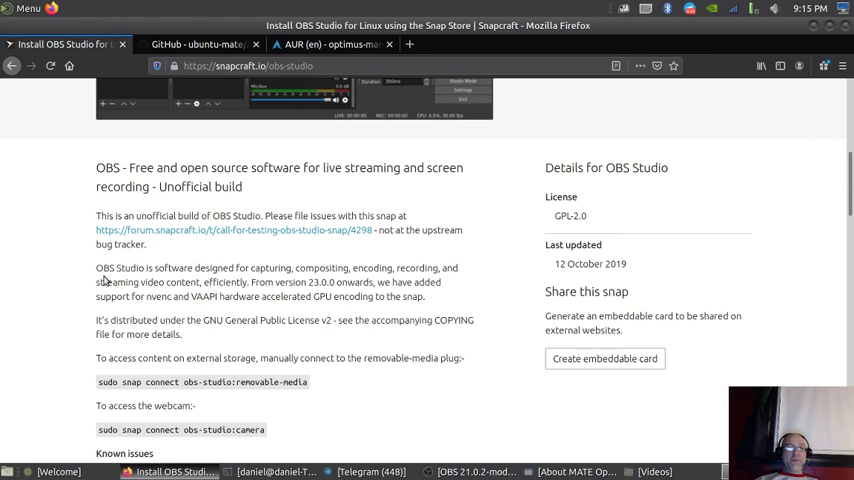
drag(96, 268, 442, 282)
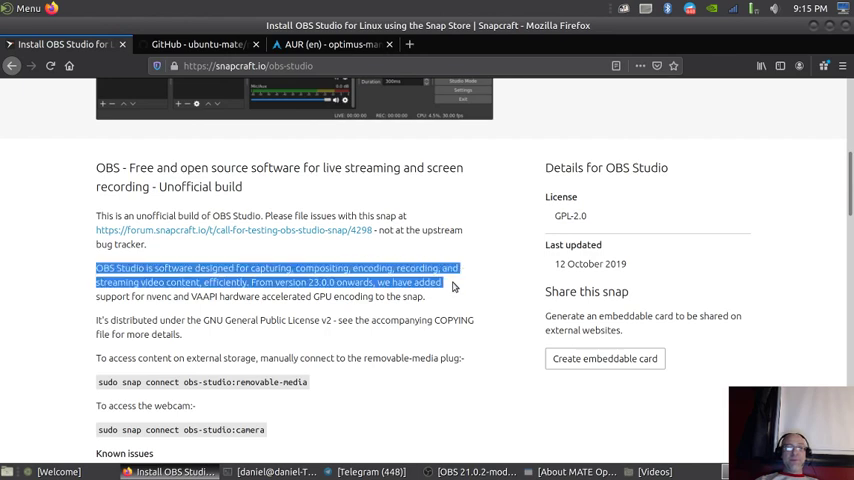
drag(452, 285, 425, 296)
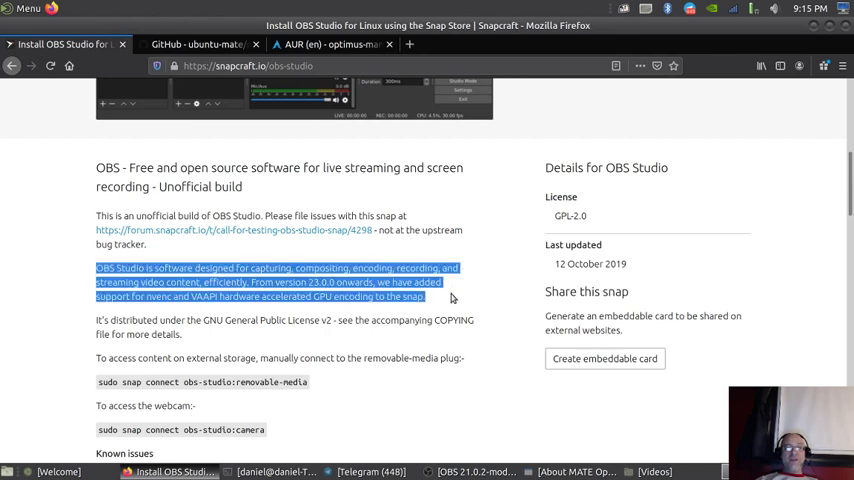
click(258, 281)
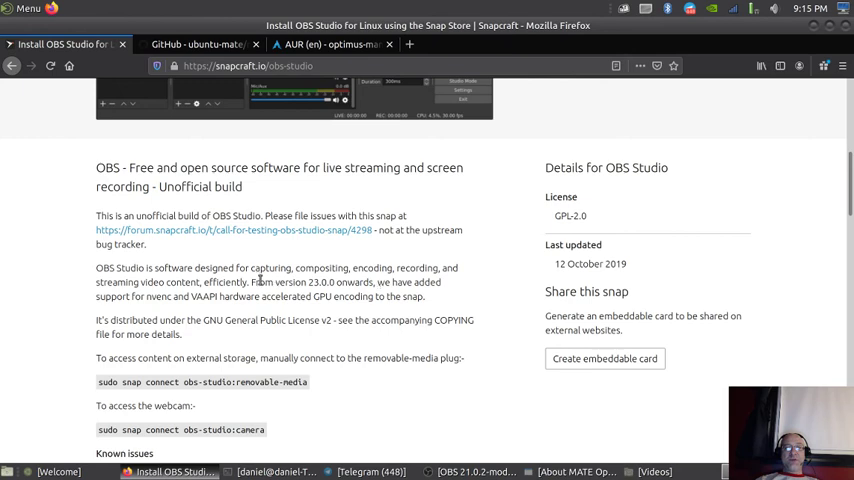
drag(251, 282, 390, 282)
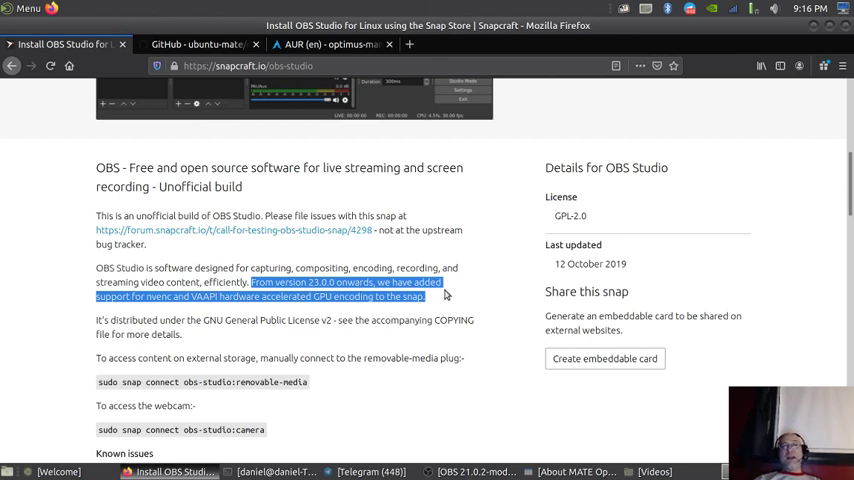
click(445, 295)
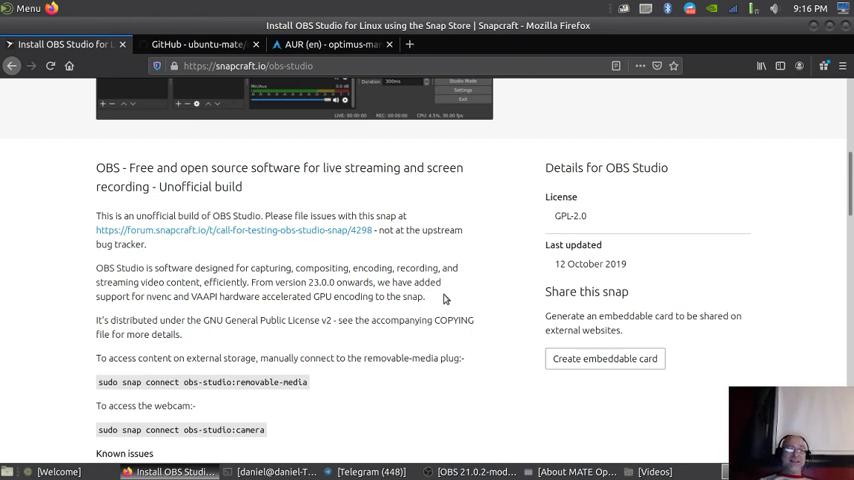
- Scroll further through the OBS Studio snap page
scroll(down, 3)
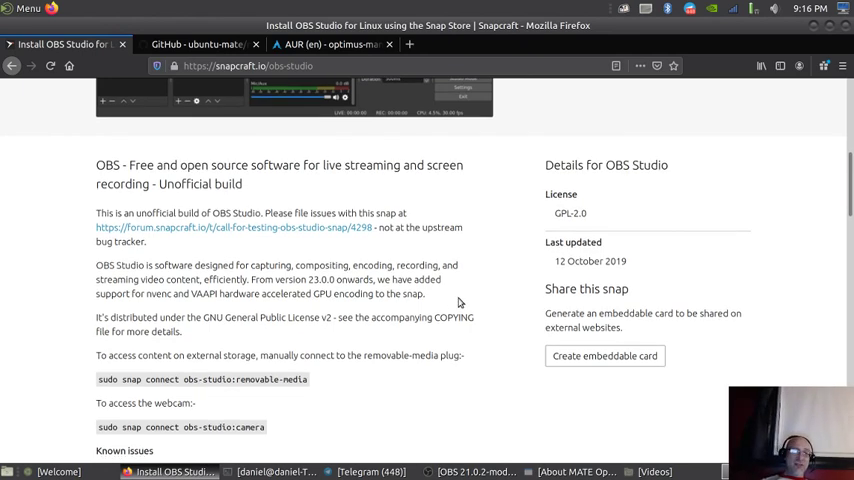
scroll(down, 3)
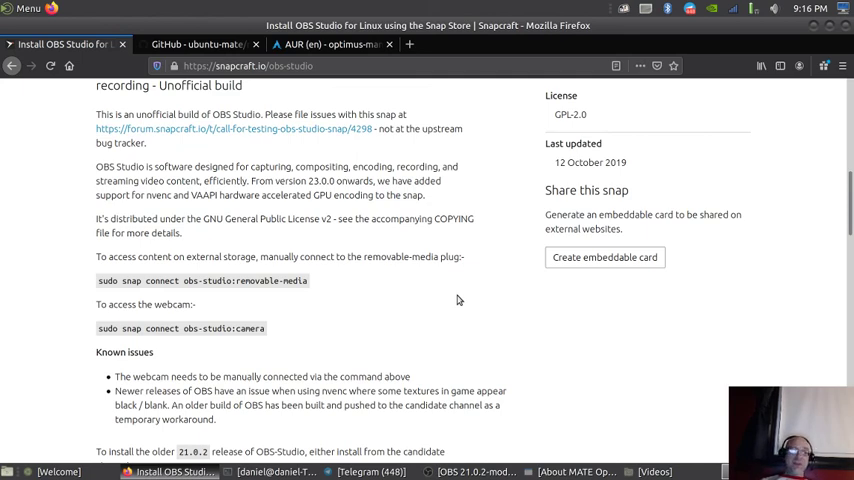
scroll(down, 3)
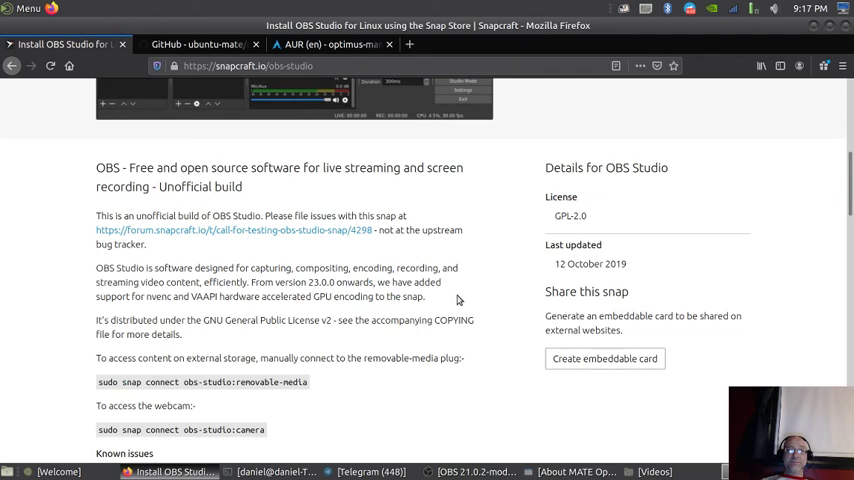
scroll(down, 3)
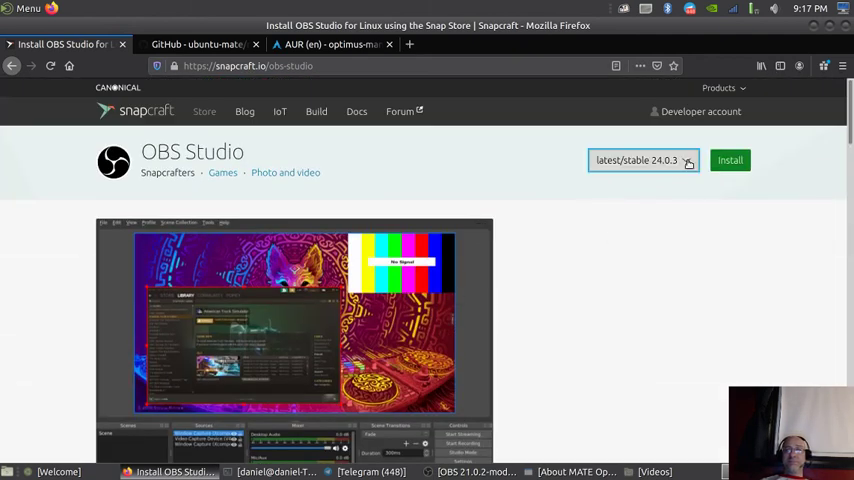
- Inspect the OBS Studio release channels in the latest/stable 24.0.3 dropdown
click(642, 160)
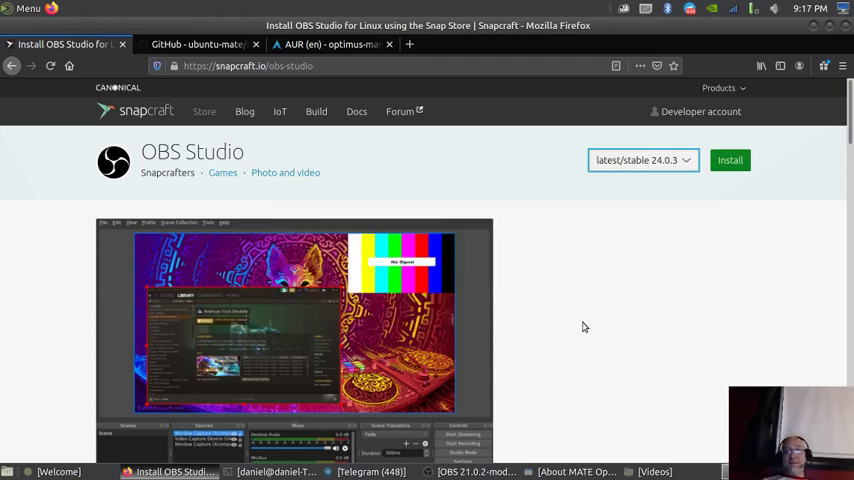
scroll(down, 3)
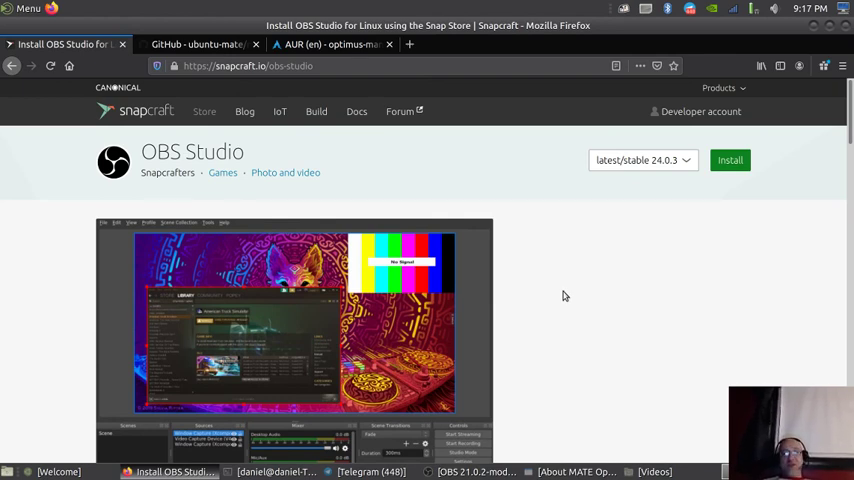
mouse_move(497, 310)
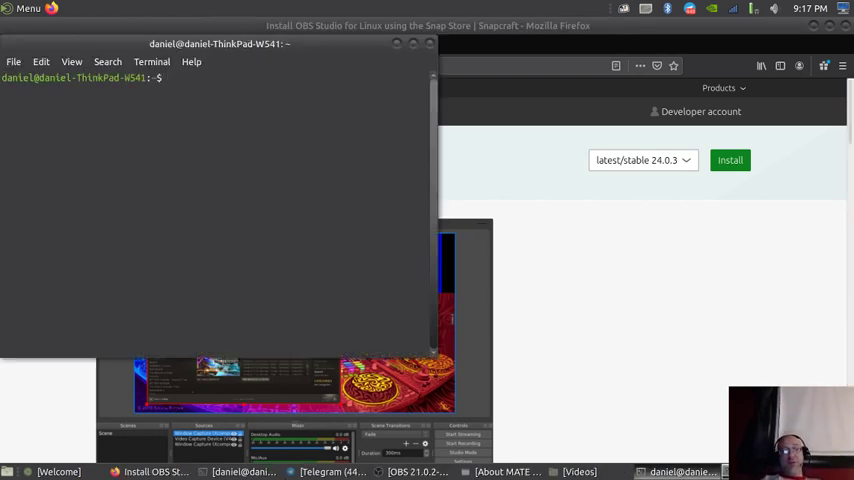
- Type 'sudo snap install obs-studio' in MATE Terminal
text(sudo)
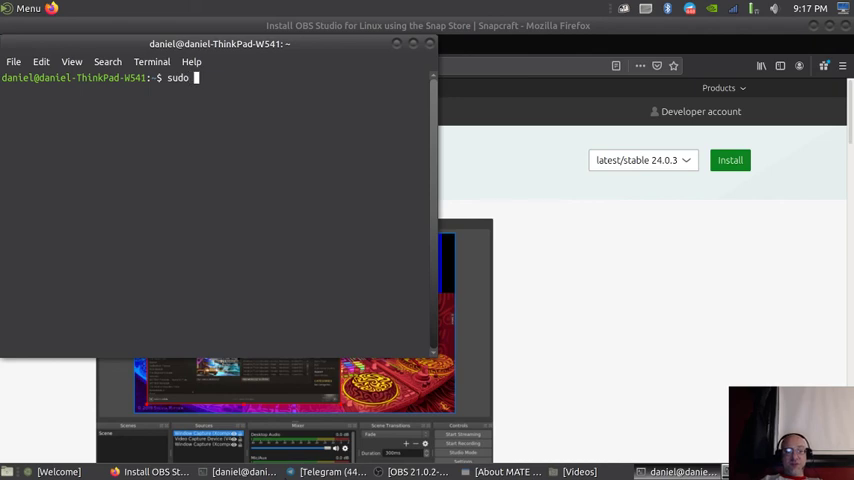
text(snap)
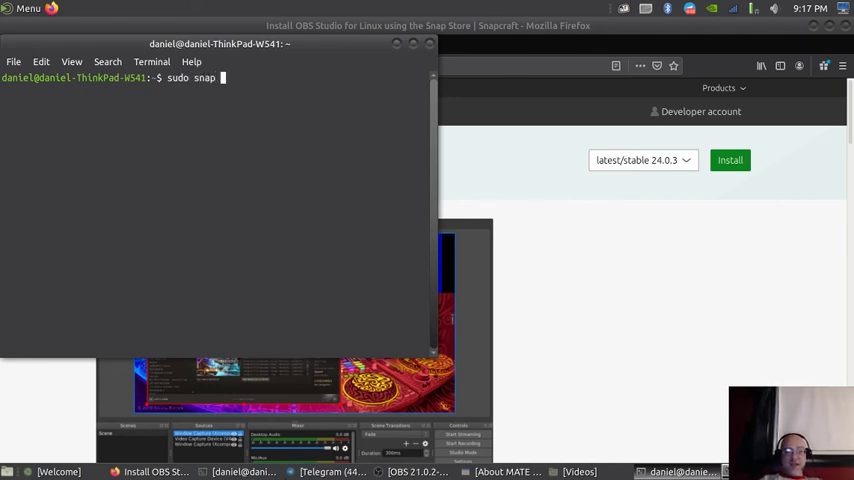
text(install)
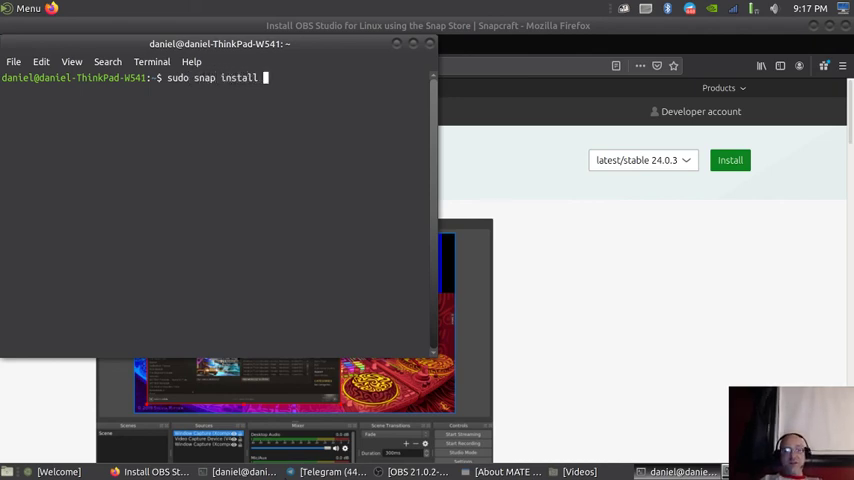
text(obs-s)
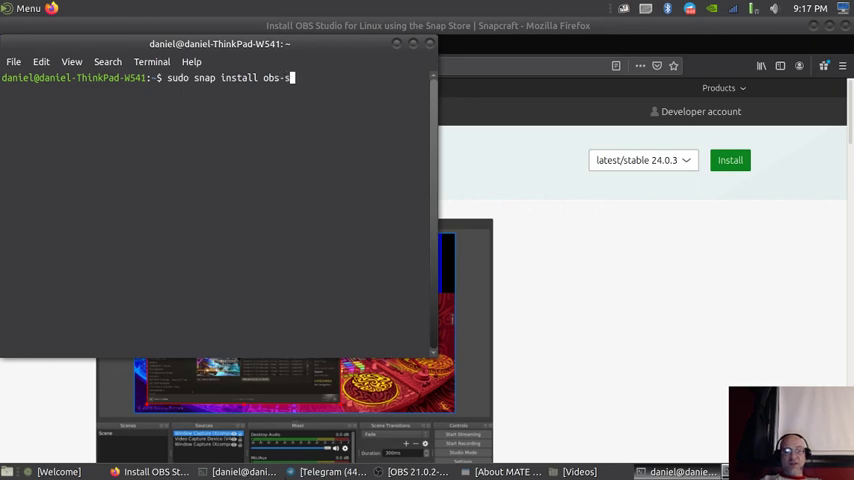
text(tudio)
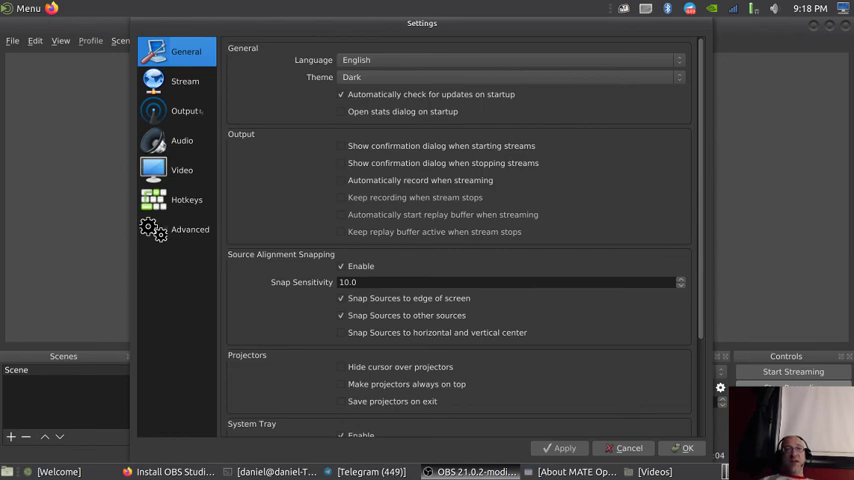
- Inspect OBS Output settings showing the Hardware (NVENC) encoder at 2500 bitrate
click(184, 110)
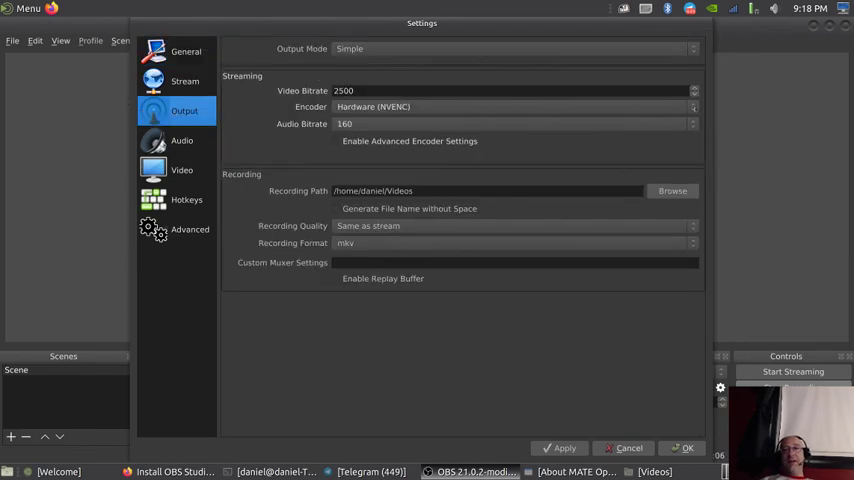
click(515, 107)
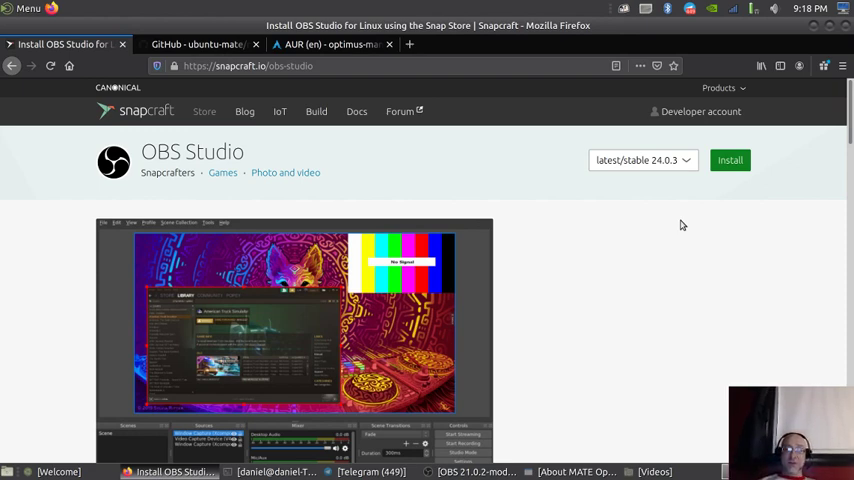
mouse_move(697, 231)
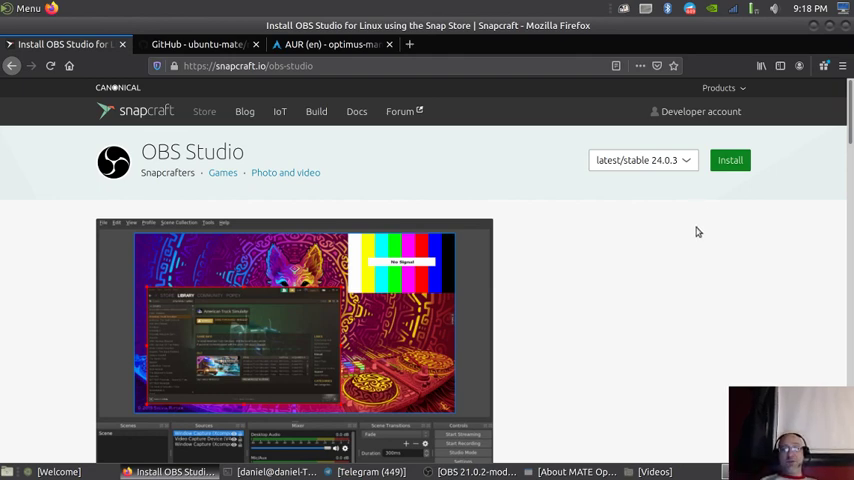
- Scroll to Known issues and highlight the nvenc textures workaround sentence
scroll(down, 3)
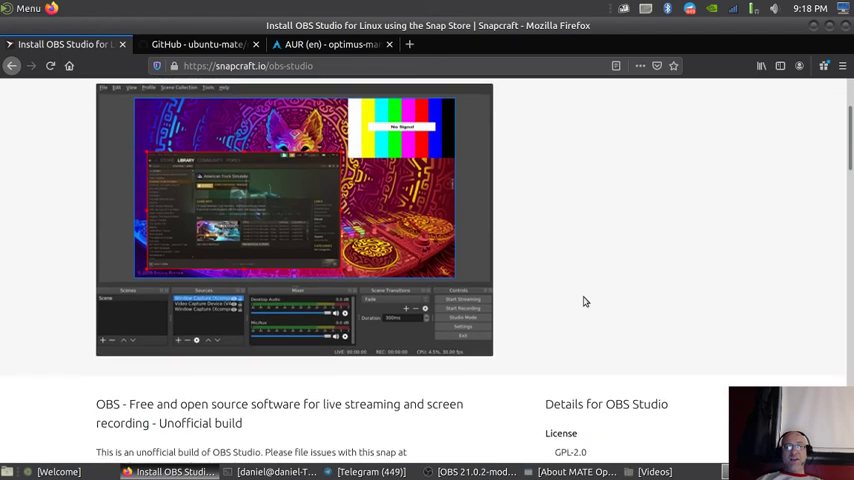
scroll(down, 3)
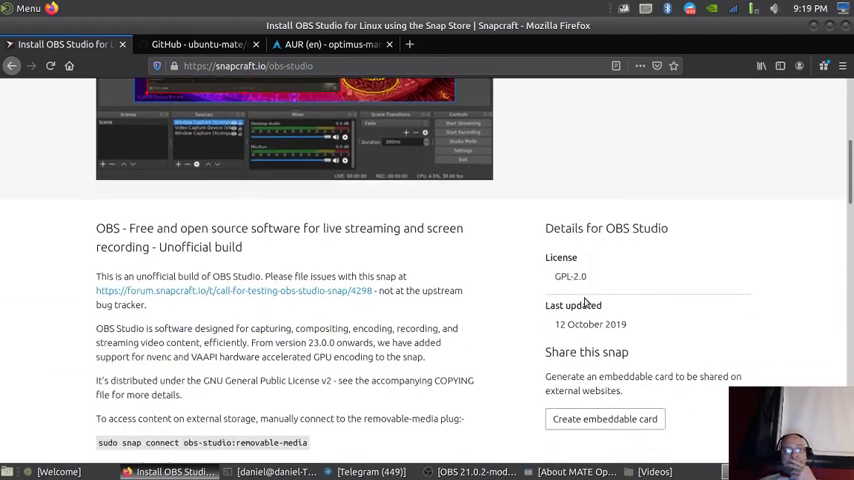
scroll(down, 3)
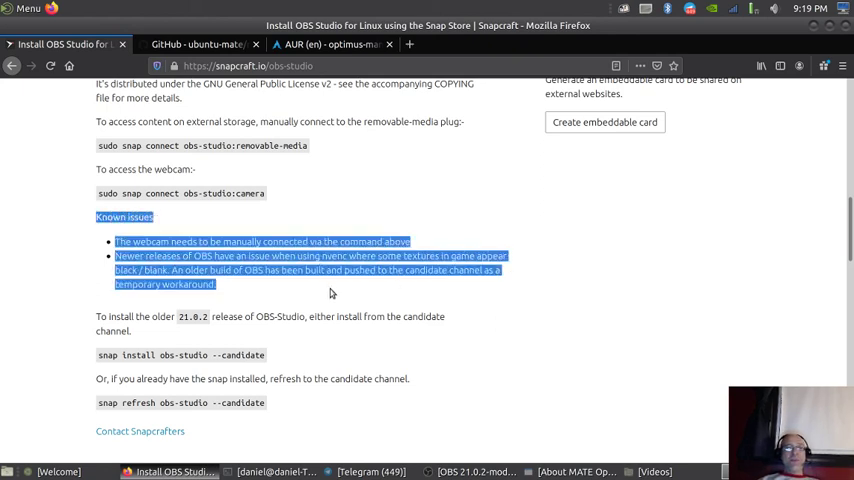
mouse_move(213, 256)
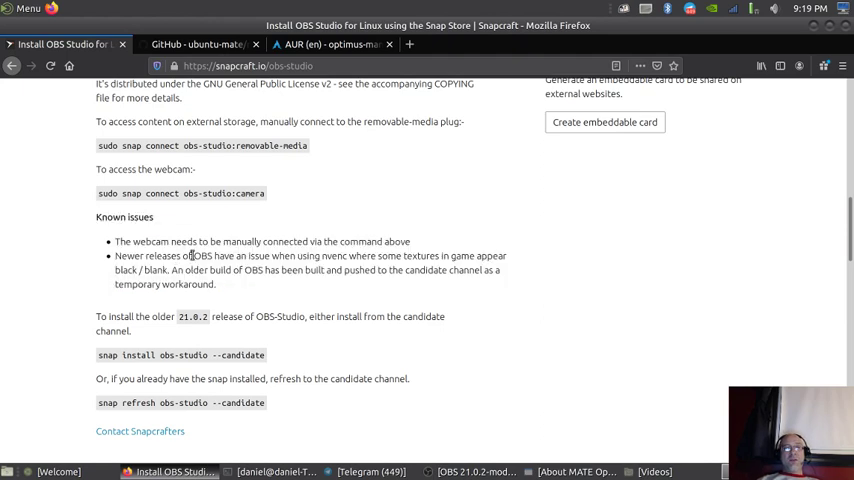
drag(249, 255, 425, 255)
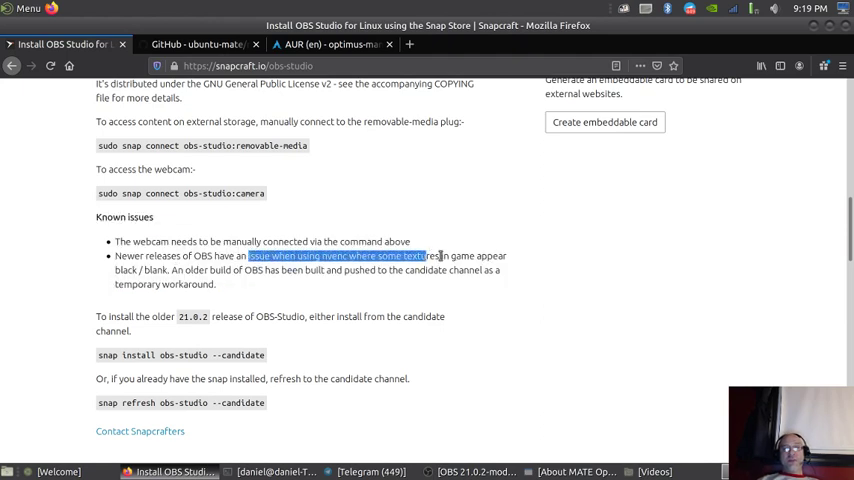
drag(425, 255, 477, 255)
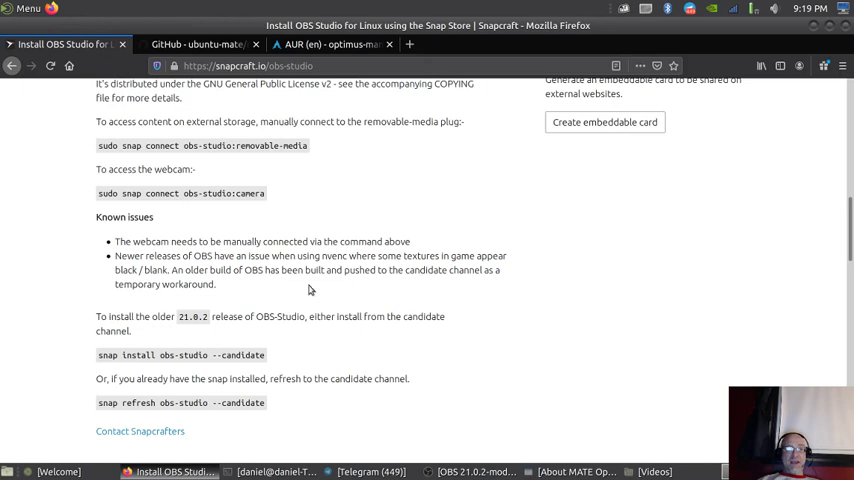
drag(172, 270, 227, 270)
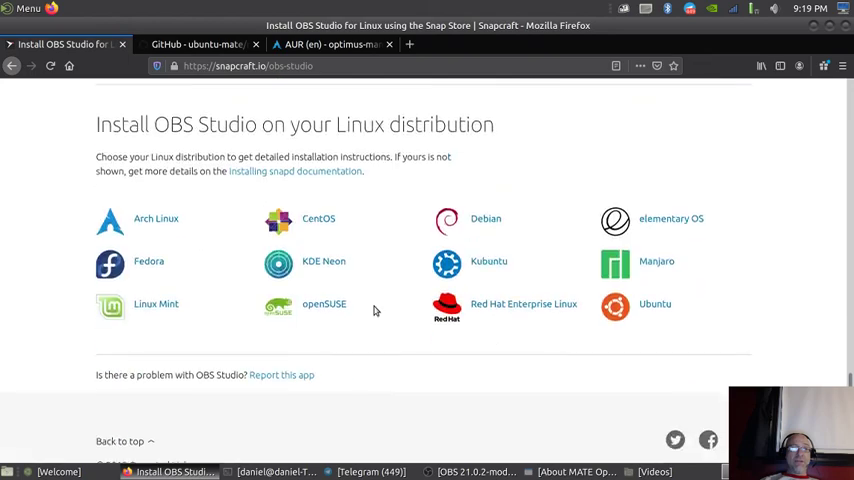
- Highlight the sentence about running snap refresh obs-studio --candidate
scroll(up, 3)
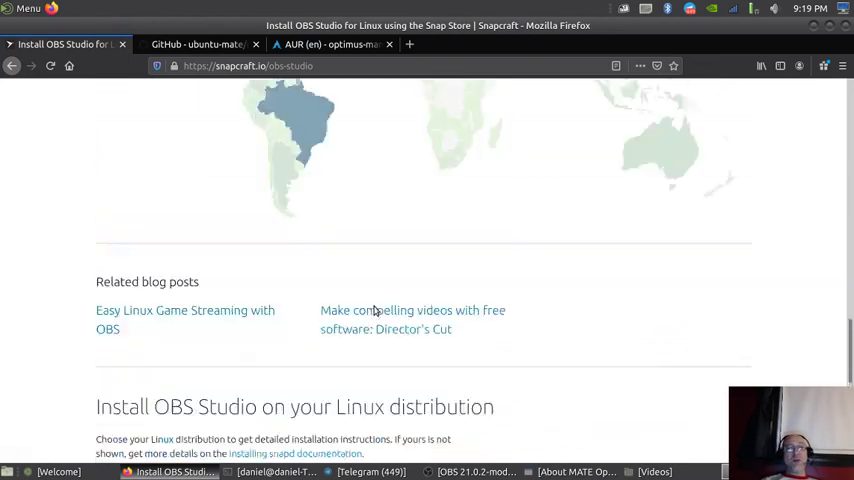
scroll(down, 3)
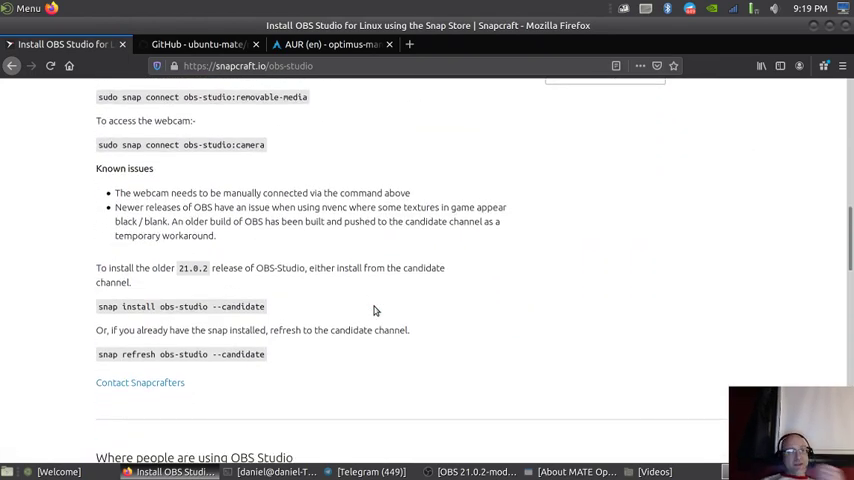
scroll(down, 3)
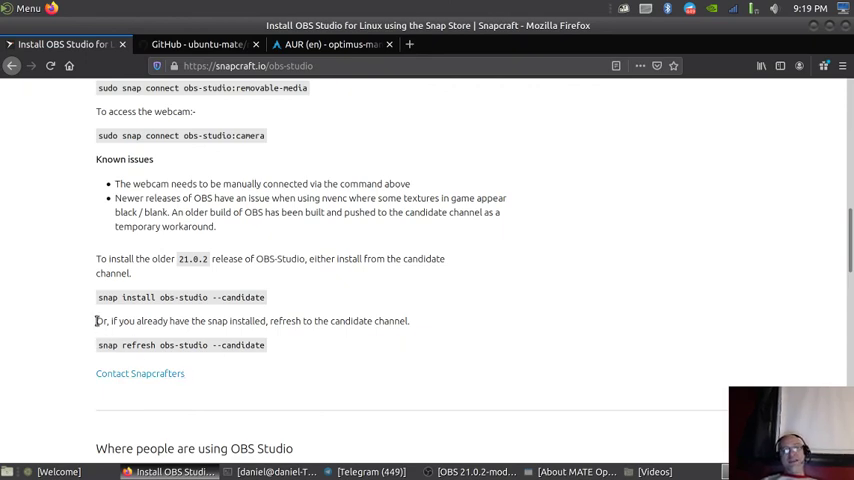
drag(96, 320, 410, 320)
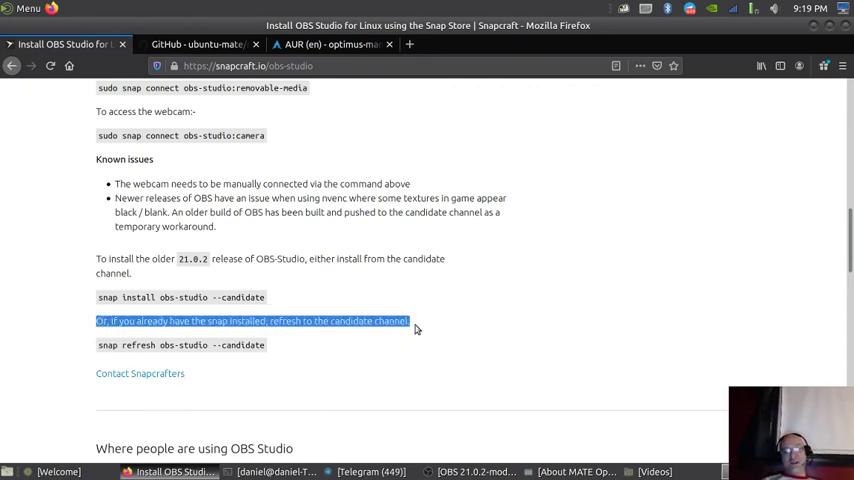
mouse_move(446, 331)
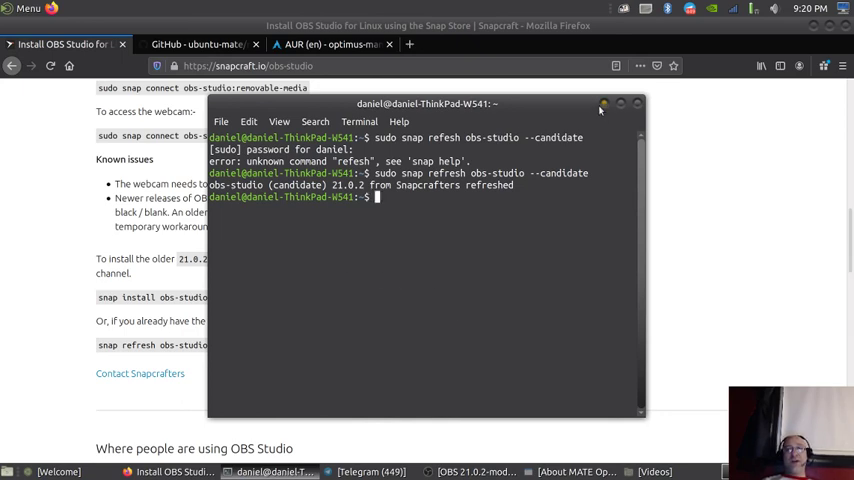
- Close the terminal once OBS Studio has refreshed to 21.0.2
click(637, 103)
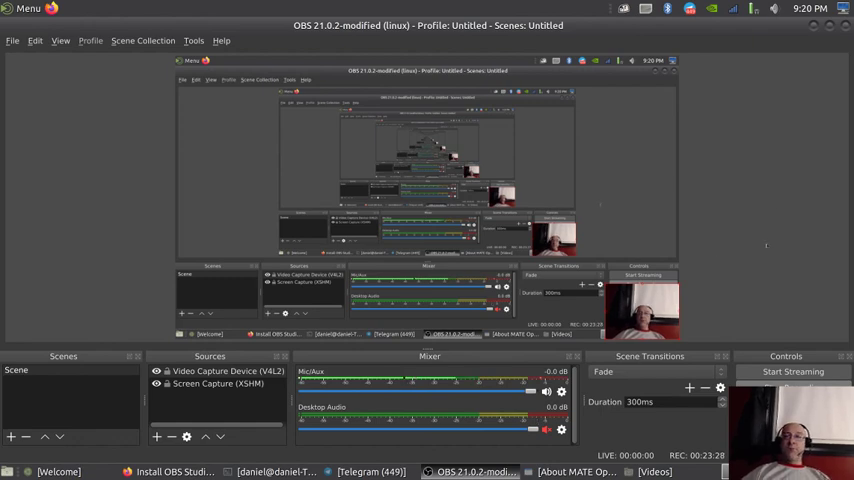
mouse_move(812, 25)
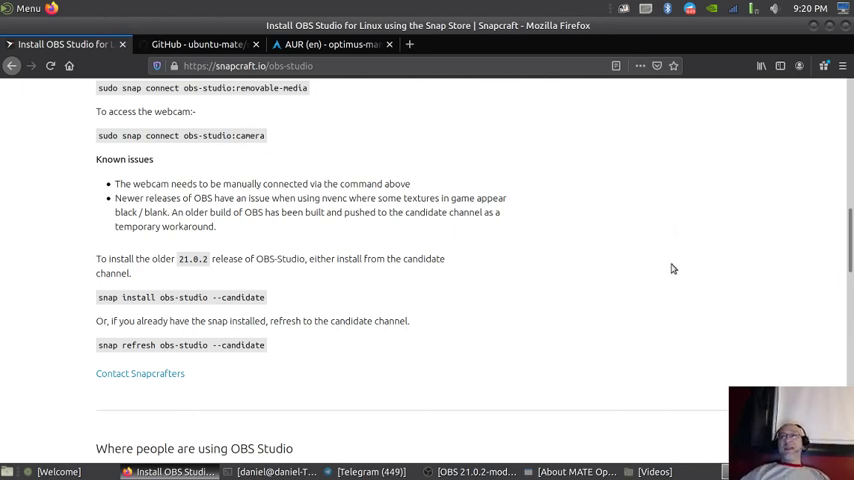
mouse_move(699, 25)
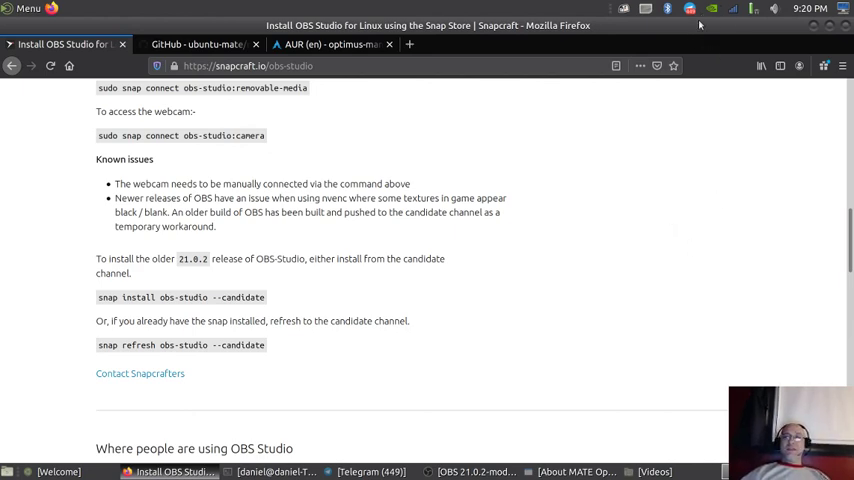
- Show the MATE Optimus menu: Quadro K2100M on NVIDIA, with an Intel power-saving switch
click(712, 9)
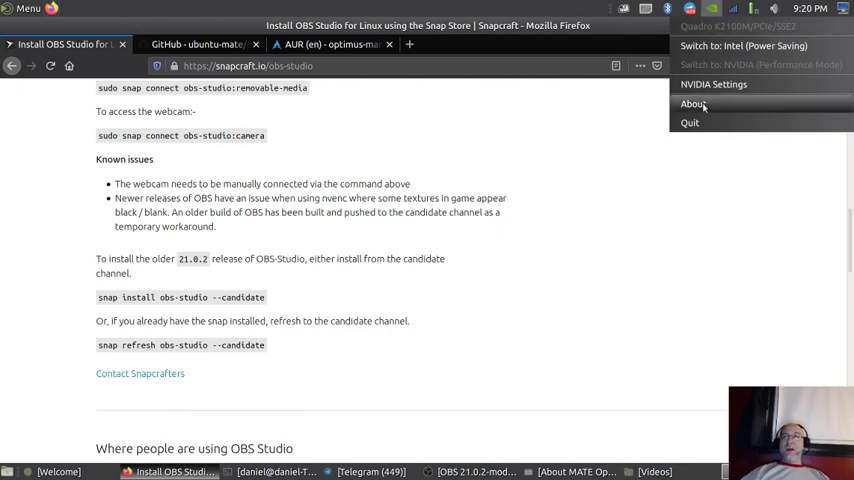
mouse_move(727, 211)
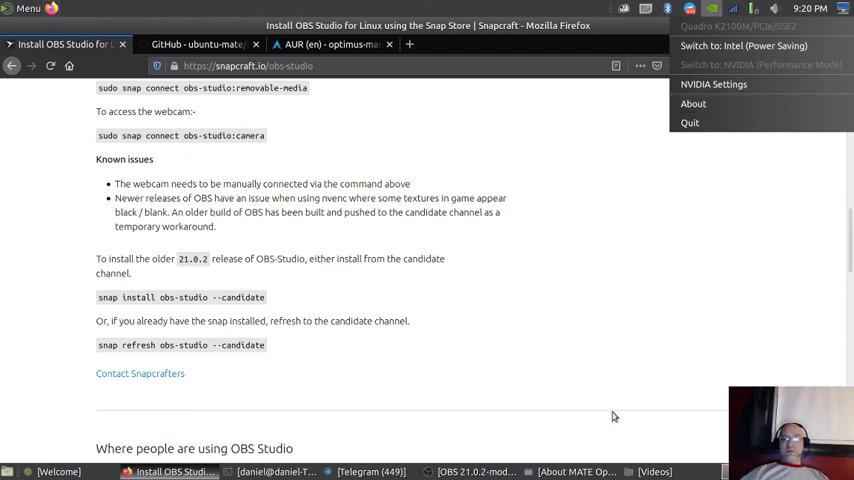
click(733, 8)
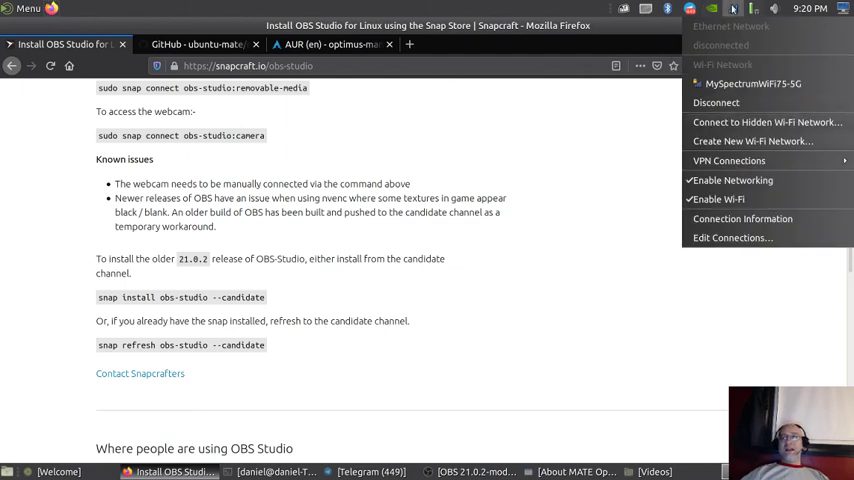
click(711, 8)
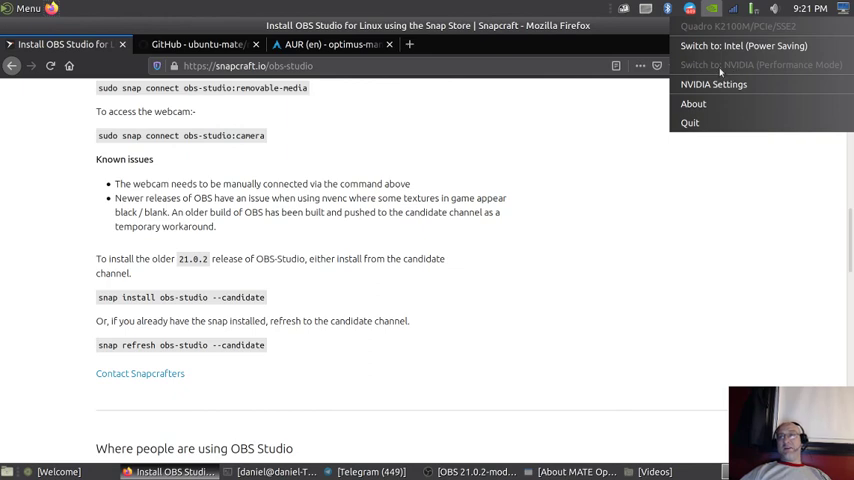
mouse_move(800, 68)
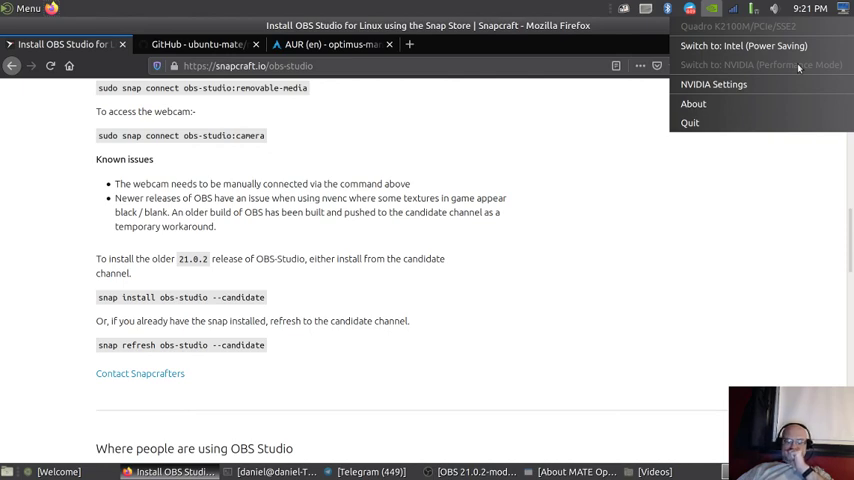
mouse_move(765, 46)
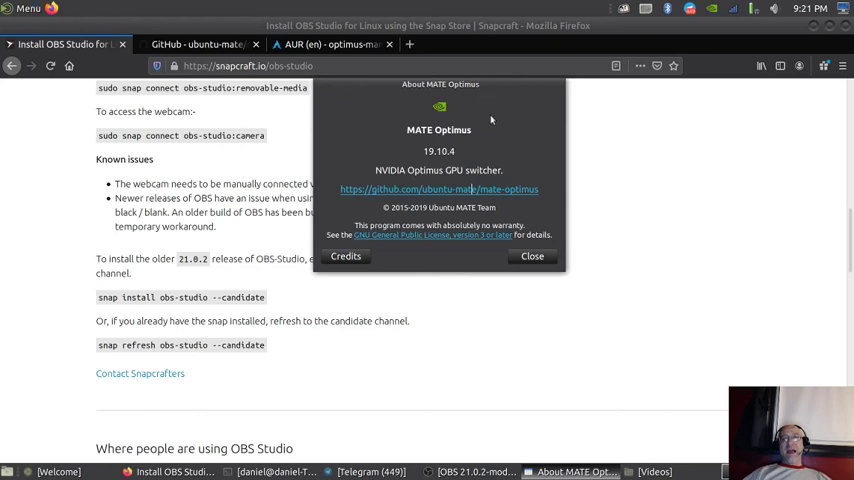
mouse_move(506, 127)
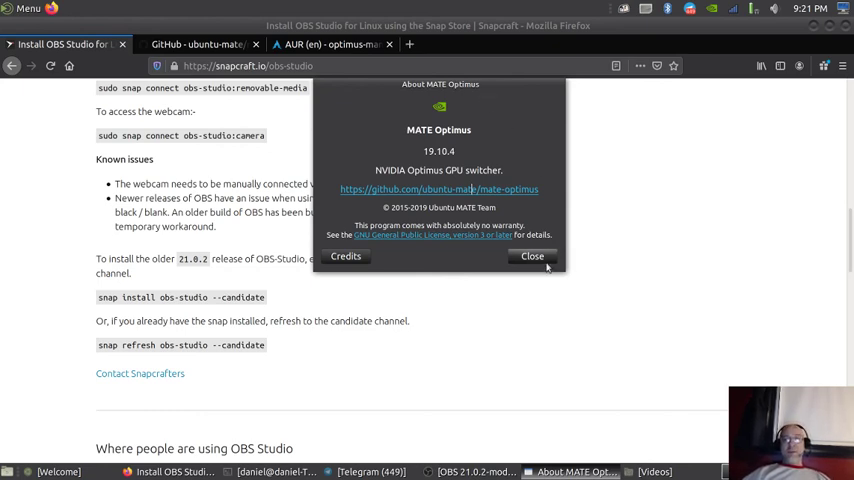
- Close the MATE Optimus 19.10.4 About dialog
click(532, 256)
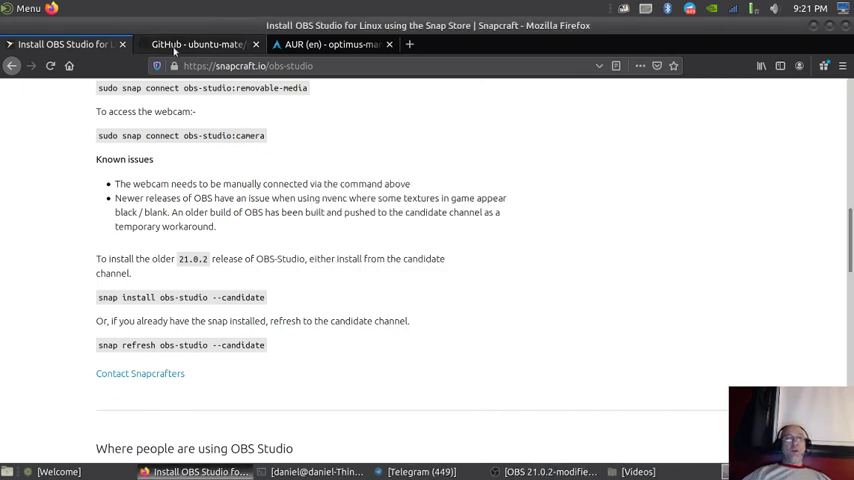
click(200, 44)
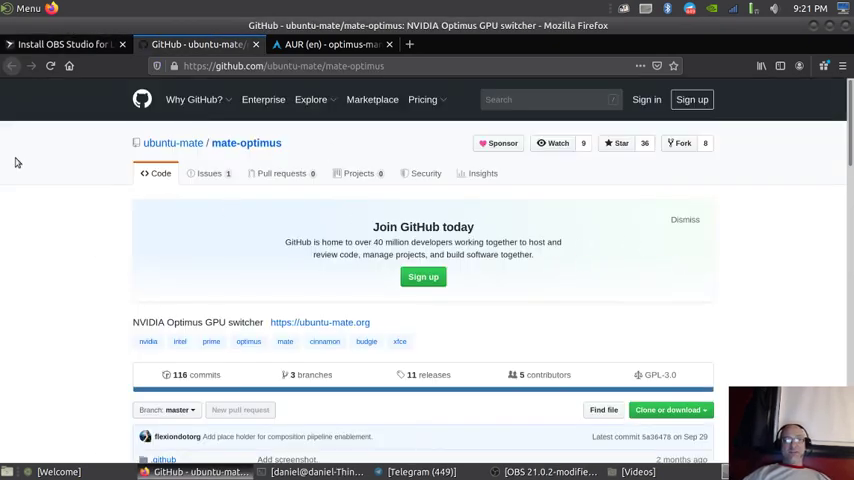
scroll(down, 3)
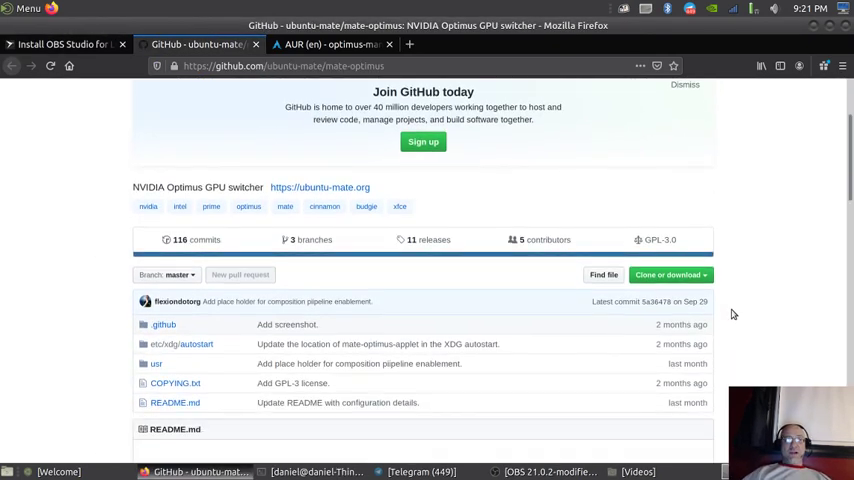
scroll(down, 3)
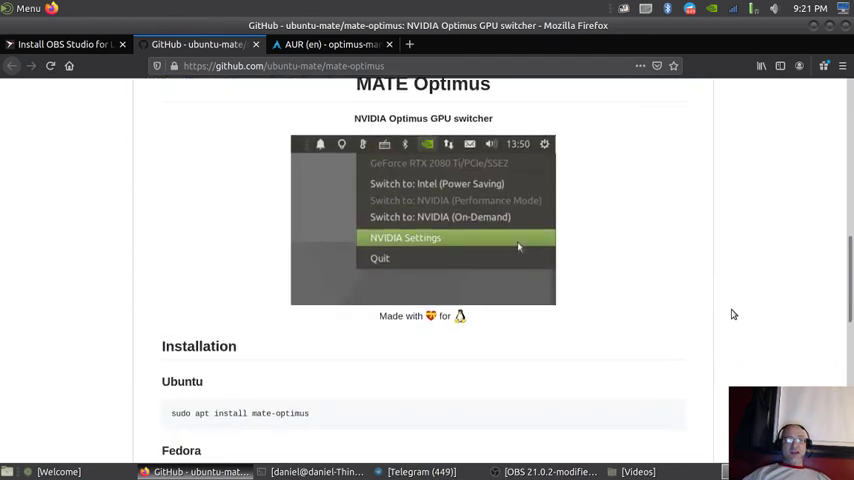
scroll(down, 3)
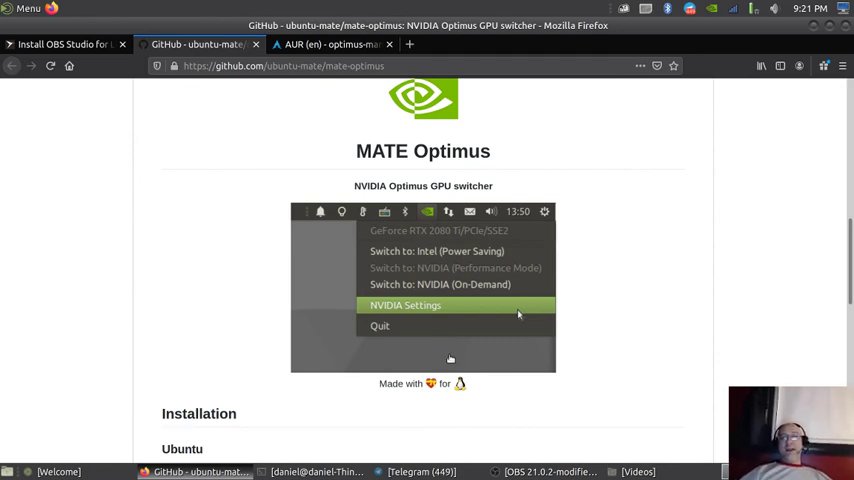
mouse_move(478, 294)
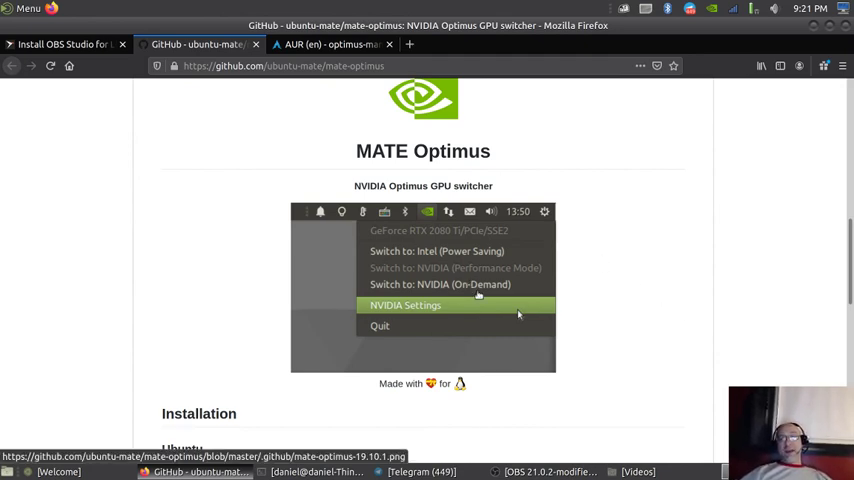
mouse_move(480, 290)
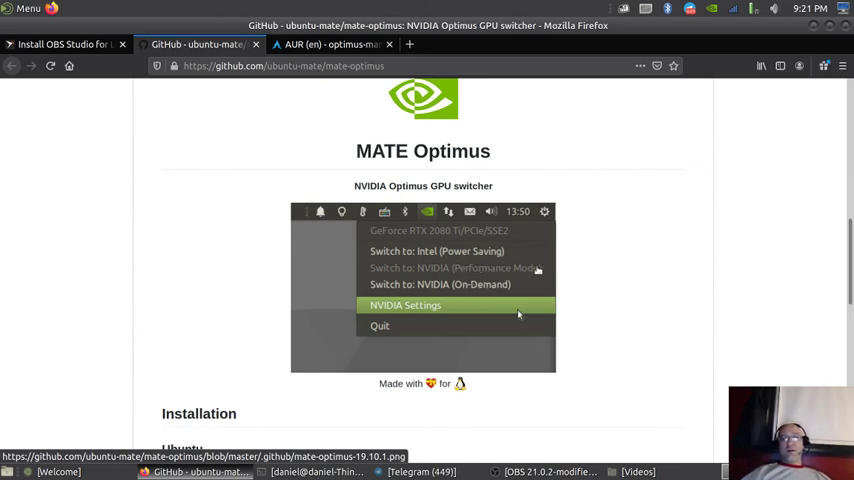
scroll(down, 3)
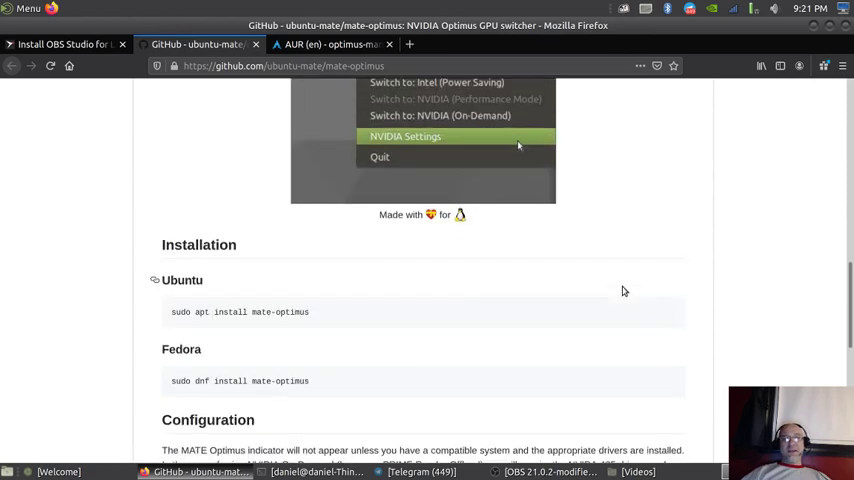
scroll(down, 3)
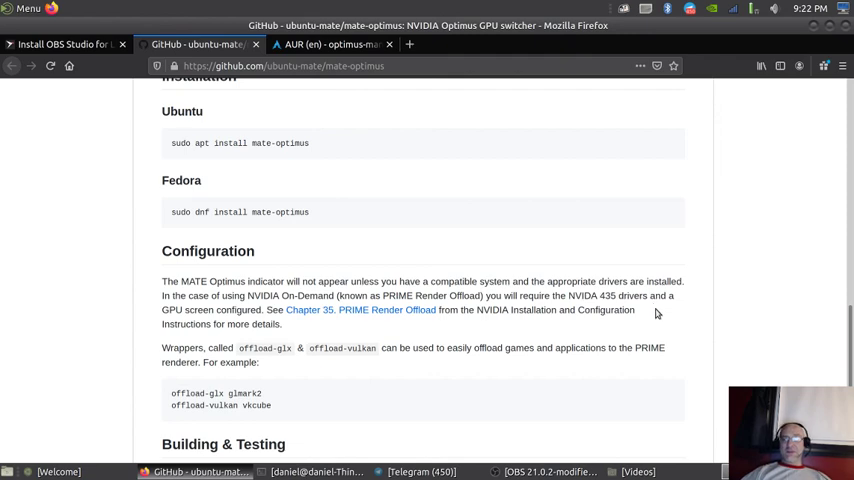
mouse_move(626, 325)
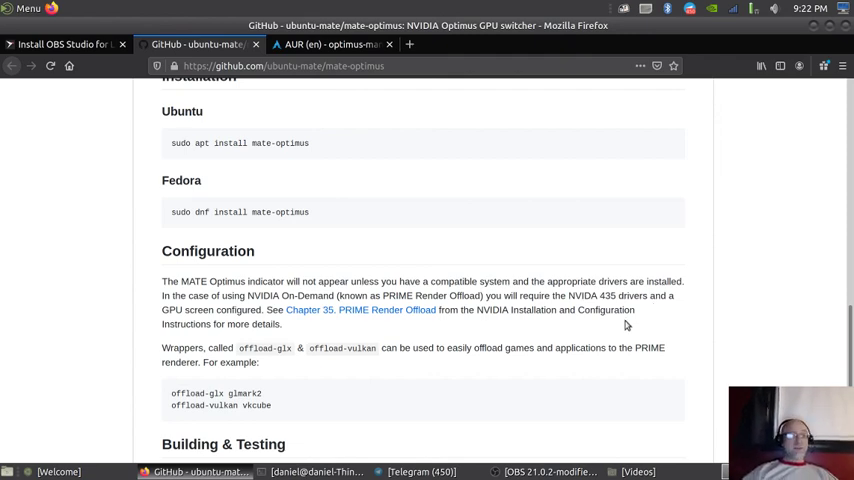
mouse_move(668, 280)
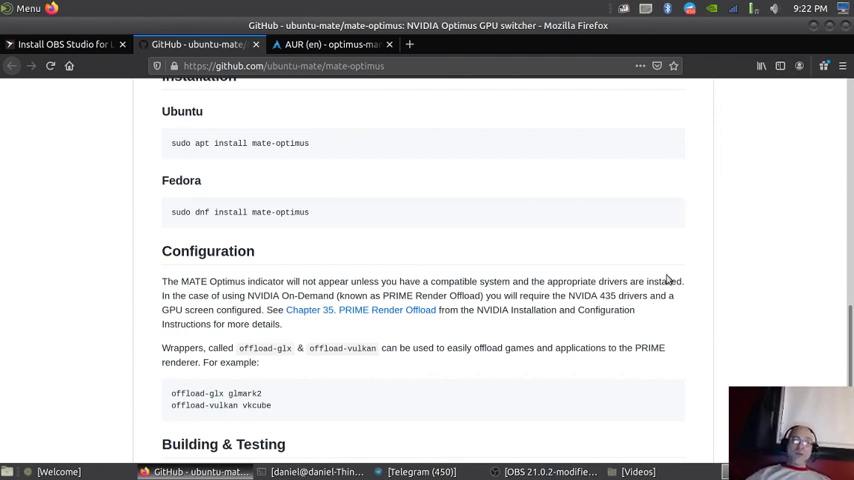
mouse_move(561, 343)
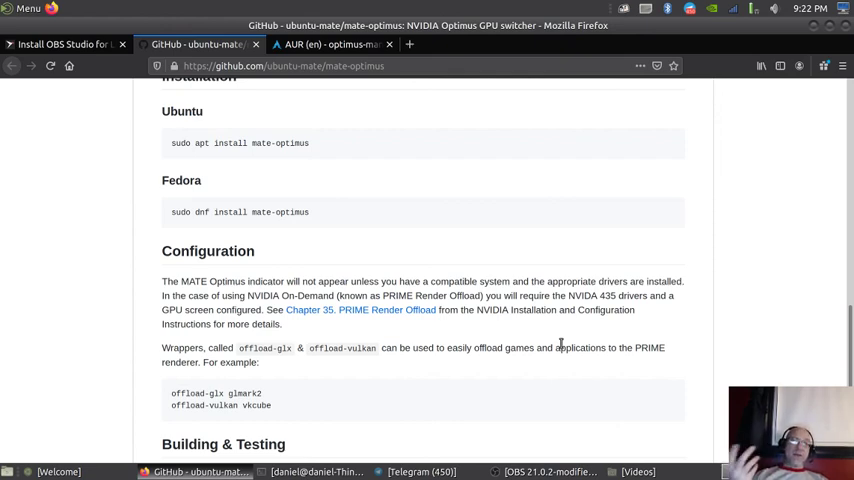
mouse_move(584, 281)
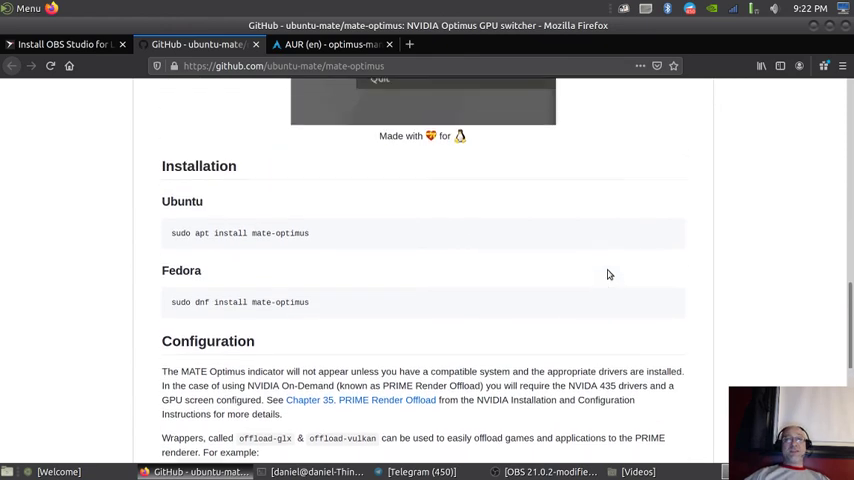
scroll(up, 3)
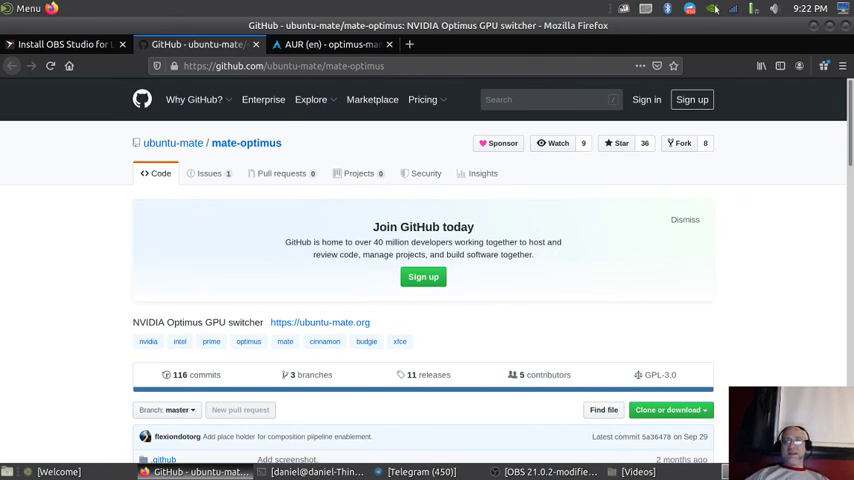
- Launch NVIDIA Settings from the Optimus tray menu to view PRIME Profiles
click(712, 9)
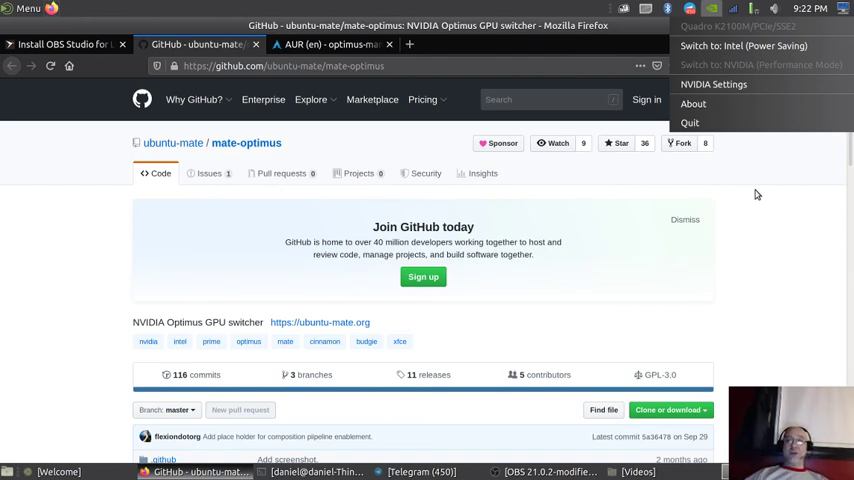
mouse_move(735, 88)
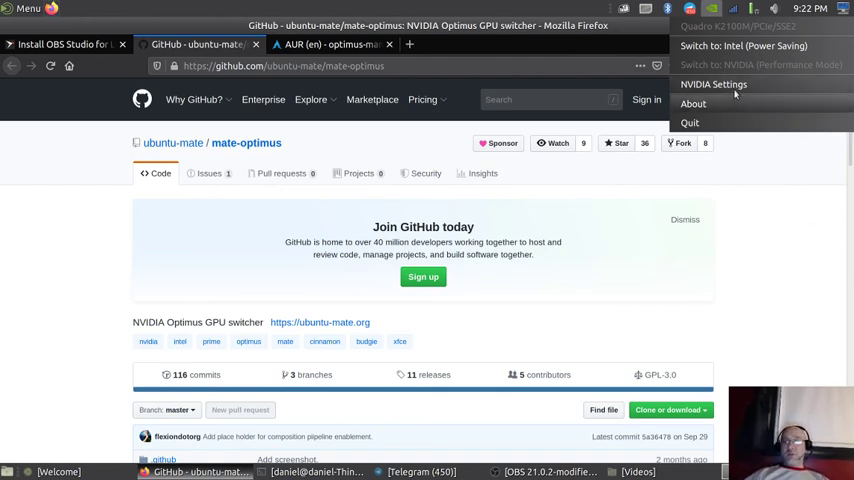
click(713, 84)
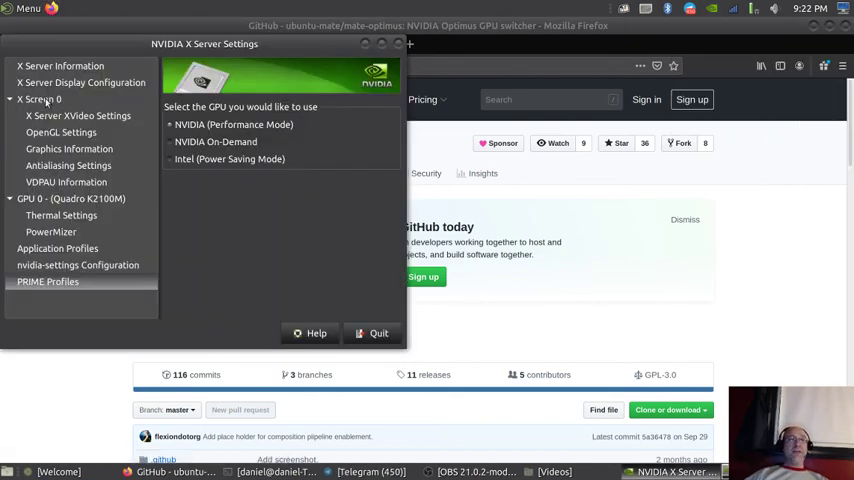
- Check X Screen 0 details and the 63 °C GPU temperature, then quit NVIDIA Settings
click(39, 99)
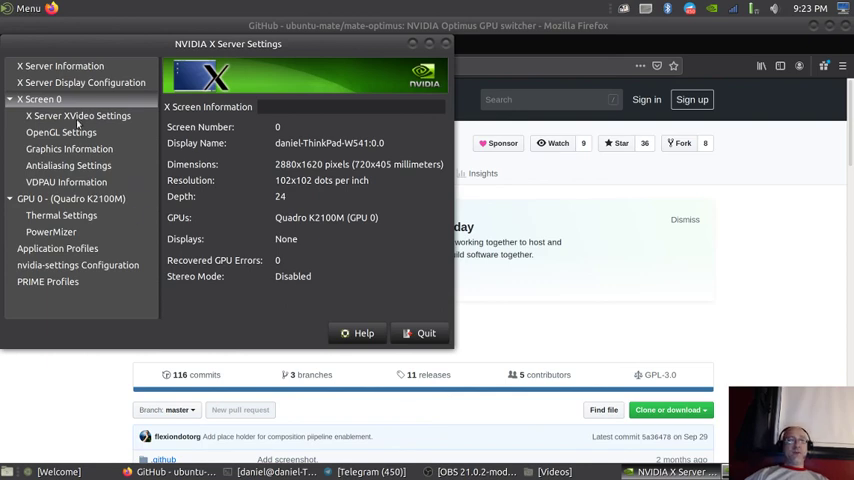
click(61, 215)
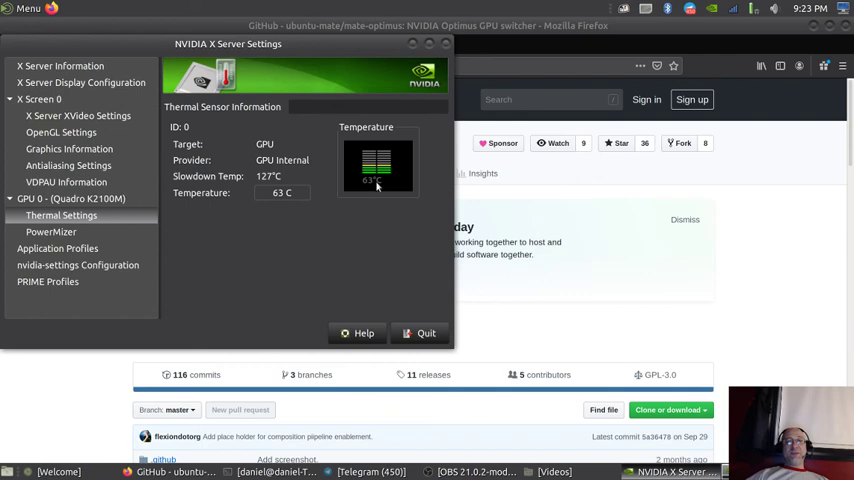
mouse_move(378, 165)
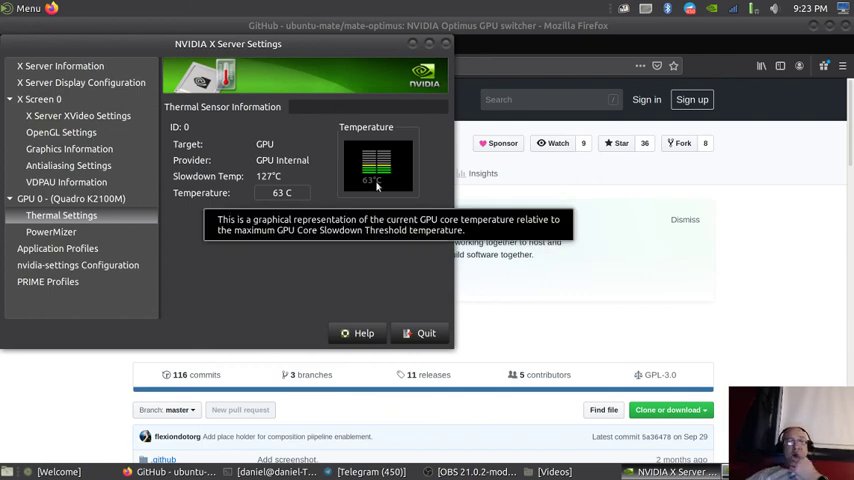
mouse_move(343, 262)
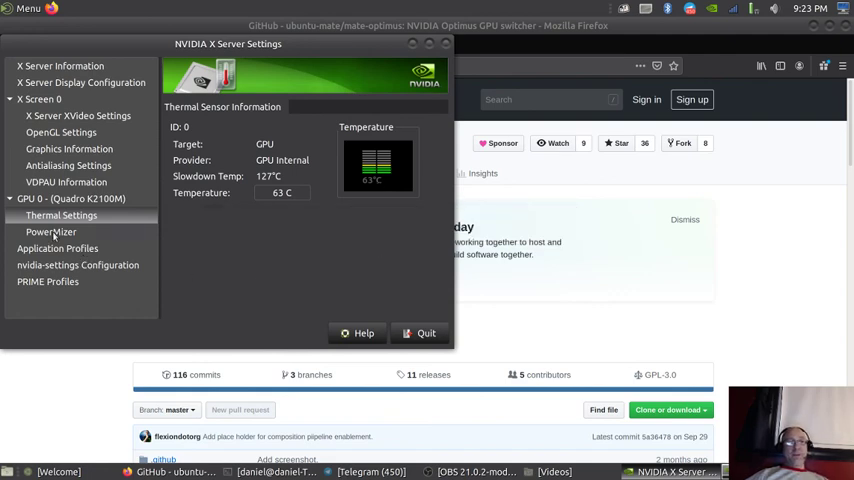
click(420, 333)
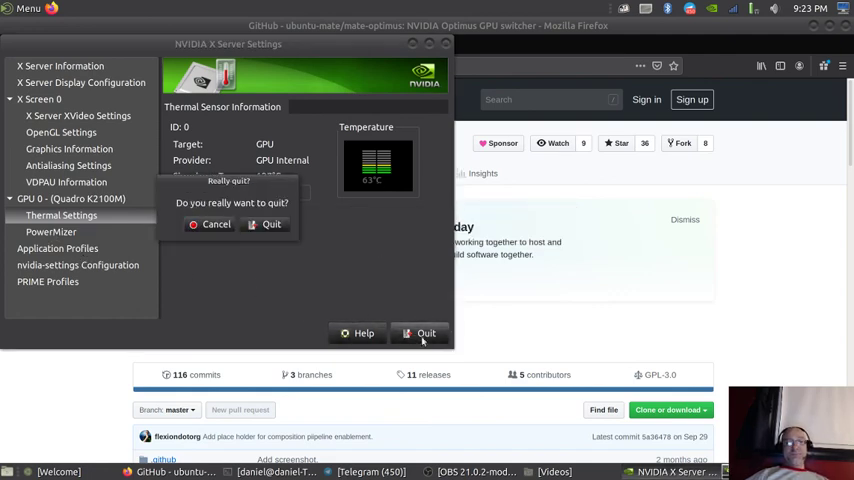
click(271, 224)
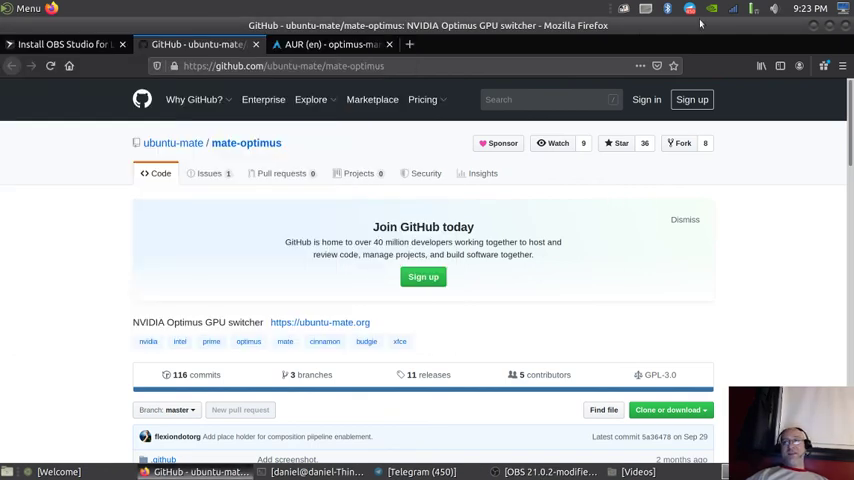
- Switch to the AUR tab and open the optimus-manager 1.2.2-1 package details
scroll(down, 3)
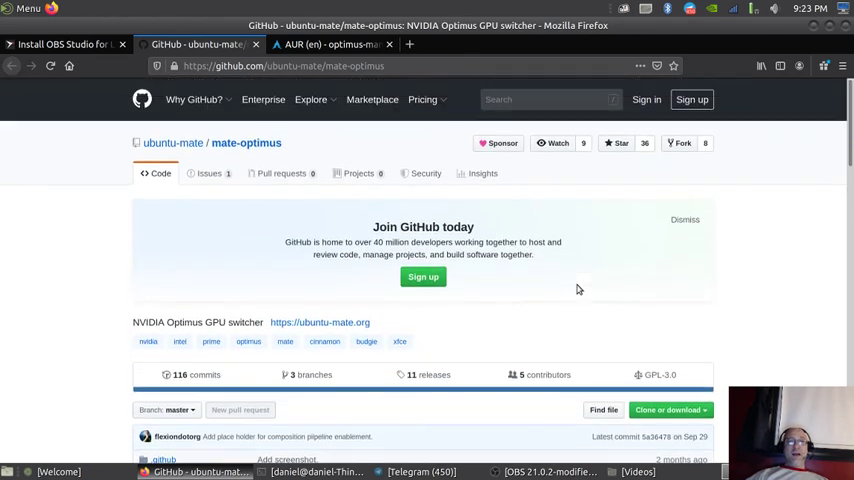
click(330, 44)
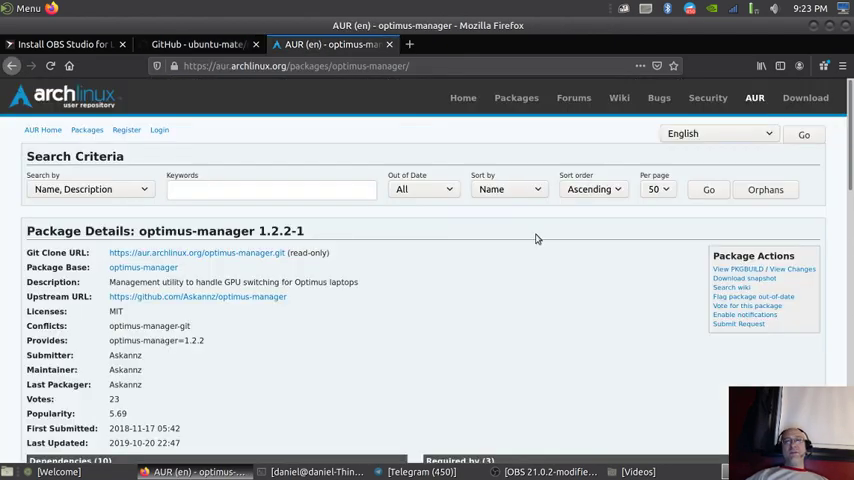
mouse_move(475, 274)
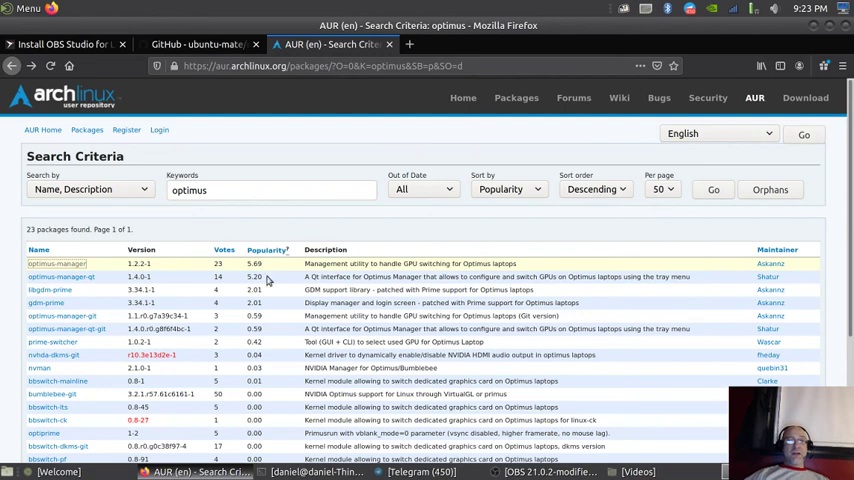
mouse_move(56, 263)
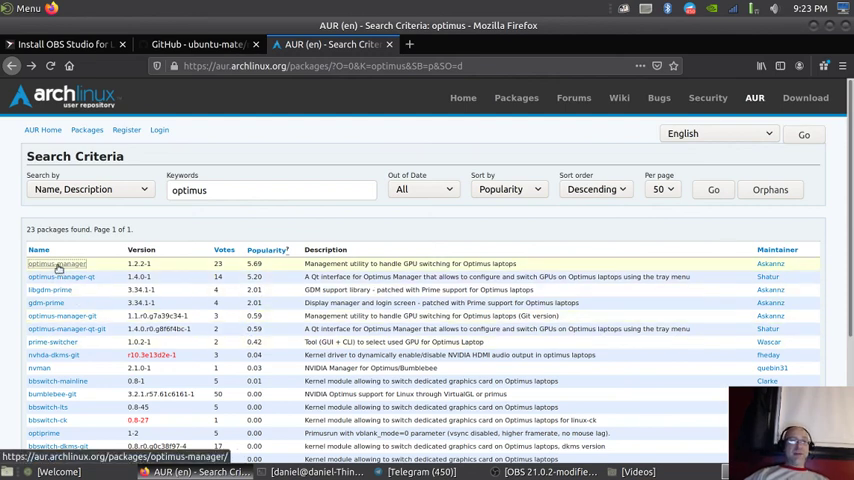
click(56, 264)
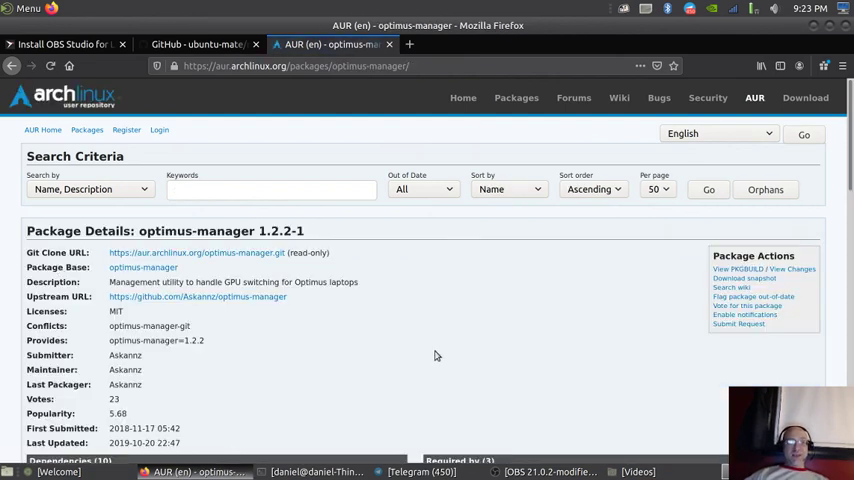
mouse_move(441, 348)
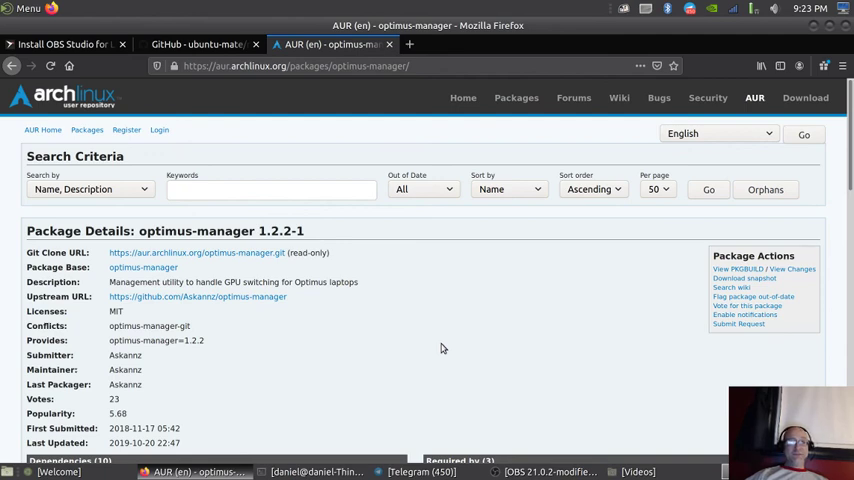
mouse_move(322, 349)
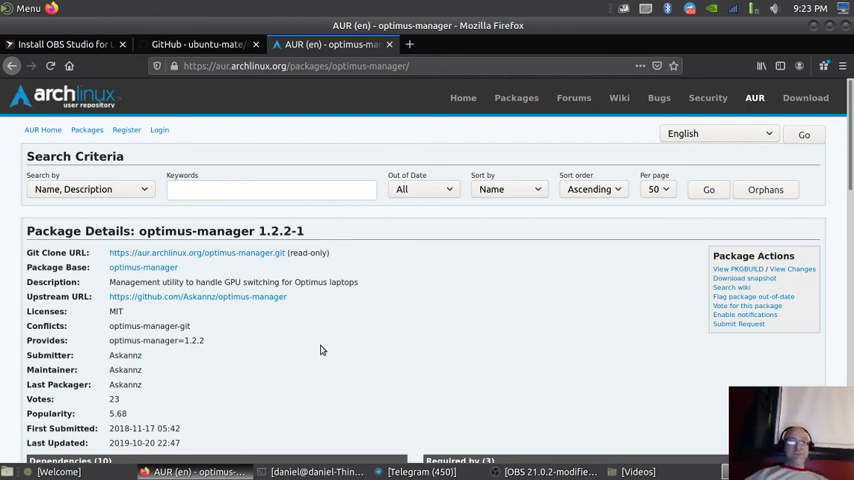
mouse_move(225, 297)
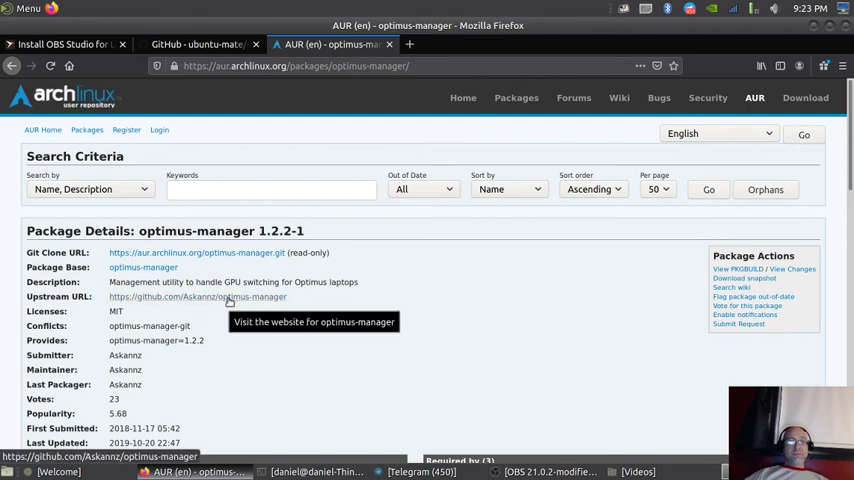
mouse_move(112, 290)
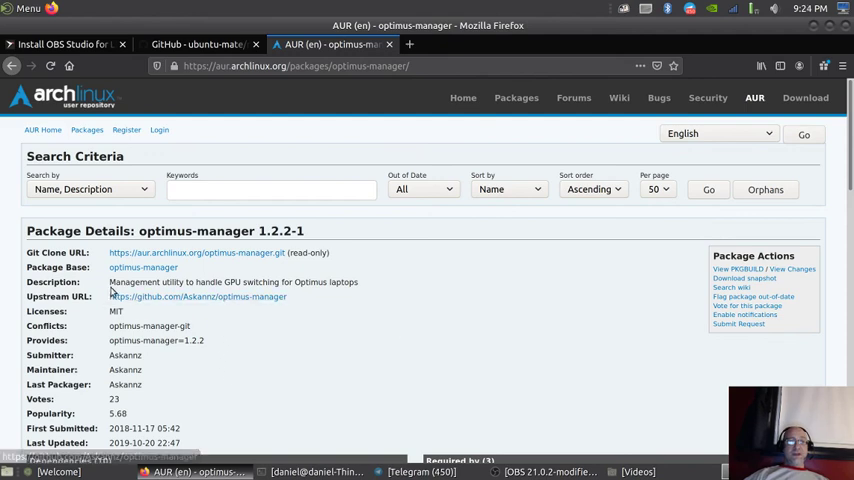
mouse_move(262, 289)
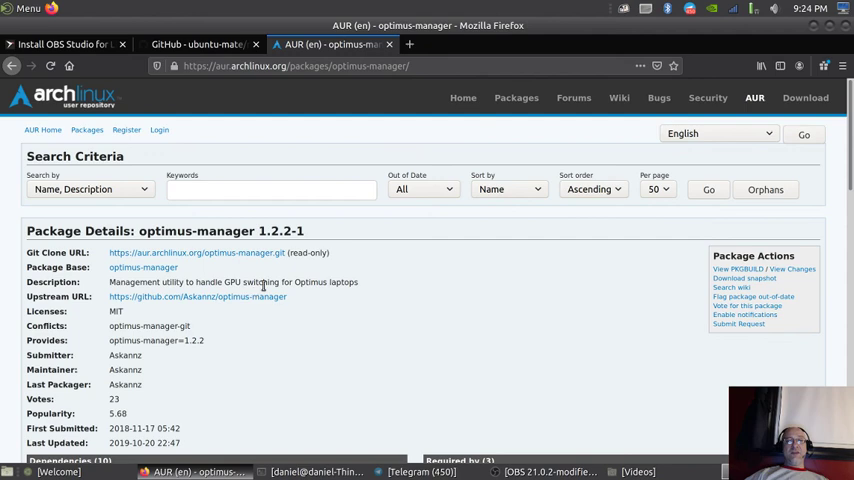
mouse_move(510, 322)
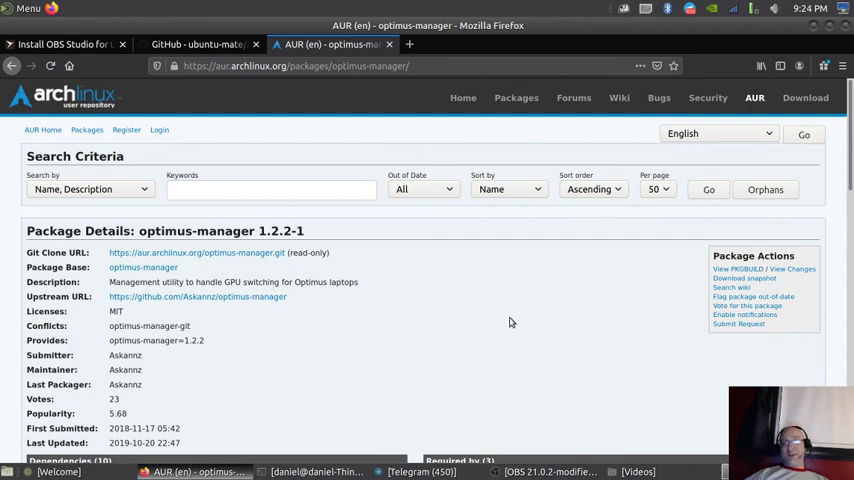
scroll(down, 3)
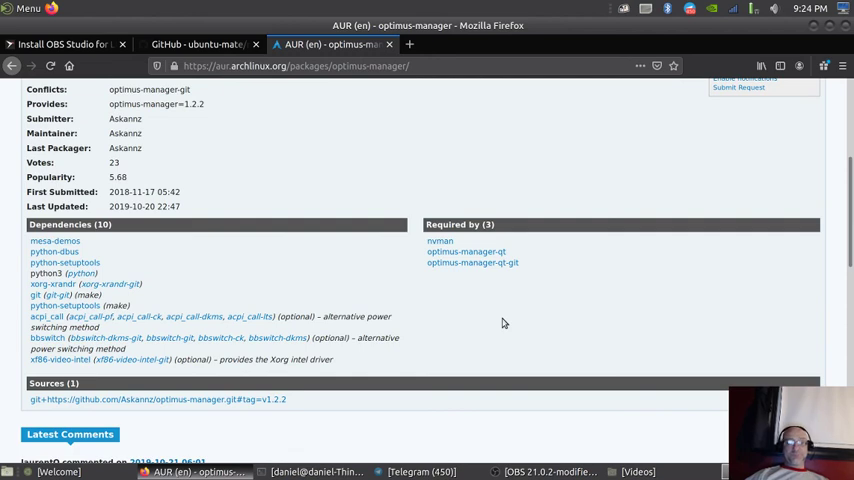
scroll(down, 3)
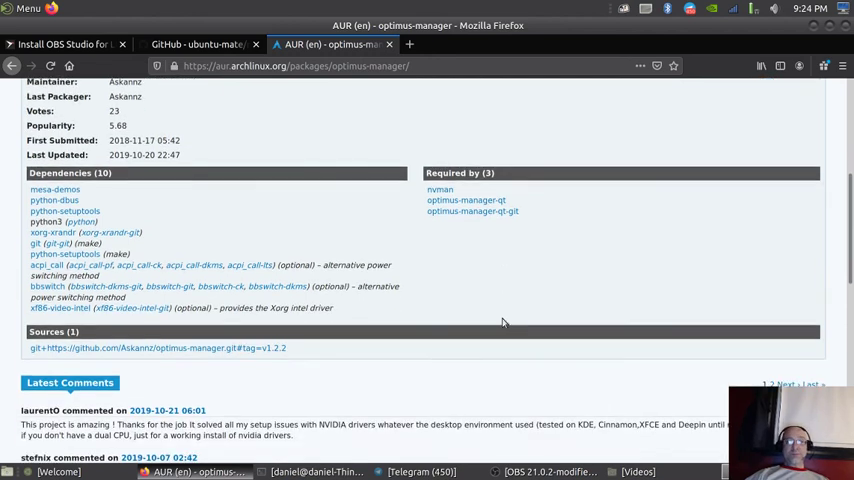
scroll(down, 3)
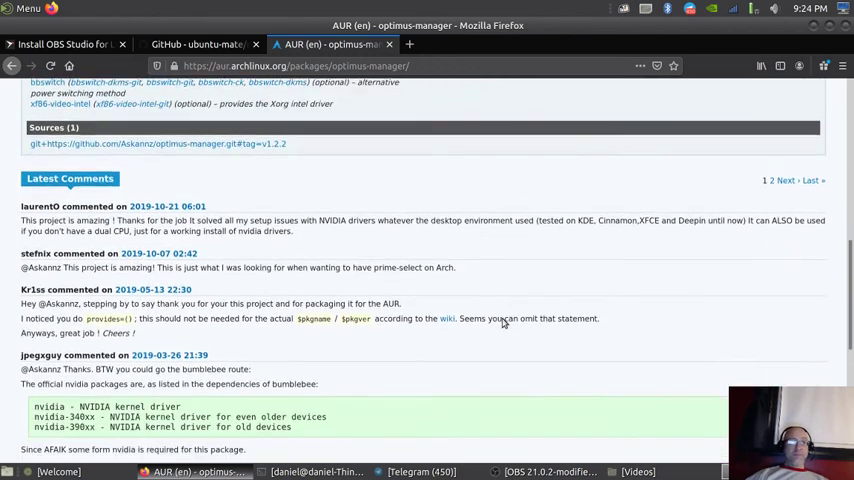
scroll(down, 3)
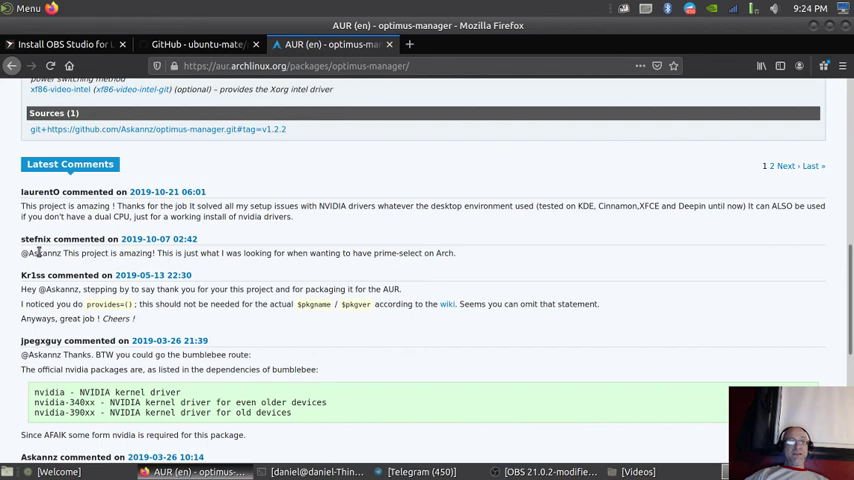
mouse_move(325, 370)
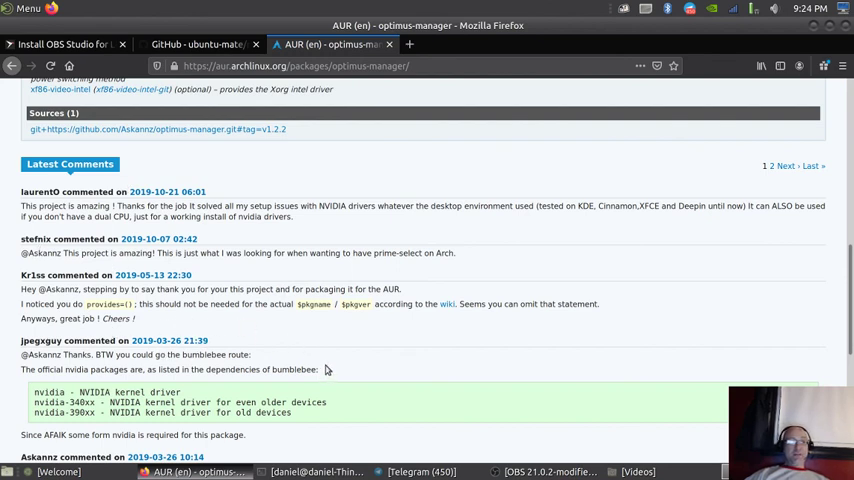
scroll(down, 3)
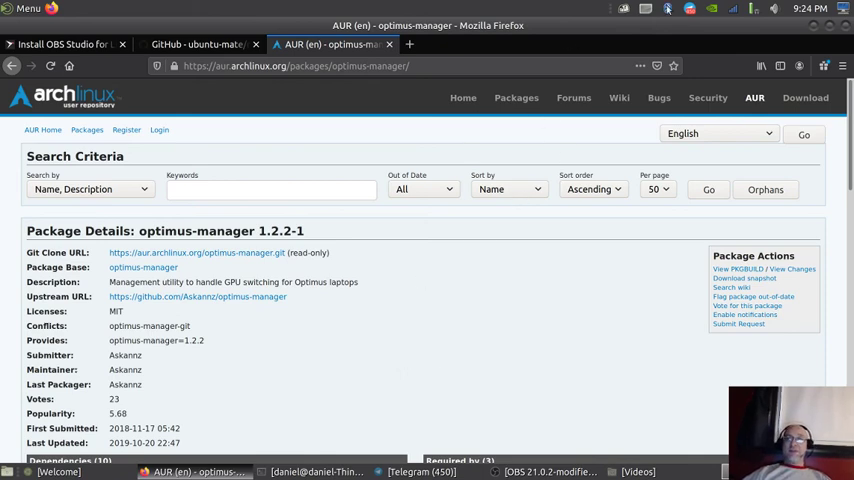
mouse_move(675, 137)
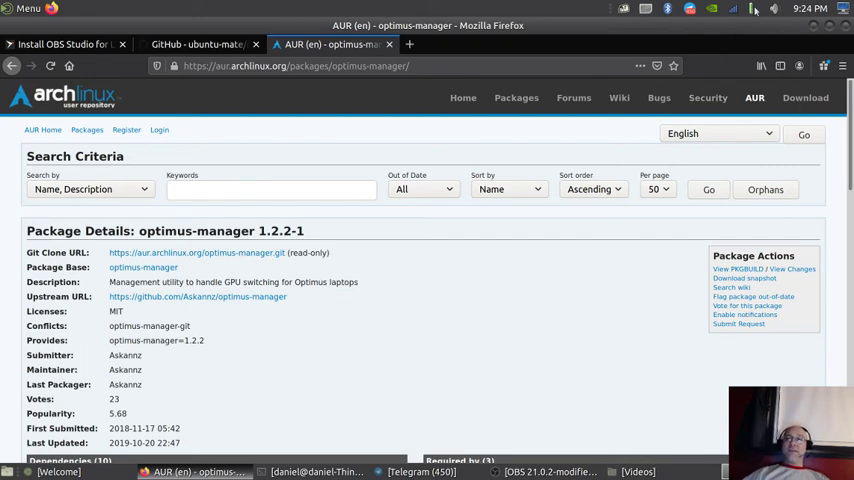
click(752, 8)
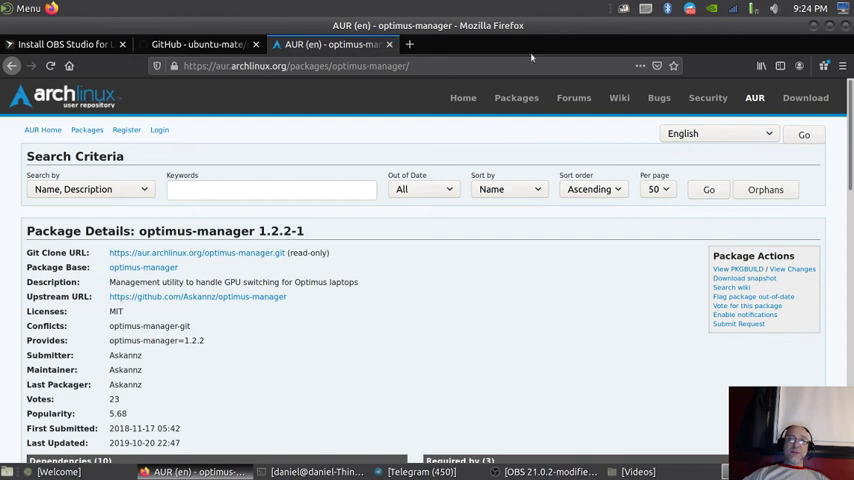
mouse_move(815, 25)
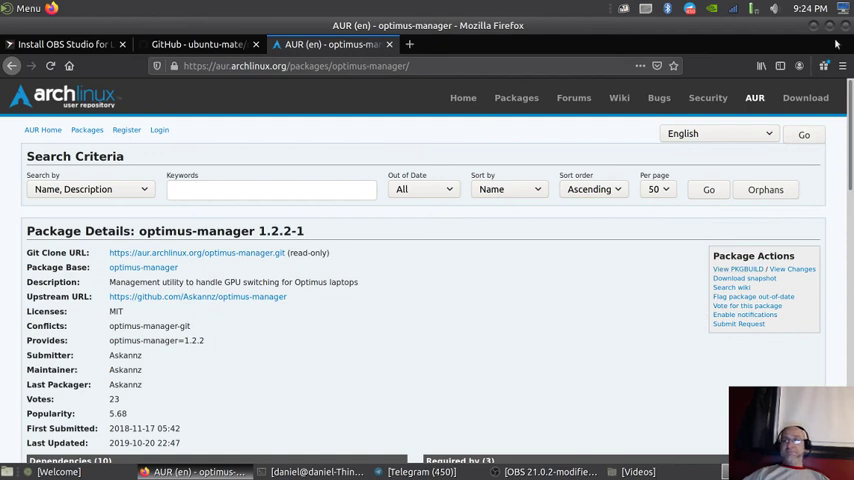
mouse_move(814, 27)
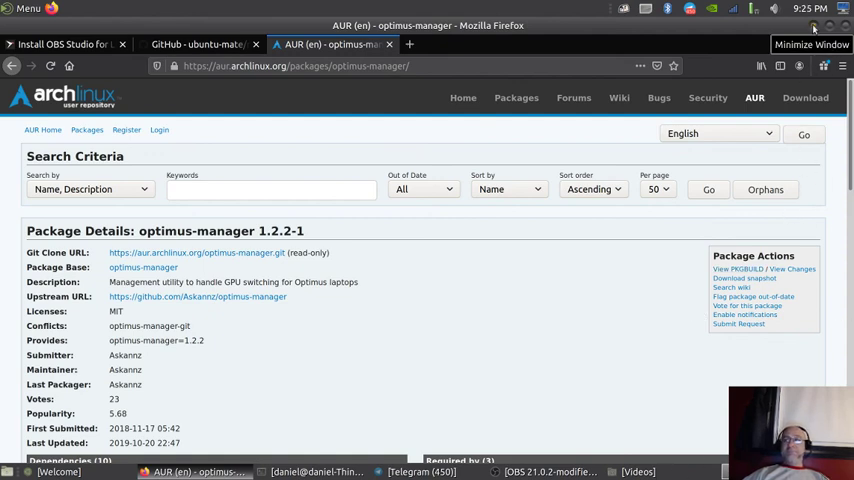
mouse_move(628, 17)
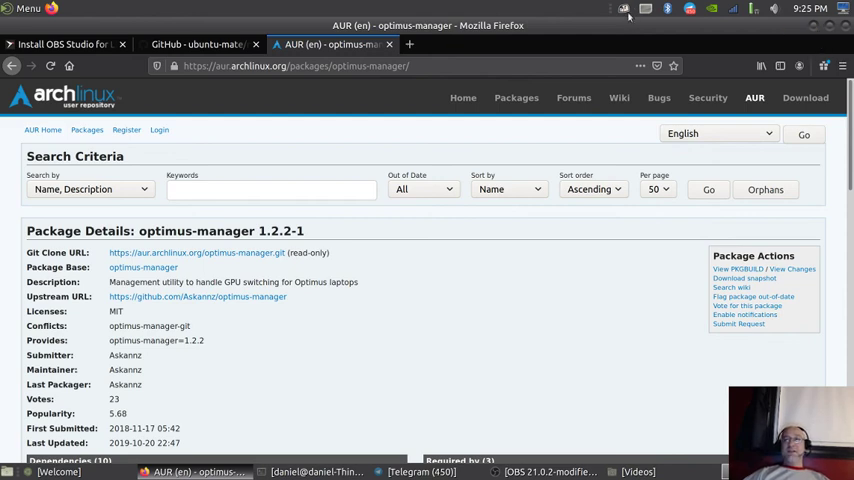
click(624, 9)
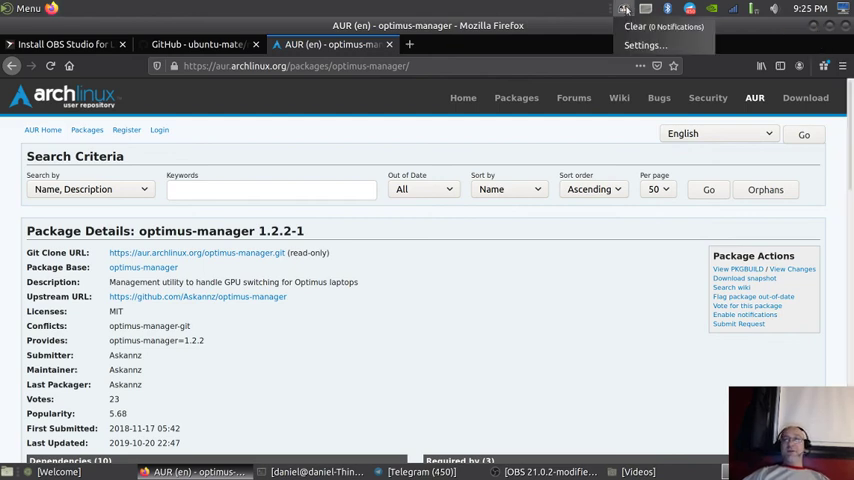
click(644, 45)
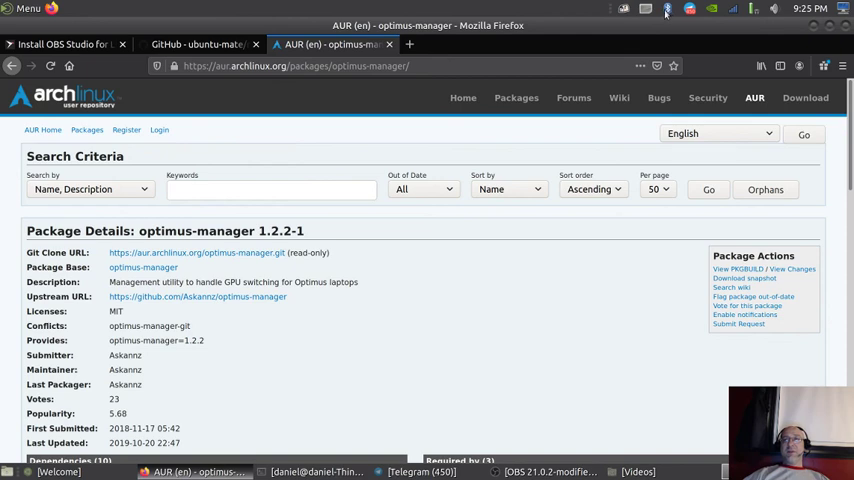
click(647, 8)
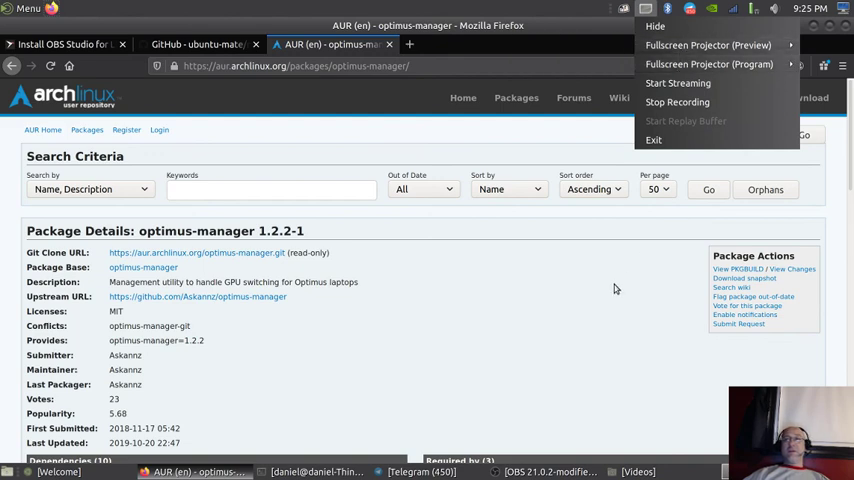
click(615, 289)
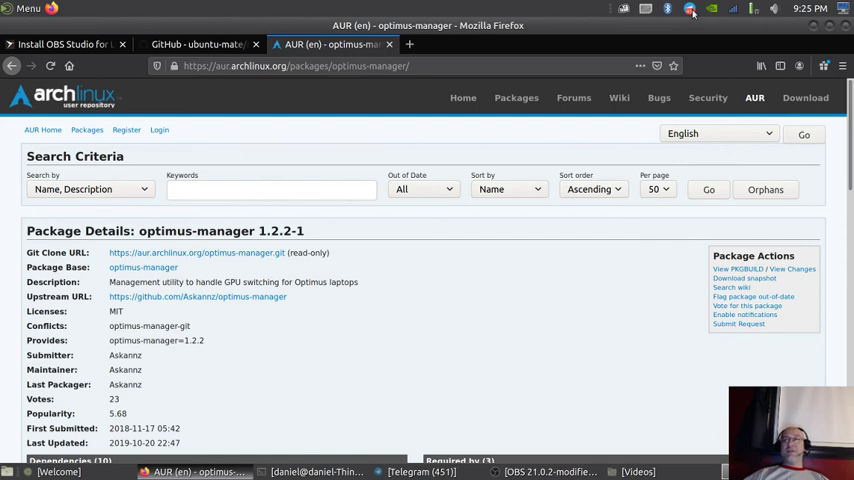
mouse_move(636, 238)
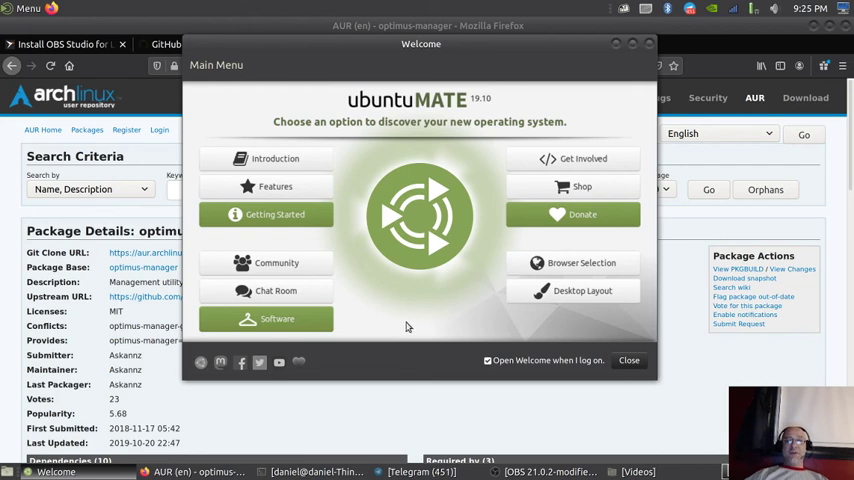
mouse_move(267, 290)
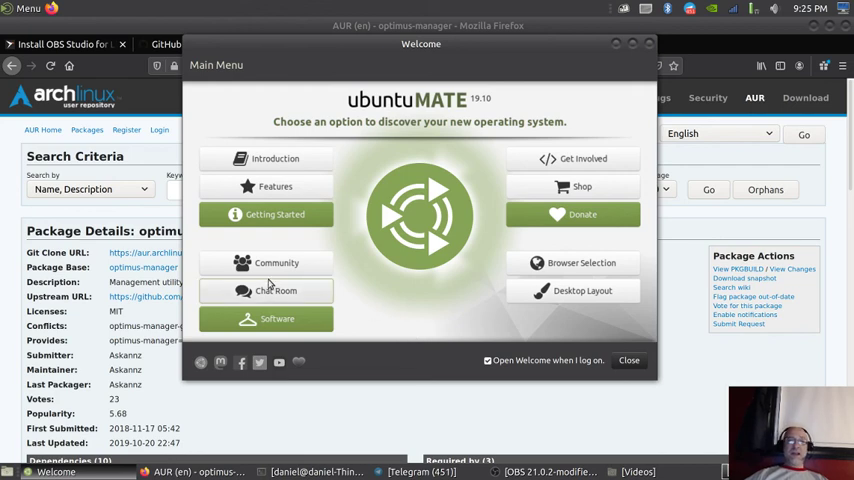
- Select Community in Welcome's Main Menu to show the forum and social network links
click(276, 262)
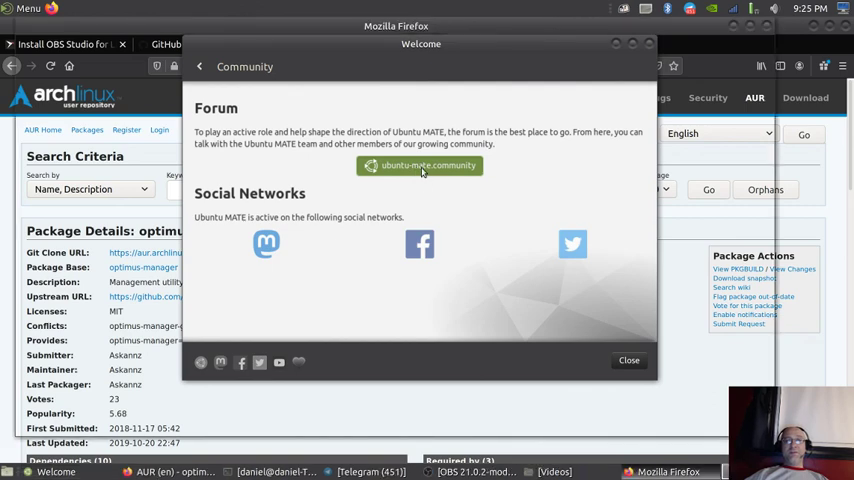
- Browse ubuntu-mate.community's categories and latest topics, then close Firefox and both tabs
click(419, 165)
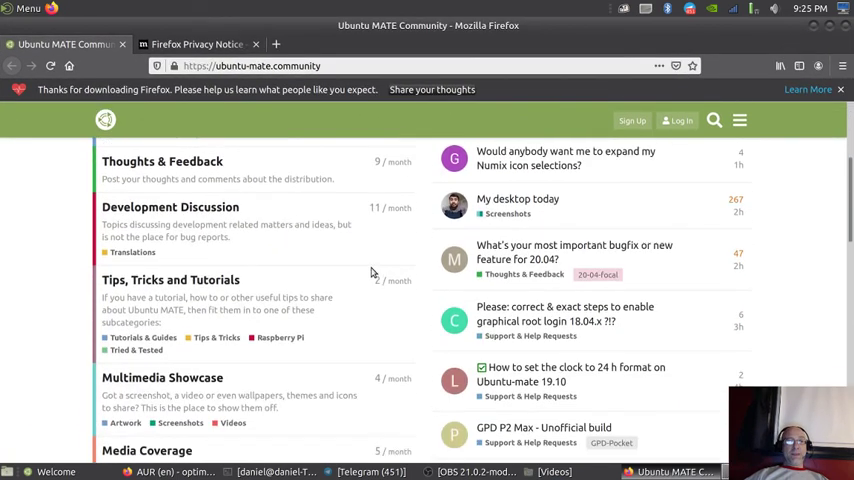
scroll(up, 3)
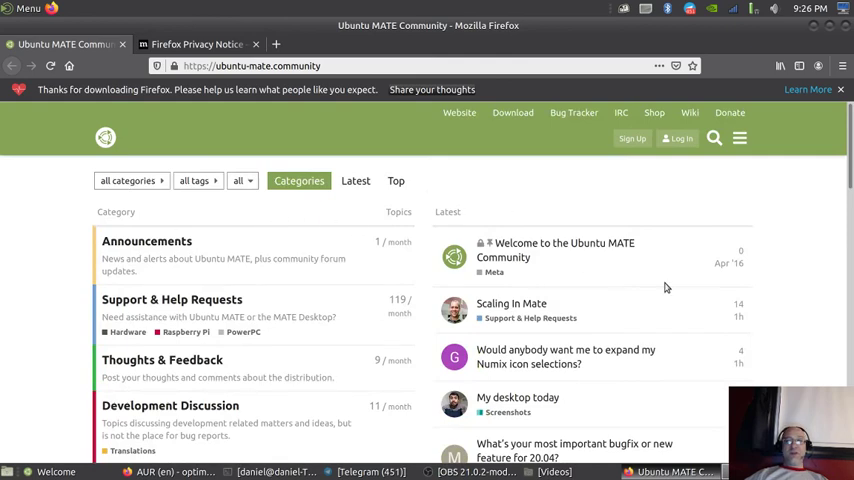
mouse_move(677, 322)
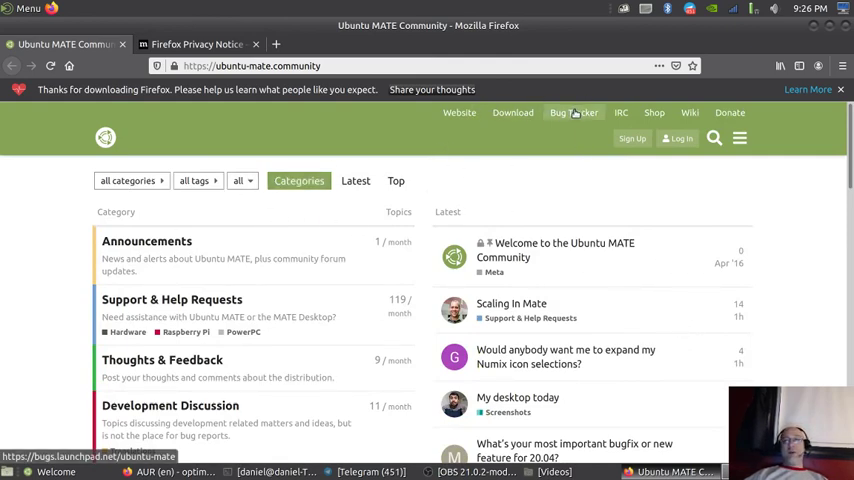
mouse_move(459, 112)
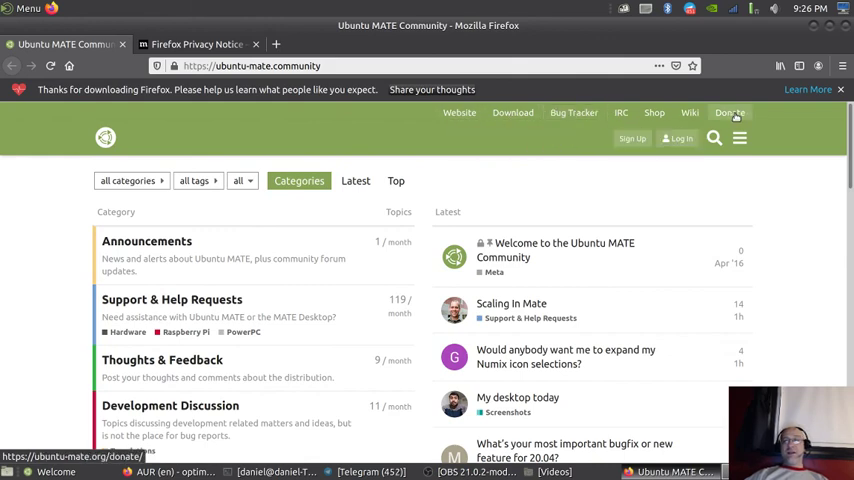
mouse_move(730, 112)
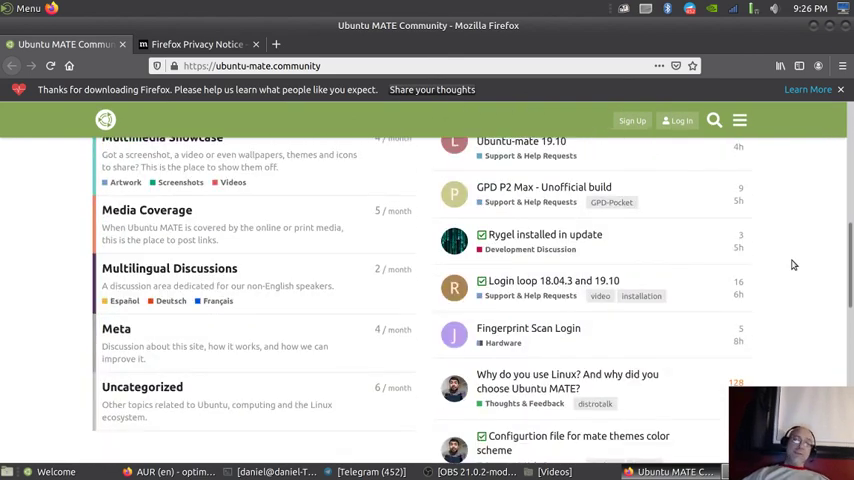
scroll(up, 3)
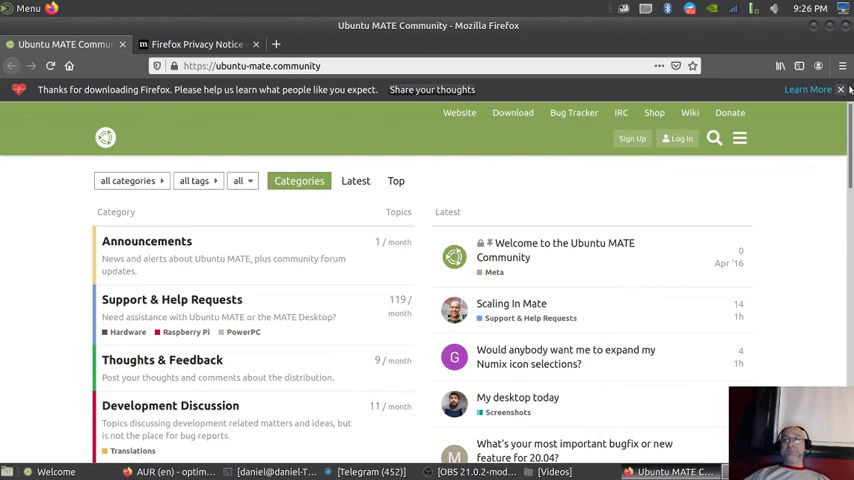
click(841, 89)
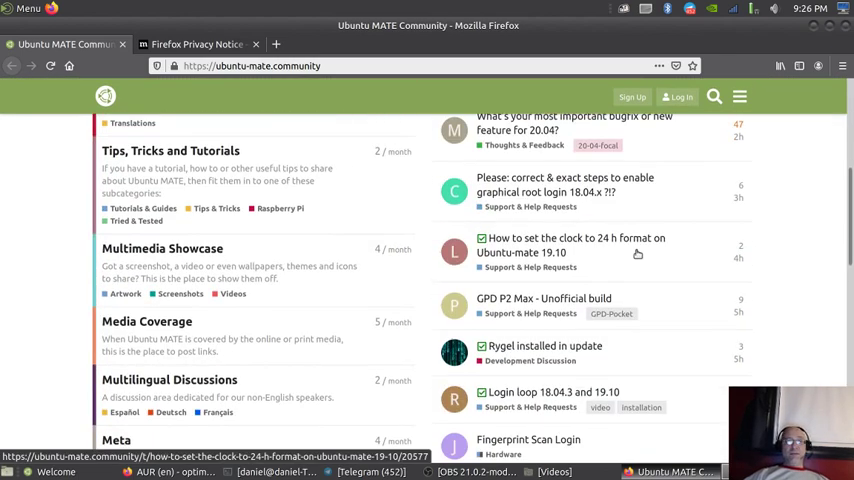
scroll(down, 3)
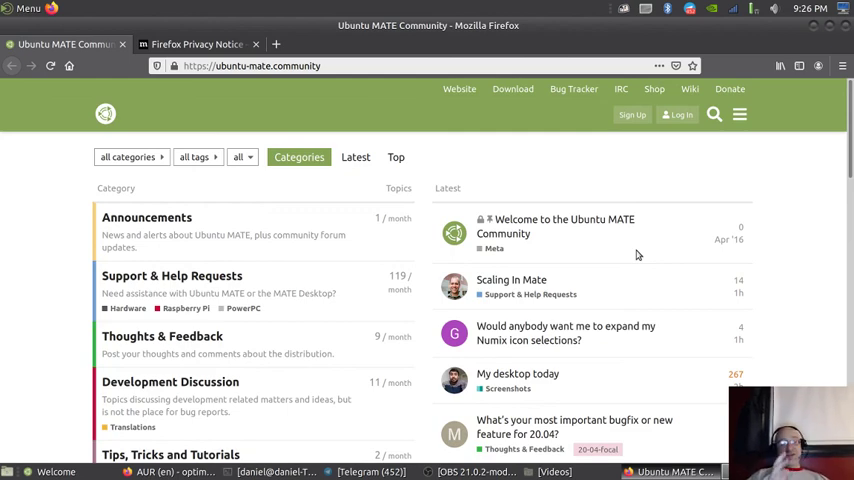
mouse_move(673, 258)
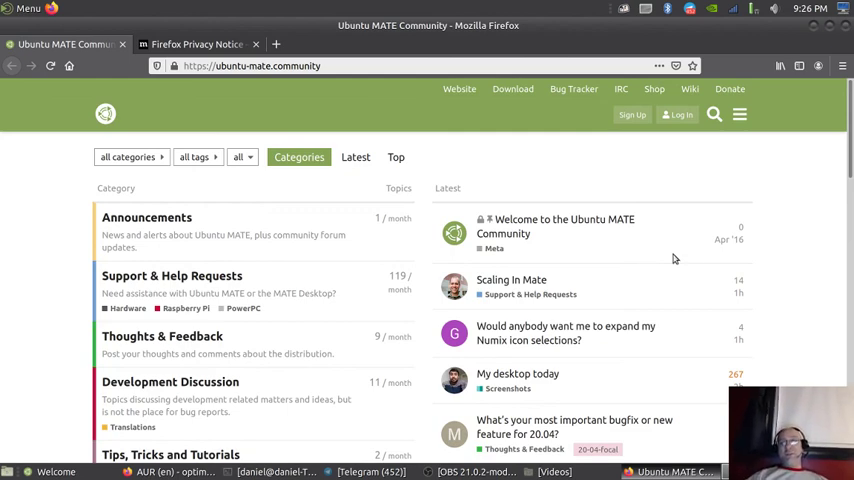
mouse_move(757, 197)
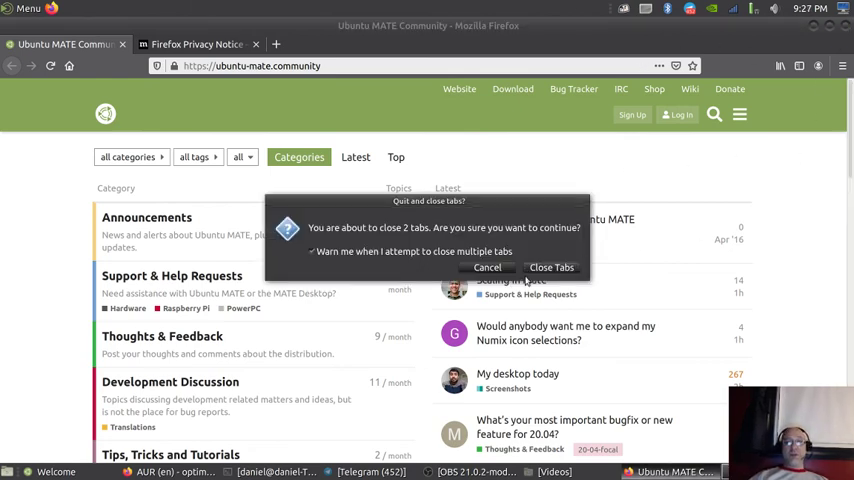
click(551, 267)
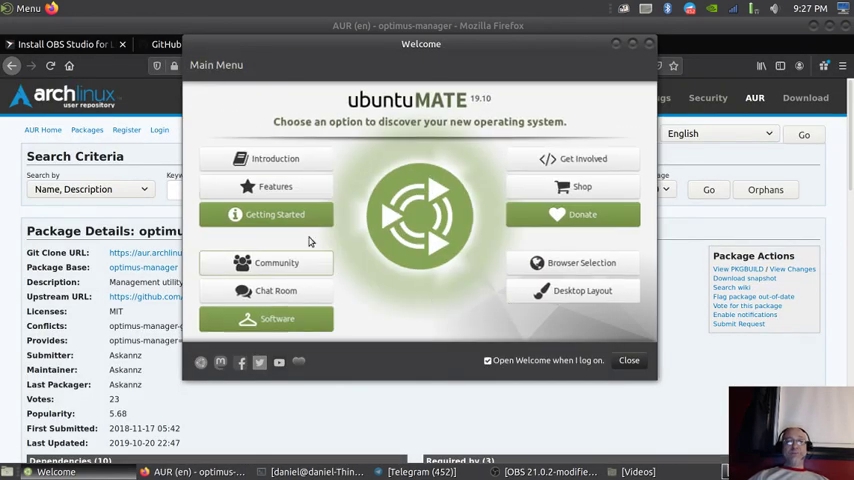
- View the Get Involved links (GitHub, Launchpad, Transifex), then return to the Main Menu
click(582, 158)
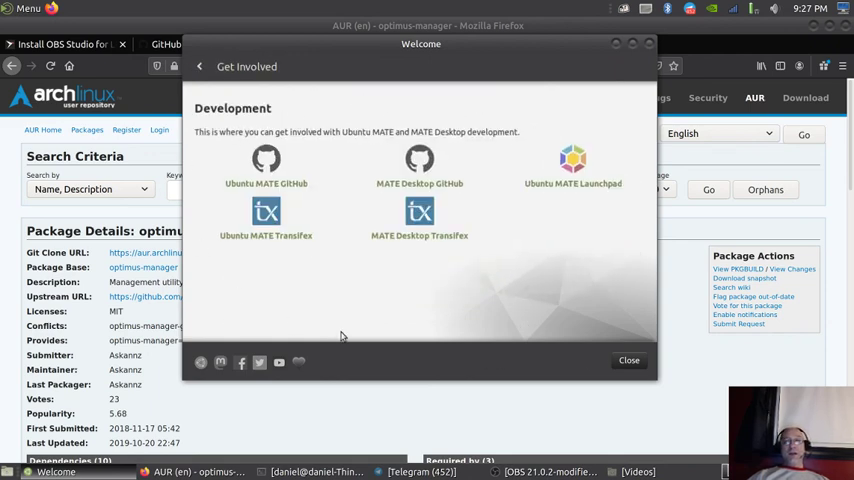
mouse_move(266, 165)
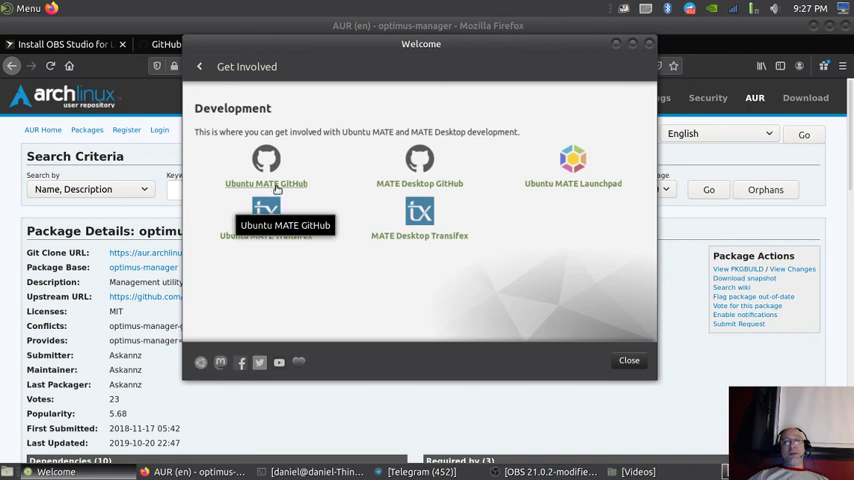
mouse_move(519, 339)
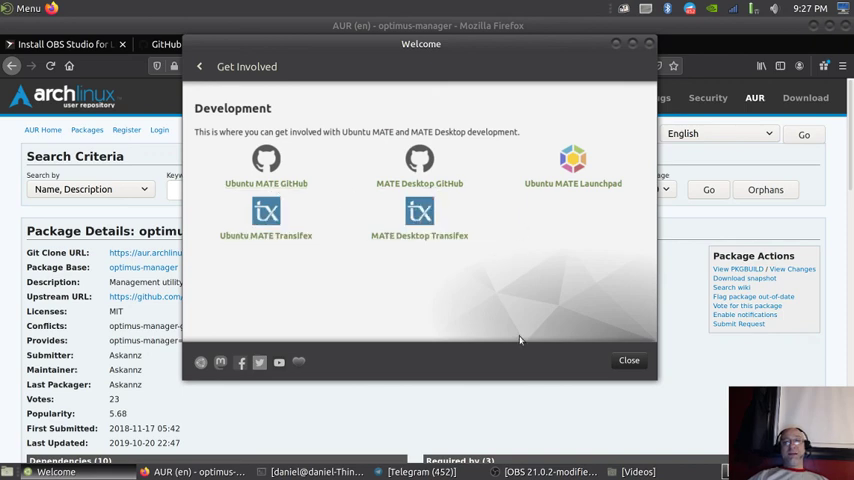
mouse_move(485, 368)
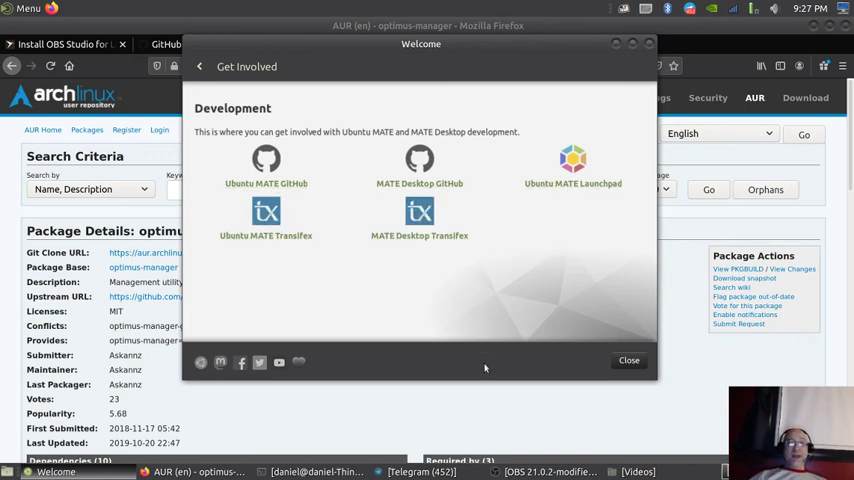
click(199, 66)
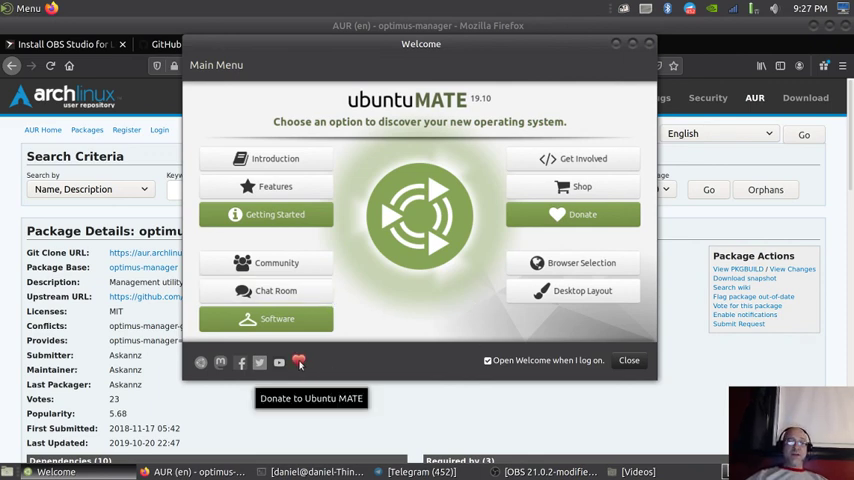
mouse_move(260, 362)
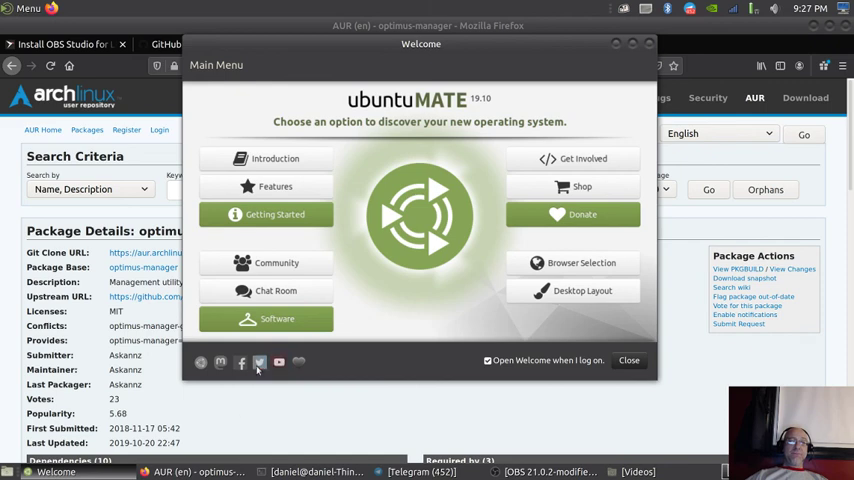
mouse_move(201, 362)
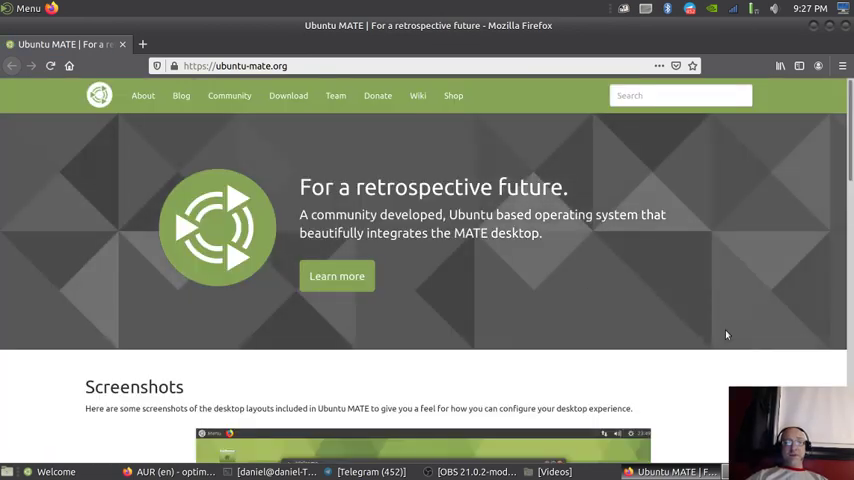
scroll(down, 3)
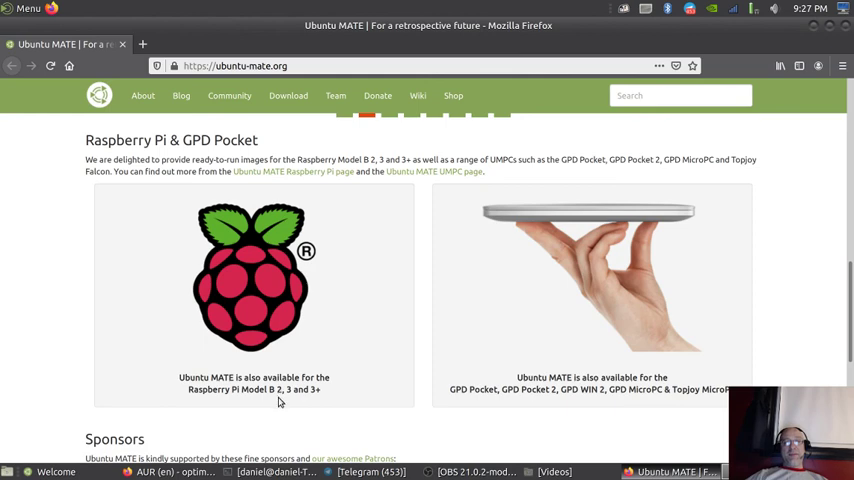
mouse_move(750, 367)
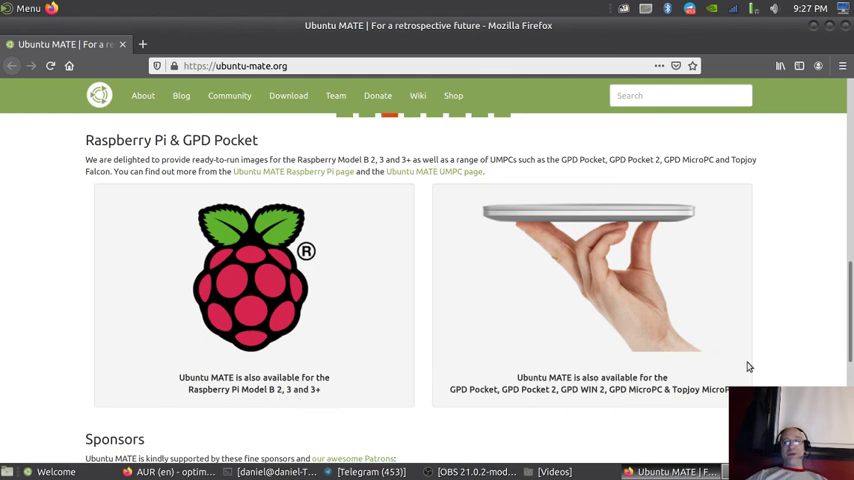
mouse_move(762, 358)
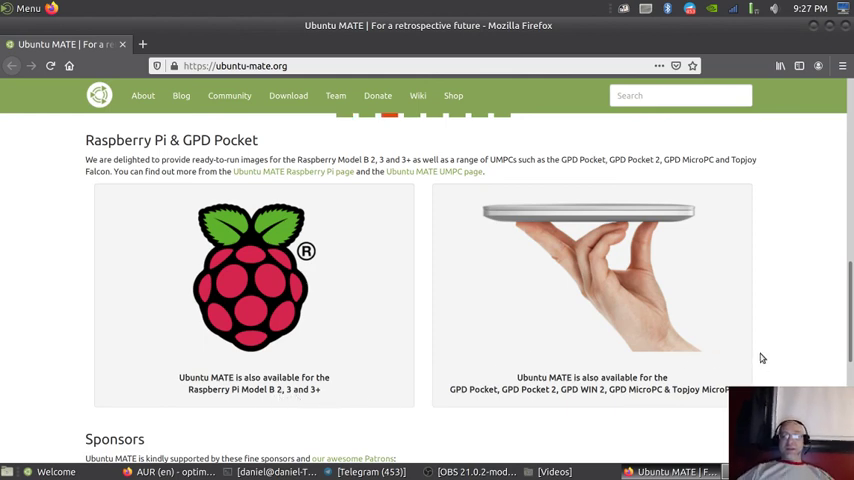
scroll(down, 3)
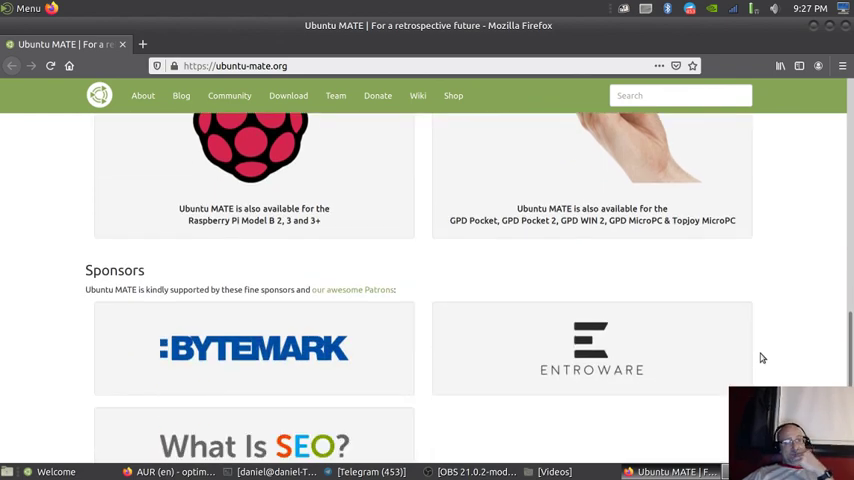
scroll(down, 3)
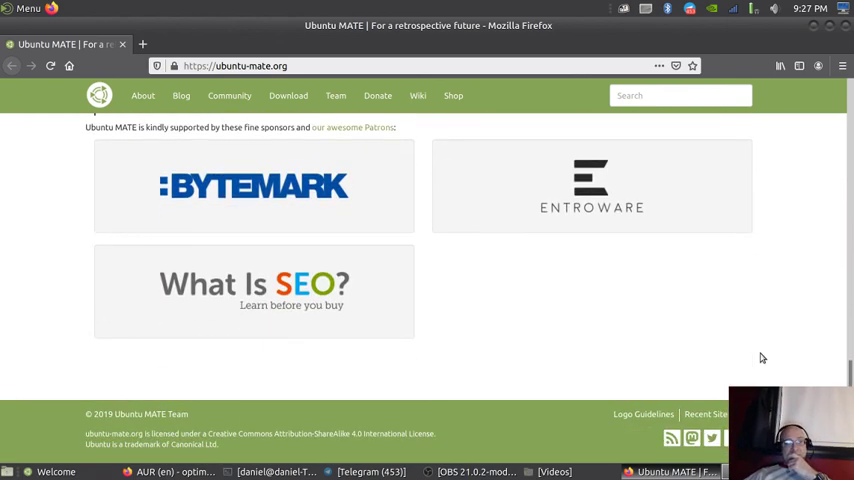
scroll(up, 3)
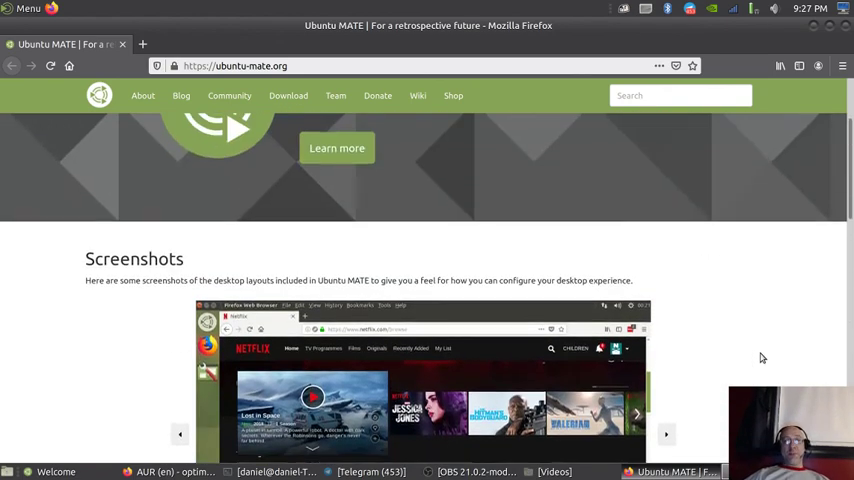
scroll(up, 3)
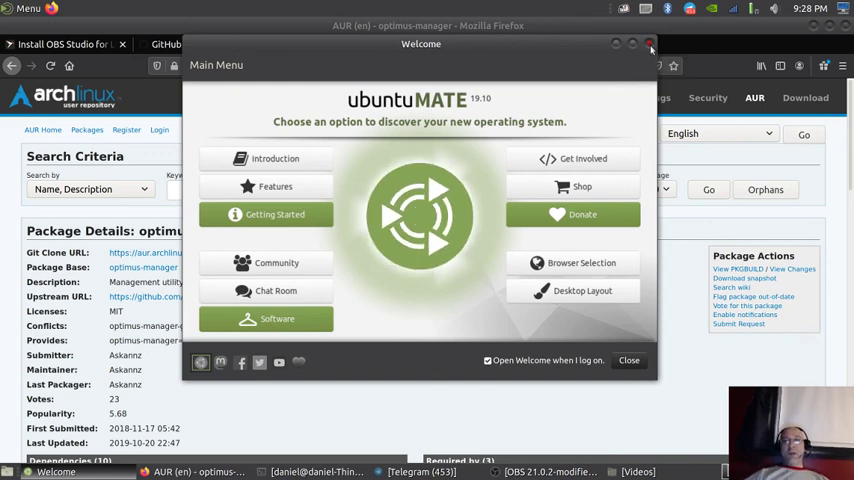
- Dismiss Welcome to reveal the optimus-manager AUR page and open the home folder
click(629, 360)
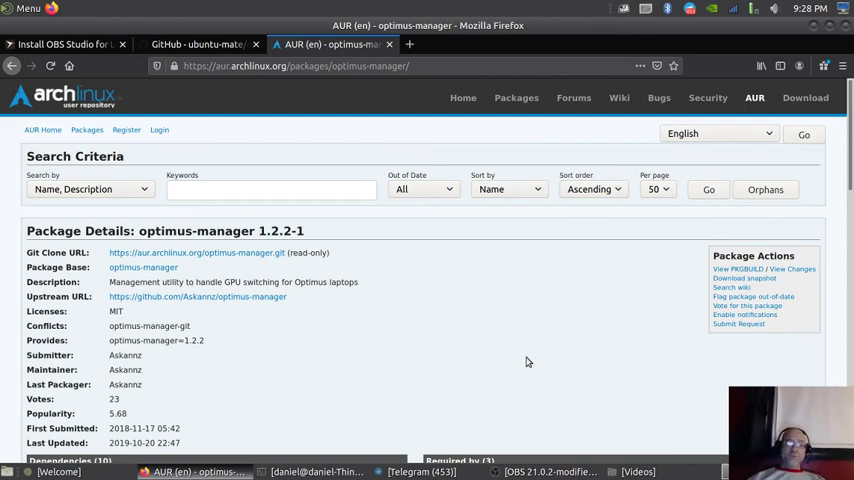
mouse_move(459, 330)
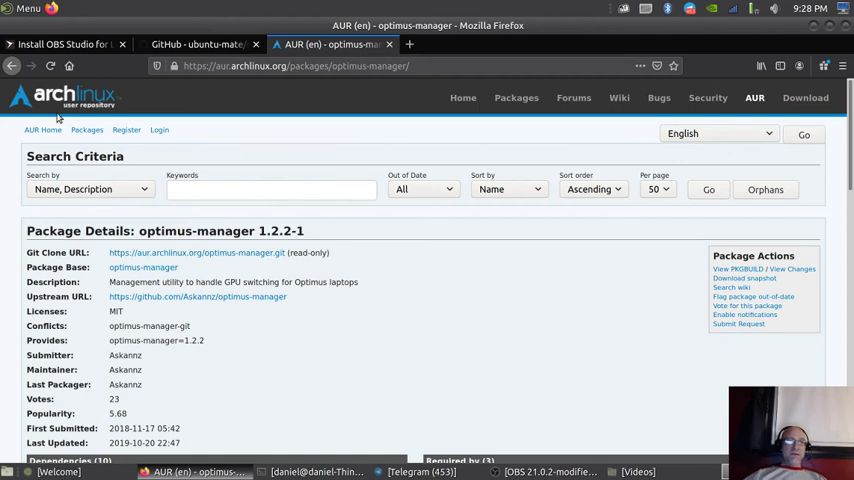
click(27, 8)
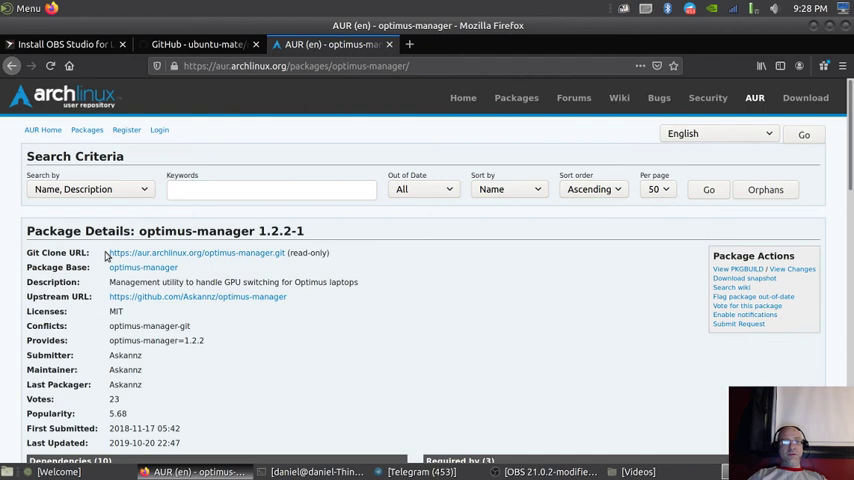
click(25, 8)
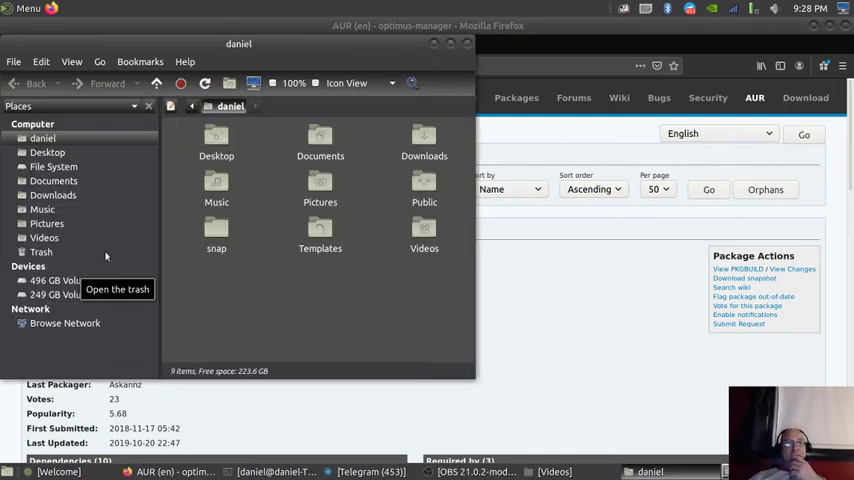
mouse_move(188, 297)
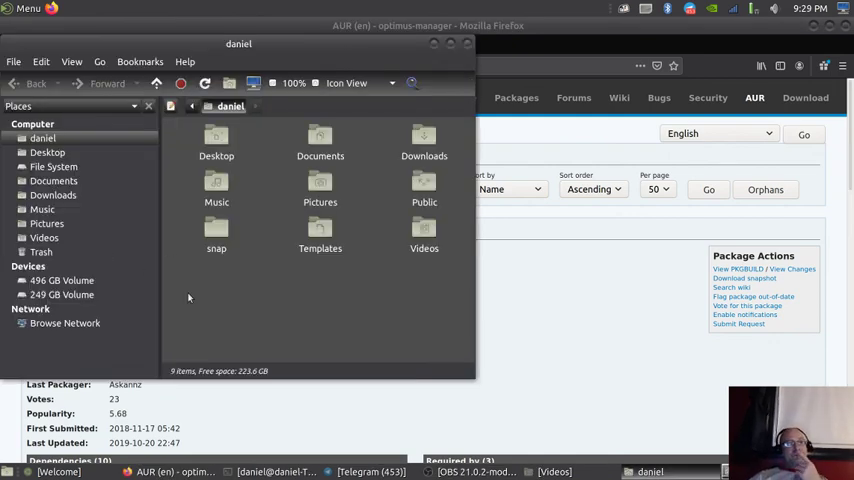
mouse_move(122, 308)
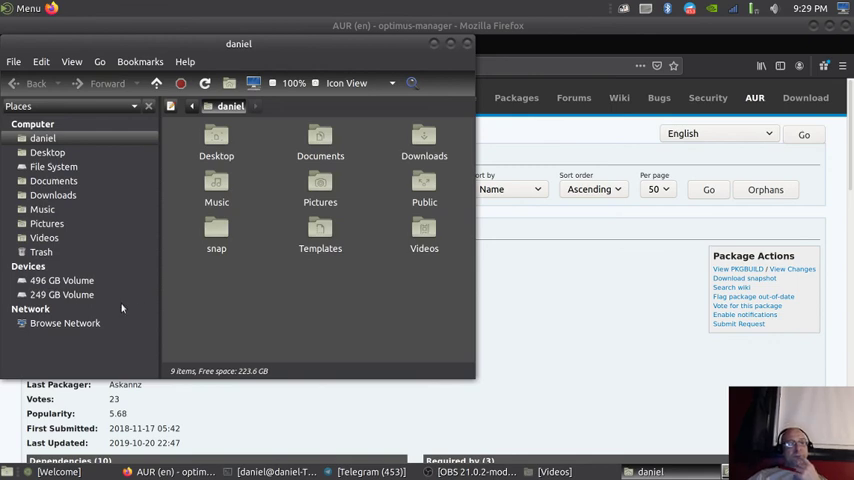
mouse_move(62, 294)
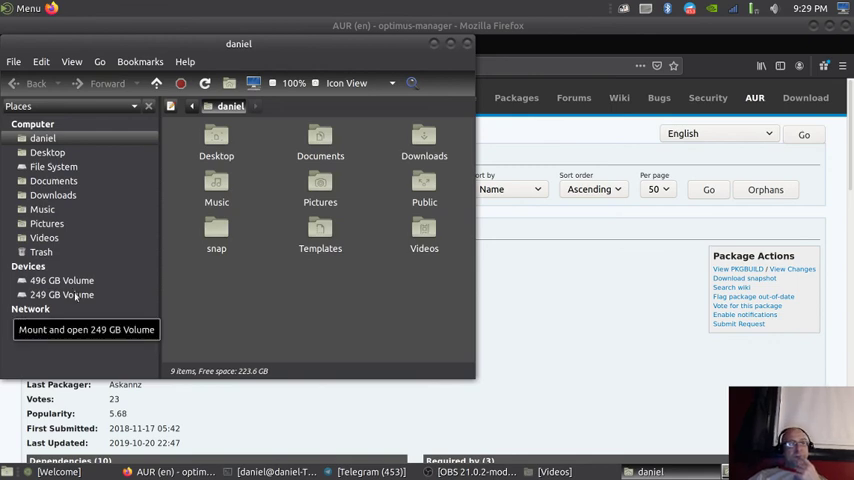
mouse_move(65, 323)
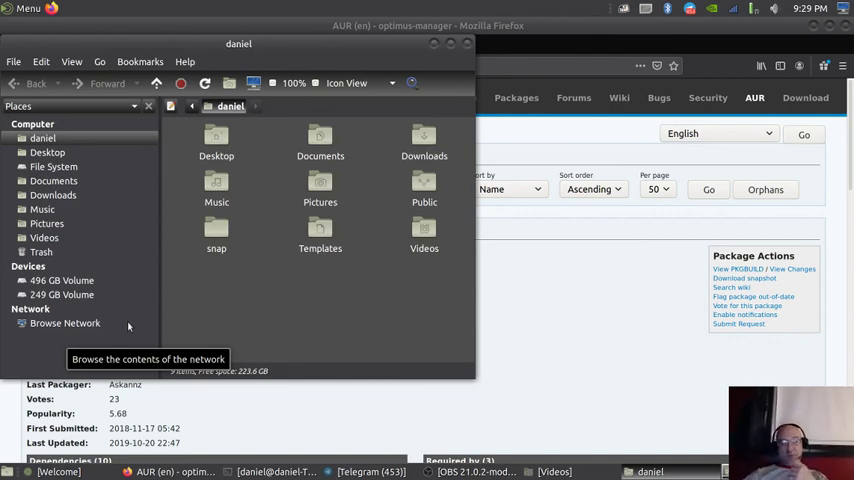
mouse_move(204, 320)
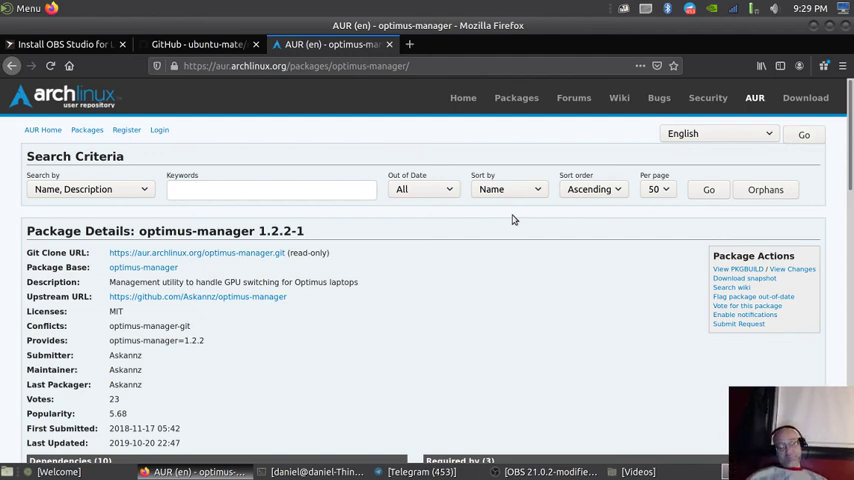
mouse_move(537, 285)
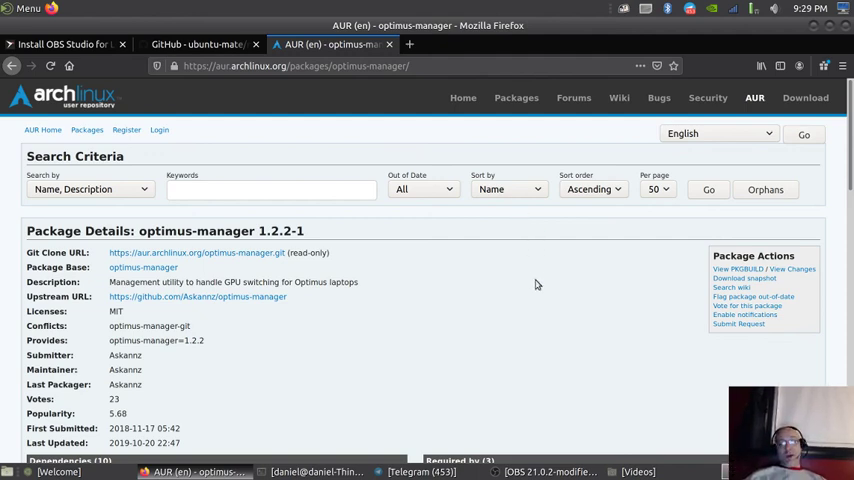
mouse_move(546, 300)
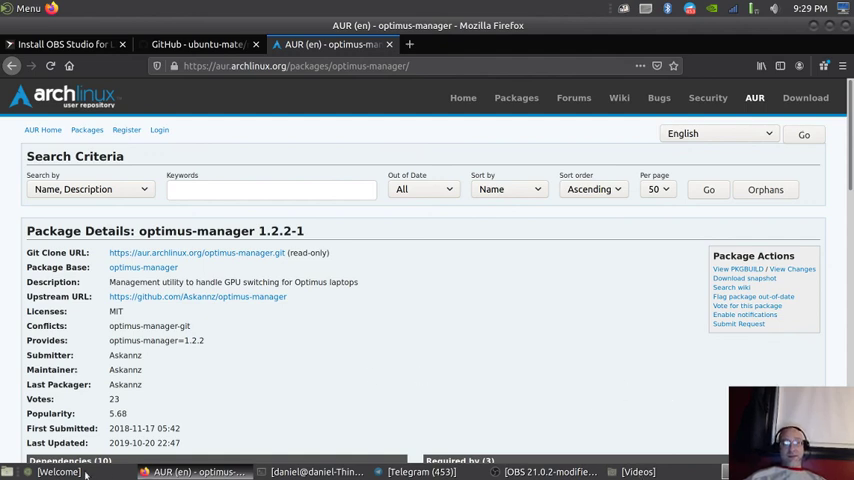
click(58, 471)
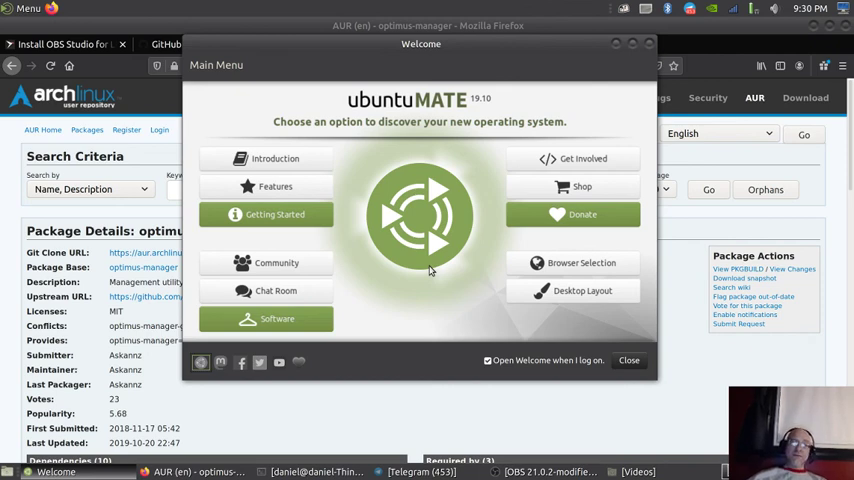
mouse_move(432, 270)
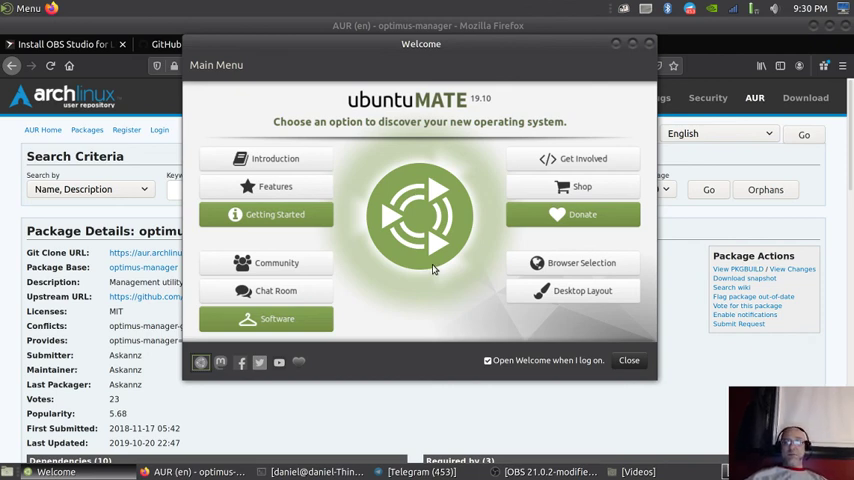